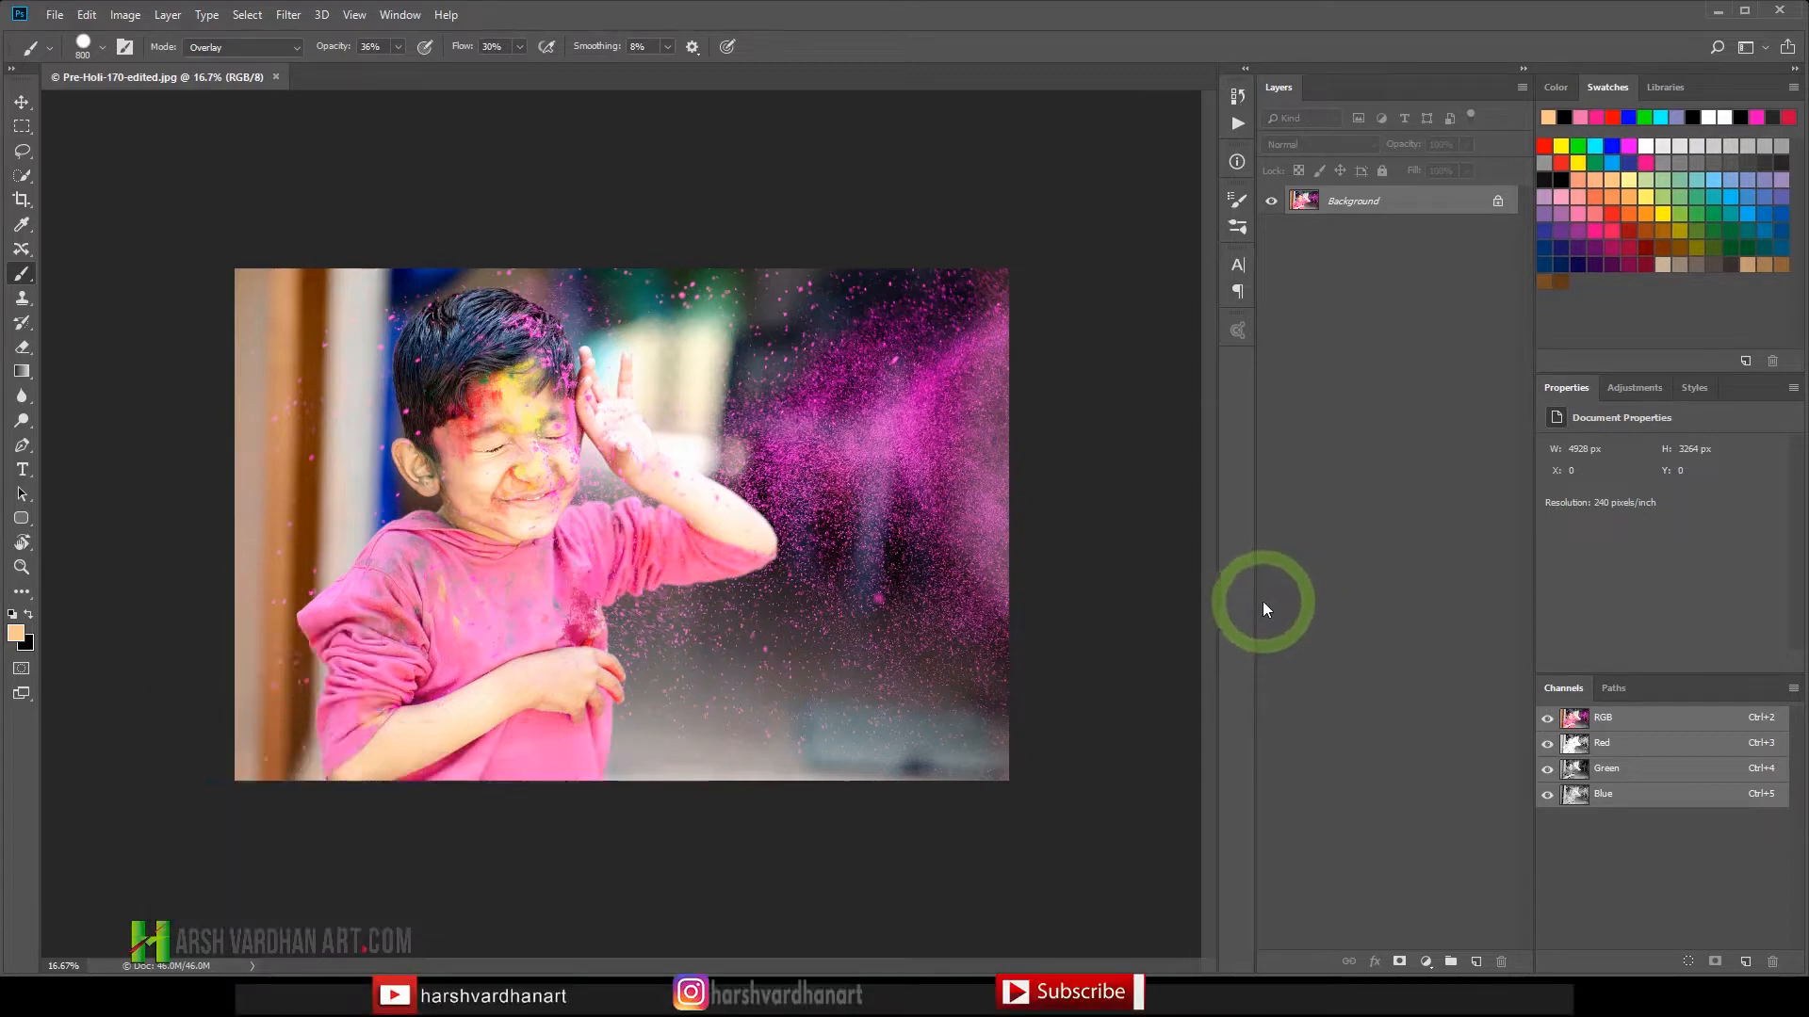
pyautogui.moveTo(1270, 614)
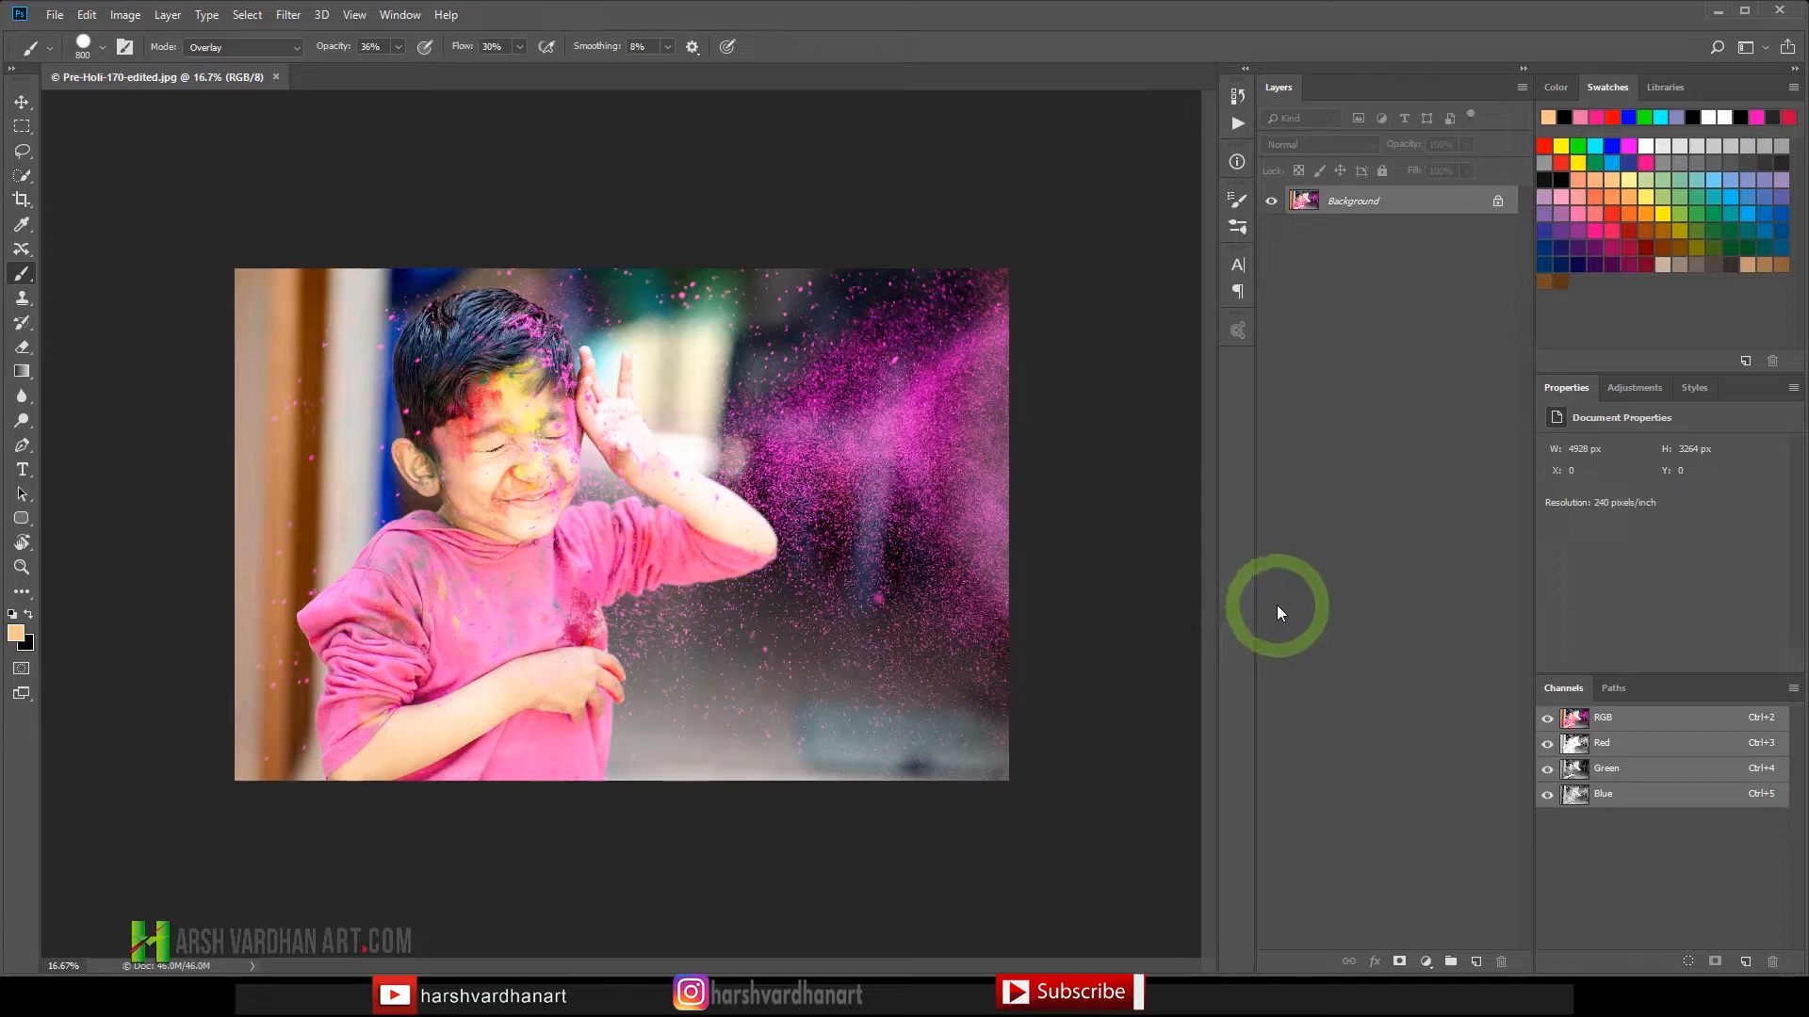
pyautogui.moveTo(1262, 611)
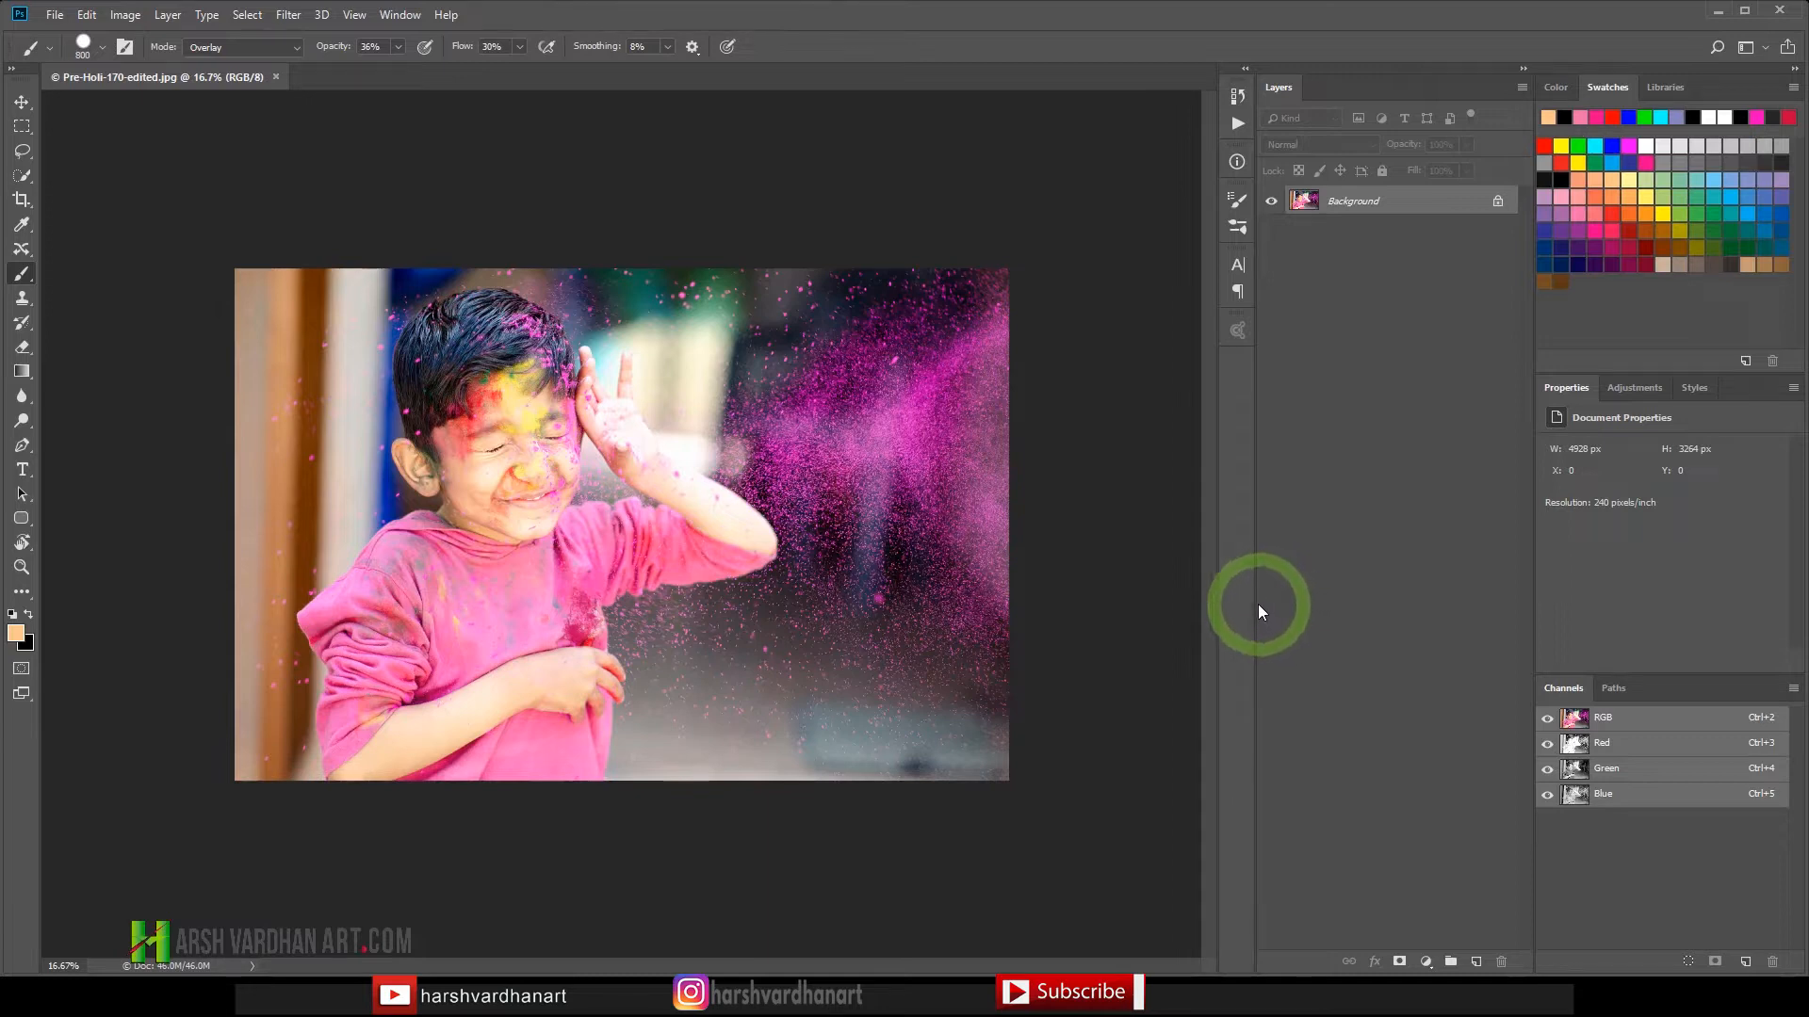
pyautogui.moveTo(1283, 610)
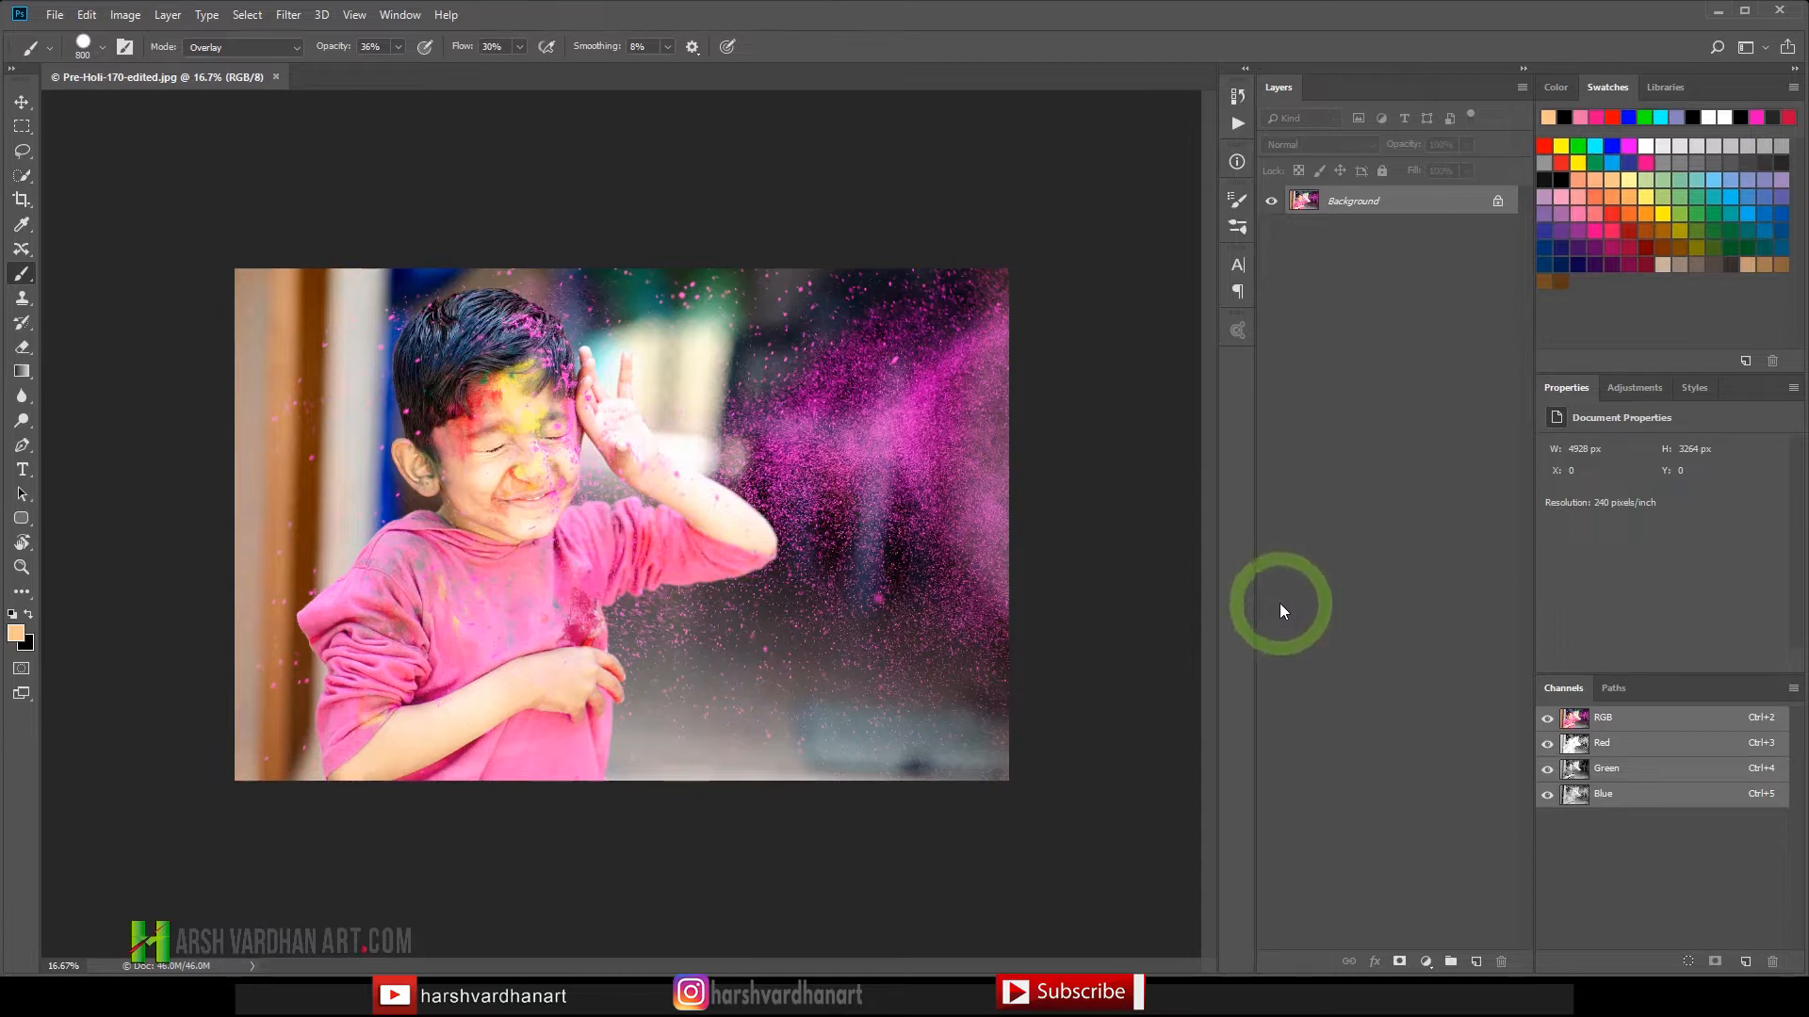
pyautogui.moveTo(1295, 620)
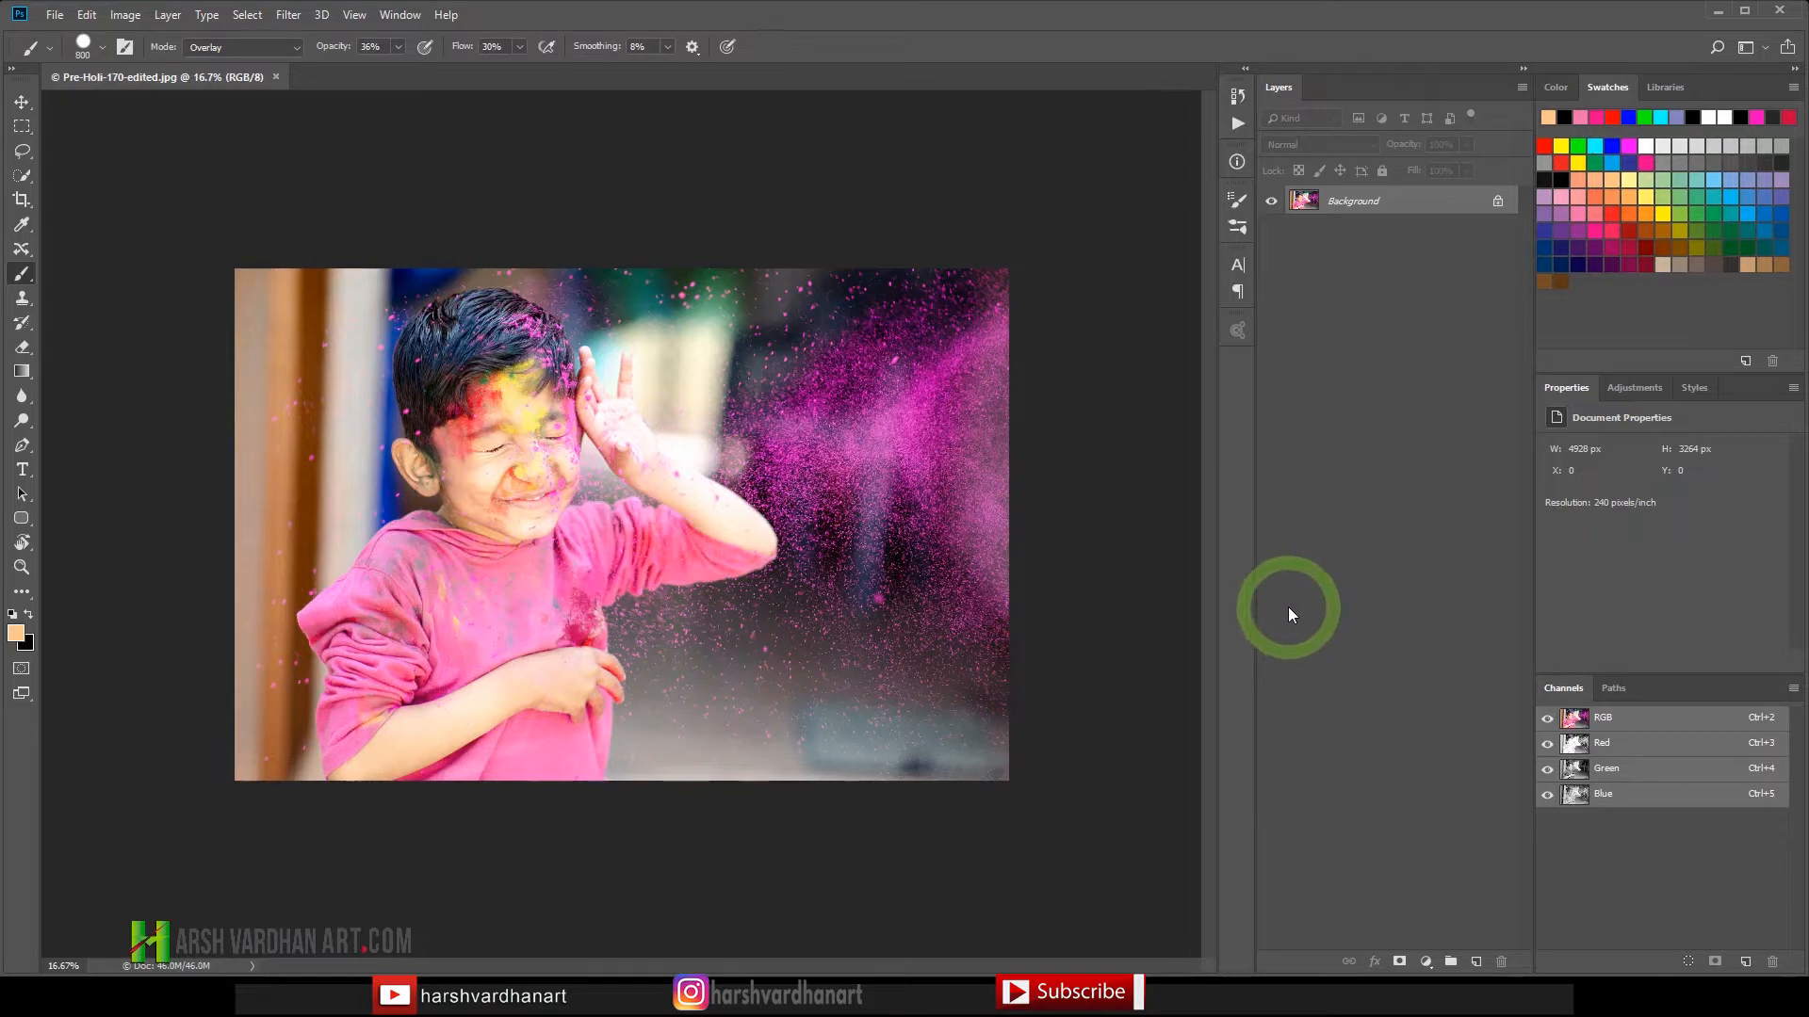
pyautogui.moveTo(1315, 615)
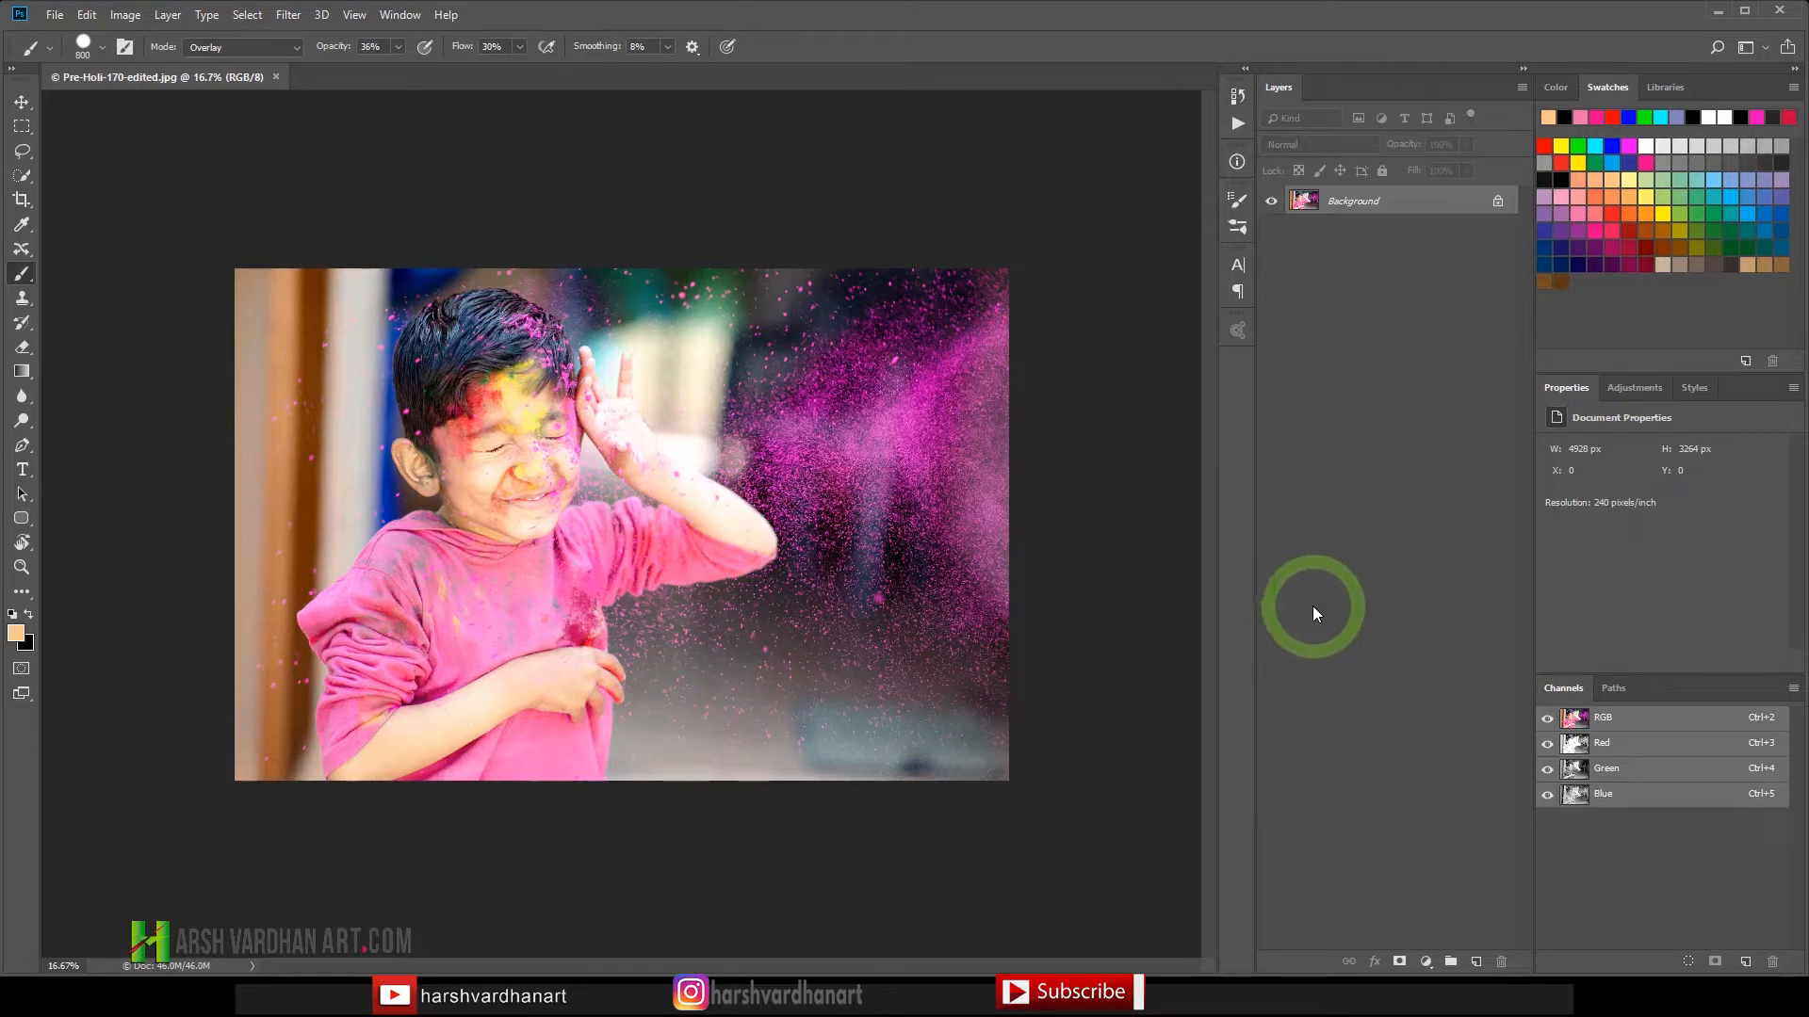
pyautogui.moveTo(1300, 615)
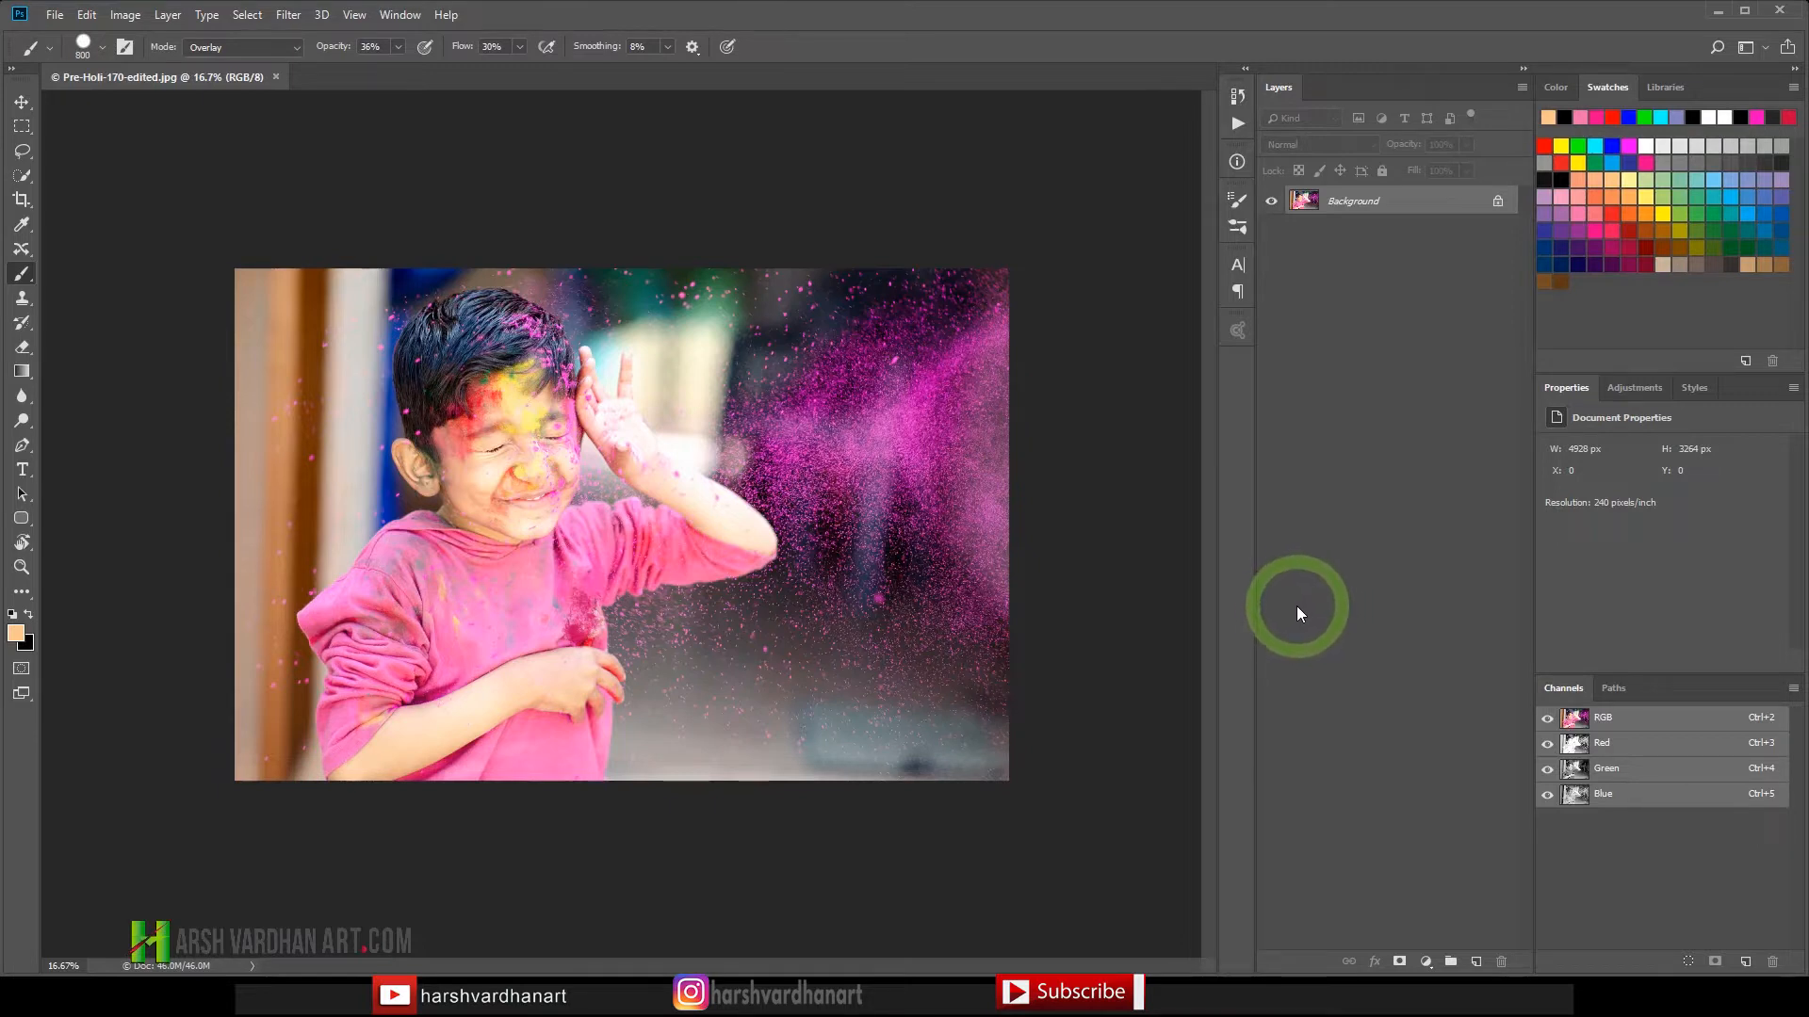
pyautogui.moveTo(1298, 624)
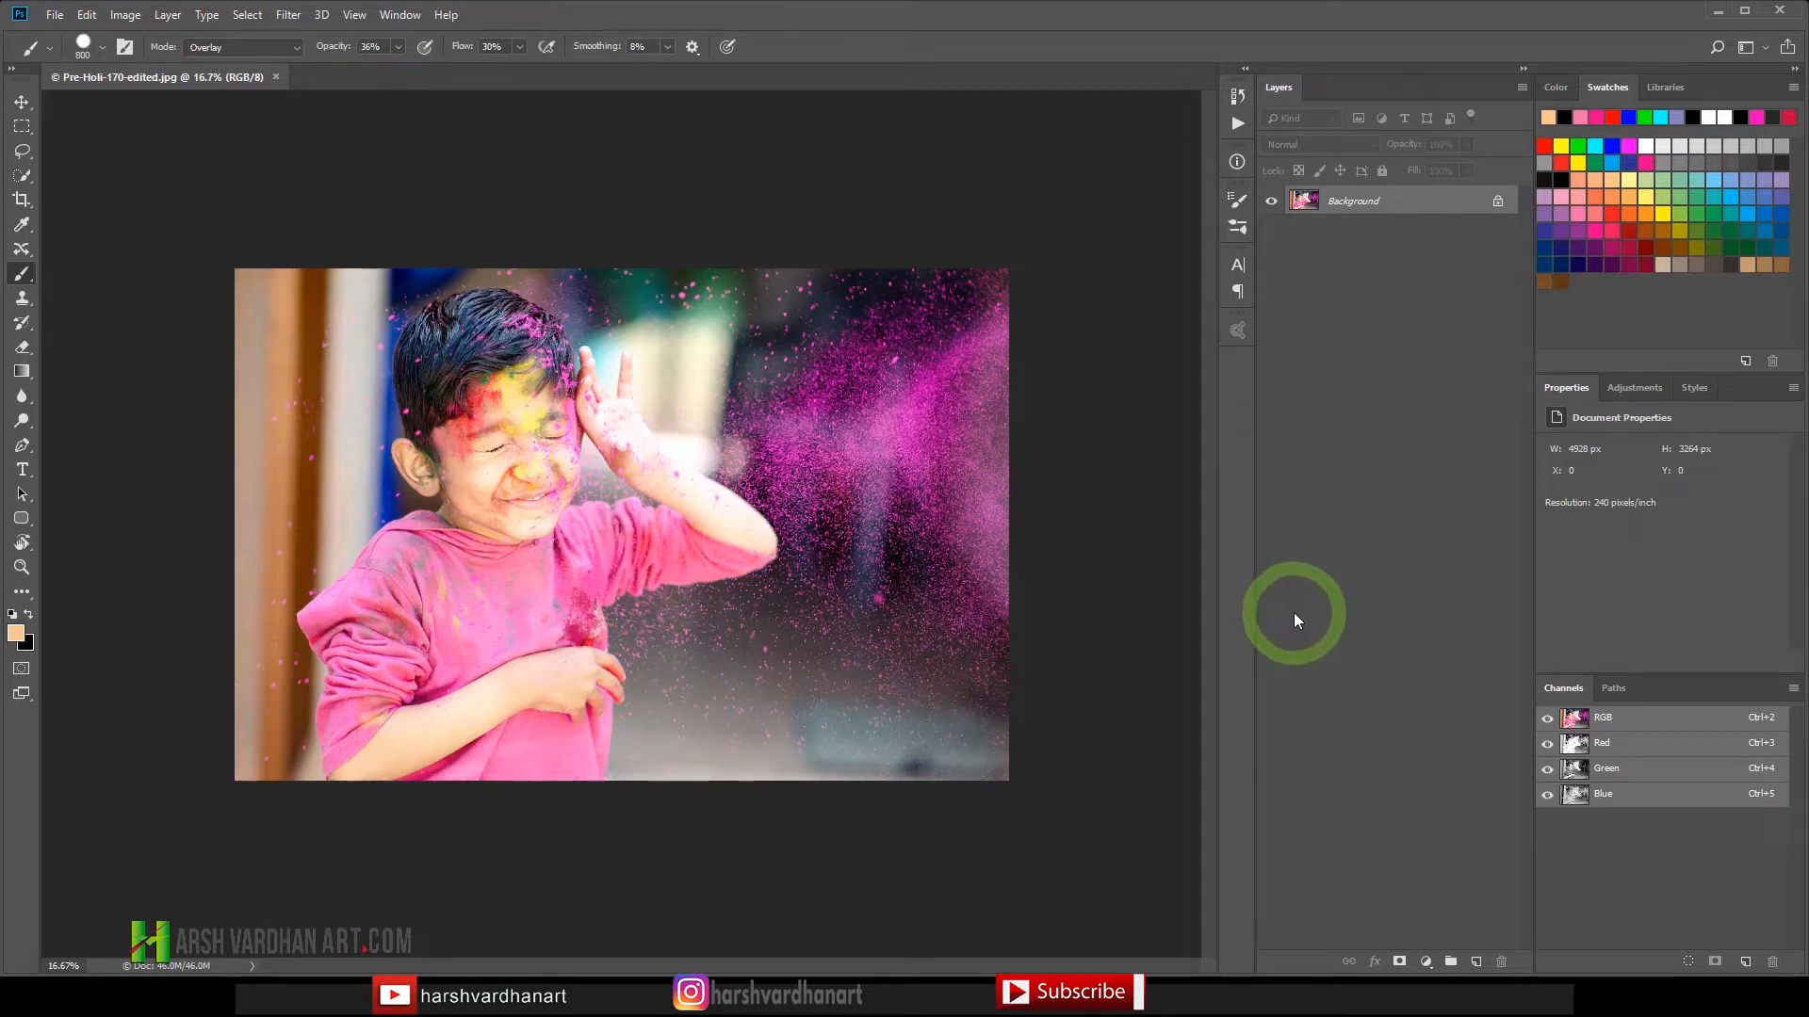
pyautogui.moveTo(1300, 617)
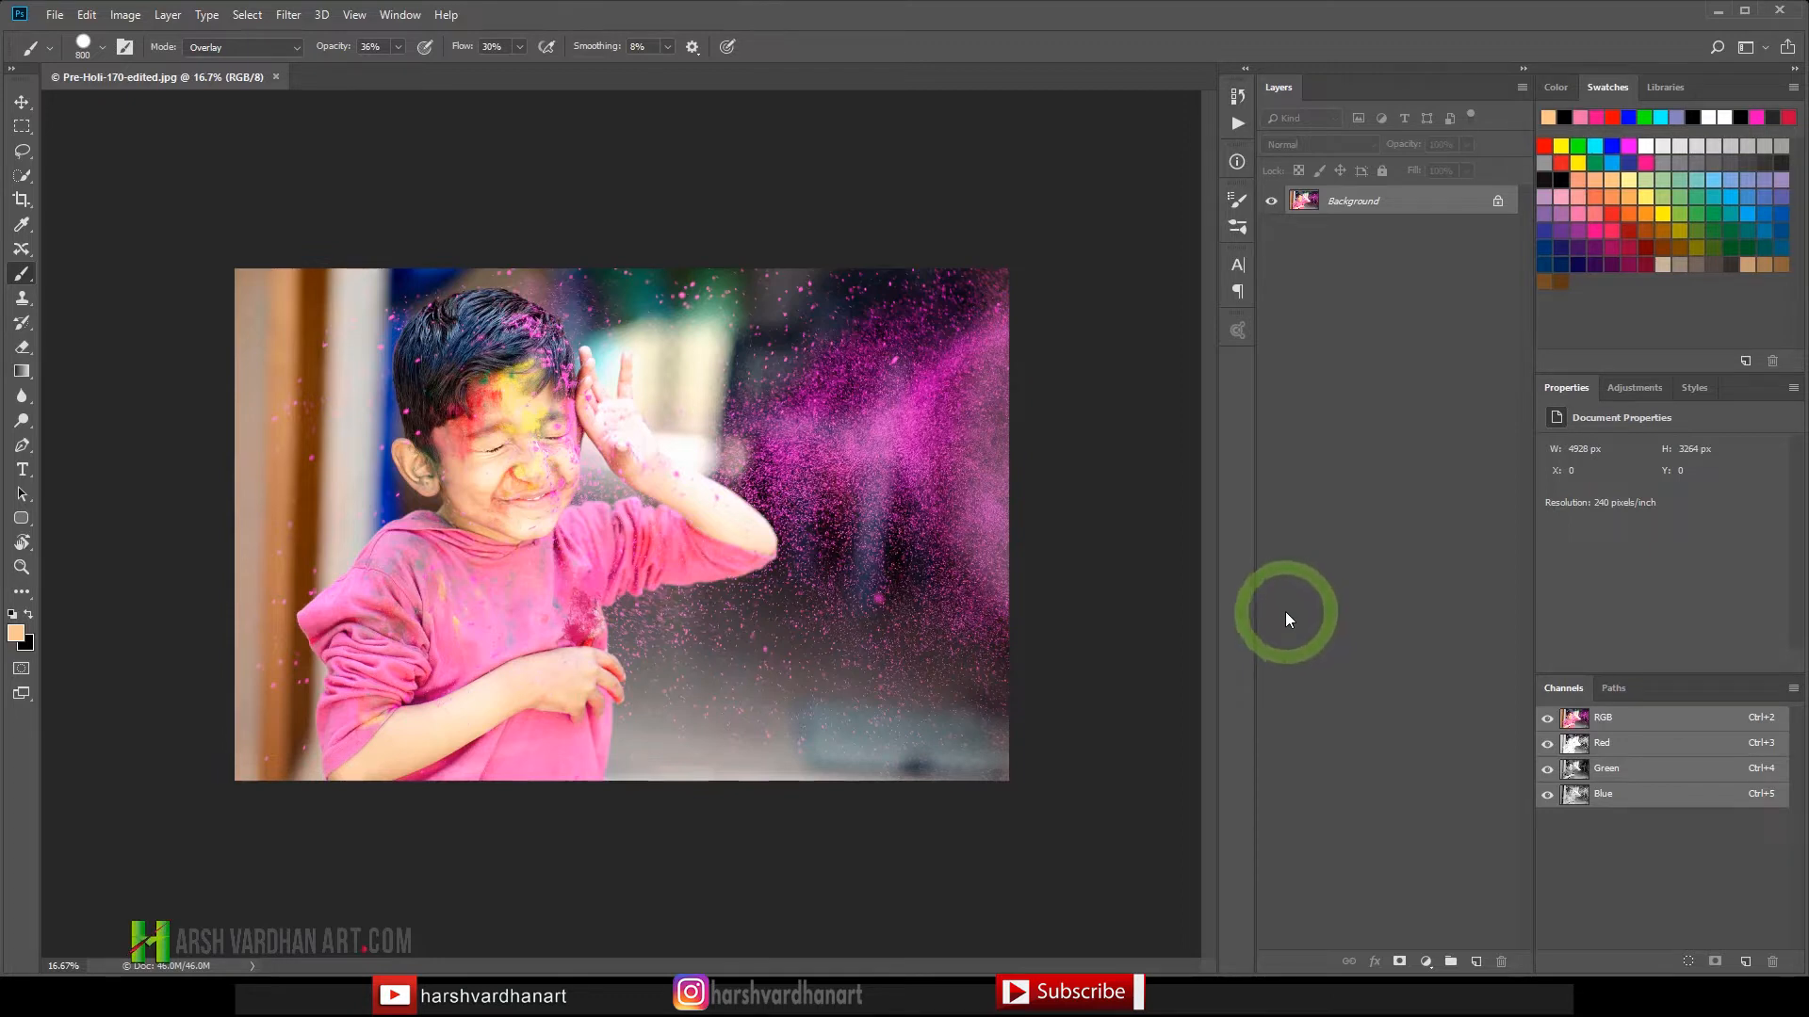
pyautogui.moveTo(1298, 618)
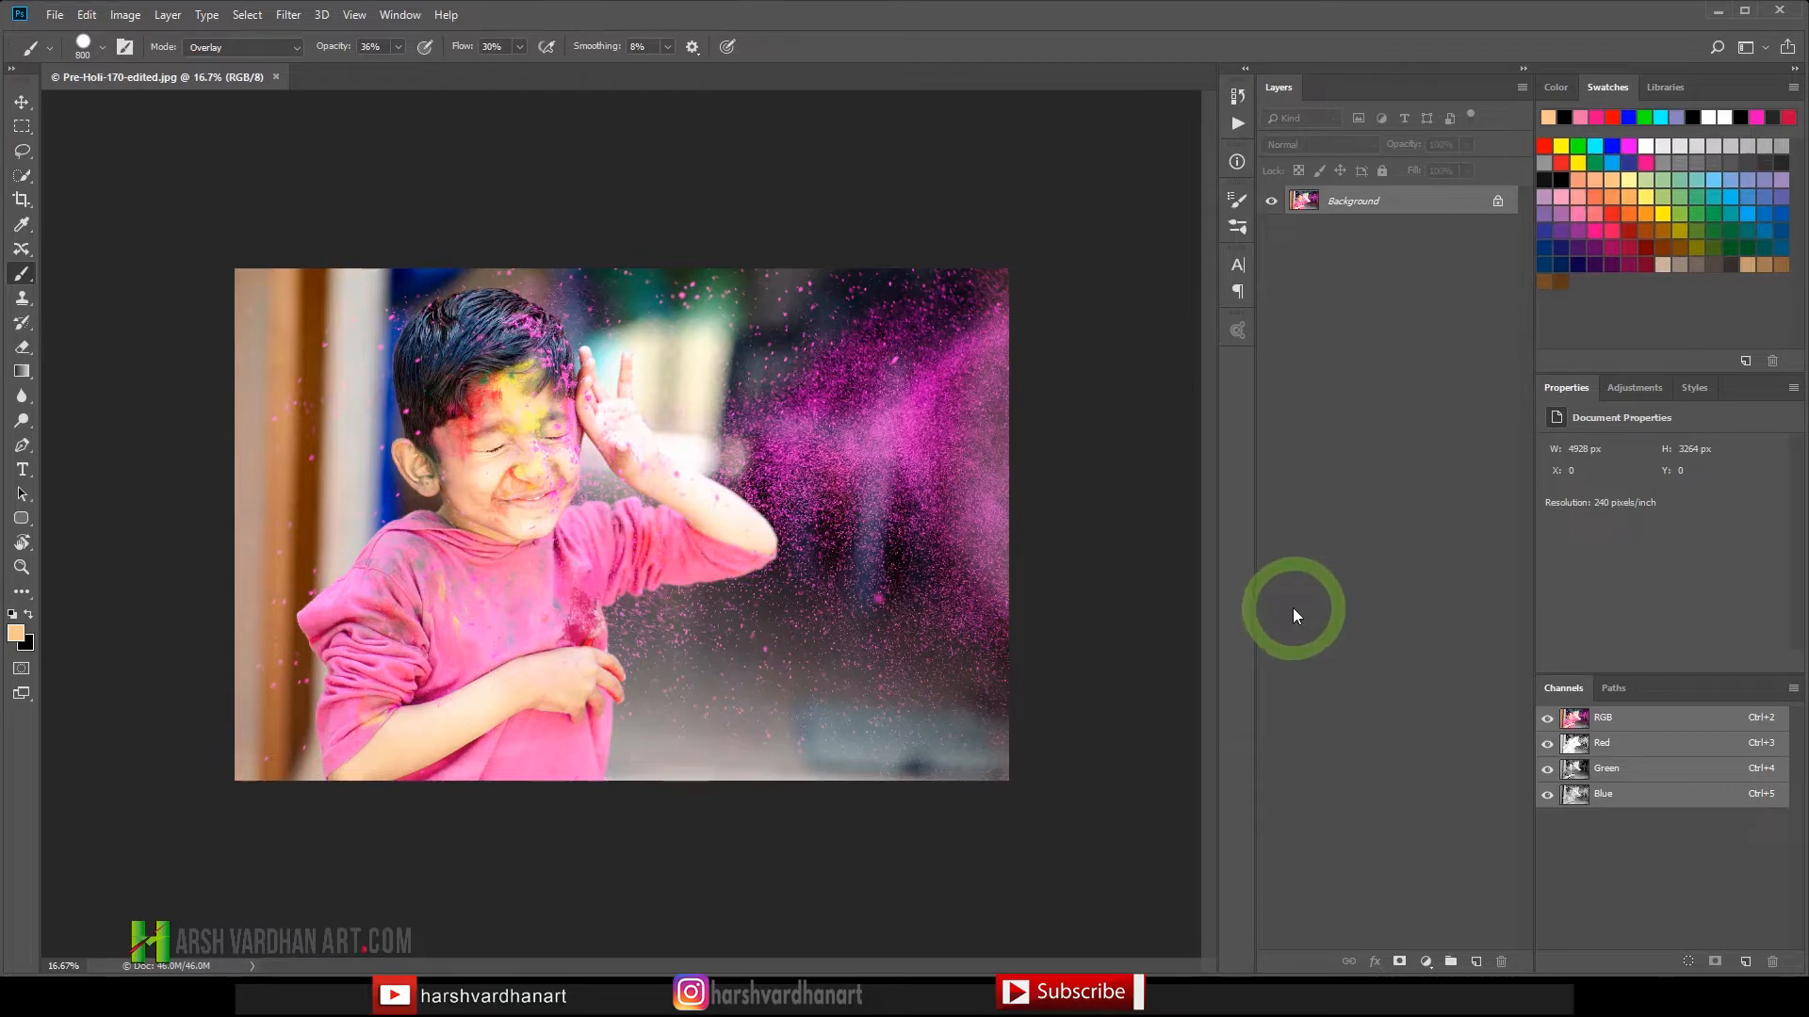
pyautogui.moveTo(1302, 614)
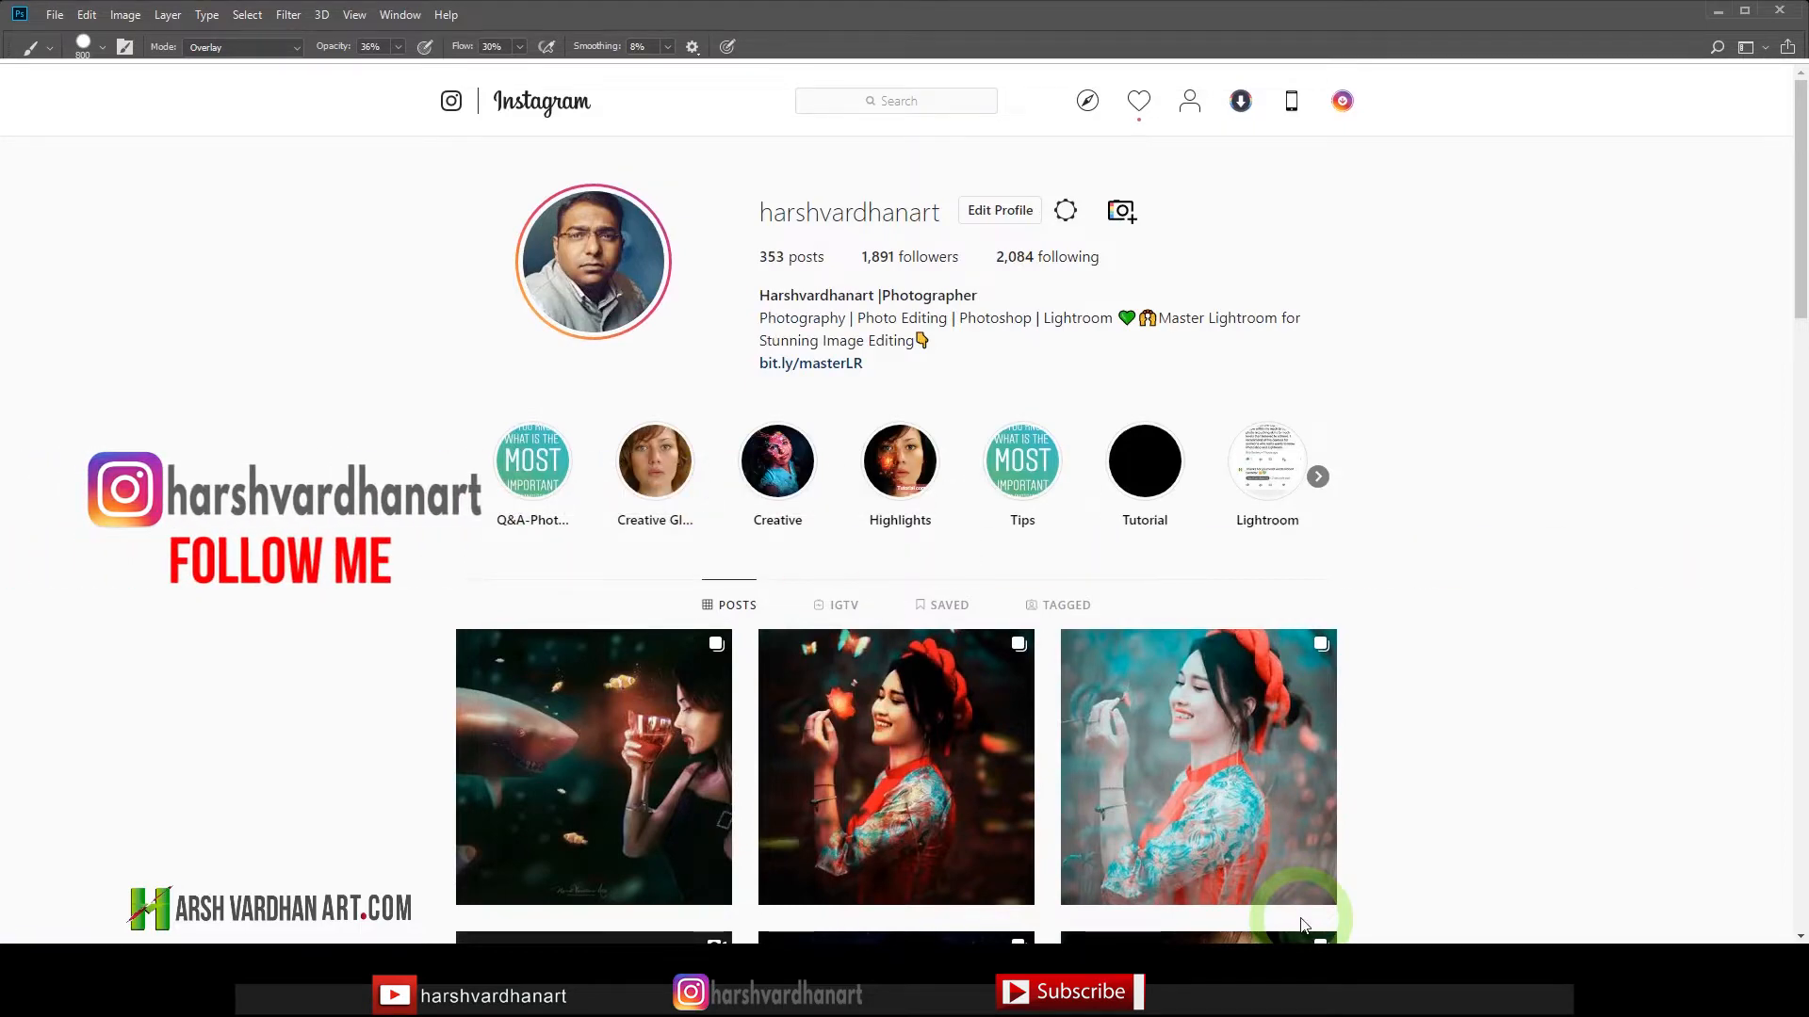
# Scroll the Instagram profile and play the Q&A-Photography story highlight.
pyautogui.scroll(-3)
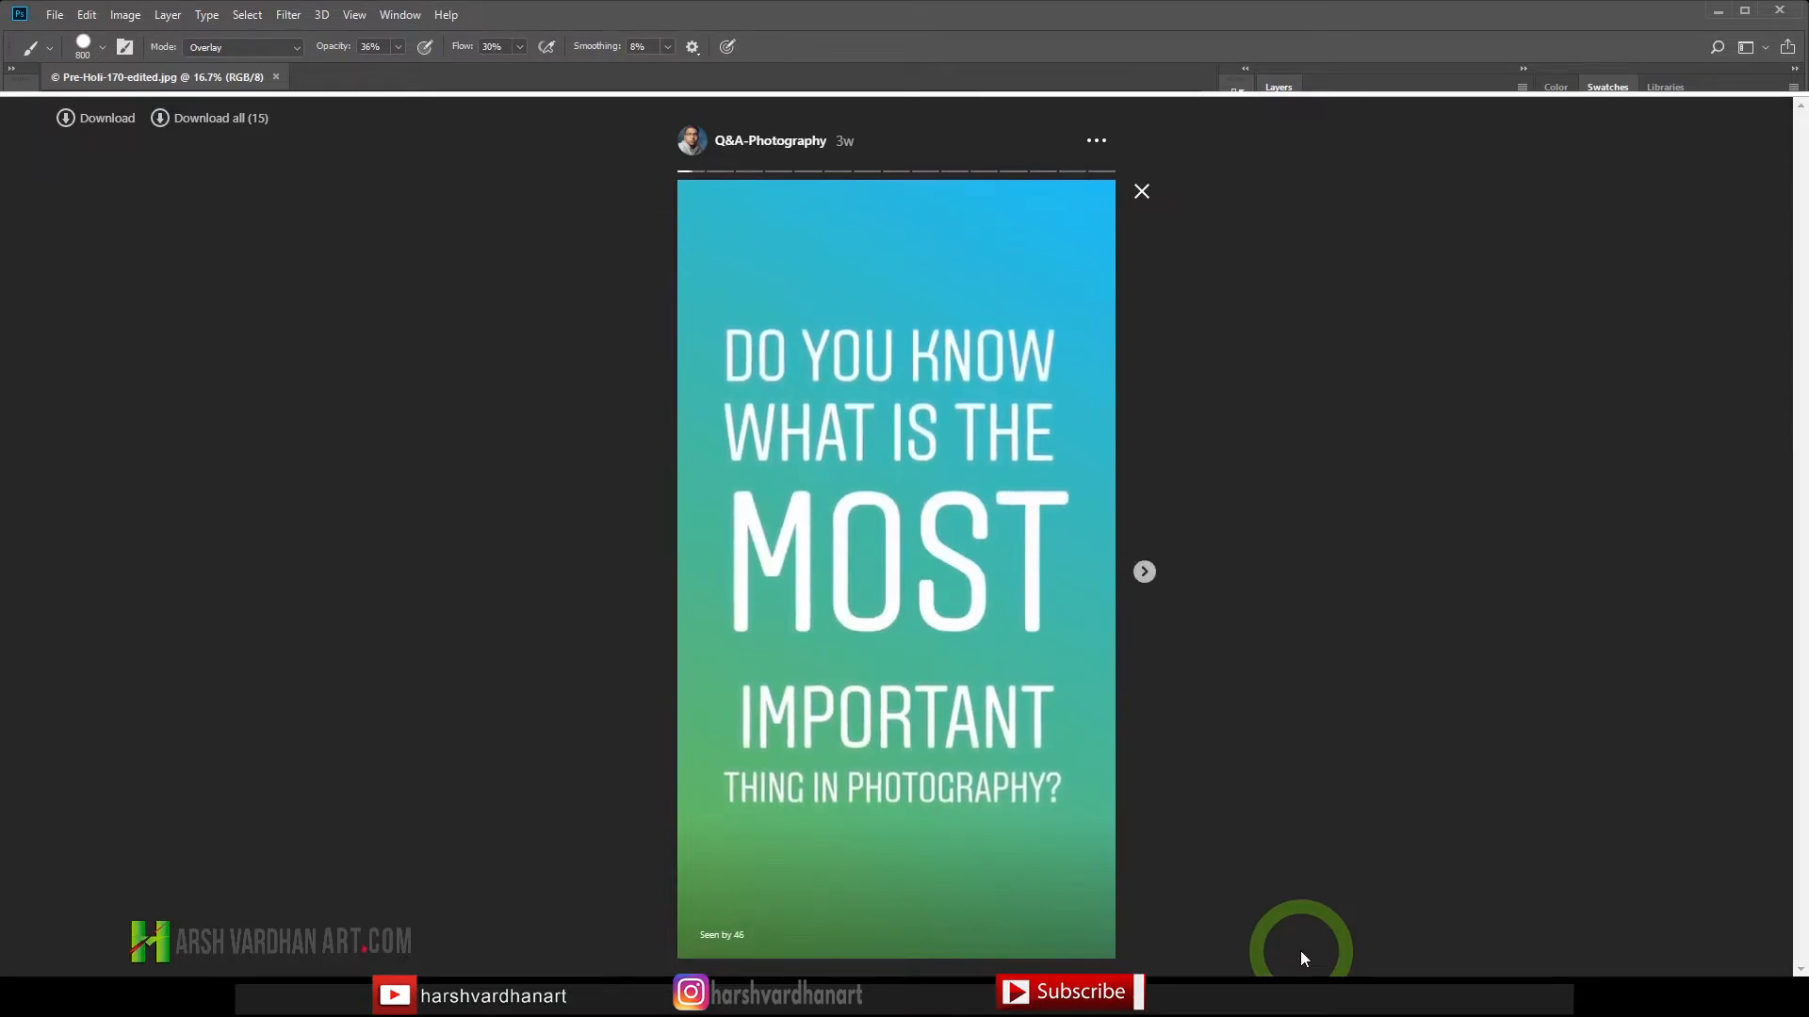
pyautogui.click(1142, 192)
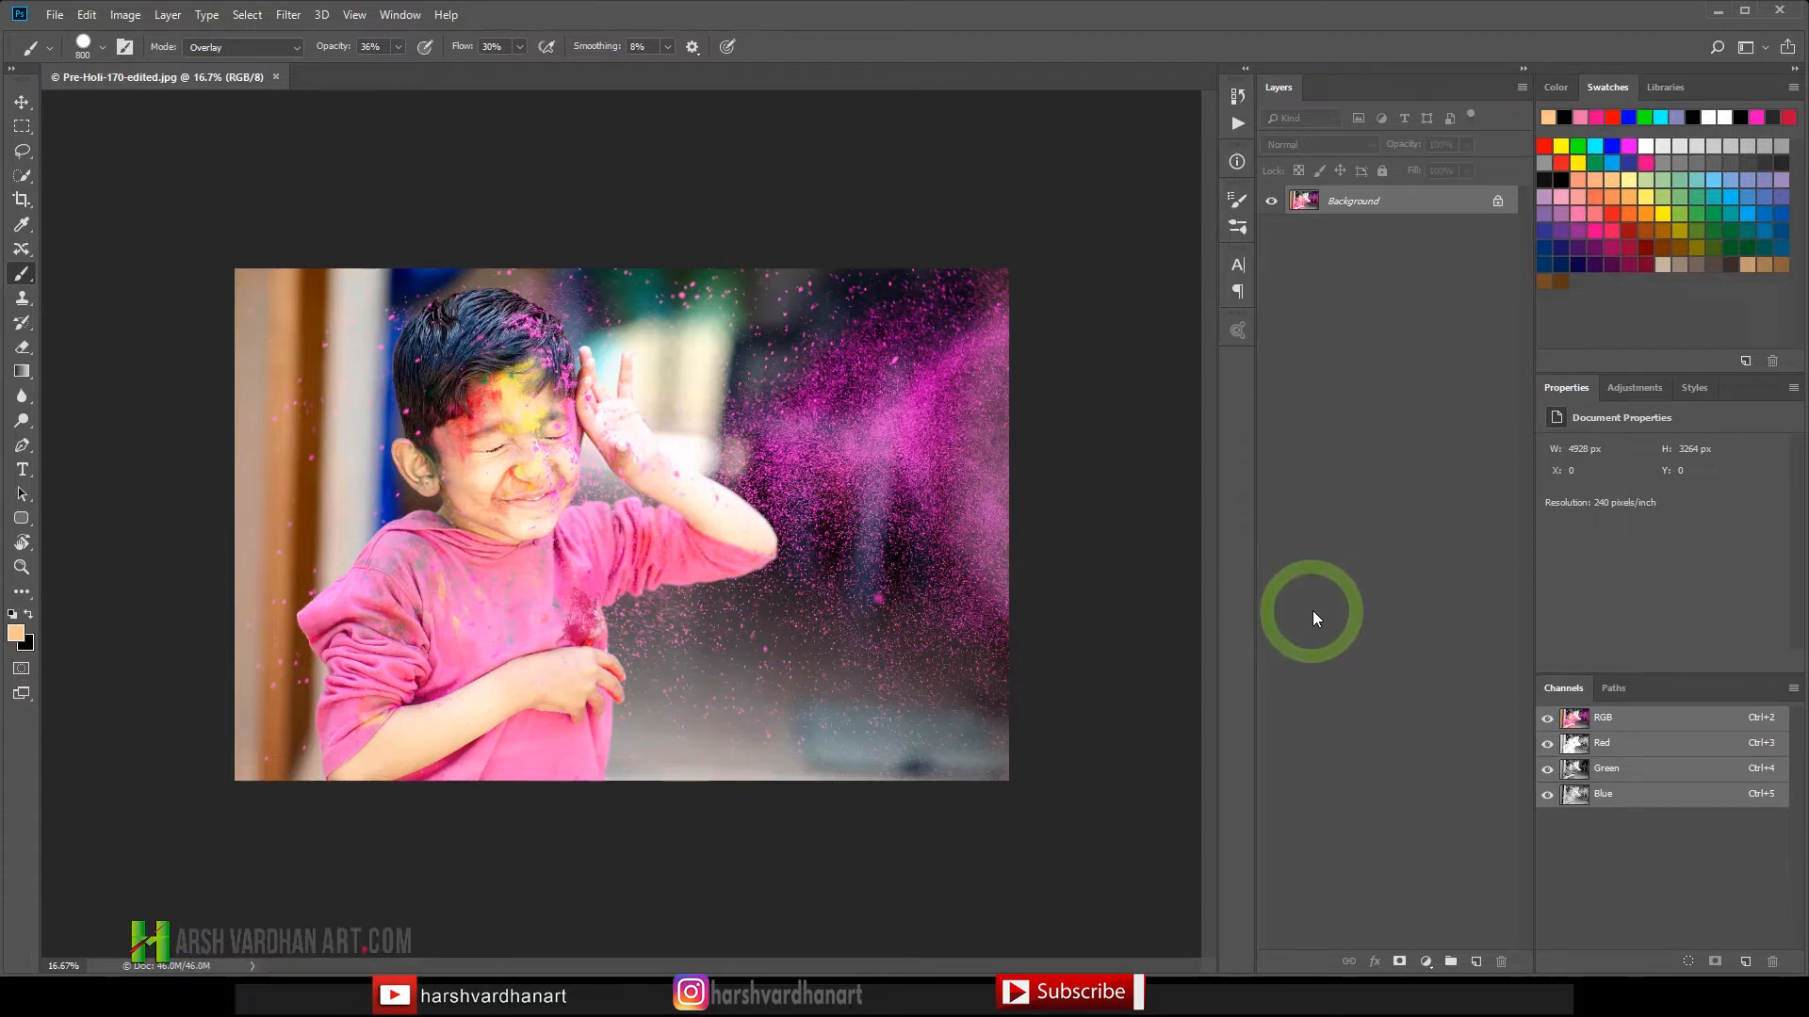
pyautogui.moveTo(1304, 614)
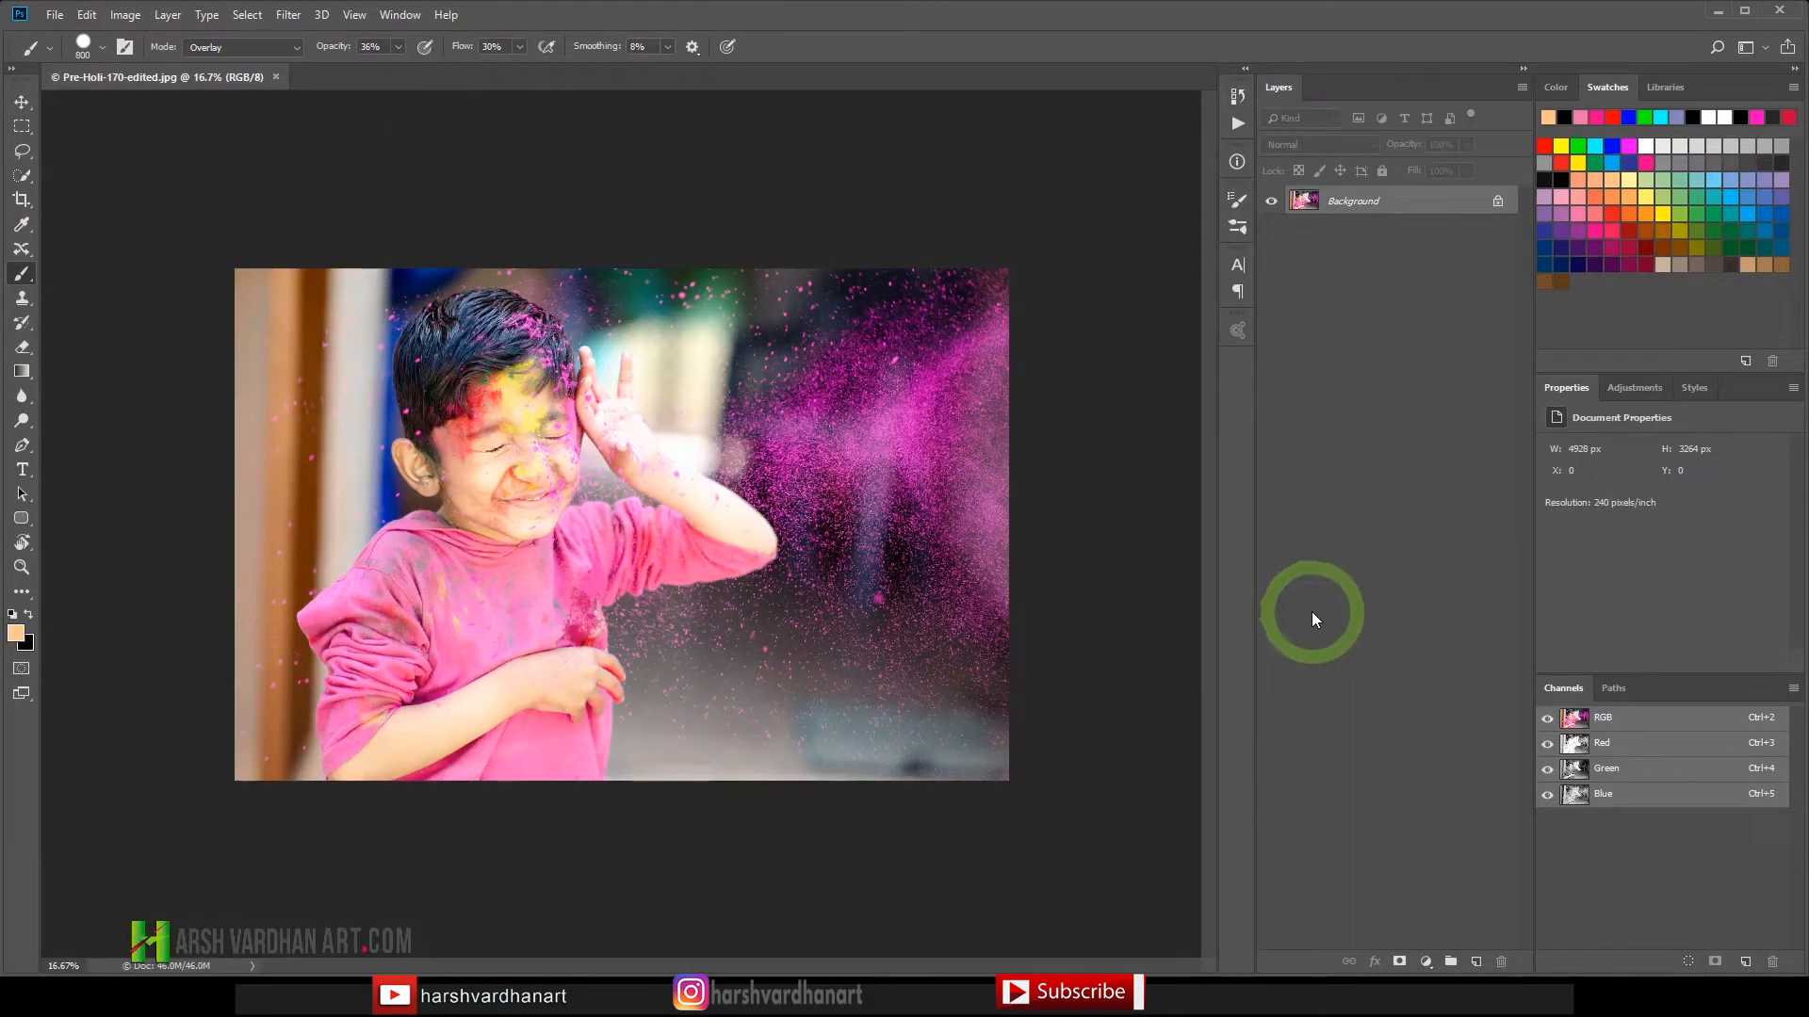
pyautogui.moveTo(1327, 622)
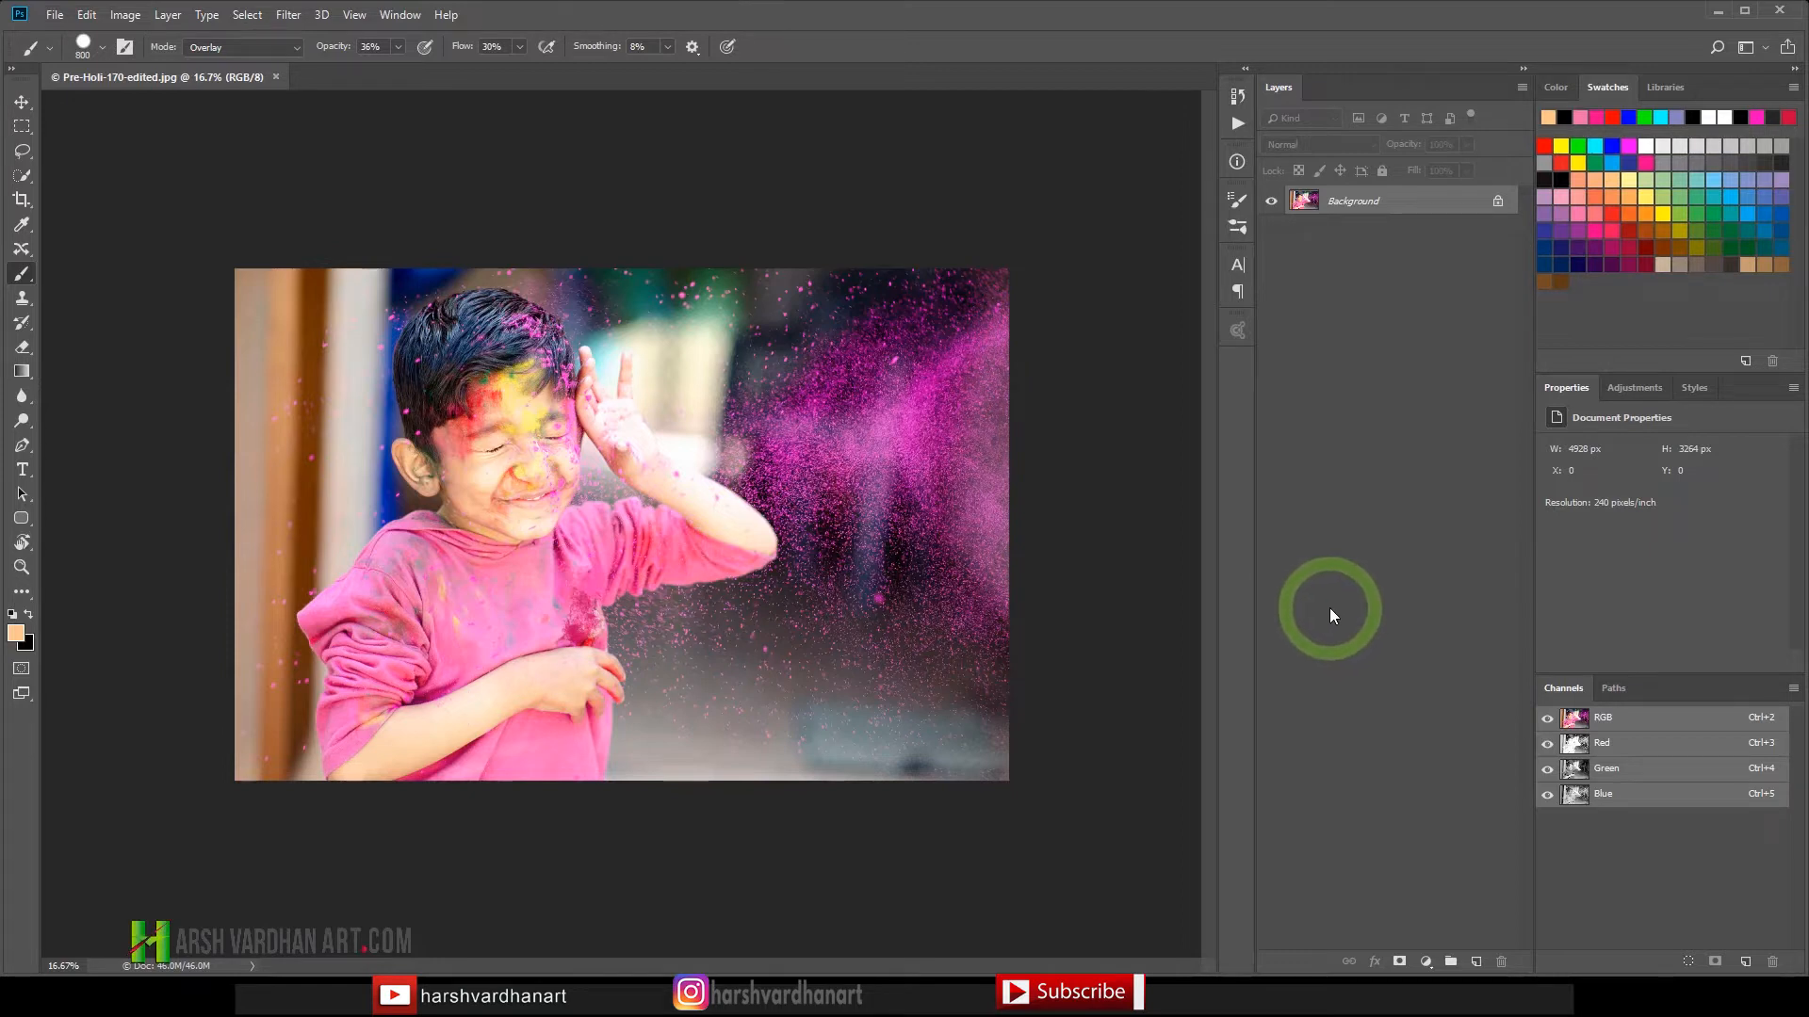
pyautogui.moveTo(1323, 615)
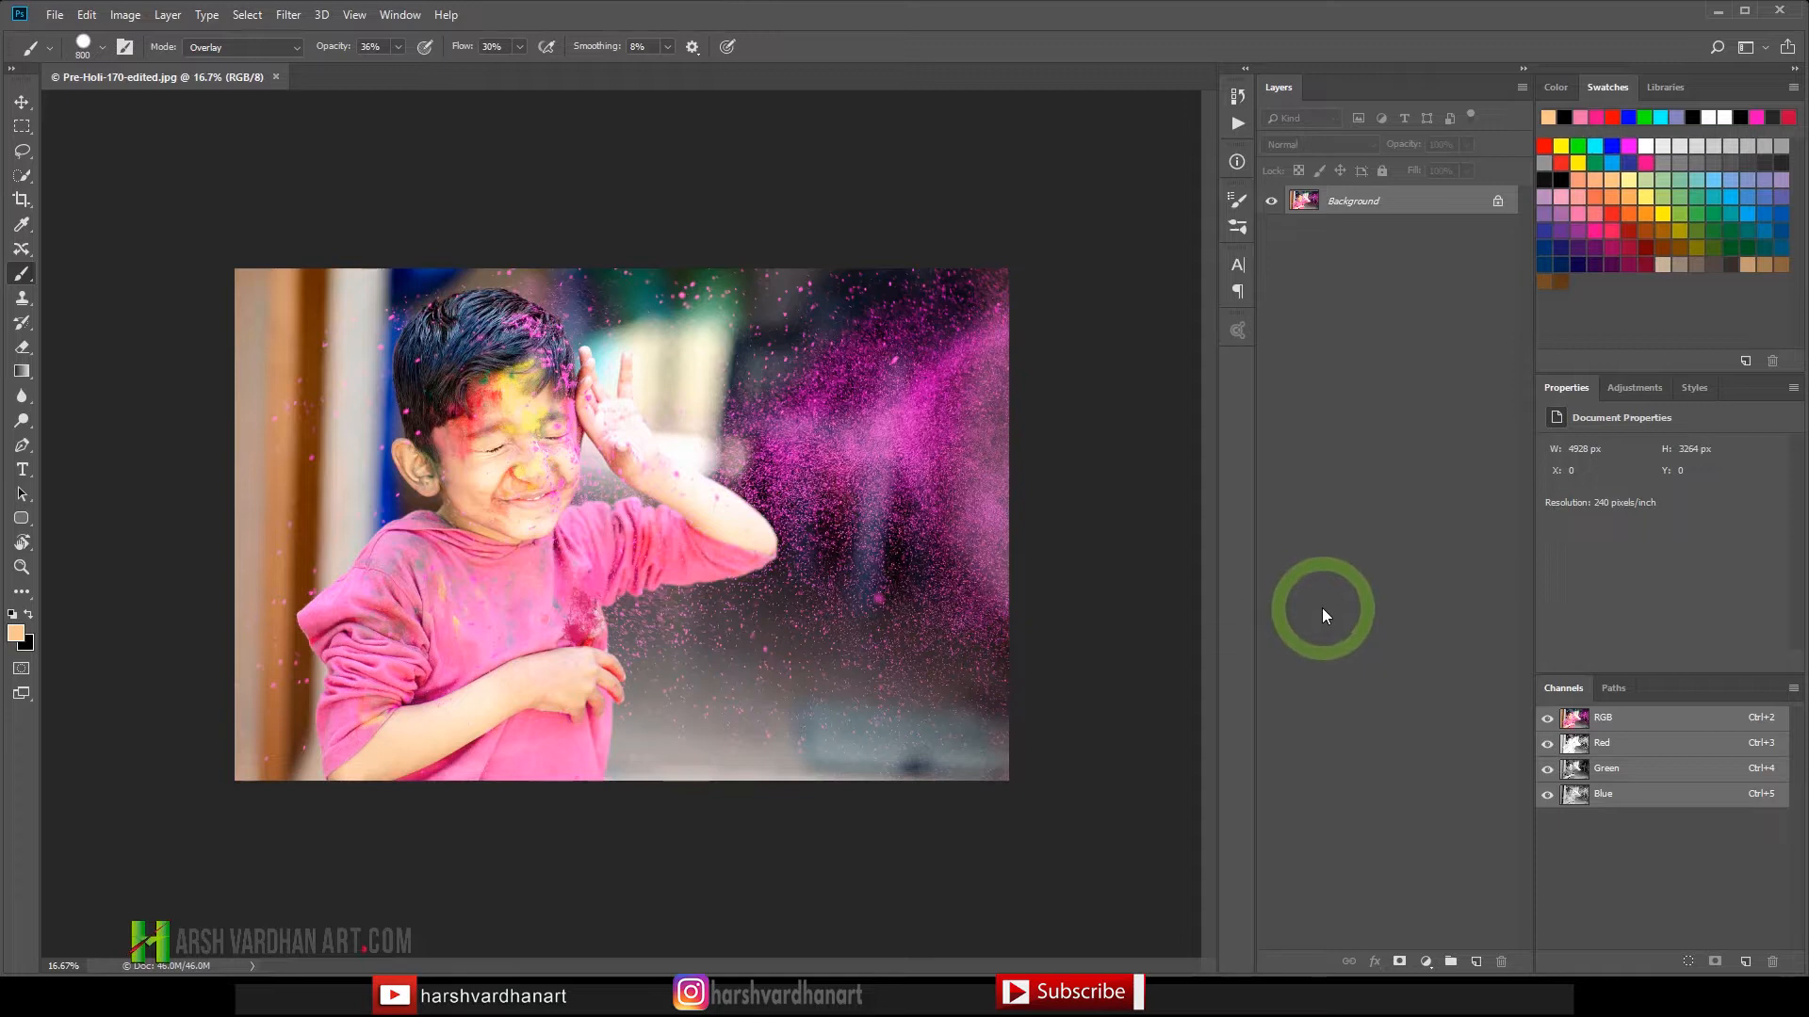
pyautogui.moveTo(1326, 615)
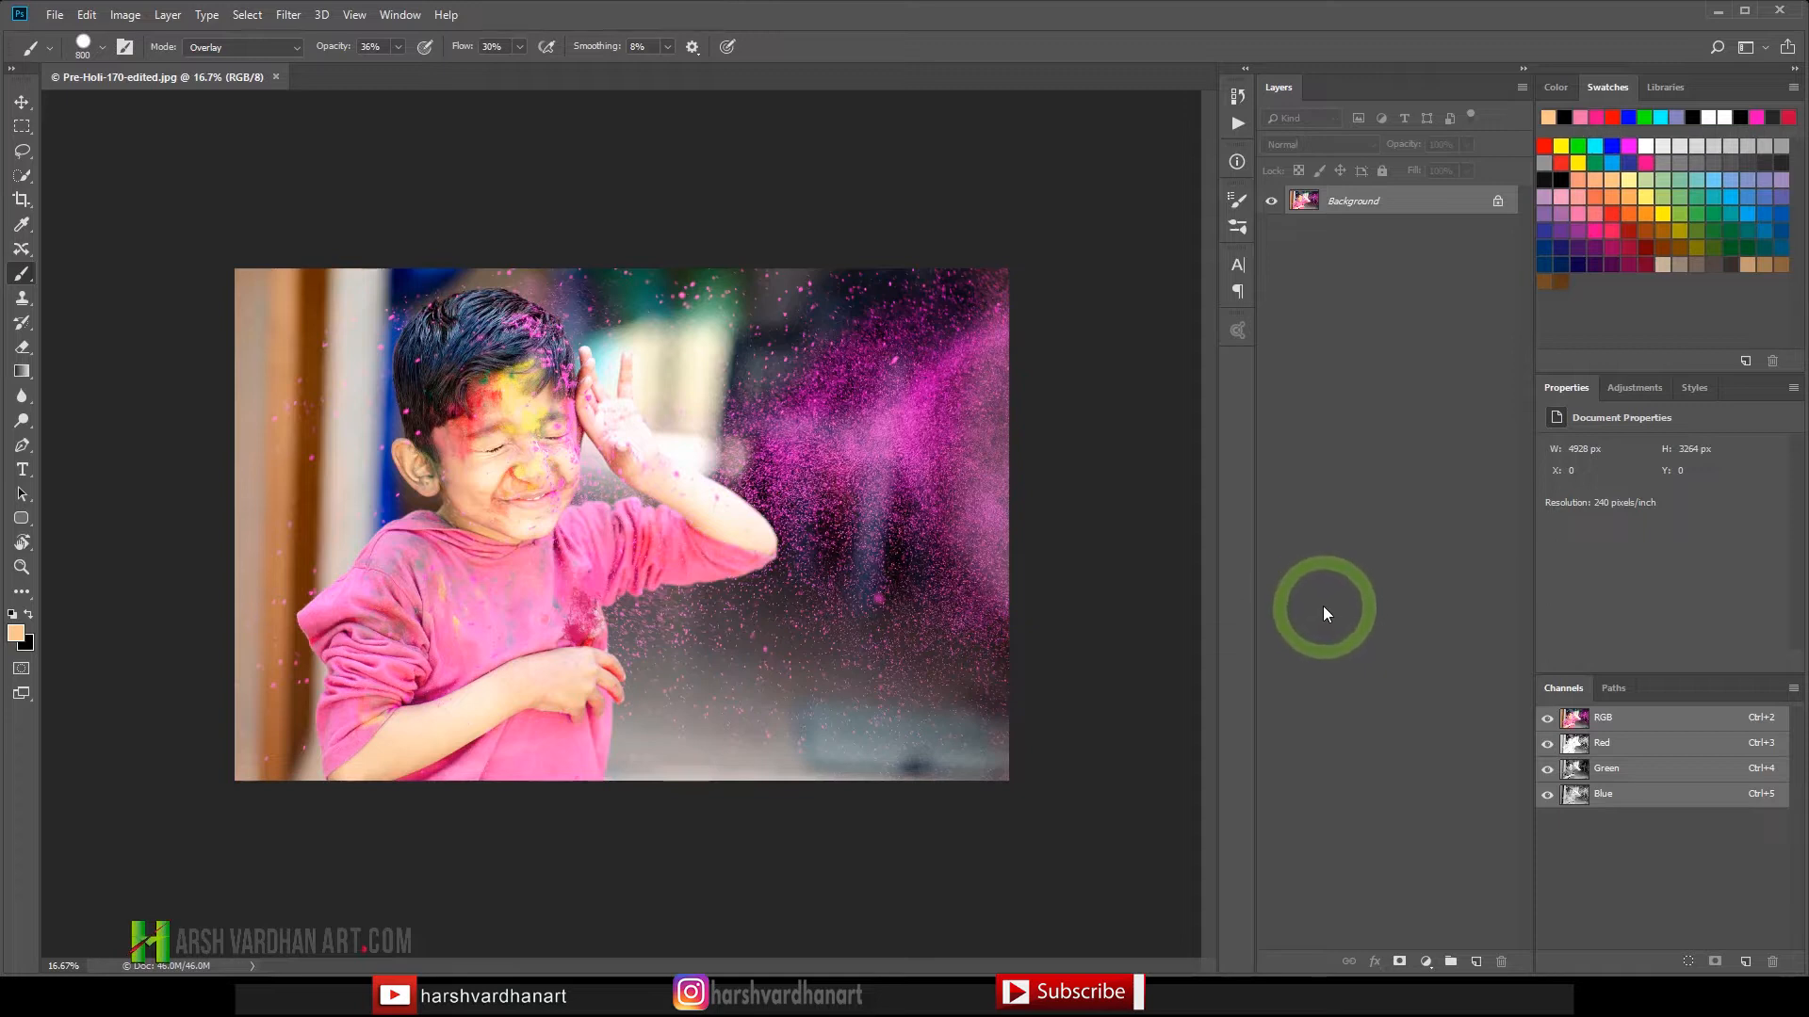
pyautogui.moveTo(1319, 615)
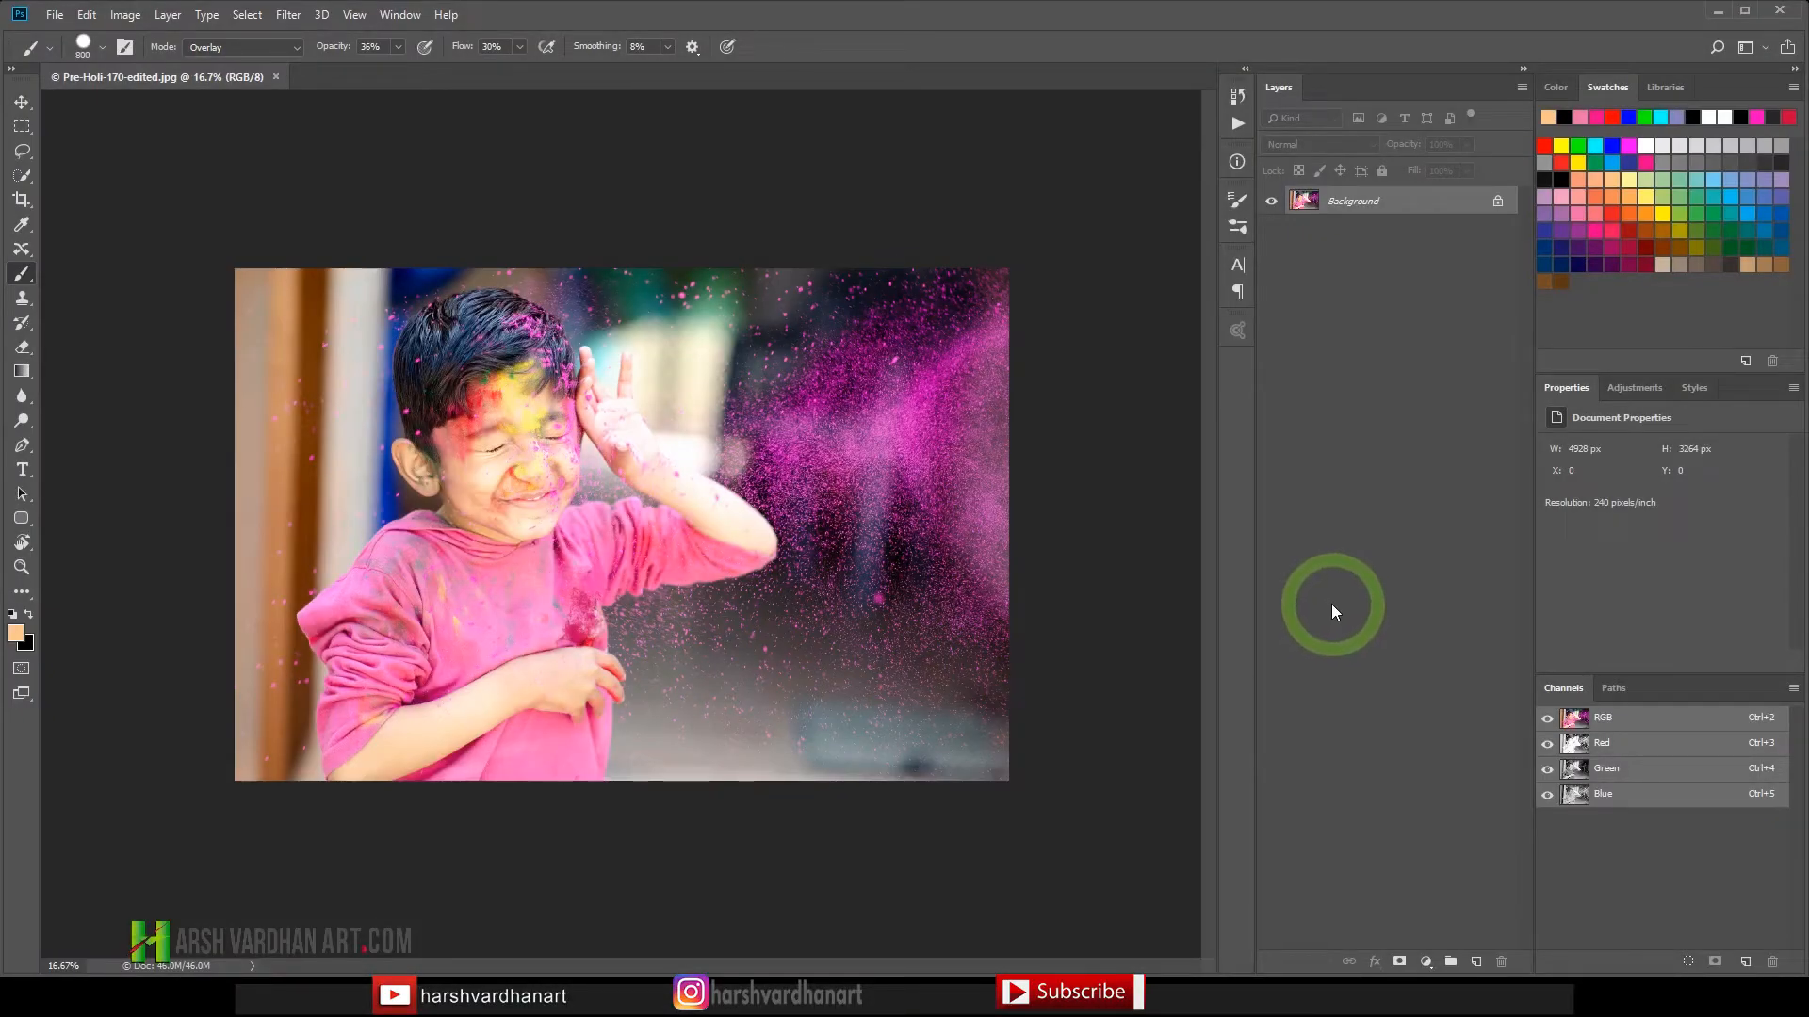
pyautogui.moveTo(1334, 609)
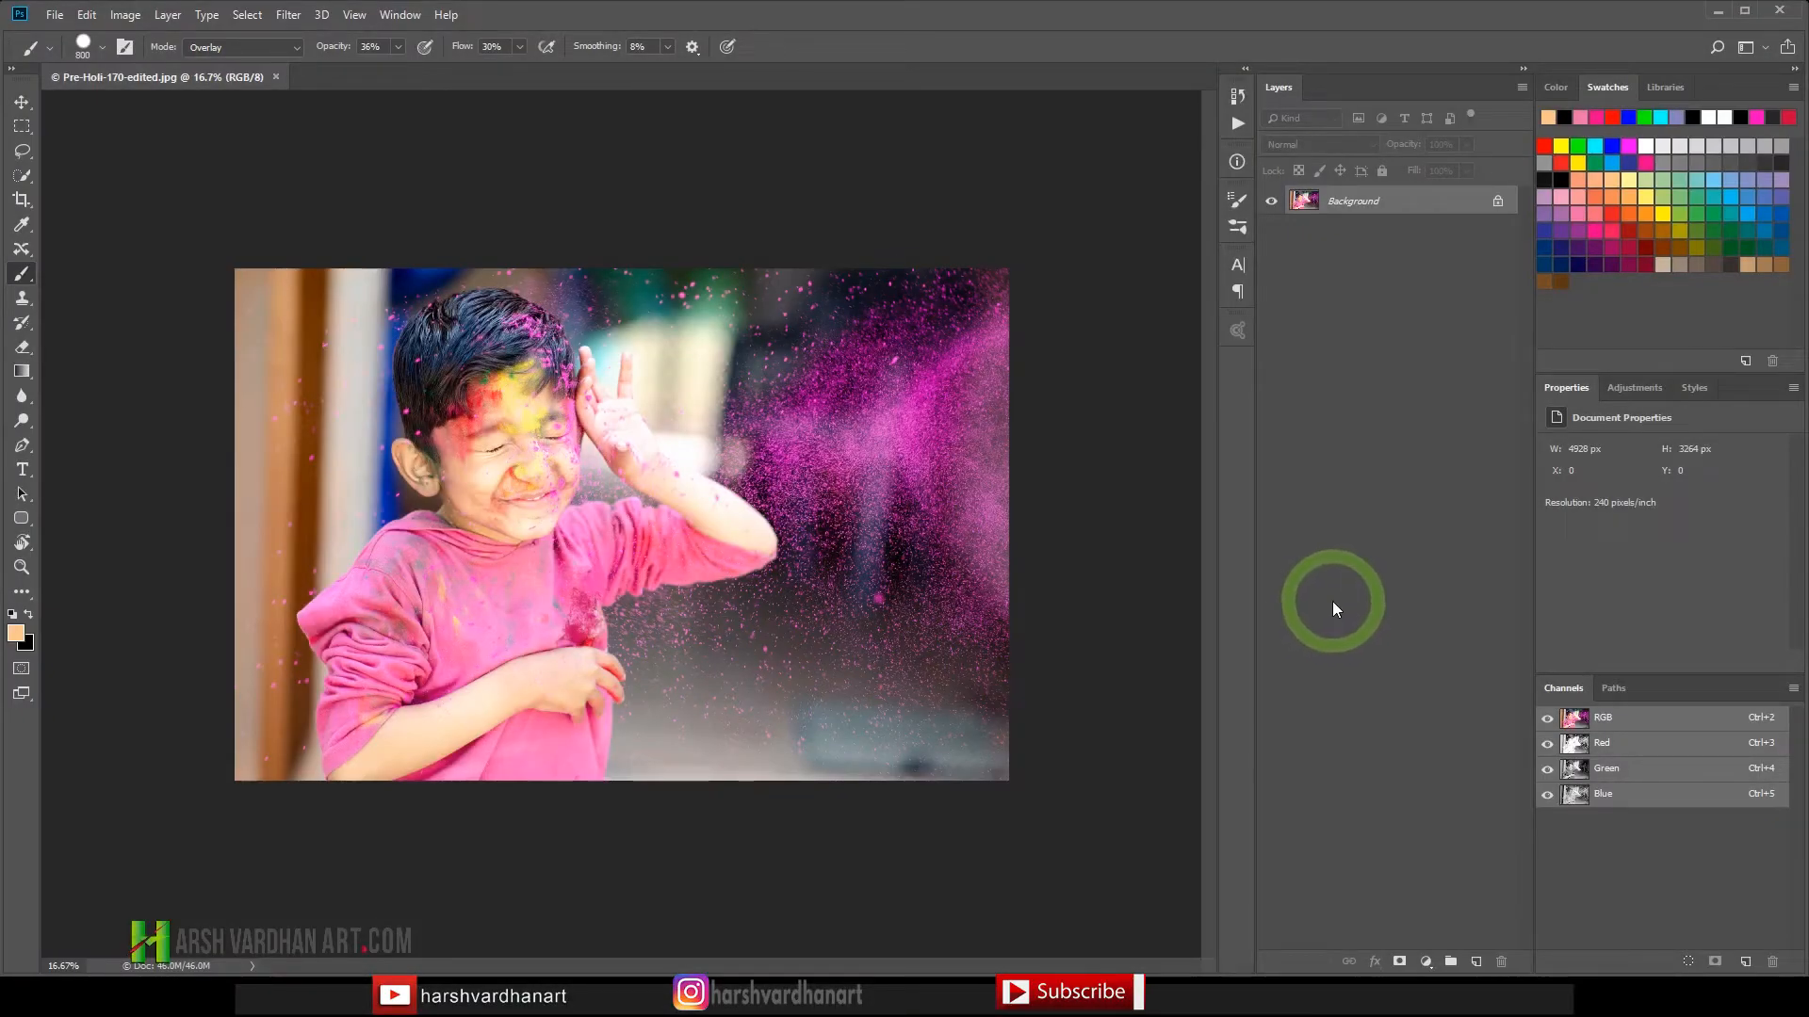
pyautogui.moveTo(1340, 614)
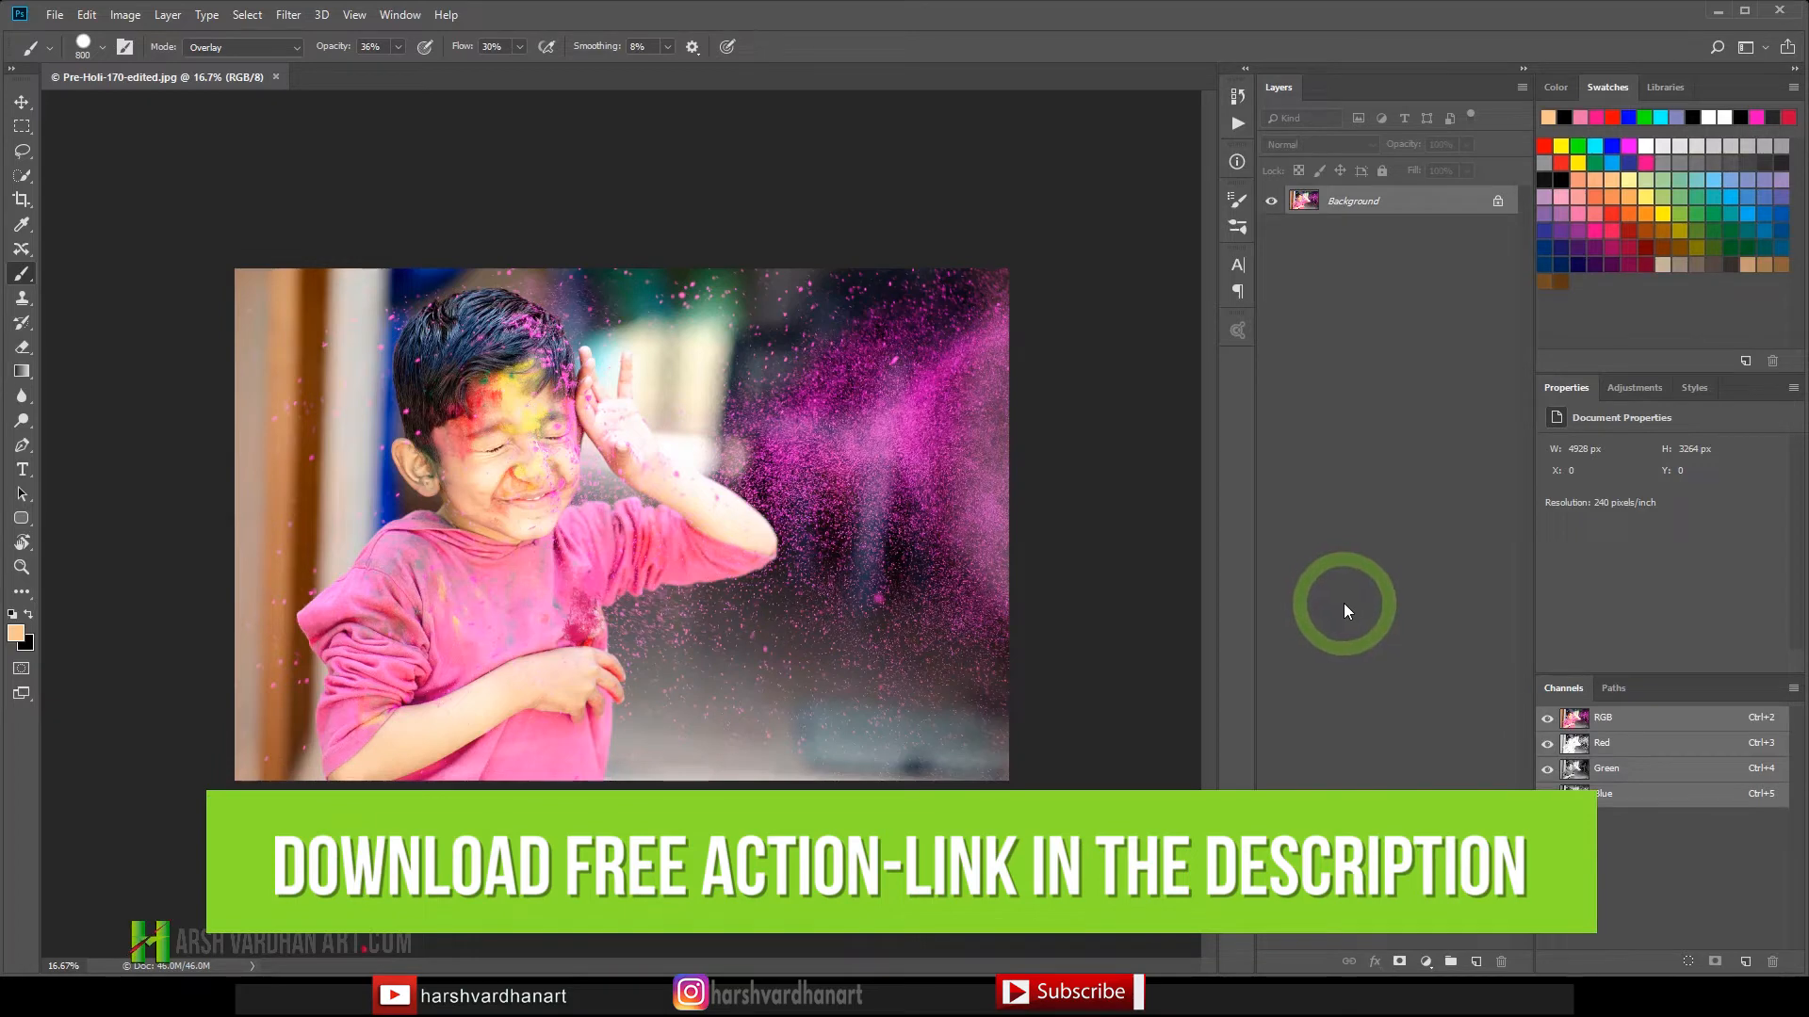
pyautogui.moveTo(1341, 610)
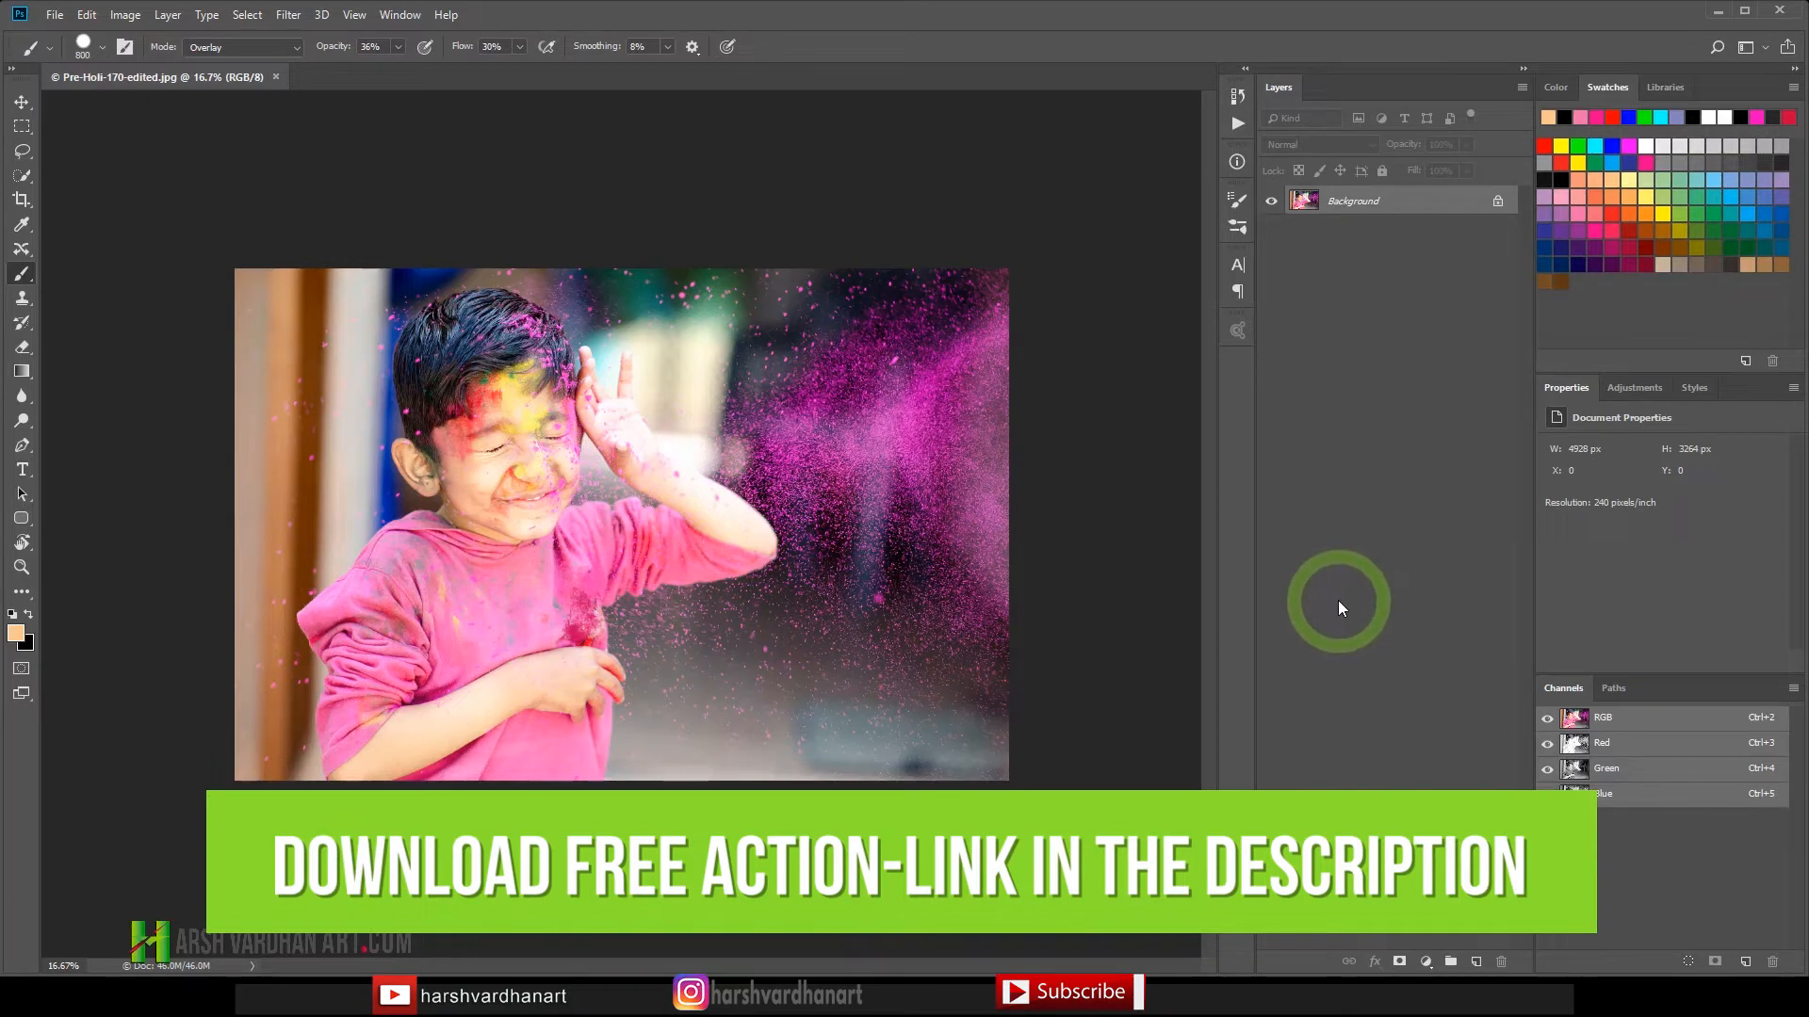
pyautogui.moveTo(1356, 603)
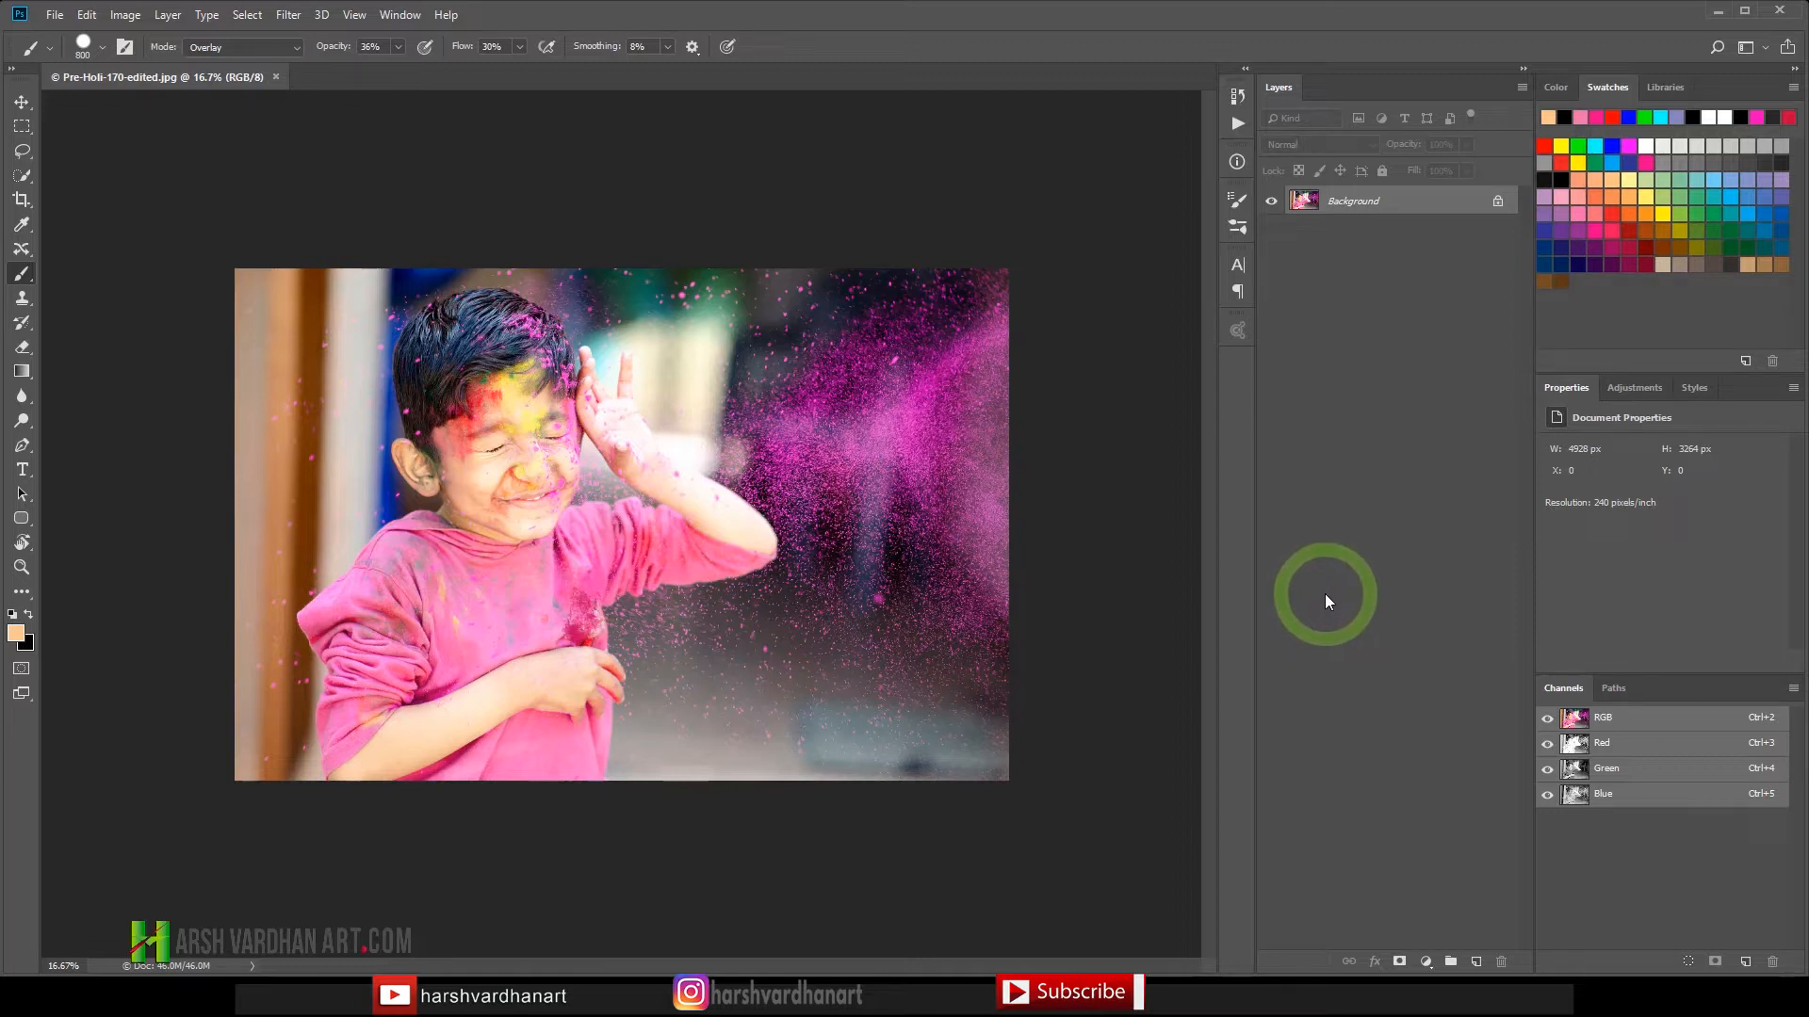
pyautogui.moveTo(1340, 601)
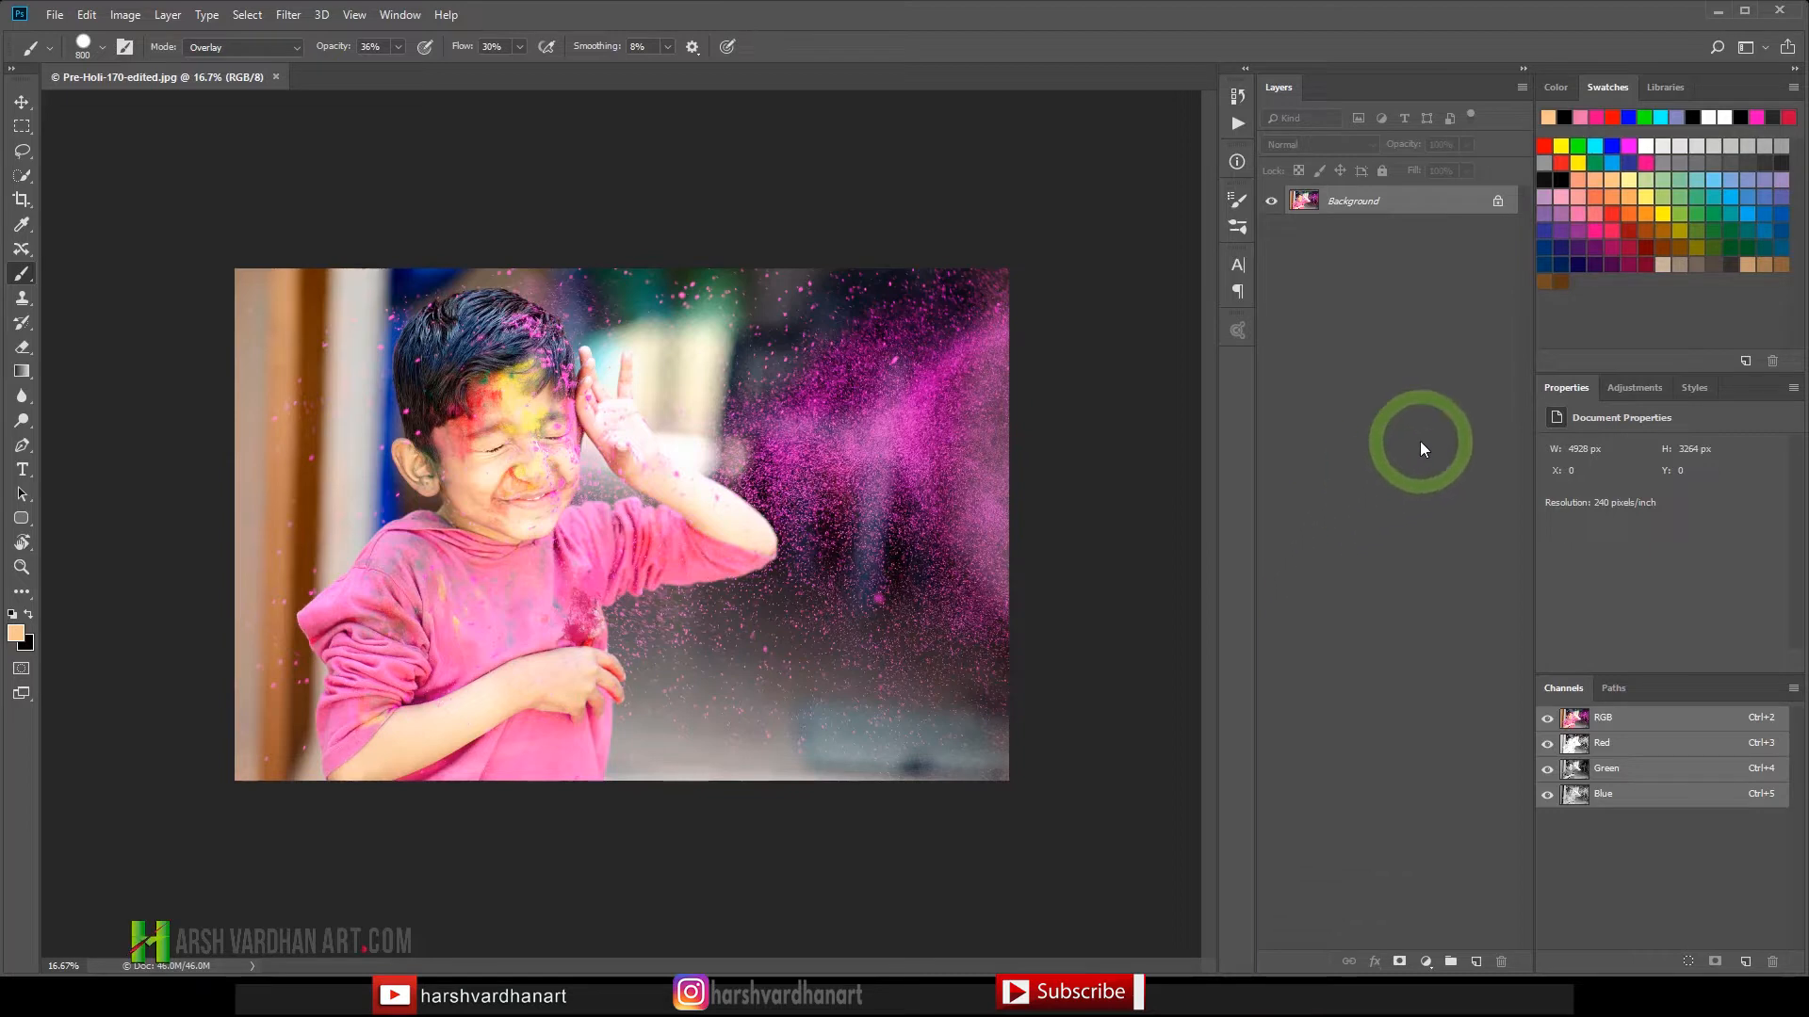
pyautogui.moveTo(1221, 132)
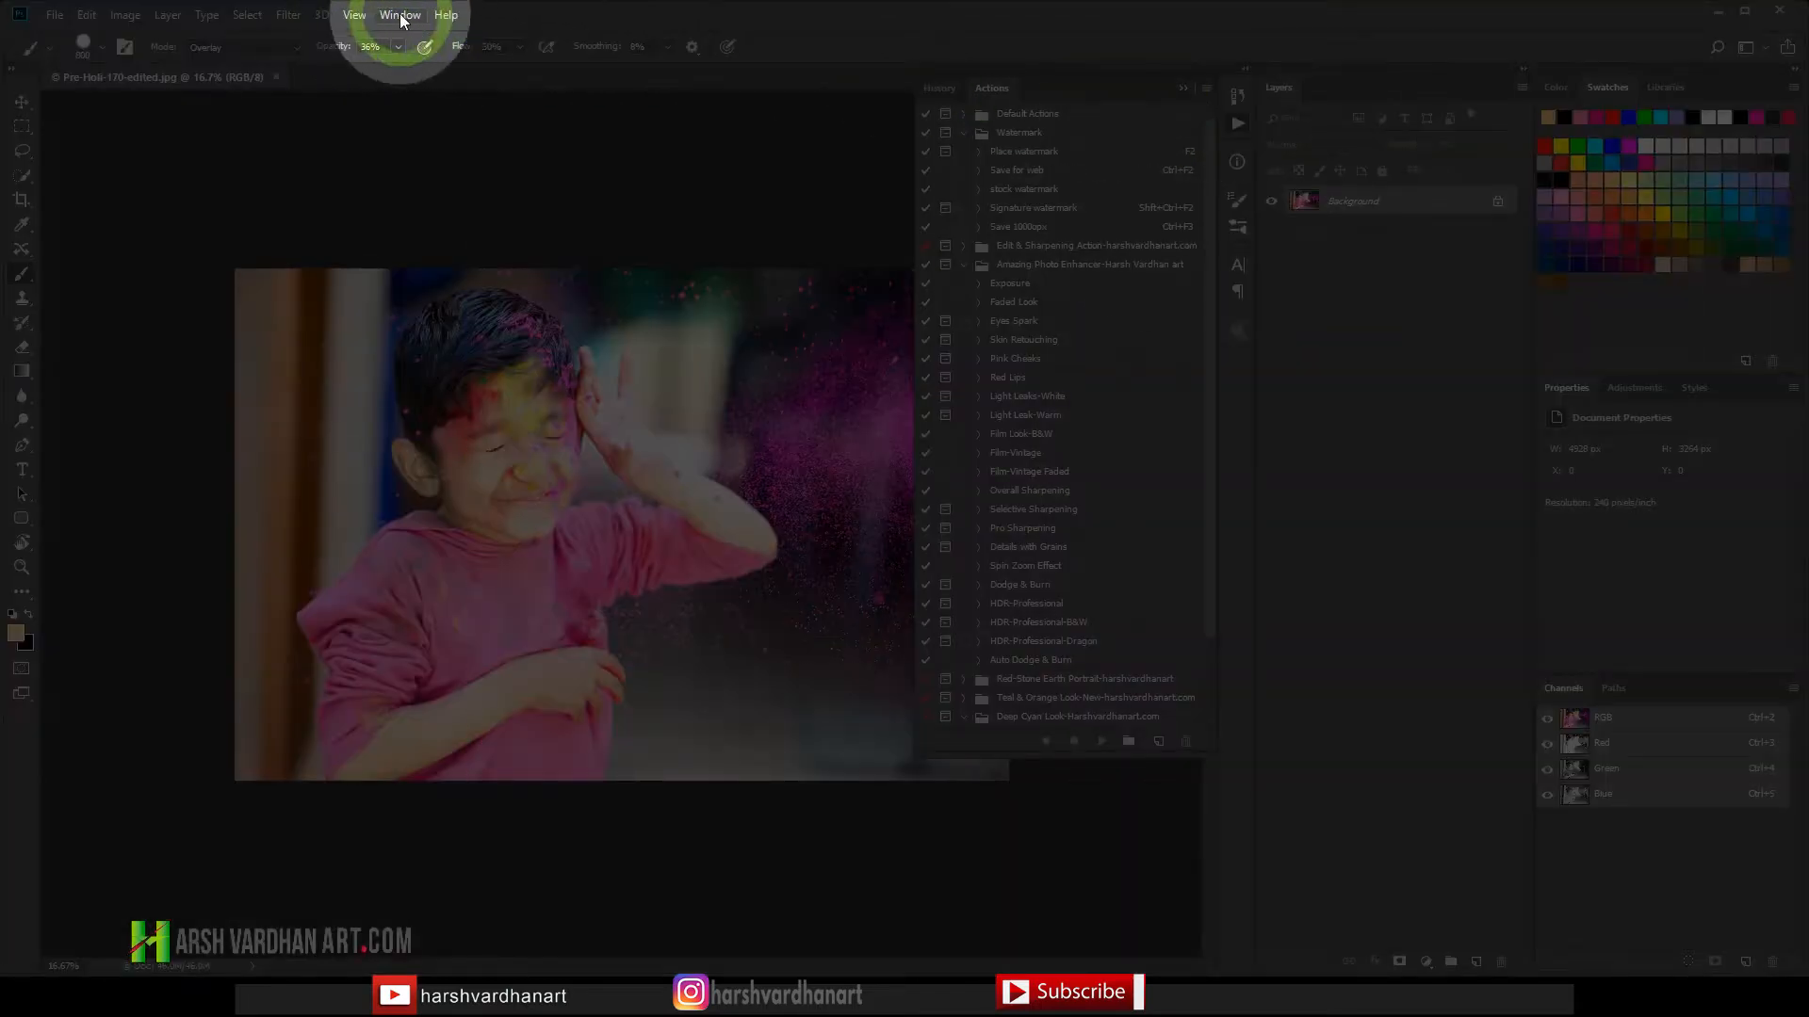
# Show the Actions panel and bring up Load Actions for the Deep Cyan Look set.
pyautogui.click(399, 15)
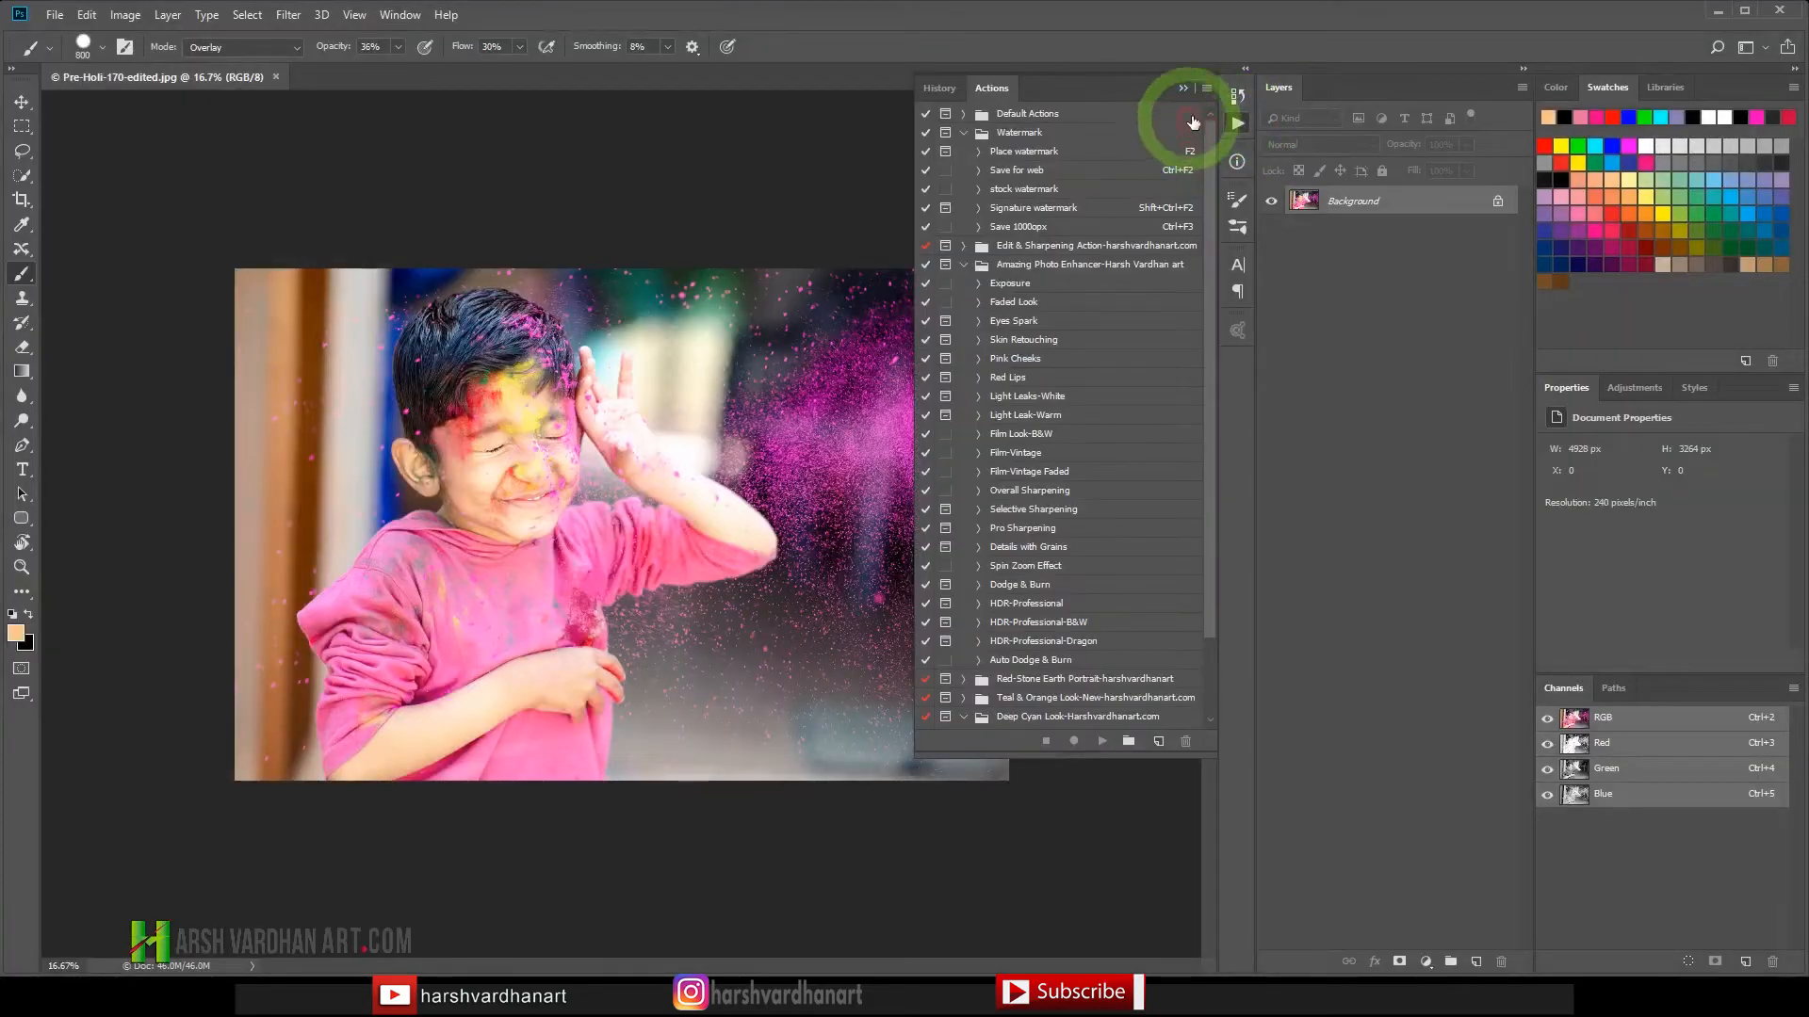
pyautogui.click(1208, 87)
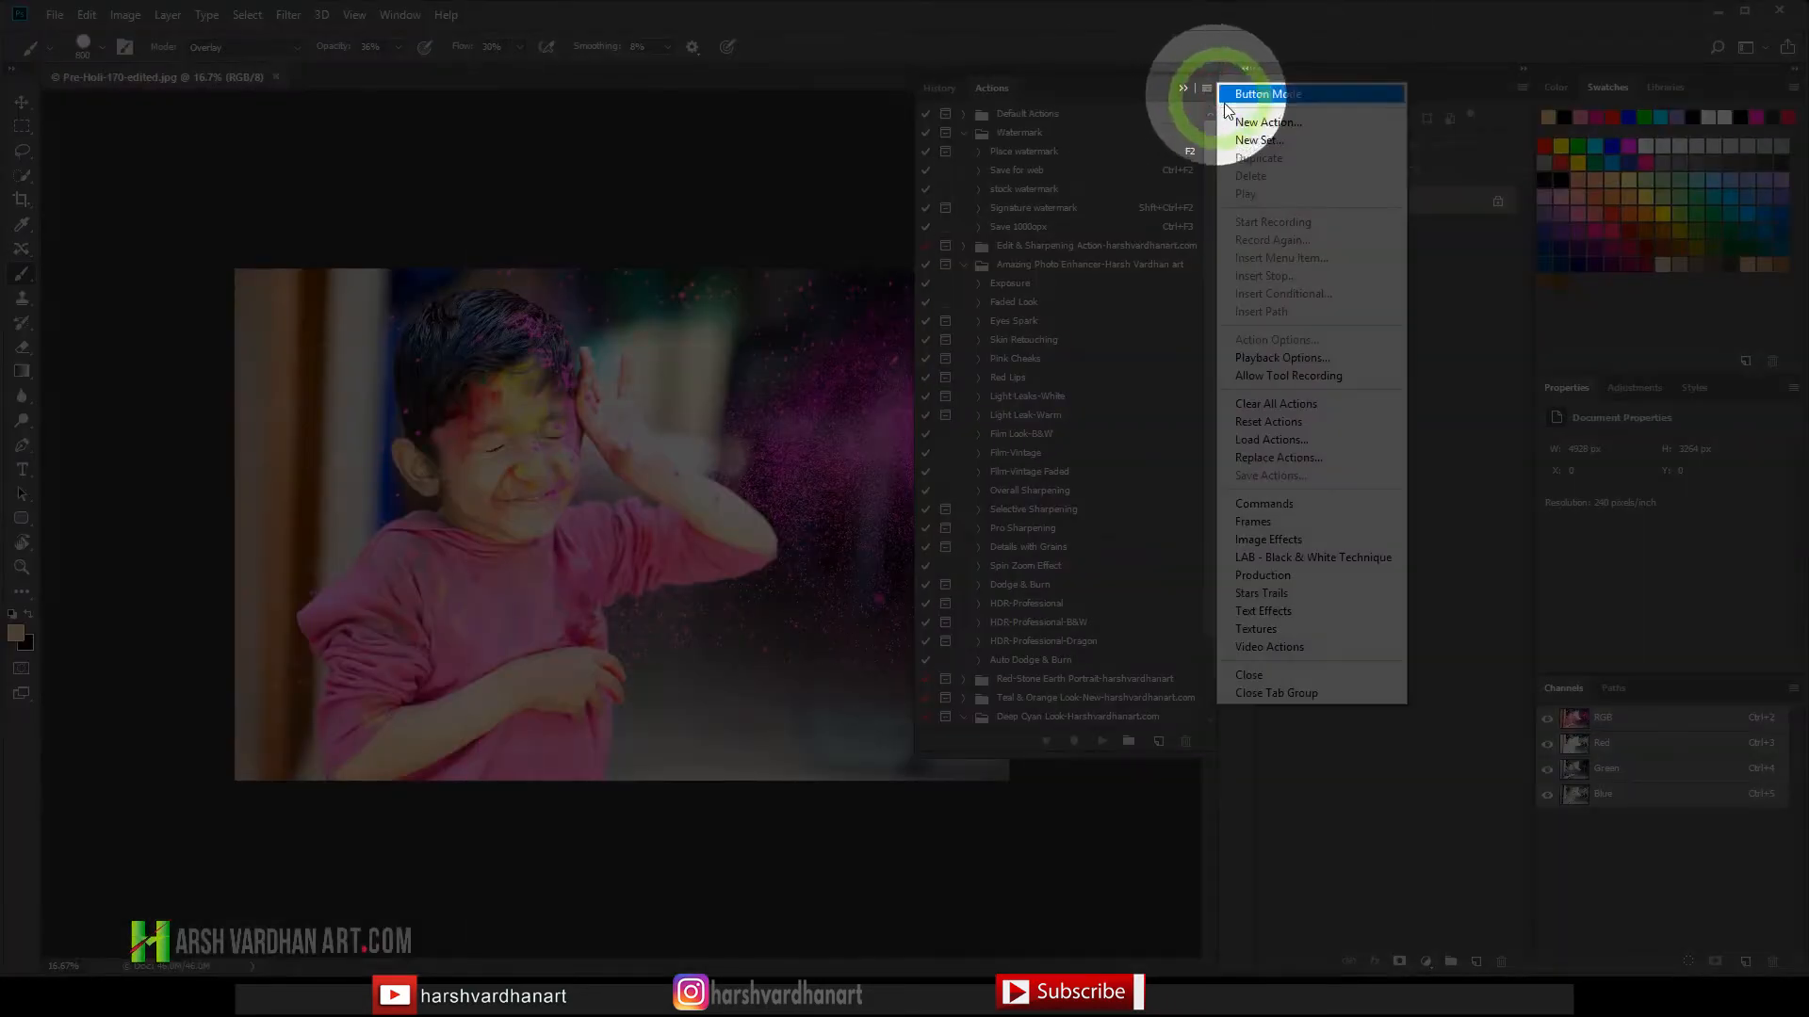
pyautogui.moveTo(1300, 441)
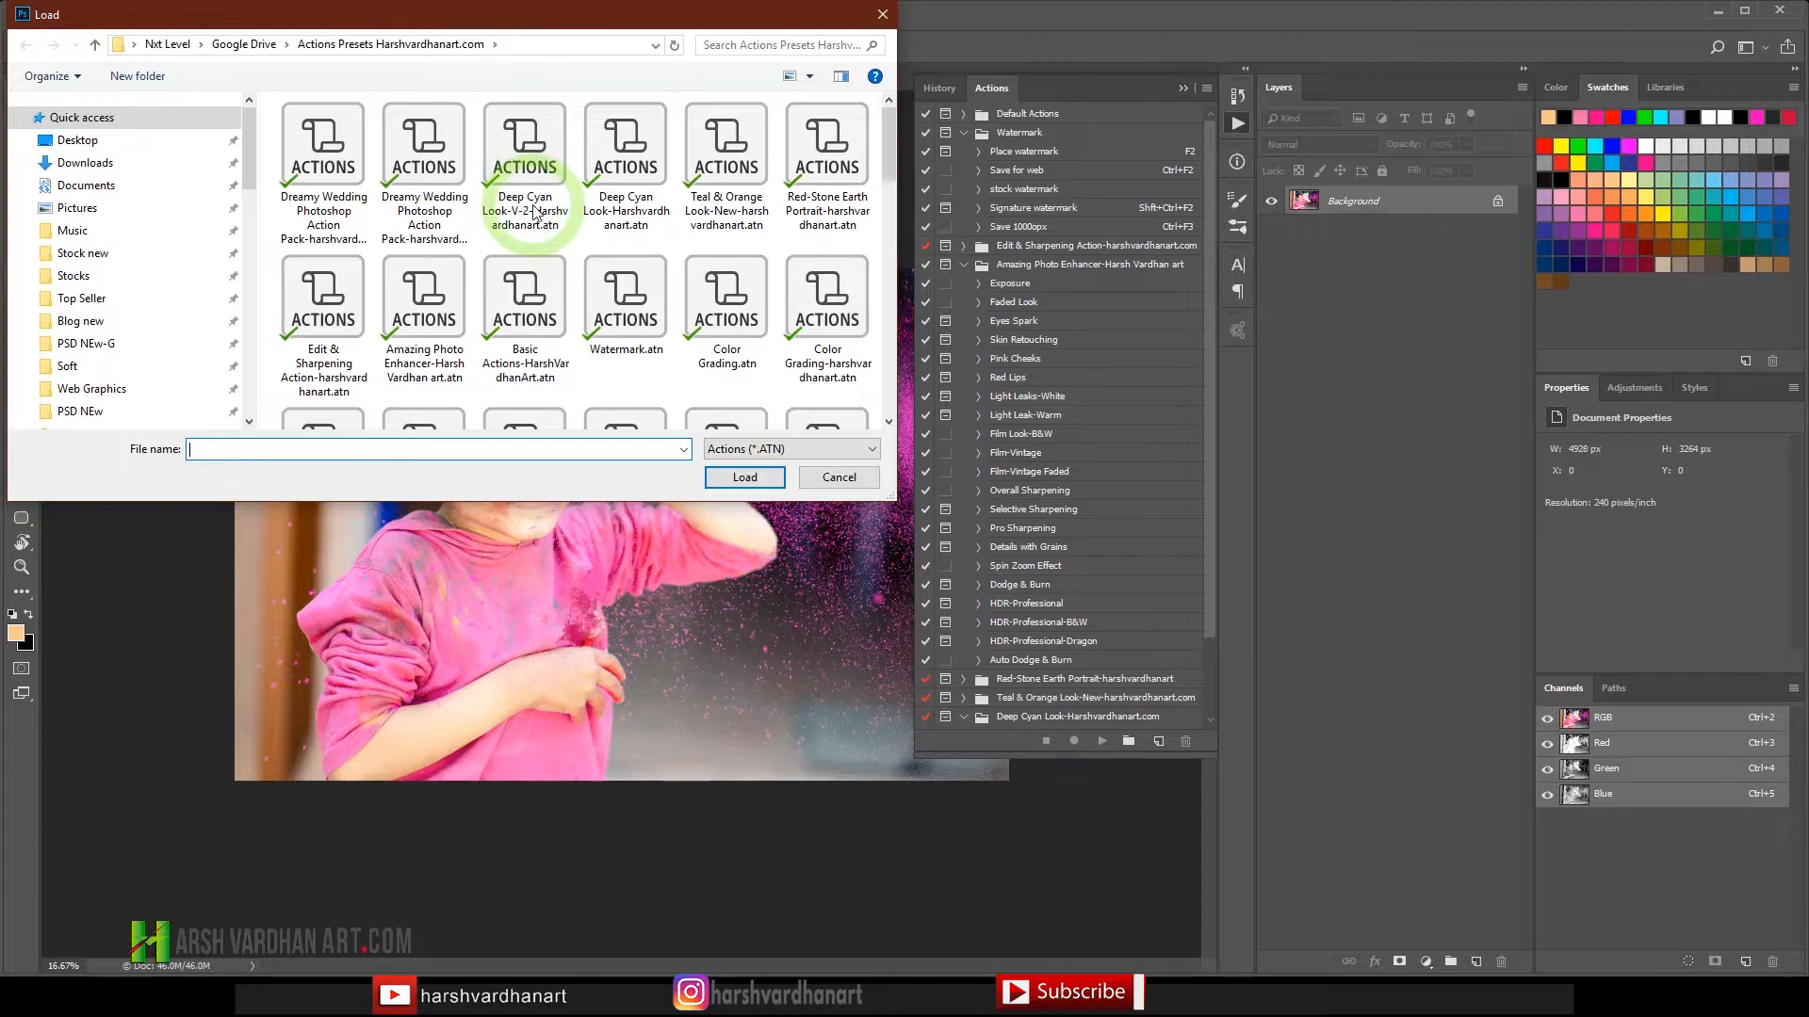
pyautogui.moveTo(637, 243)
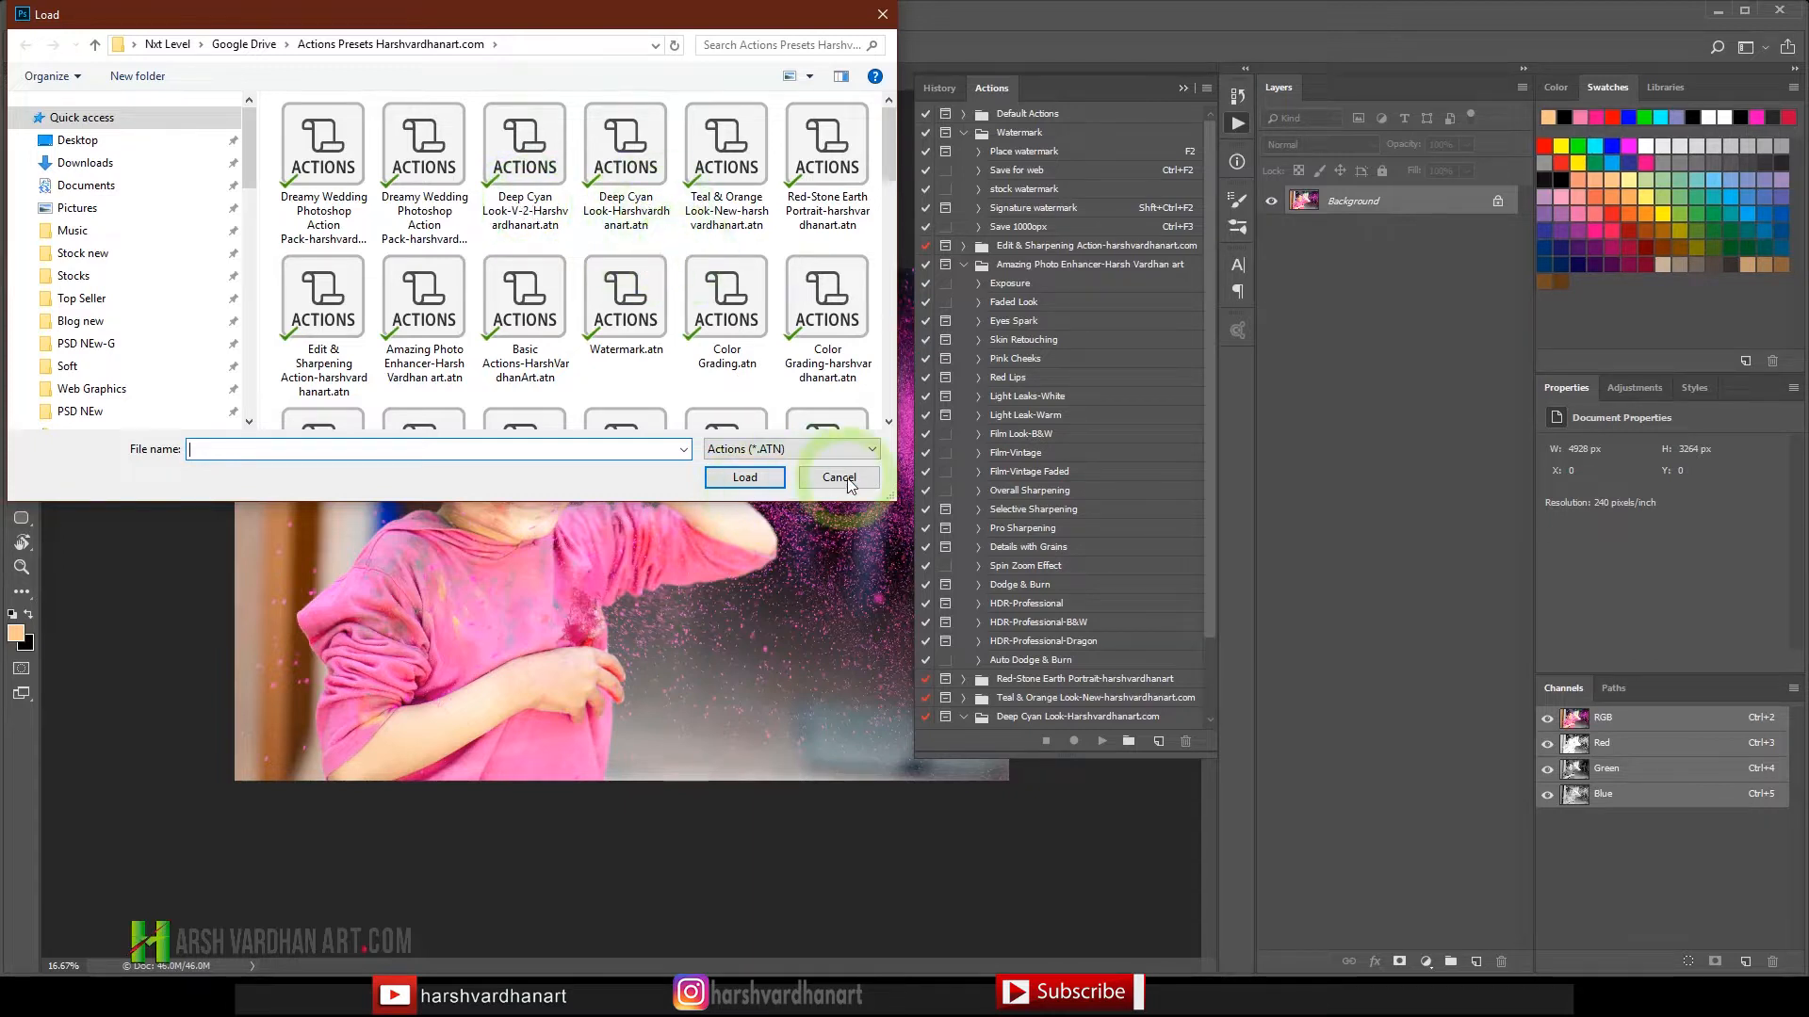
pyautogui.click(840, 479)
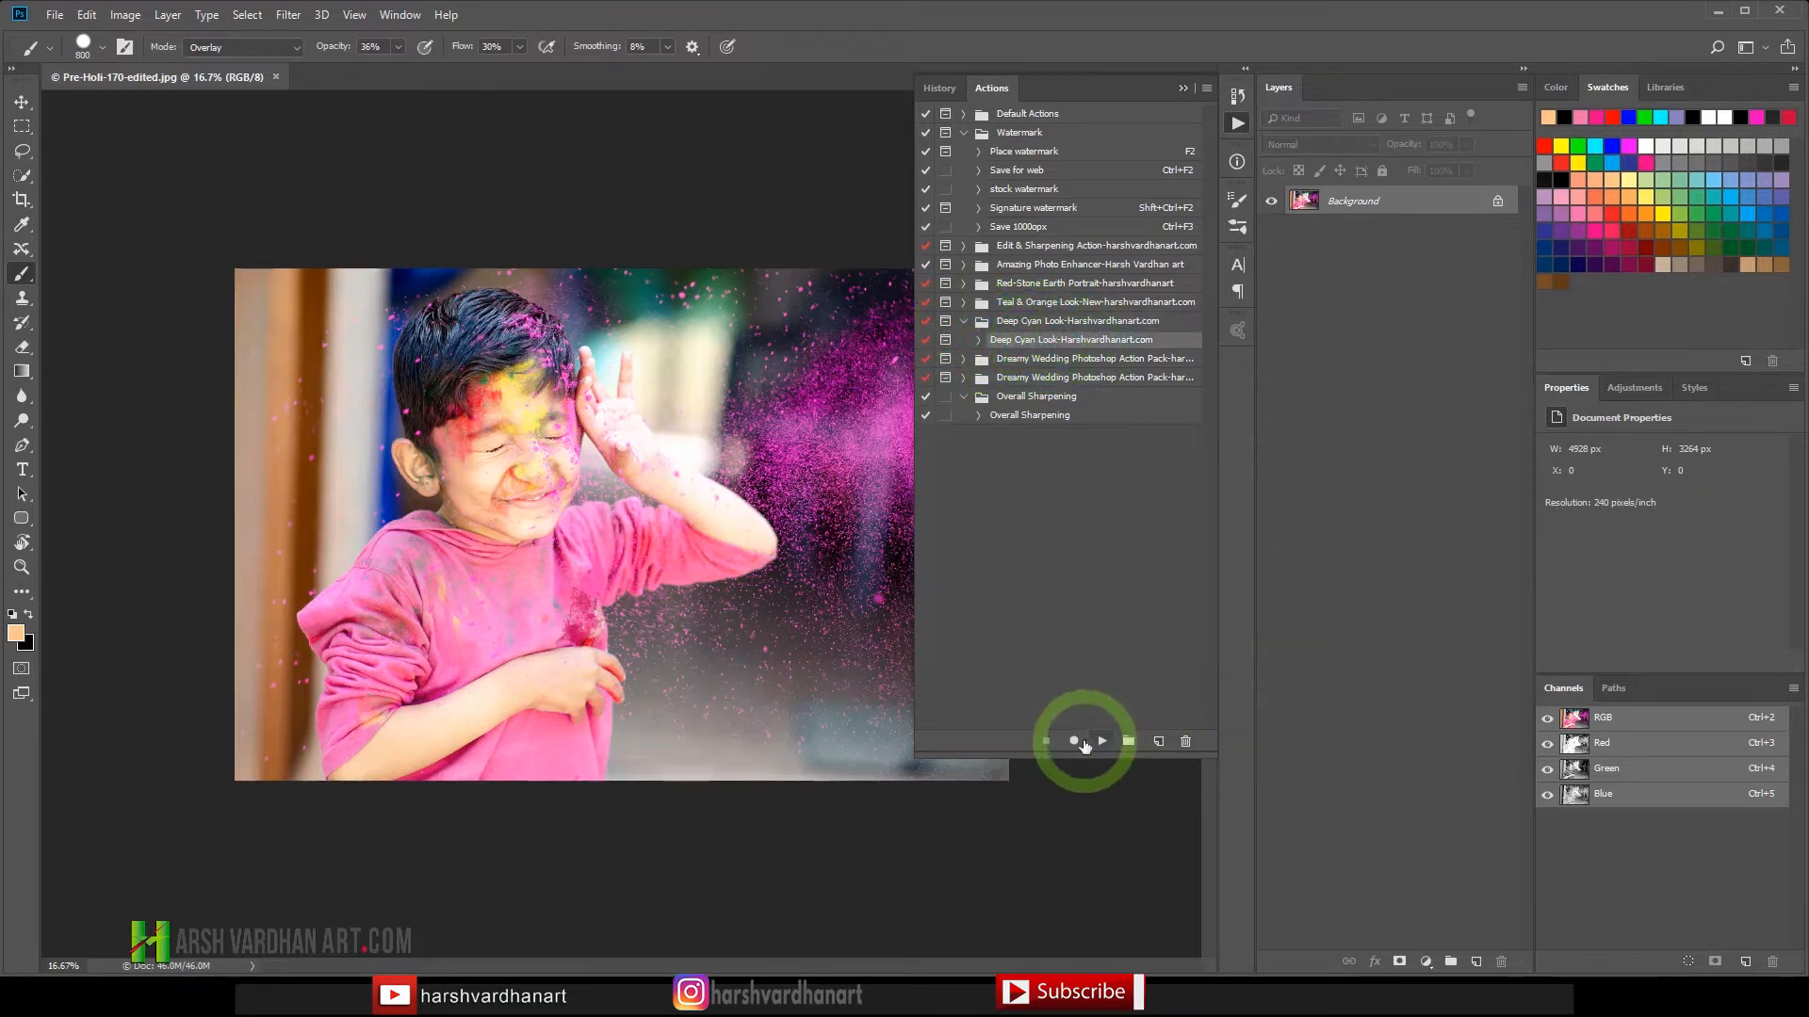
# Run the Deep Cyan Look action, continuing past its prompt and choosing Don't Flatten.
pyautogui.click(1102, 742)
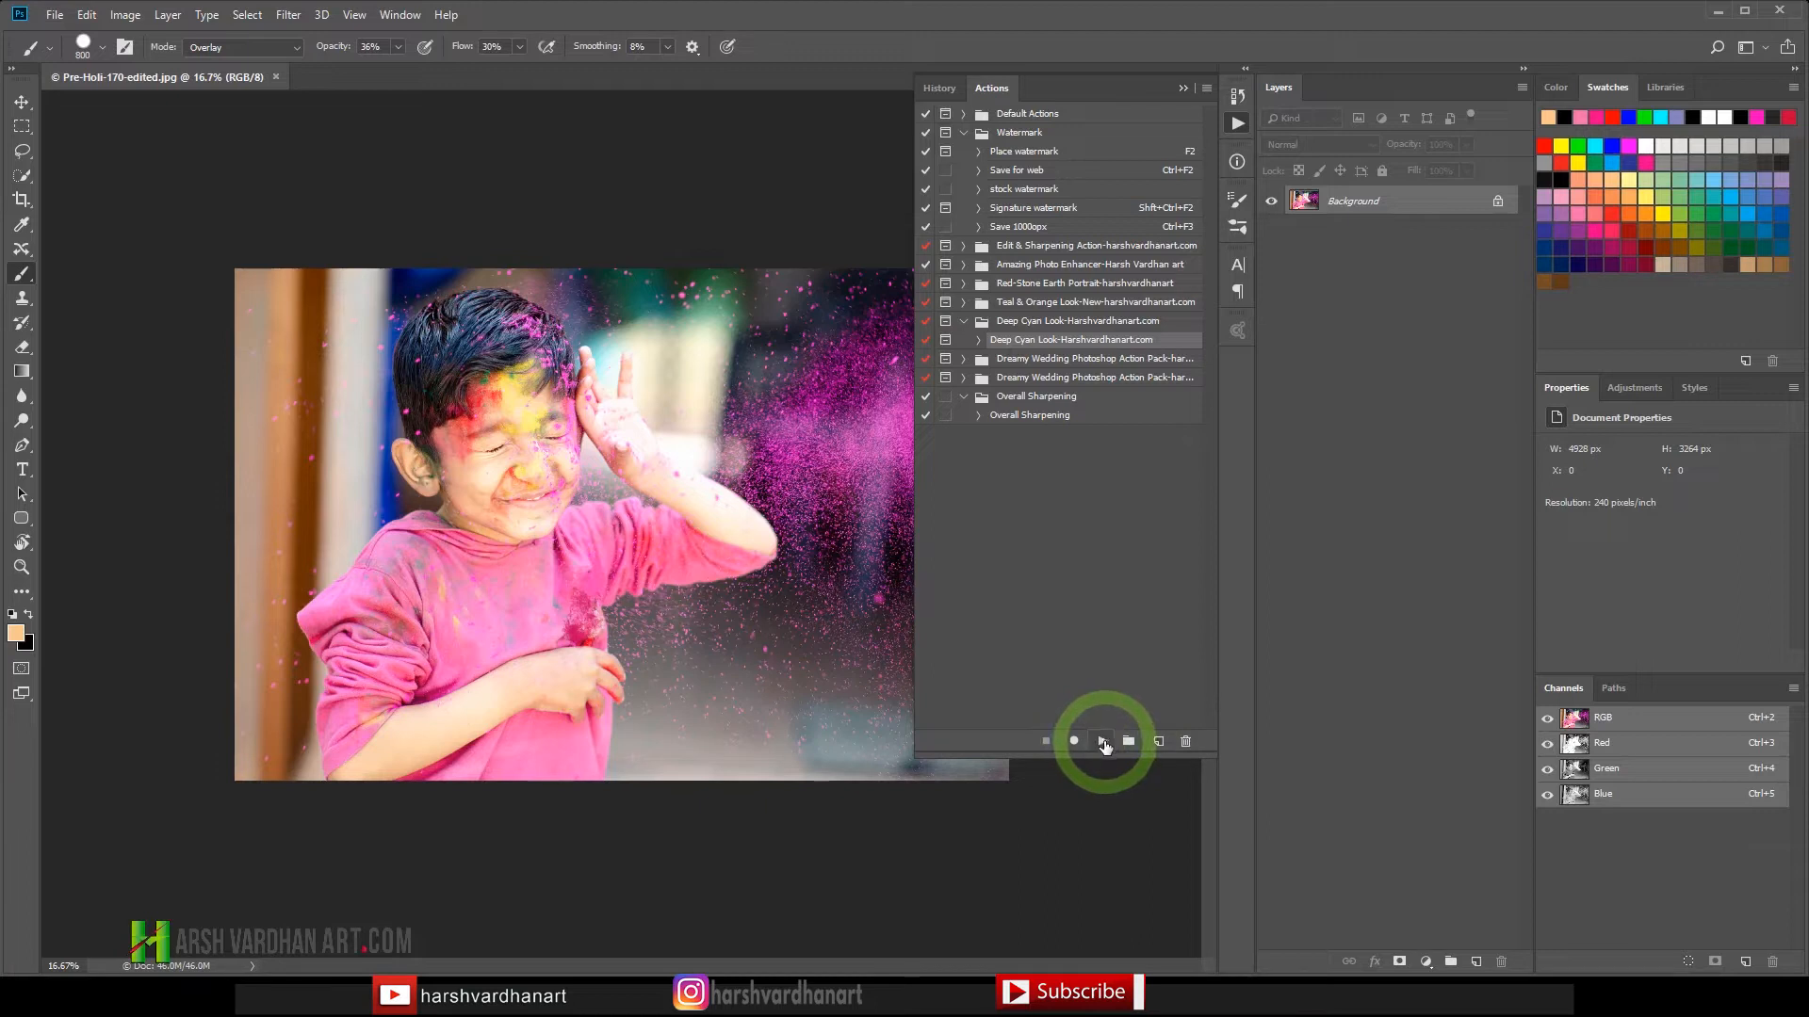
pyautogui.click(1100, 742)
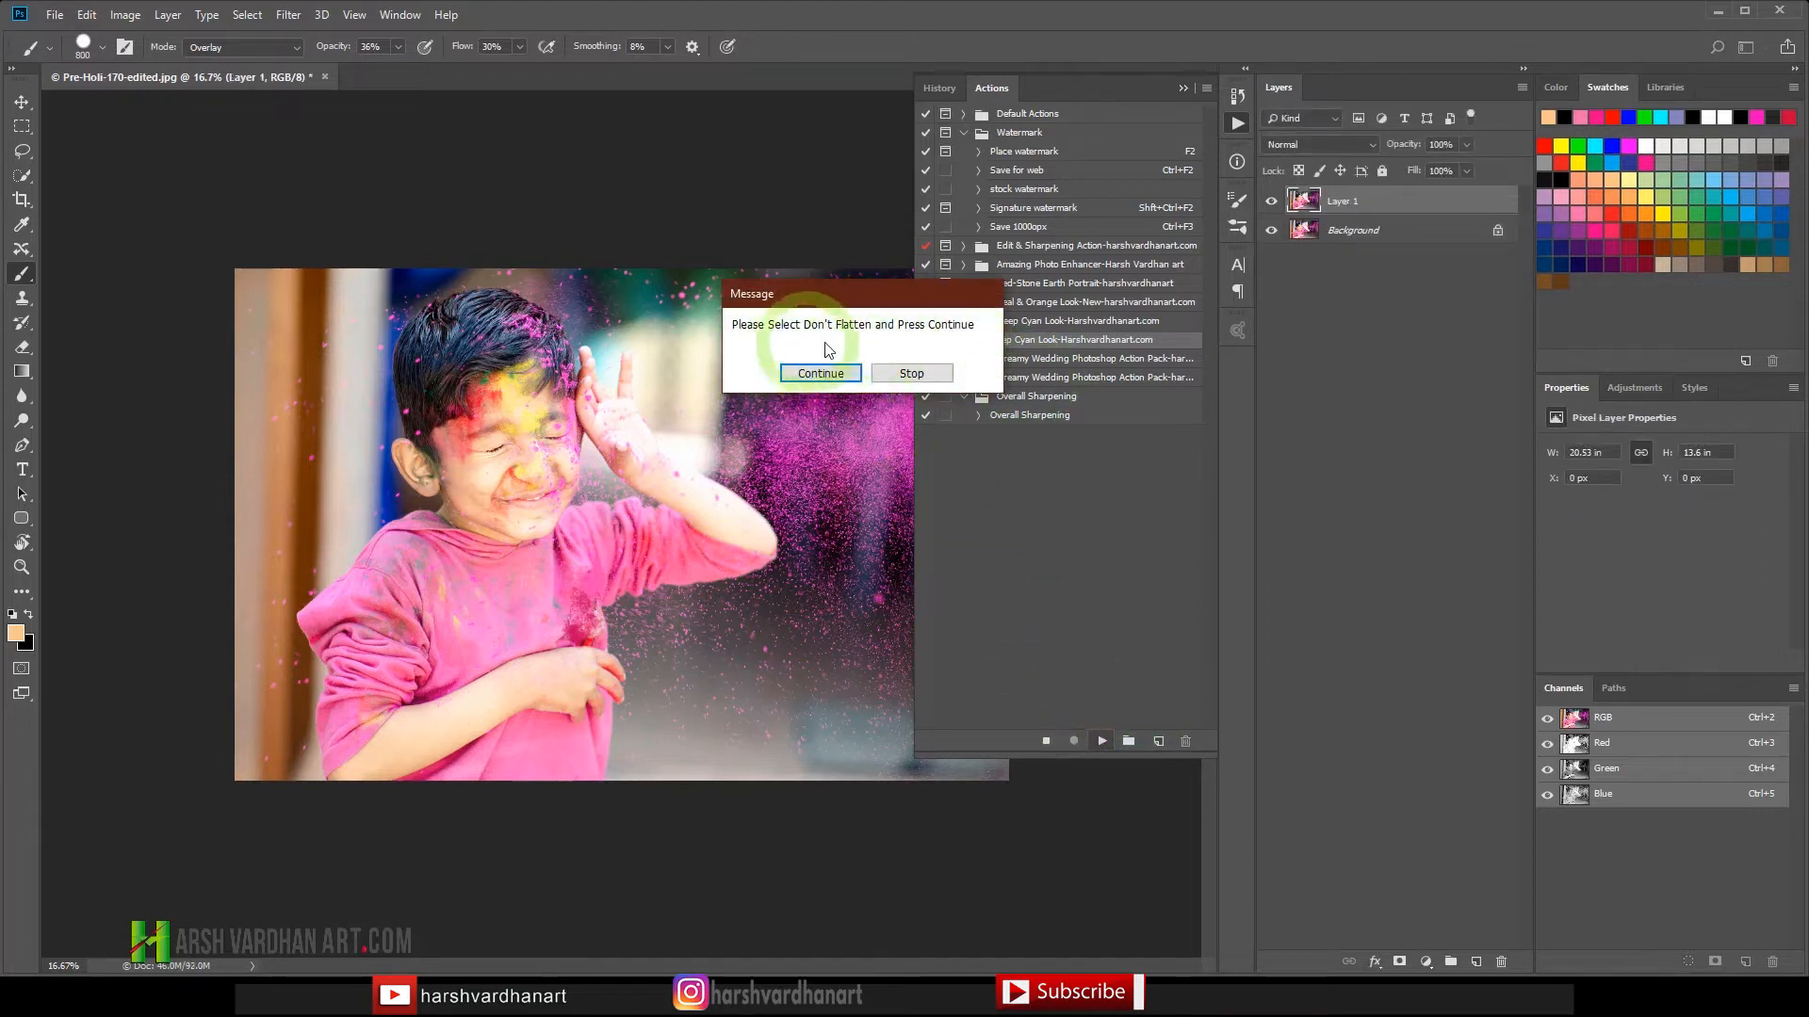
pyautogui.click(821, 373)
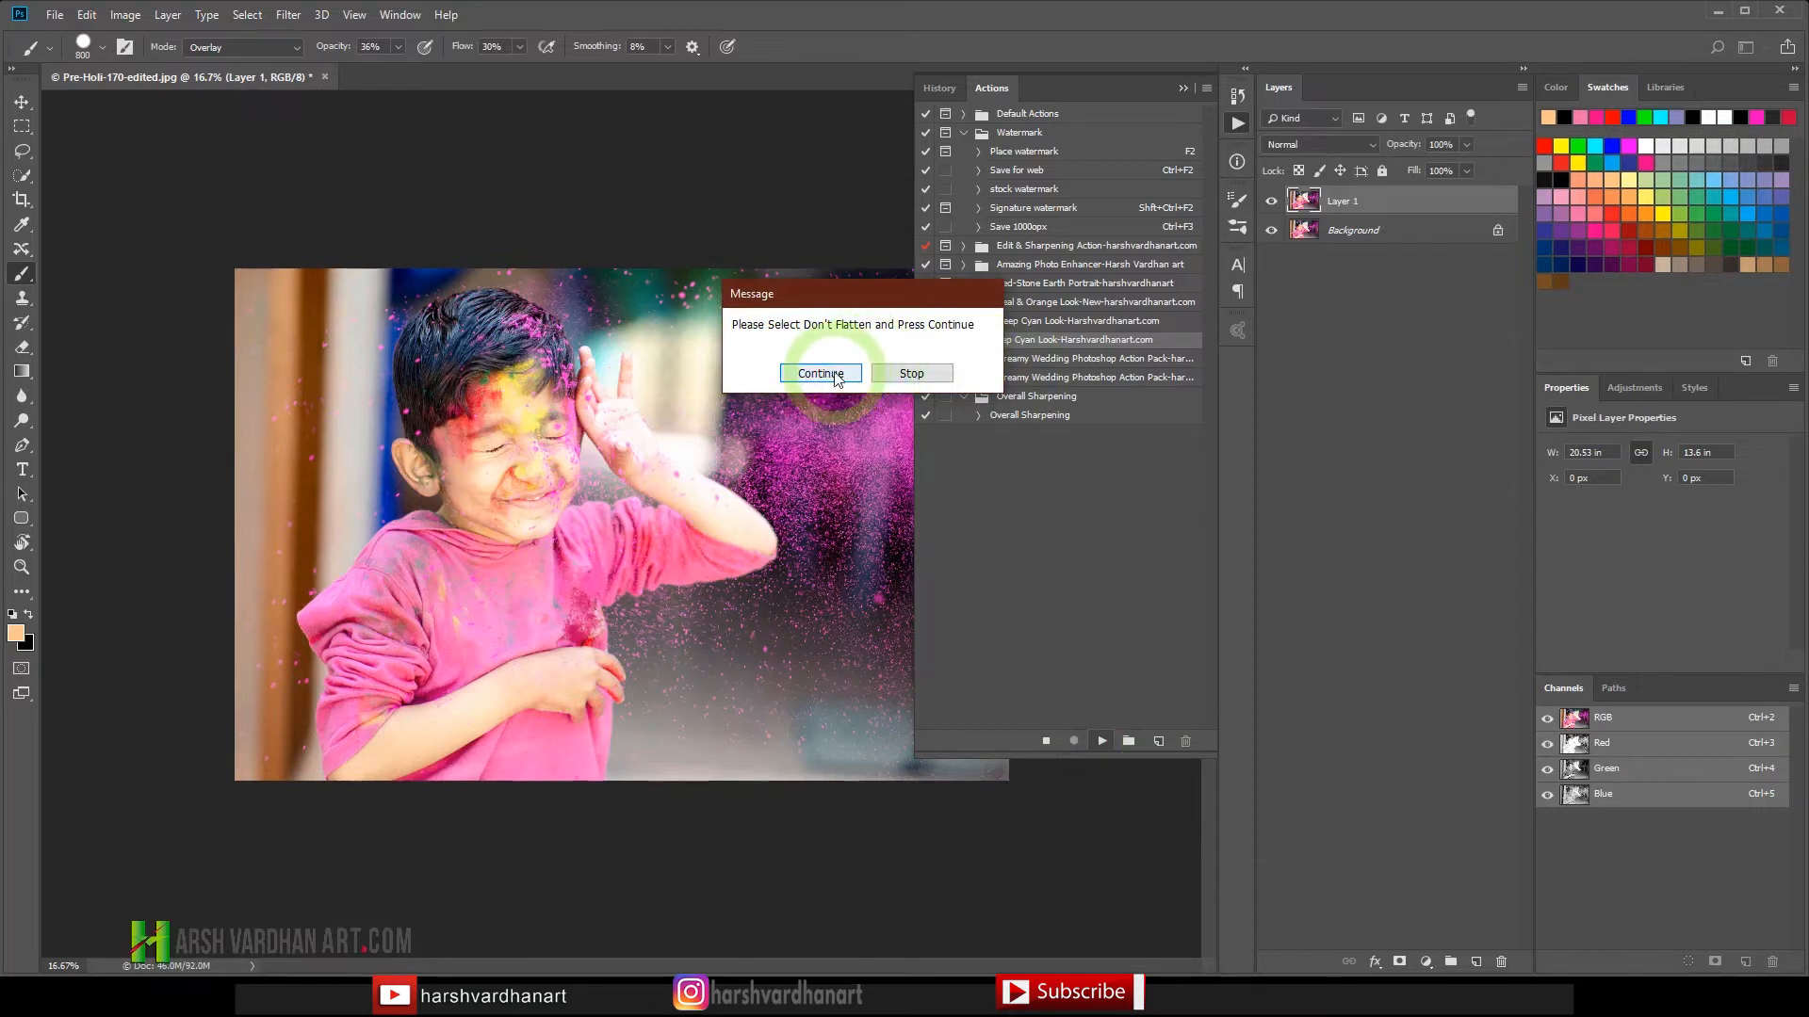
pyautogui.click(821, 373)
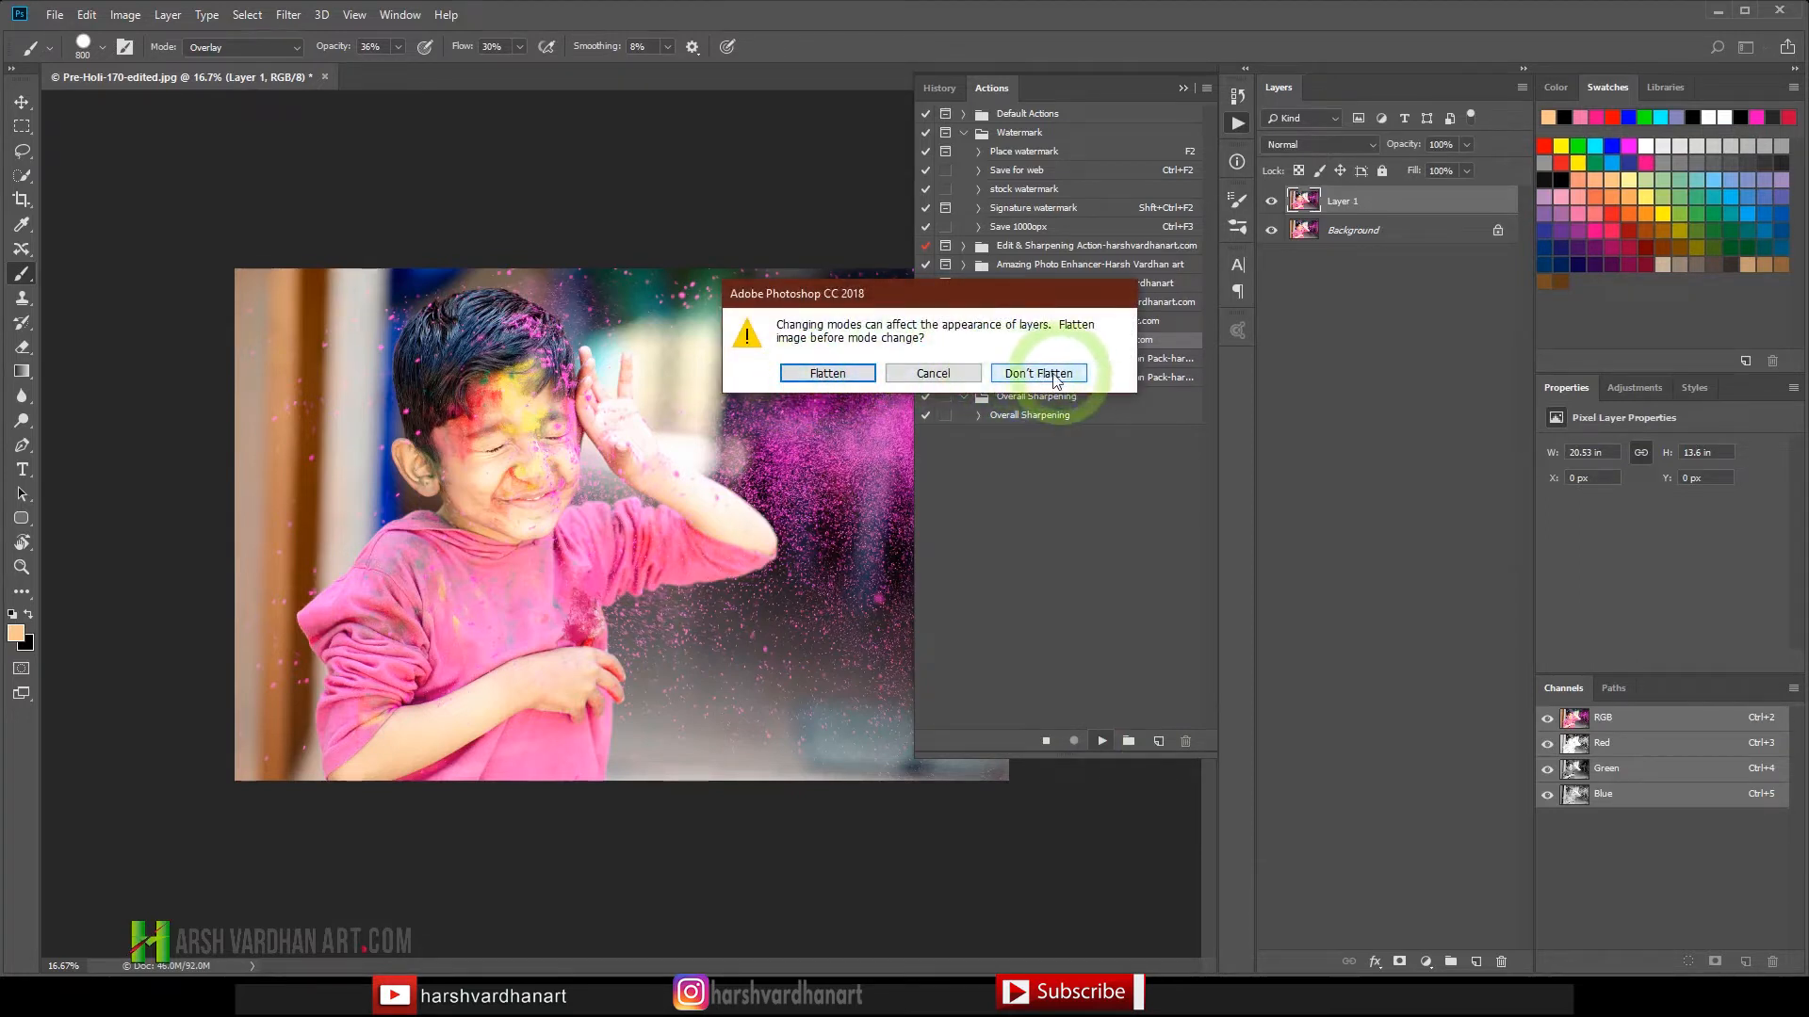
pyautogui.click(1039, 373)
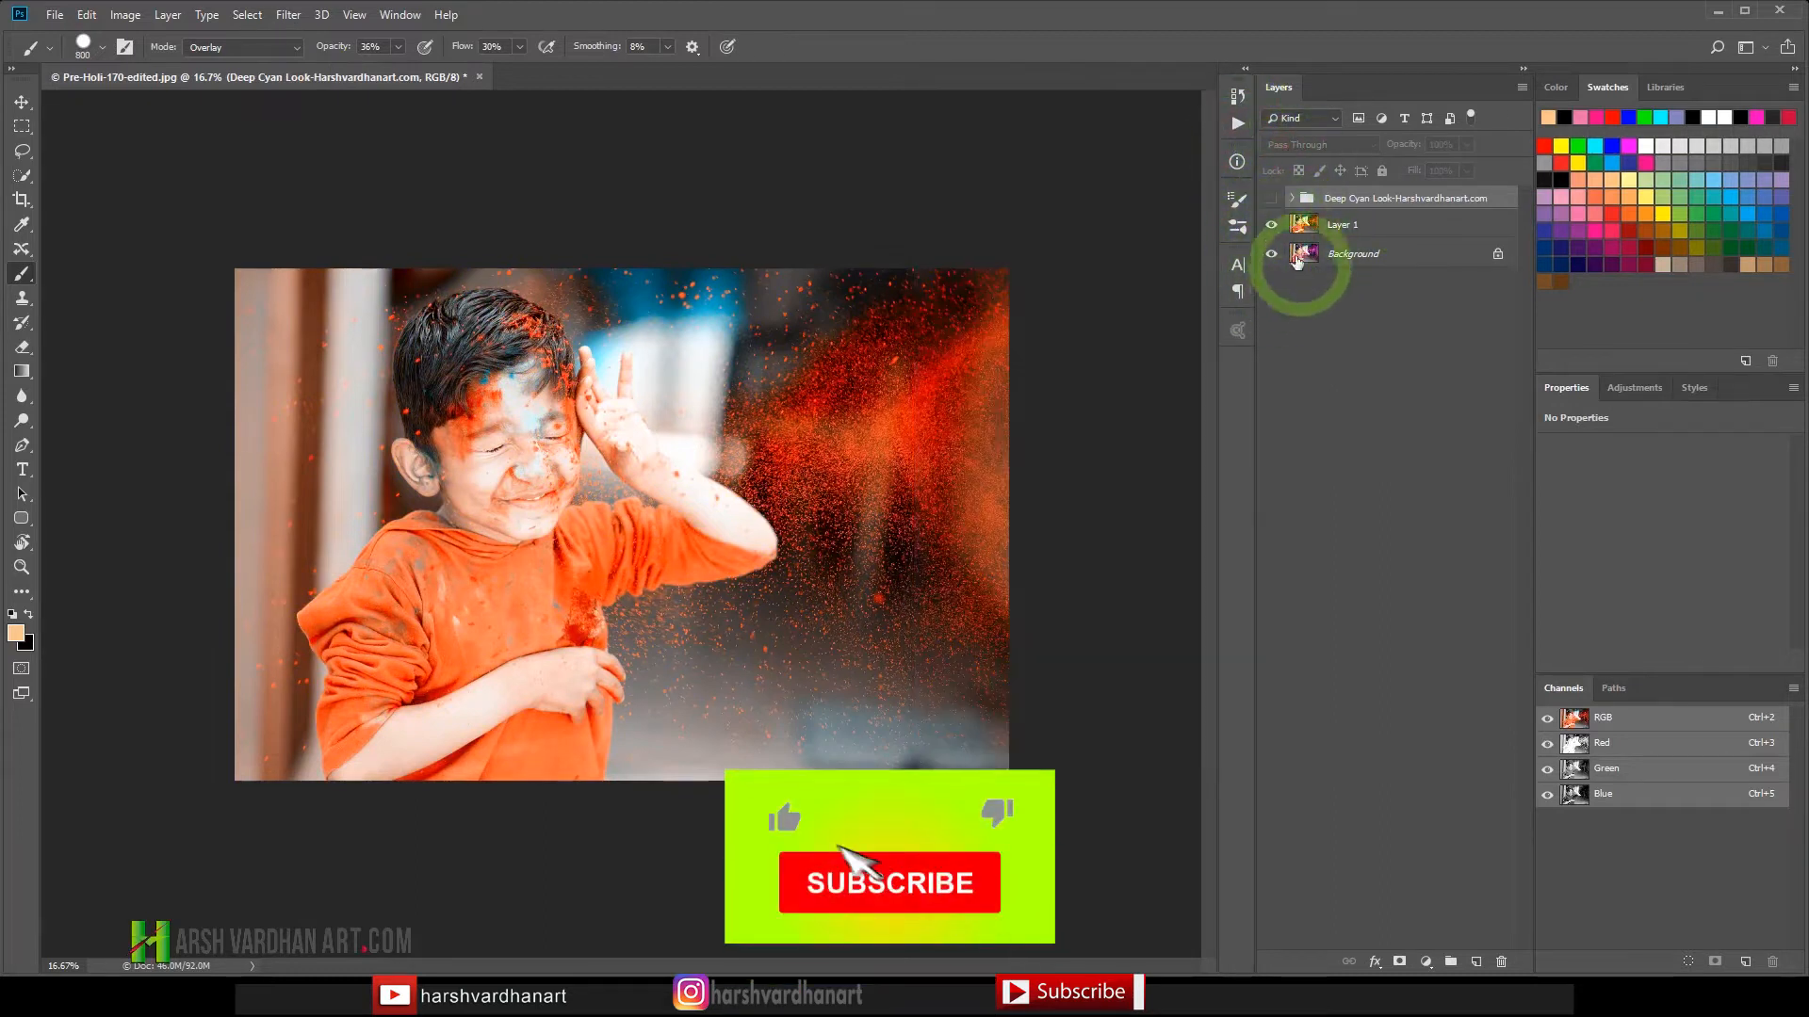
# Toggle the Deep Cyan Look group to compare, leave it on and expand it.
pyautogui.click(890, 882)
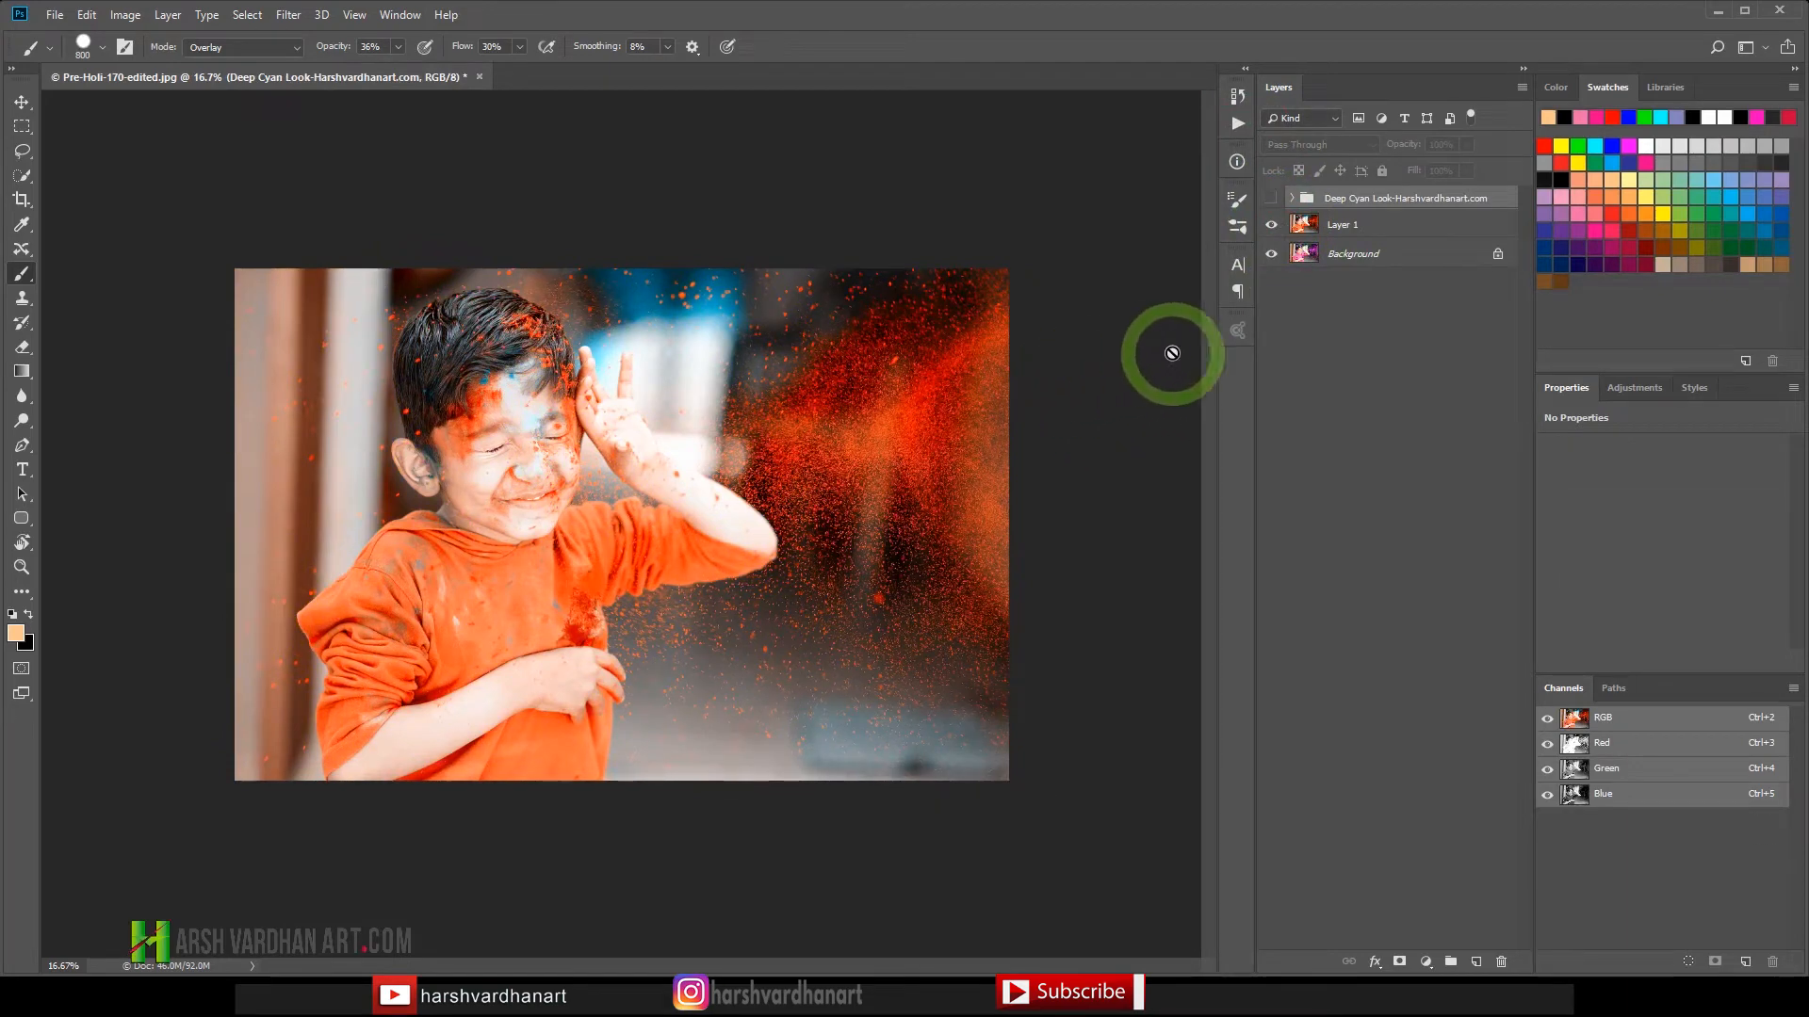
pyautogui.moveTo(1277, 207)
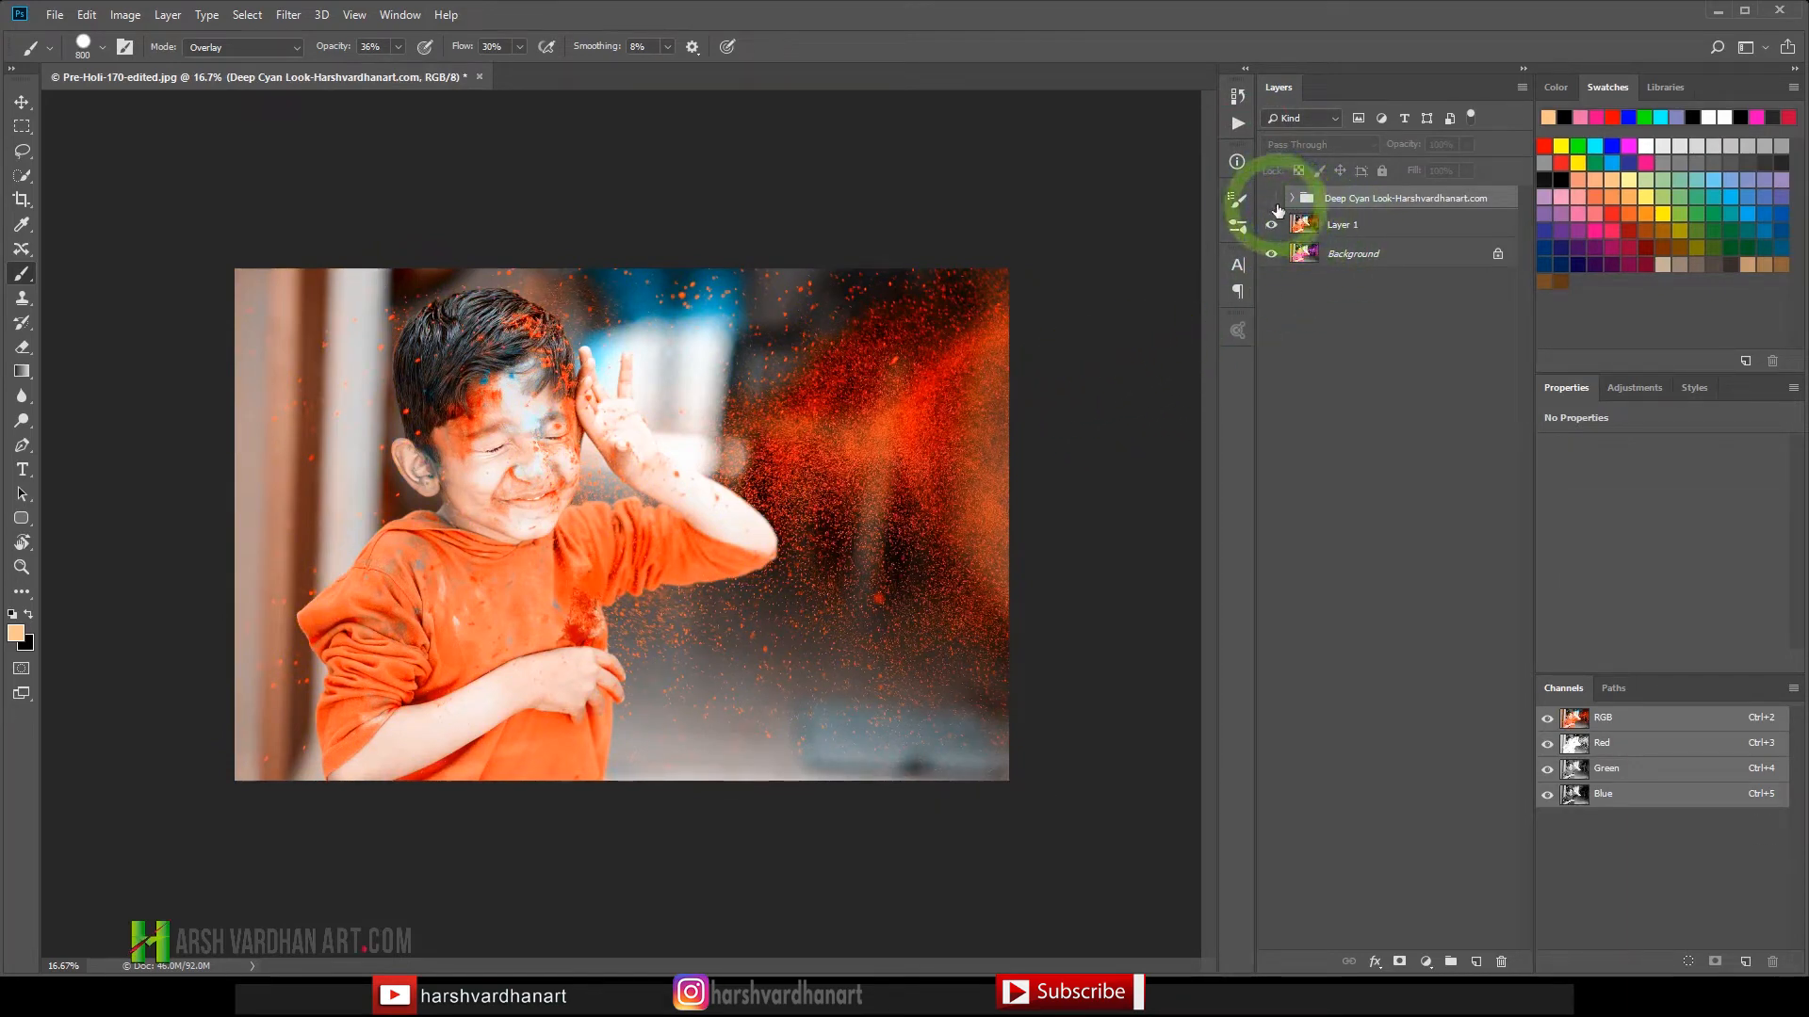
pyautogui.click(1272, 198)
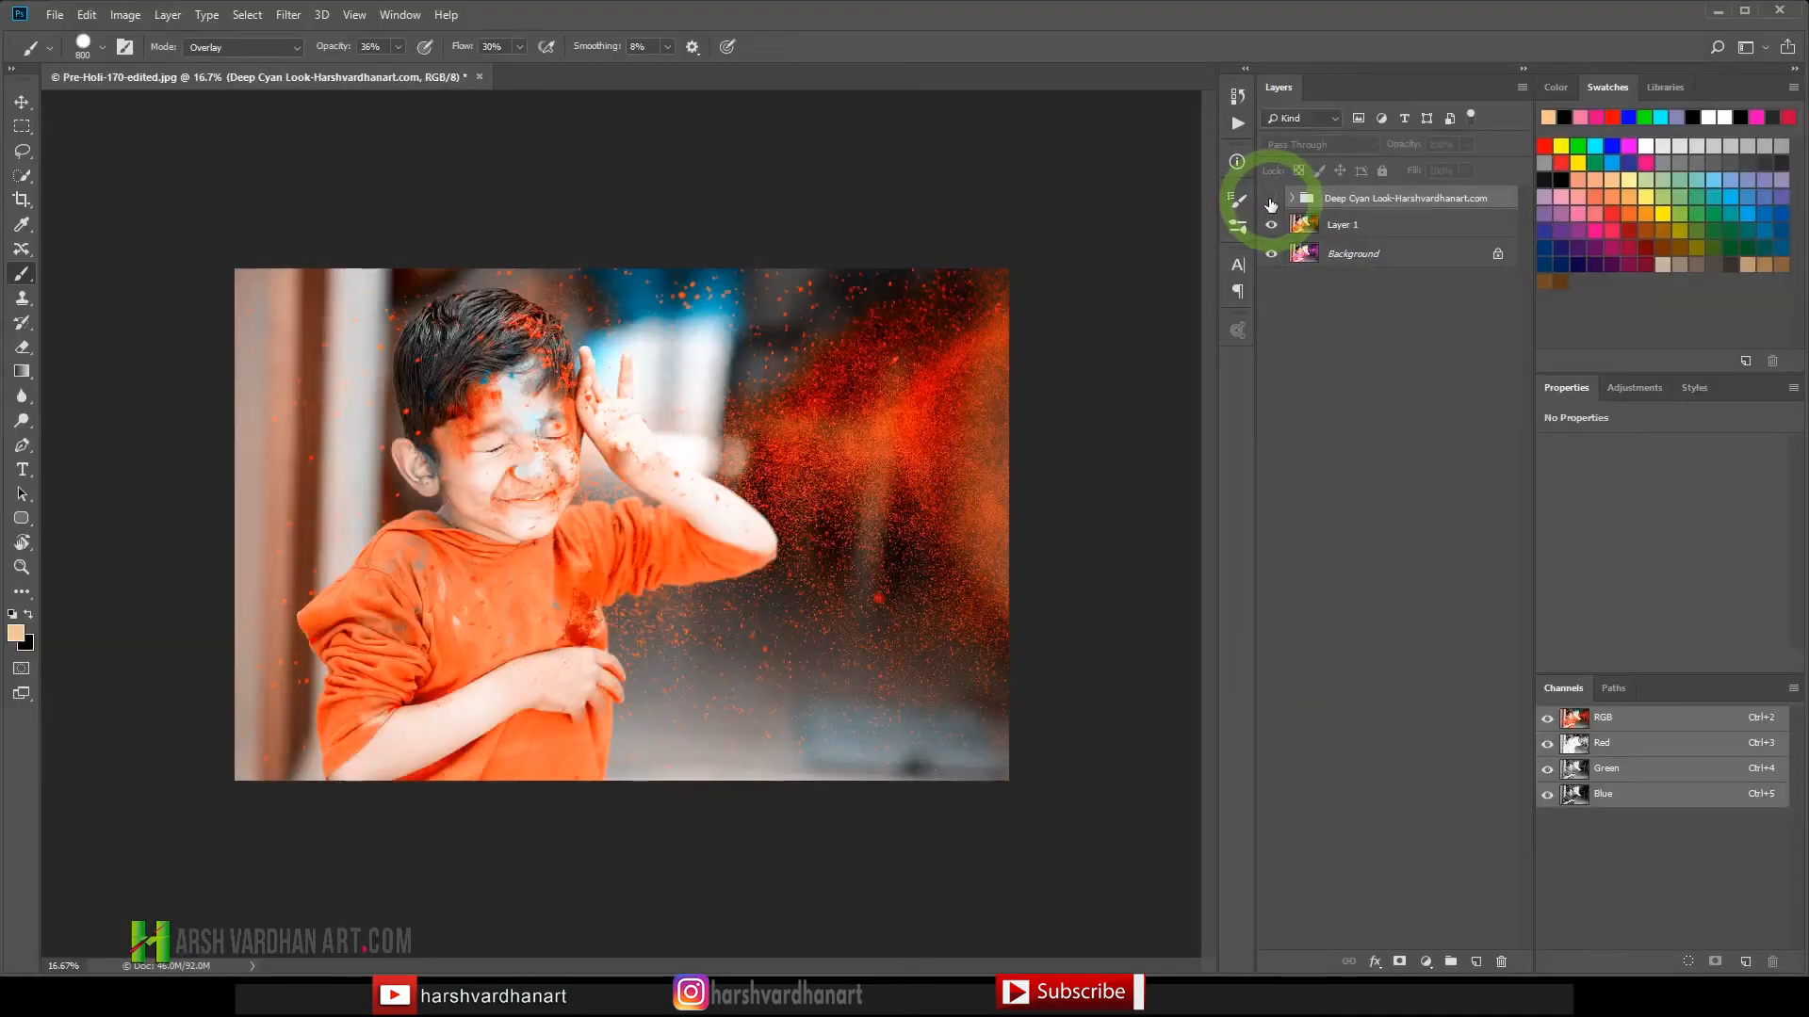
pyautogui.click(1270, 198)
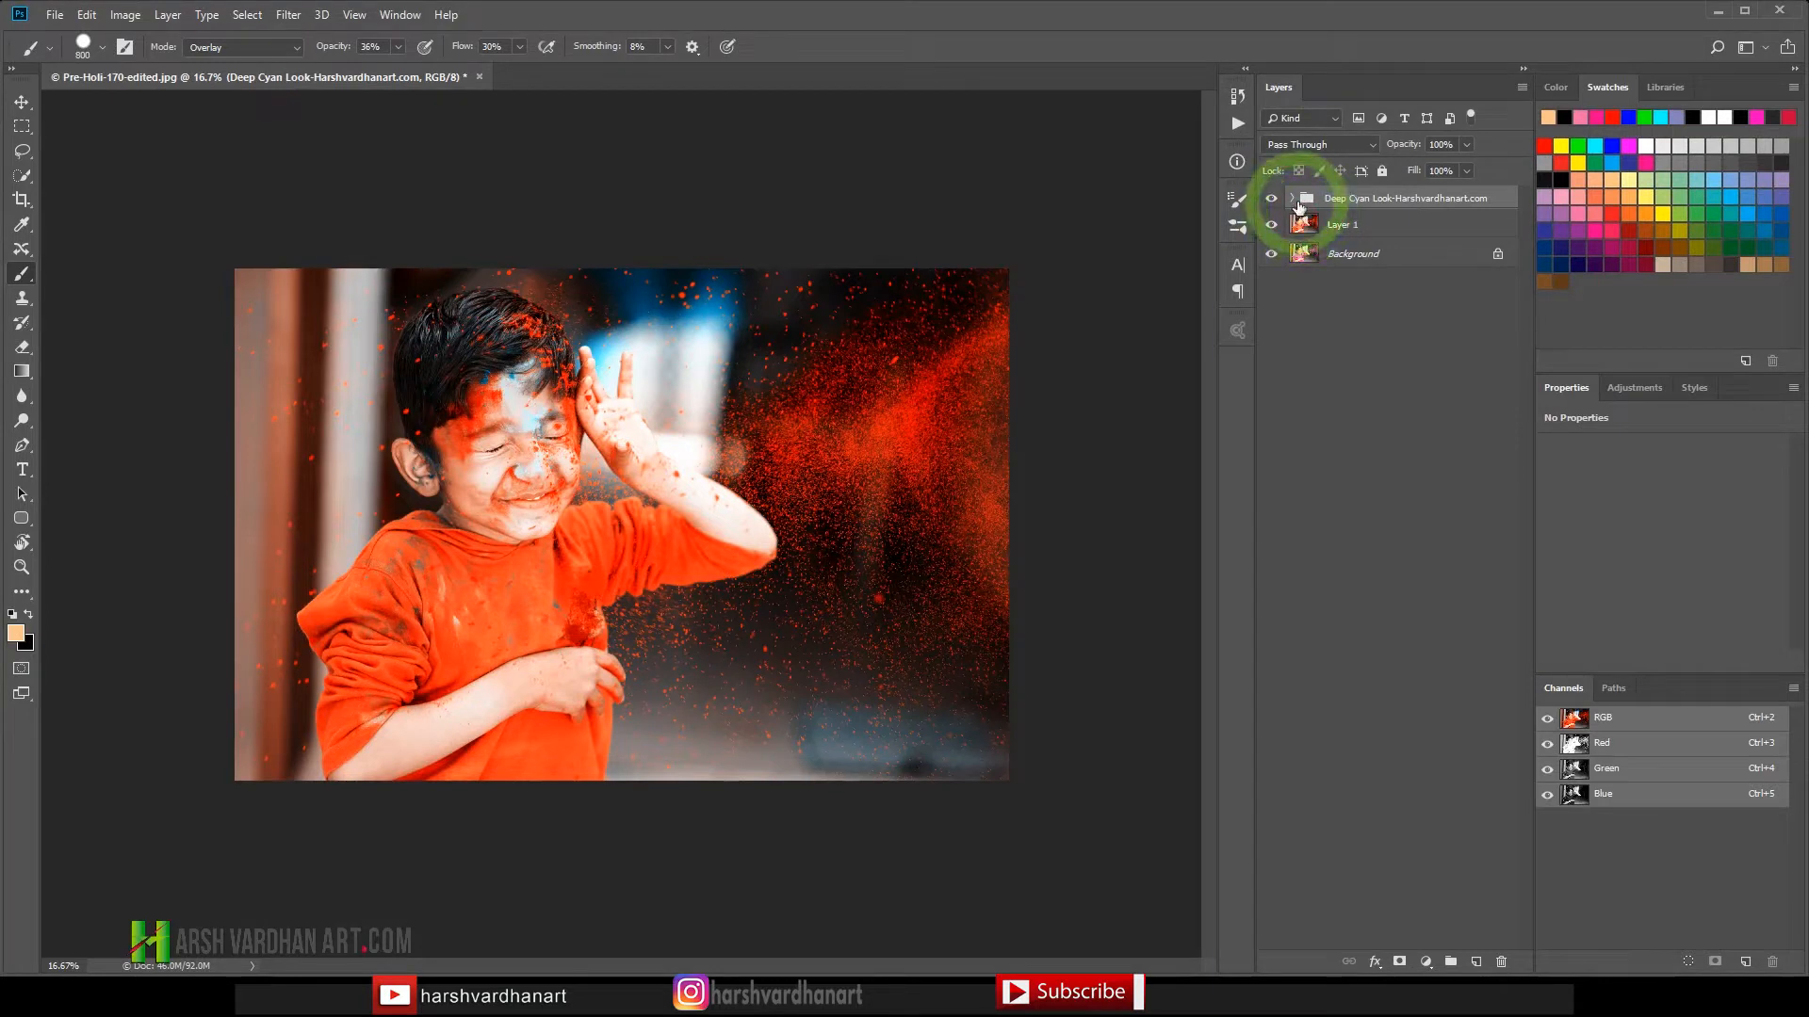
pyautogui.click(1304, 198)
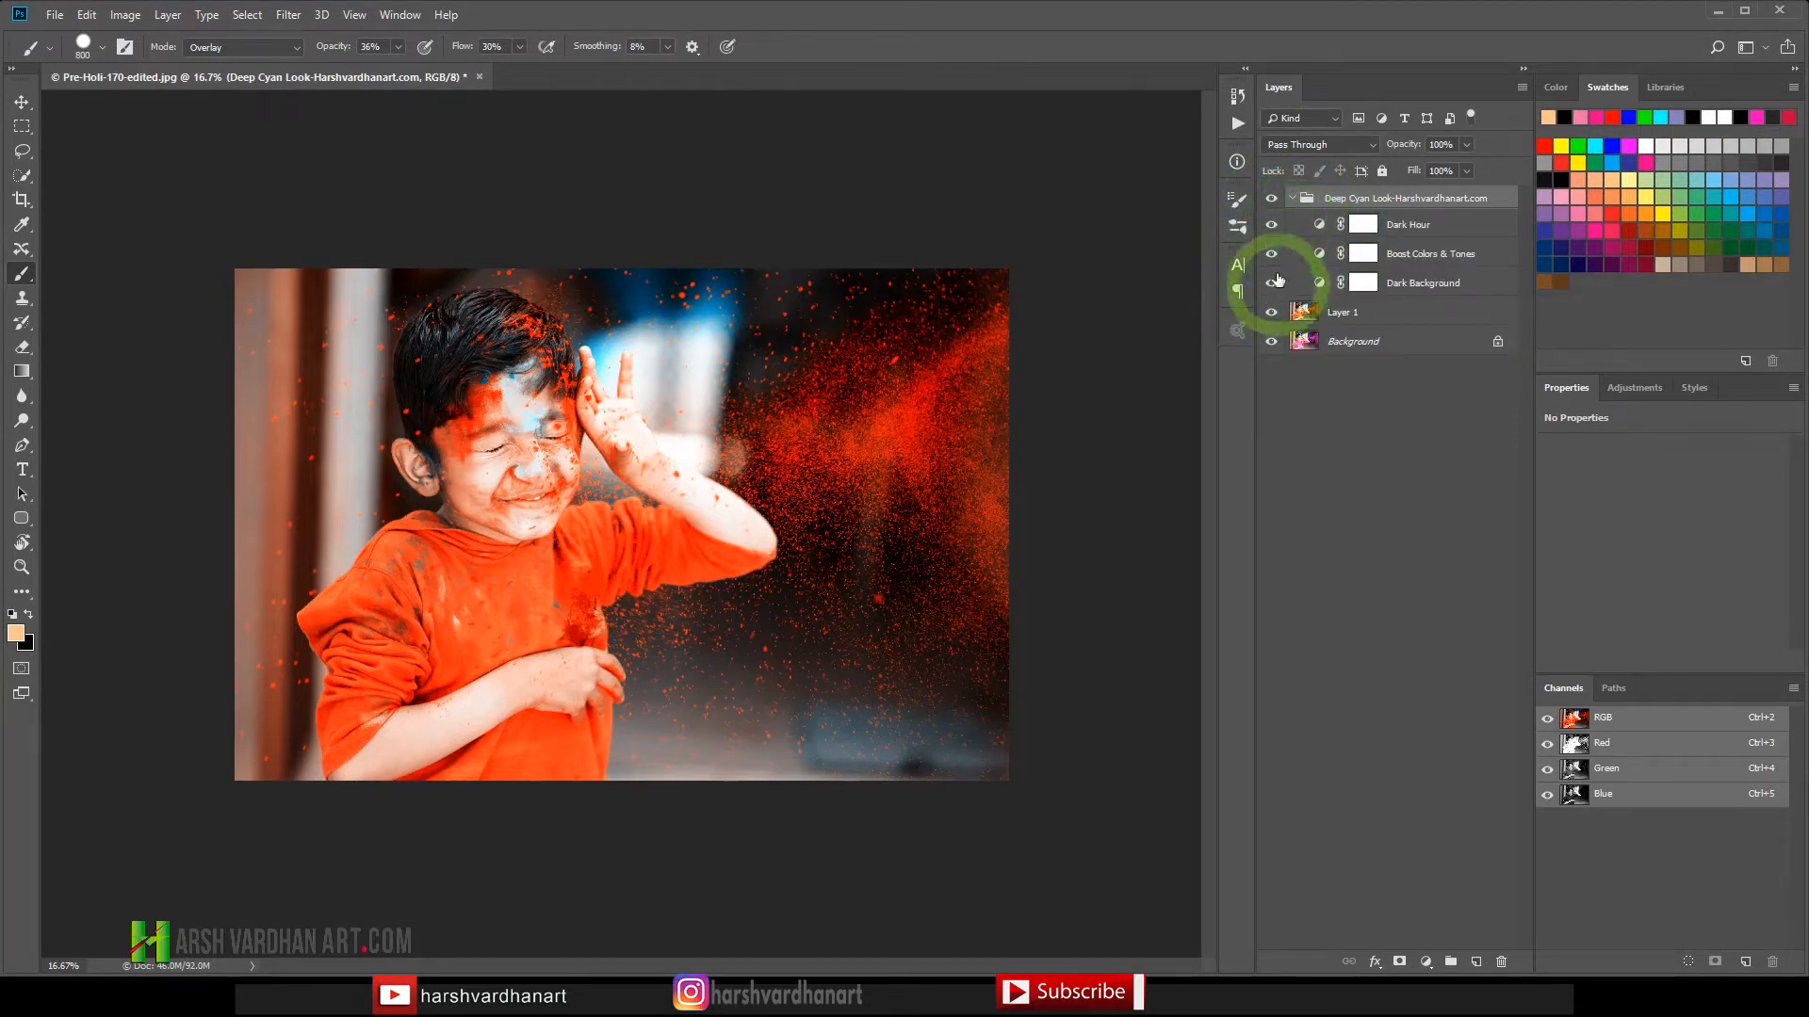
# Switch the group's adjustments so only Dark Background stays visible.
pyautogui.click(1270, 253)
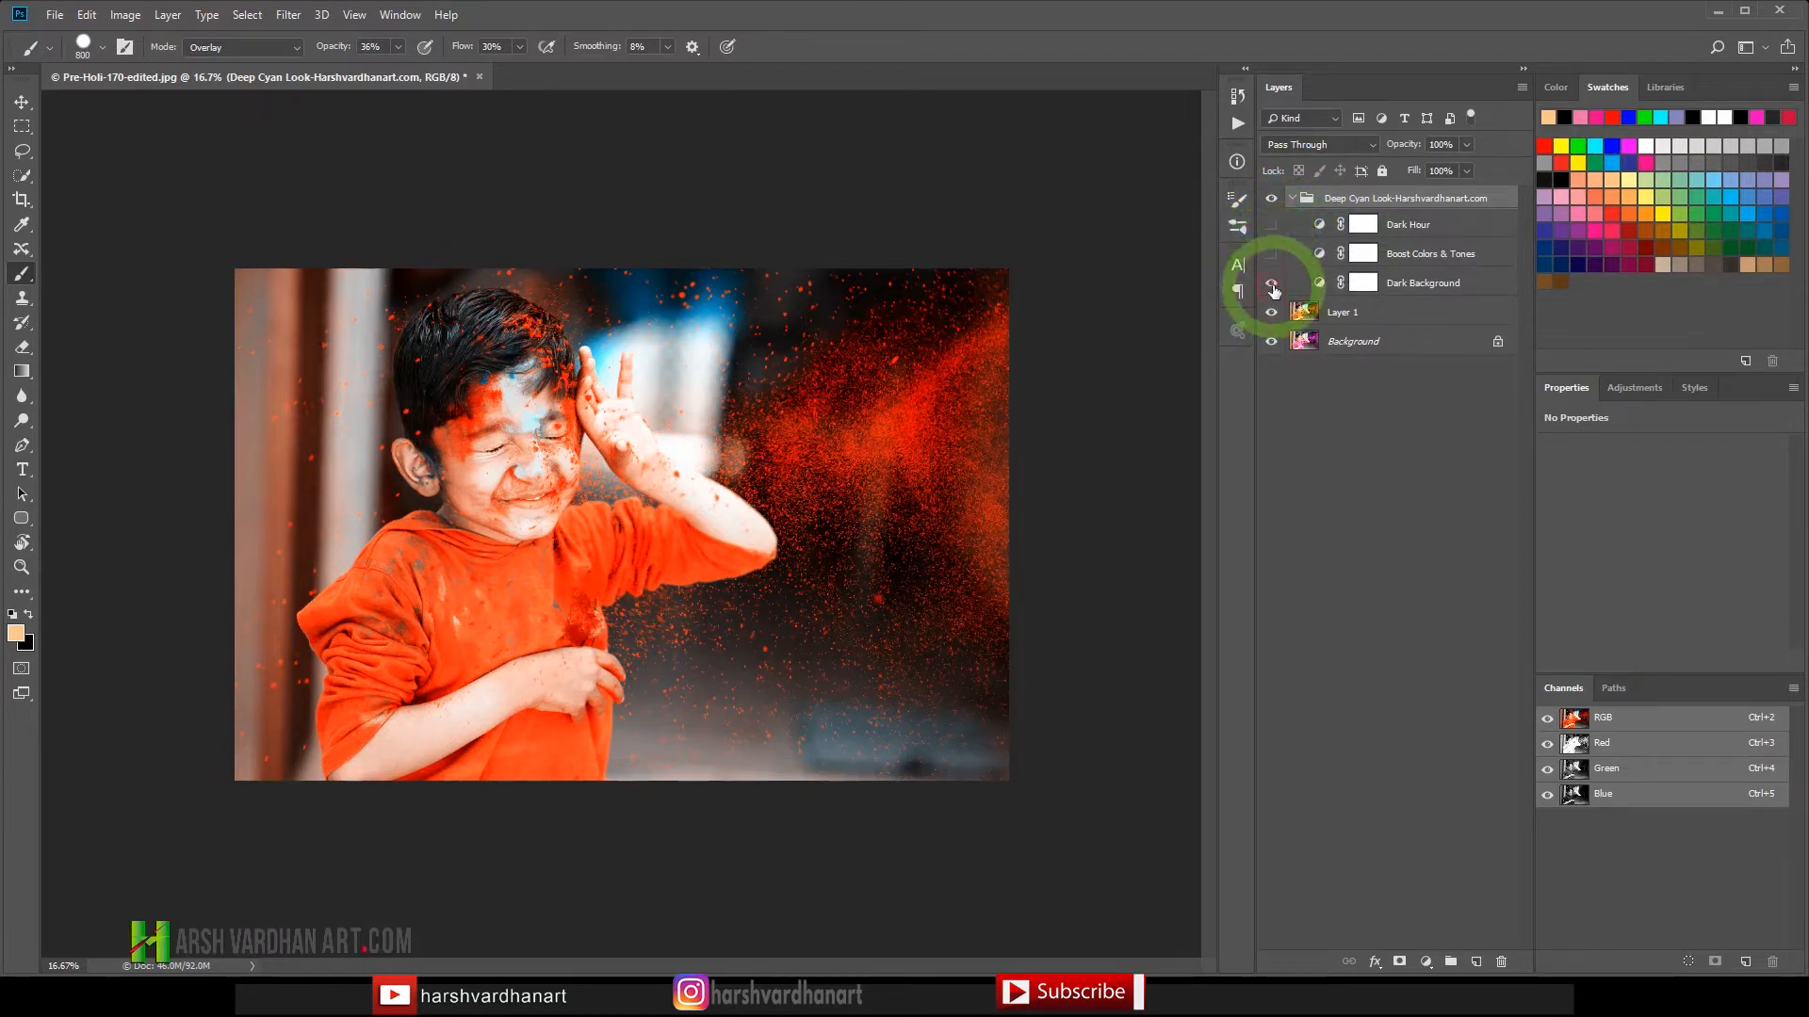
pyautogui.click(1270, 283)
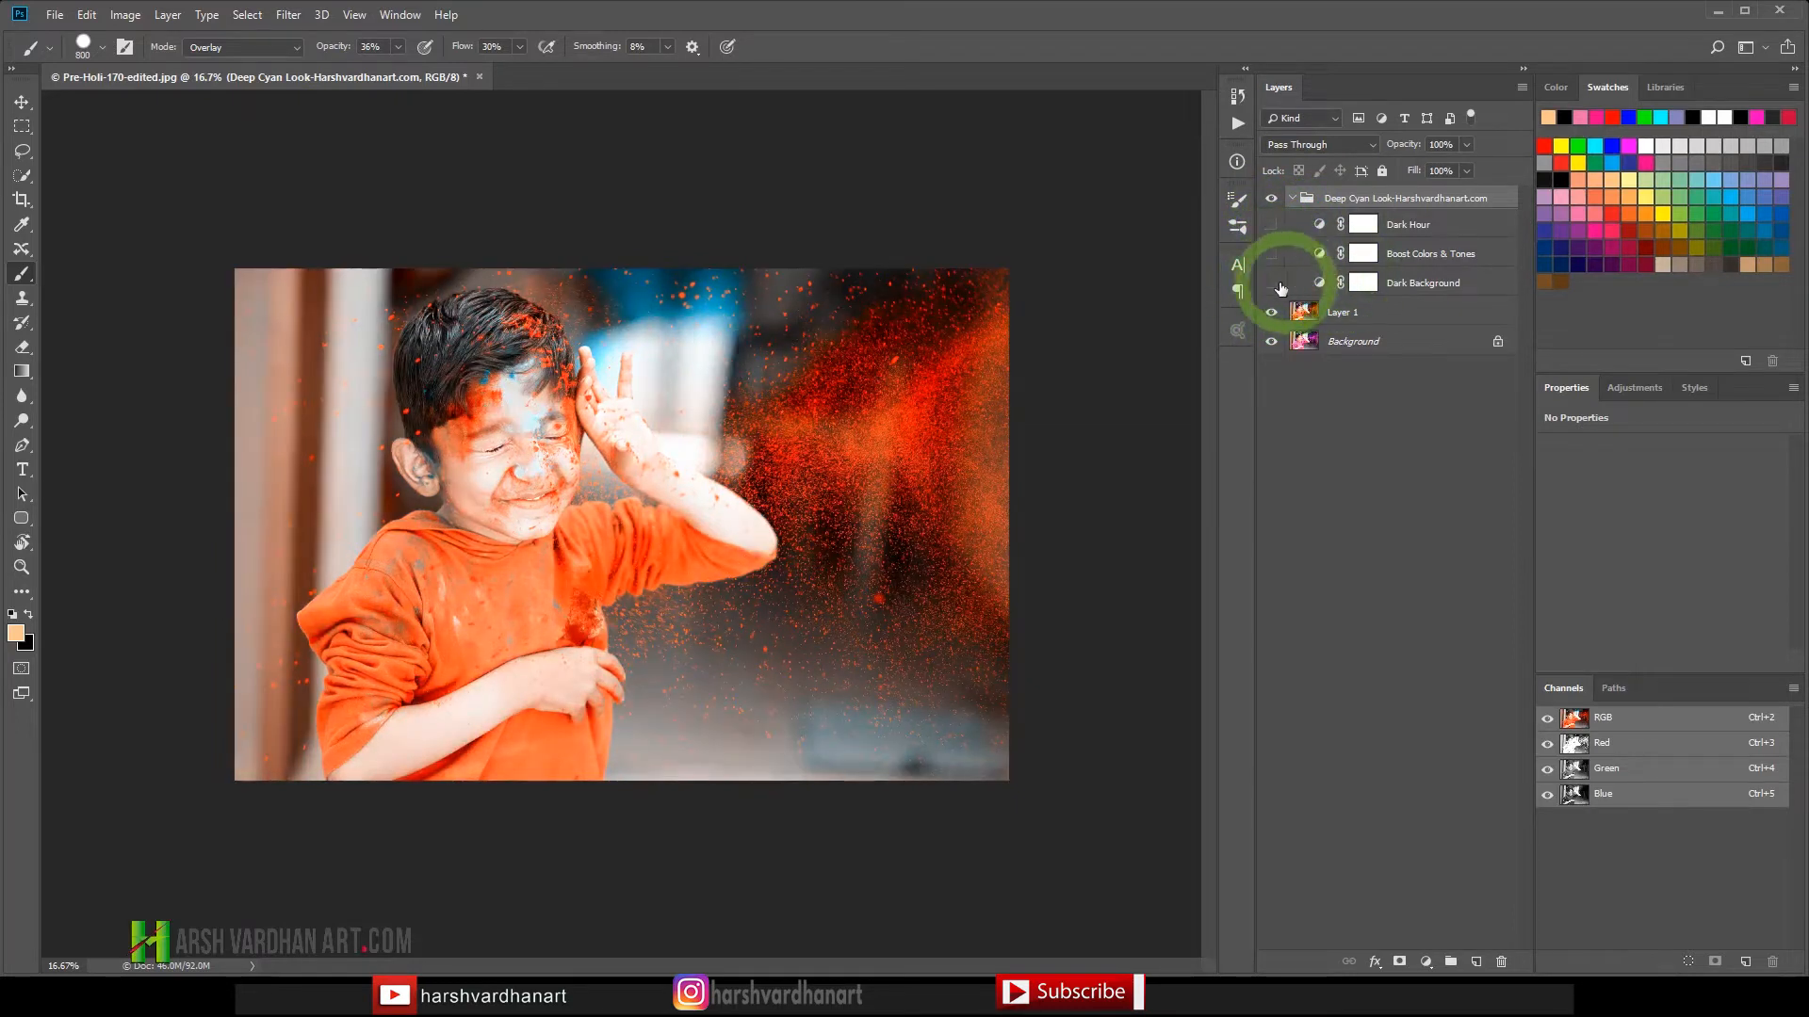
pyautogui.click(1270, 282)
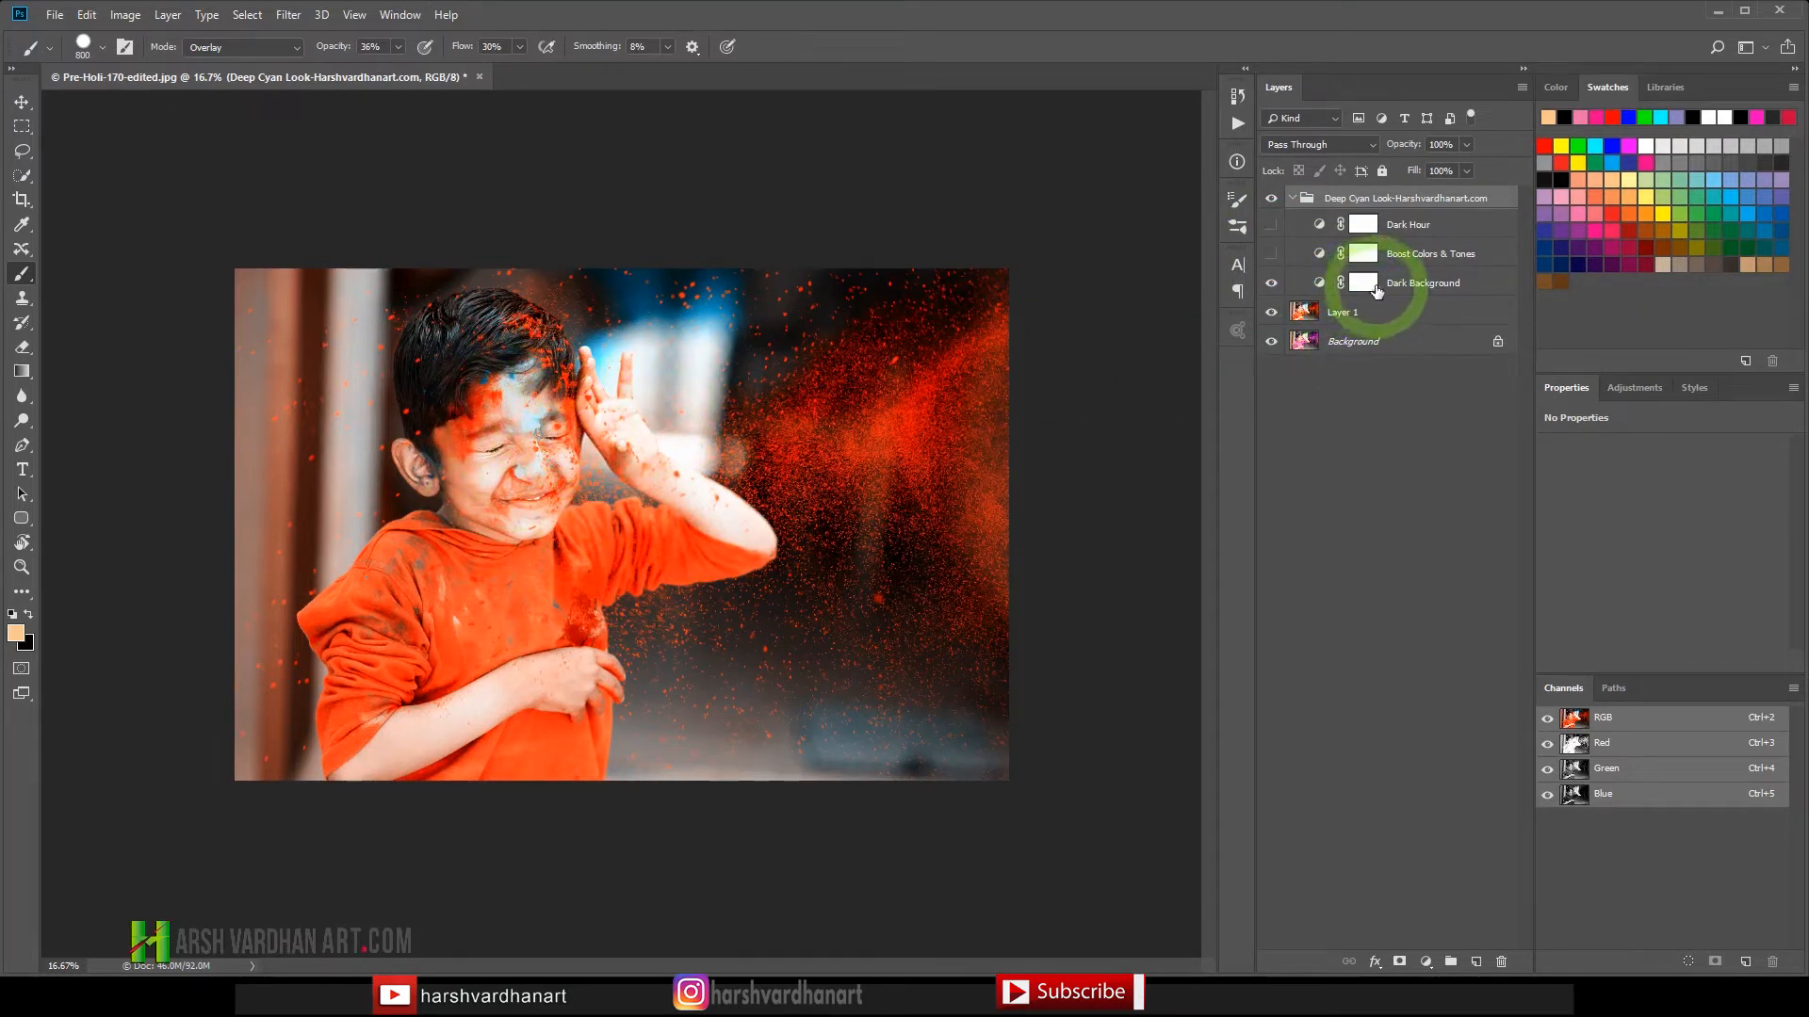
# Target the Dark Background mask with a soft round brush in Normal mode at 100% opacity and flow.
pyautogui.click(1364, 283)
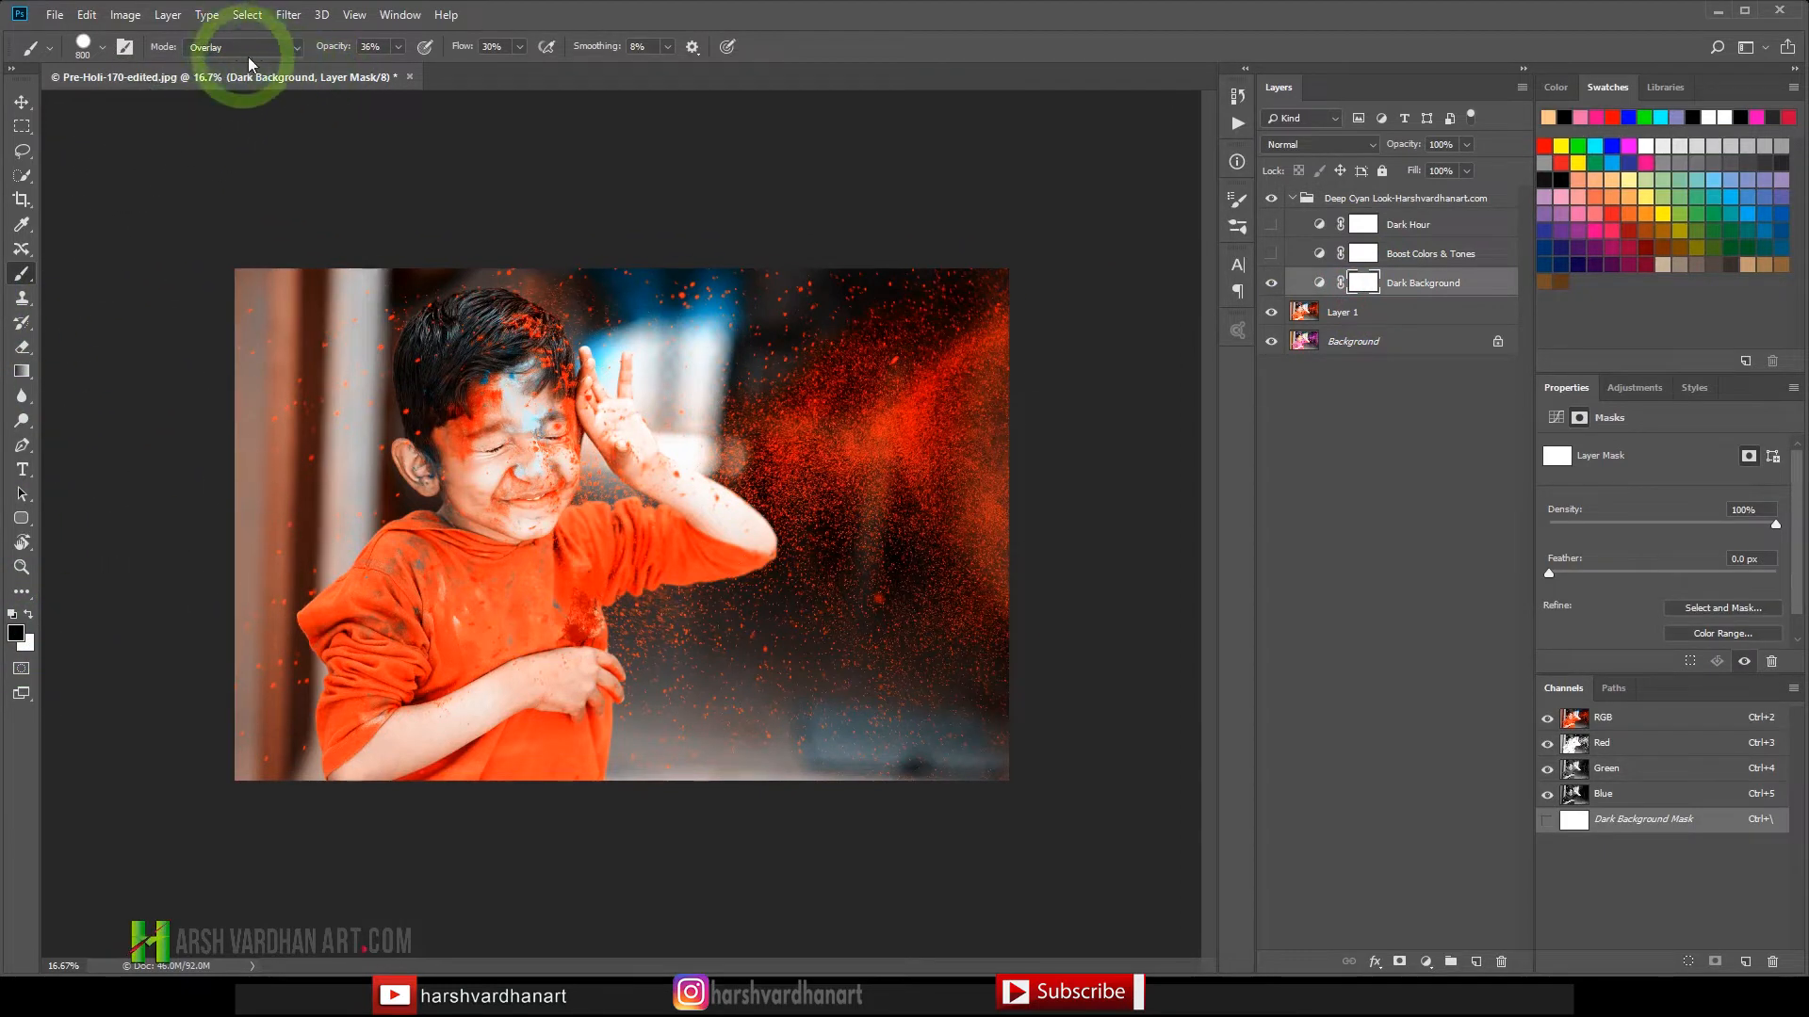
pyautogui.click(241, 47)
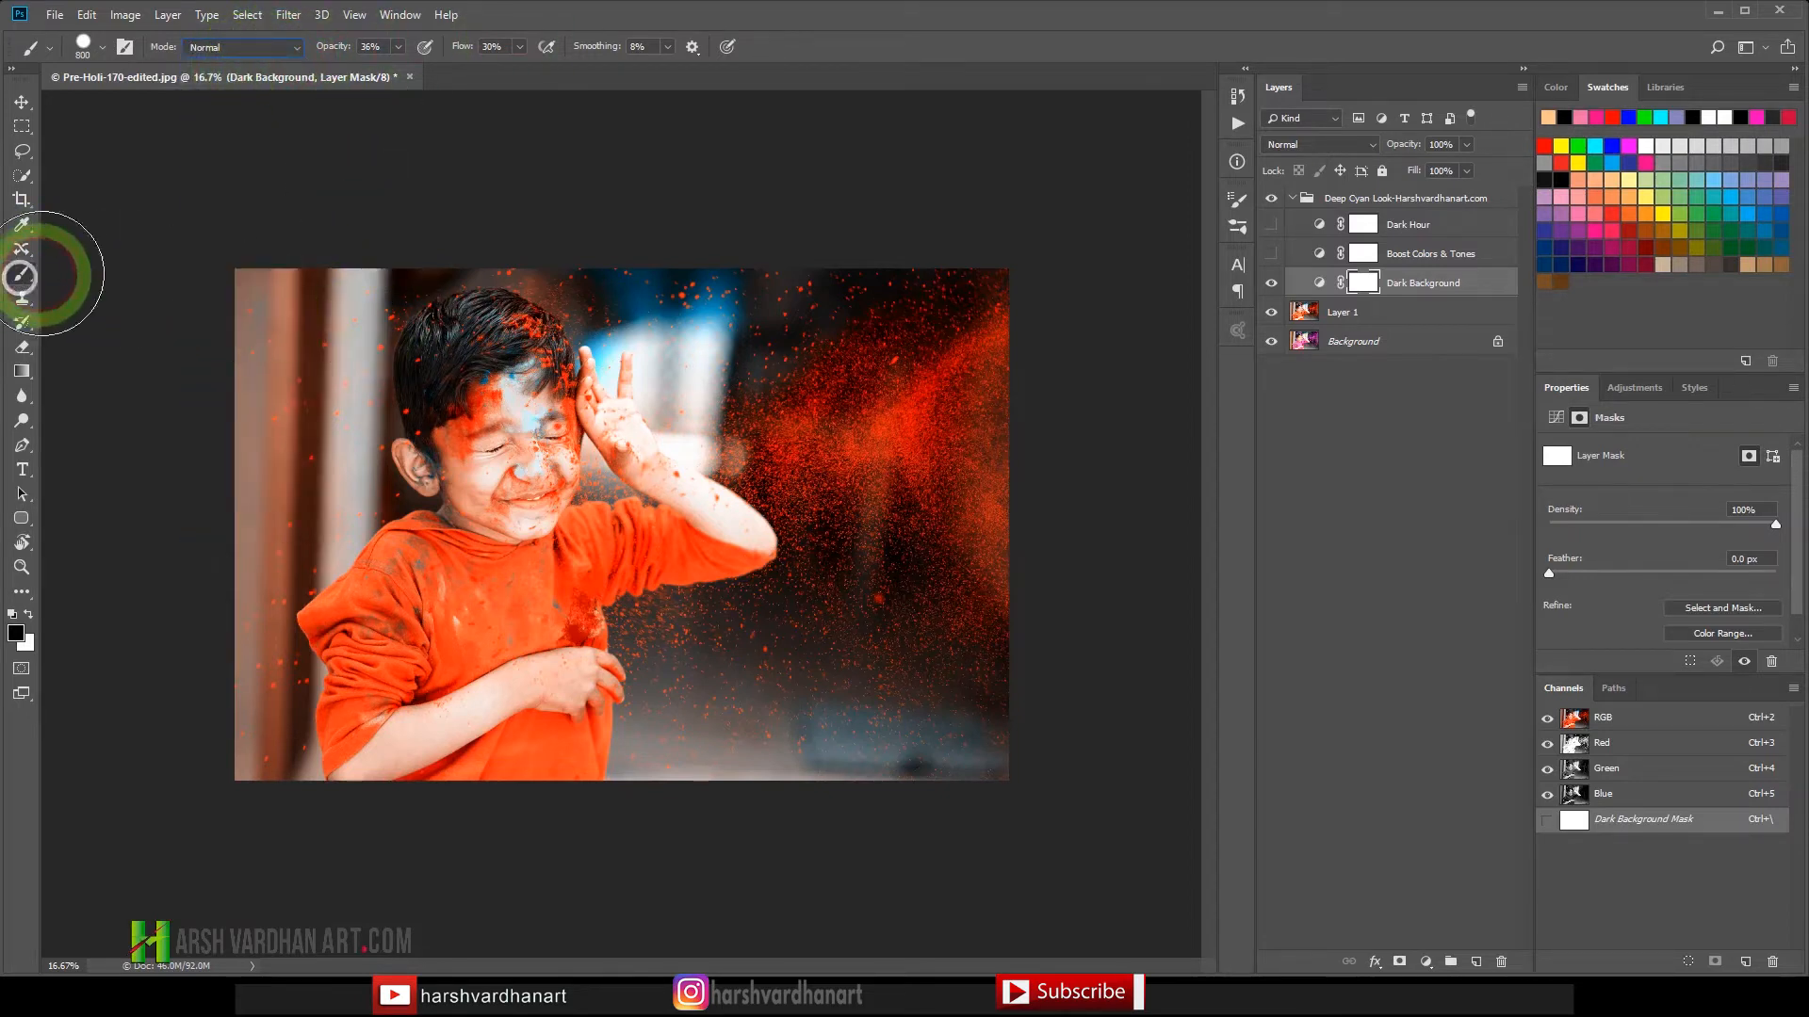
pyautogui.click(102, 47)
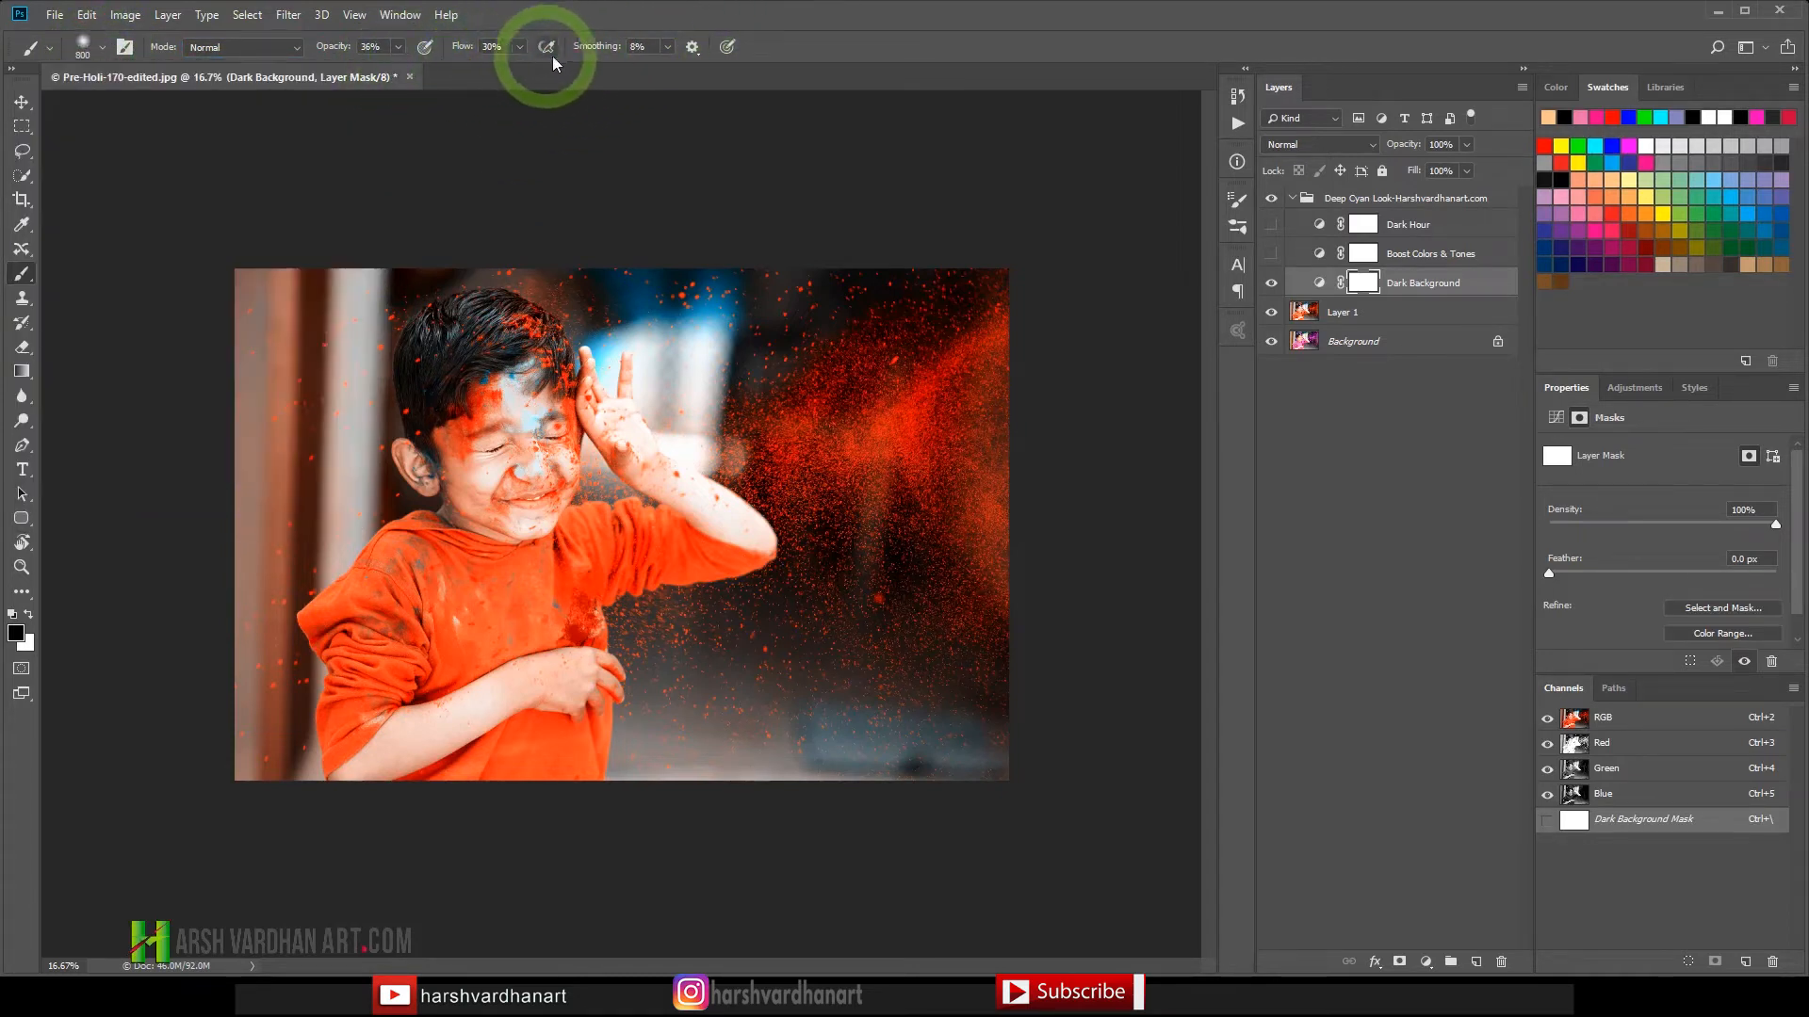
pyautogui.click(544, 47)
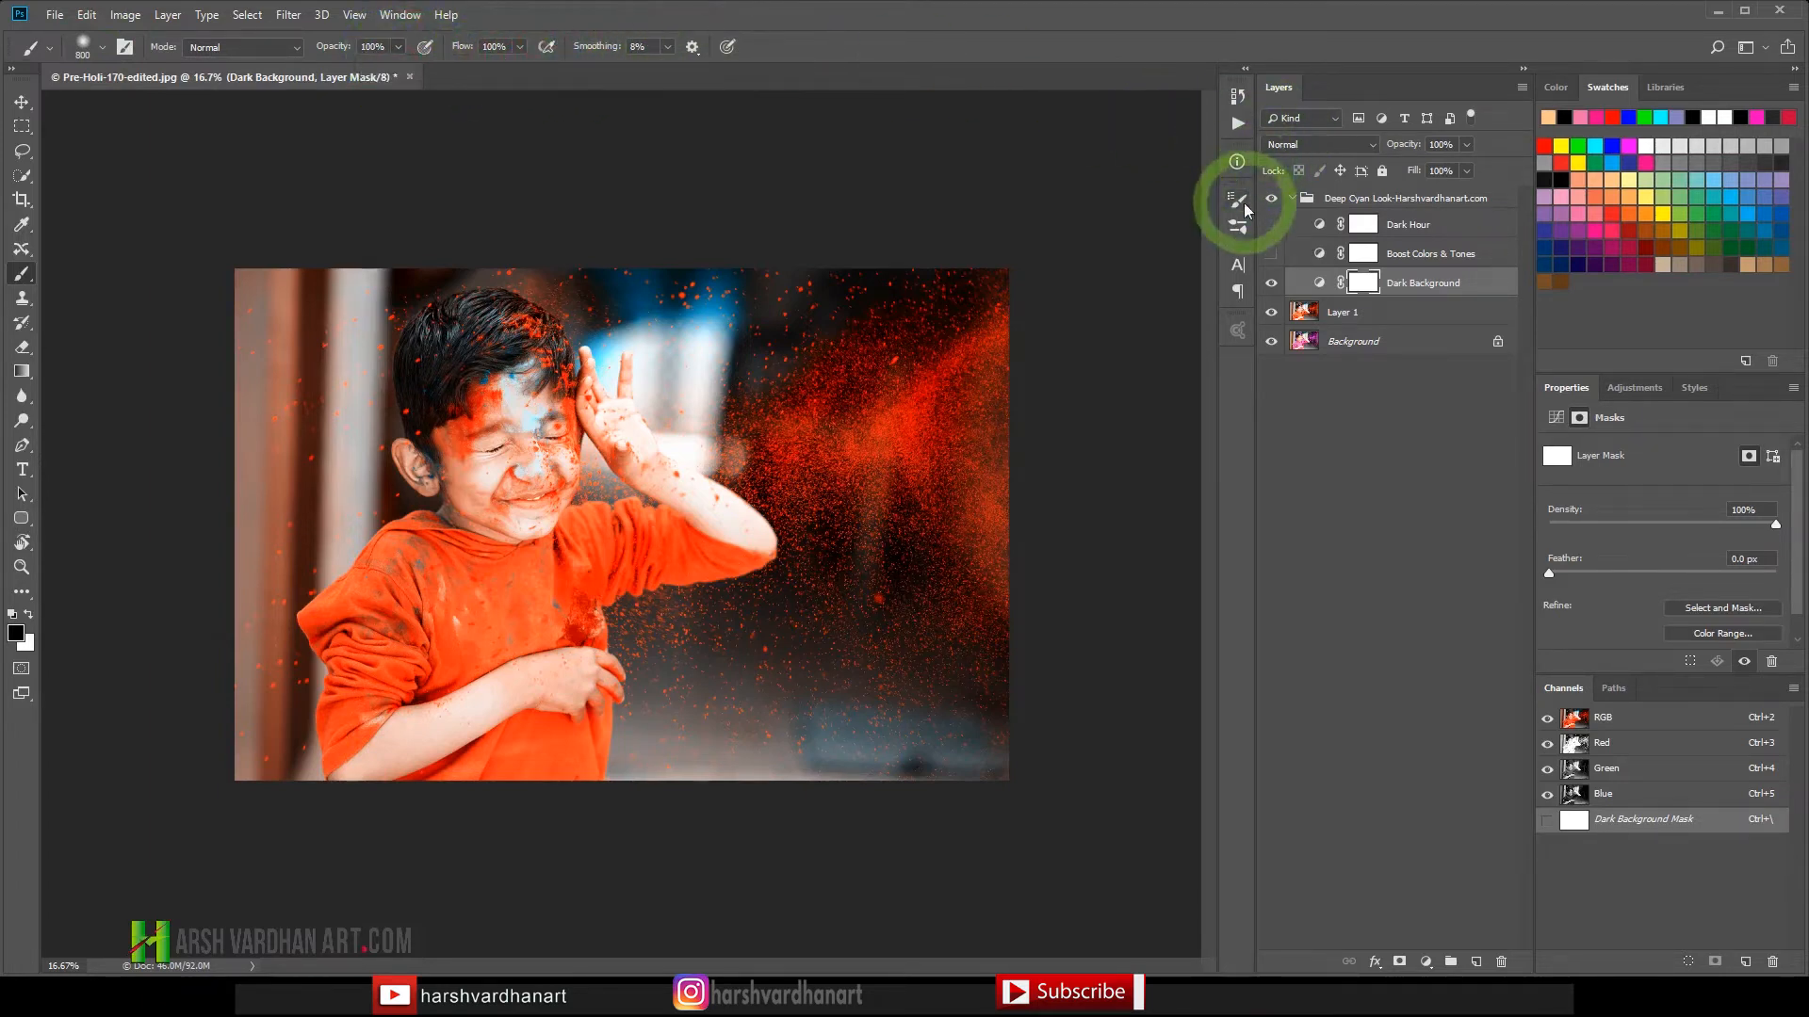
pyautogui.click(1236, 199)
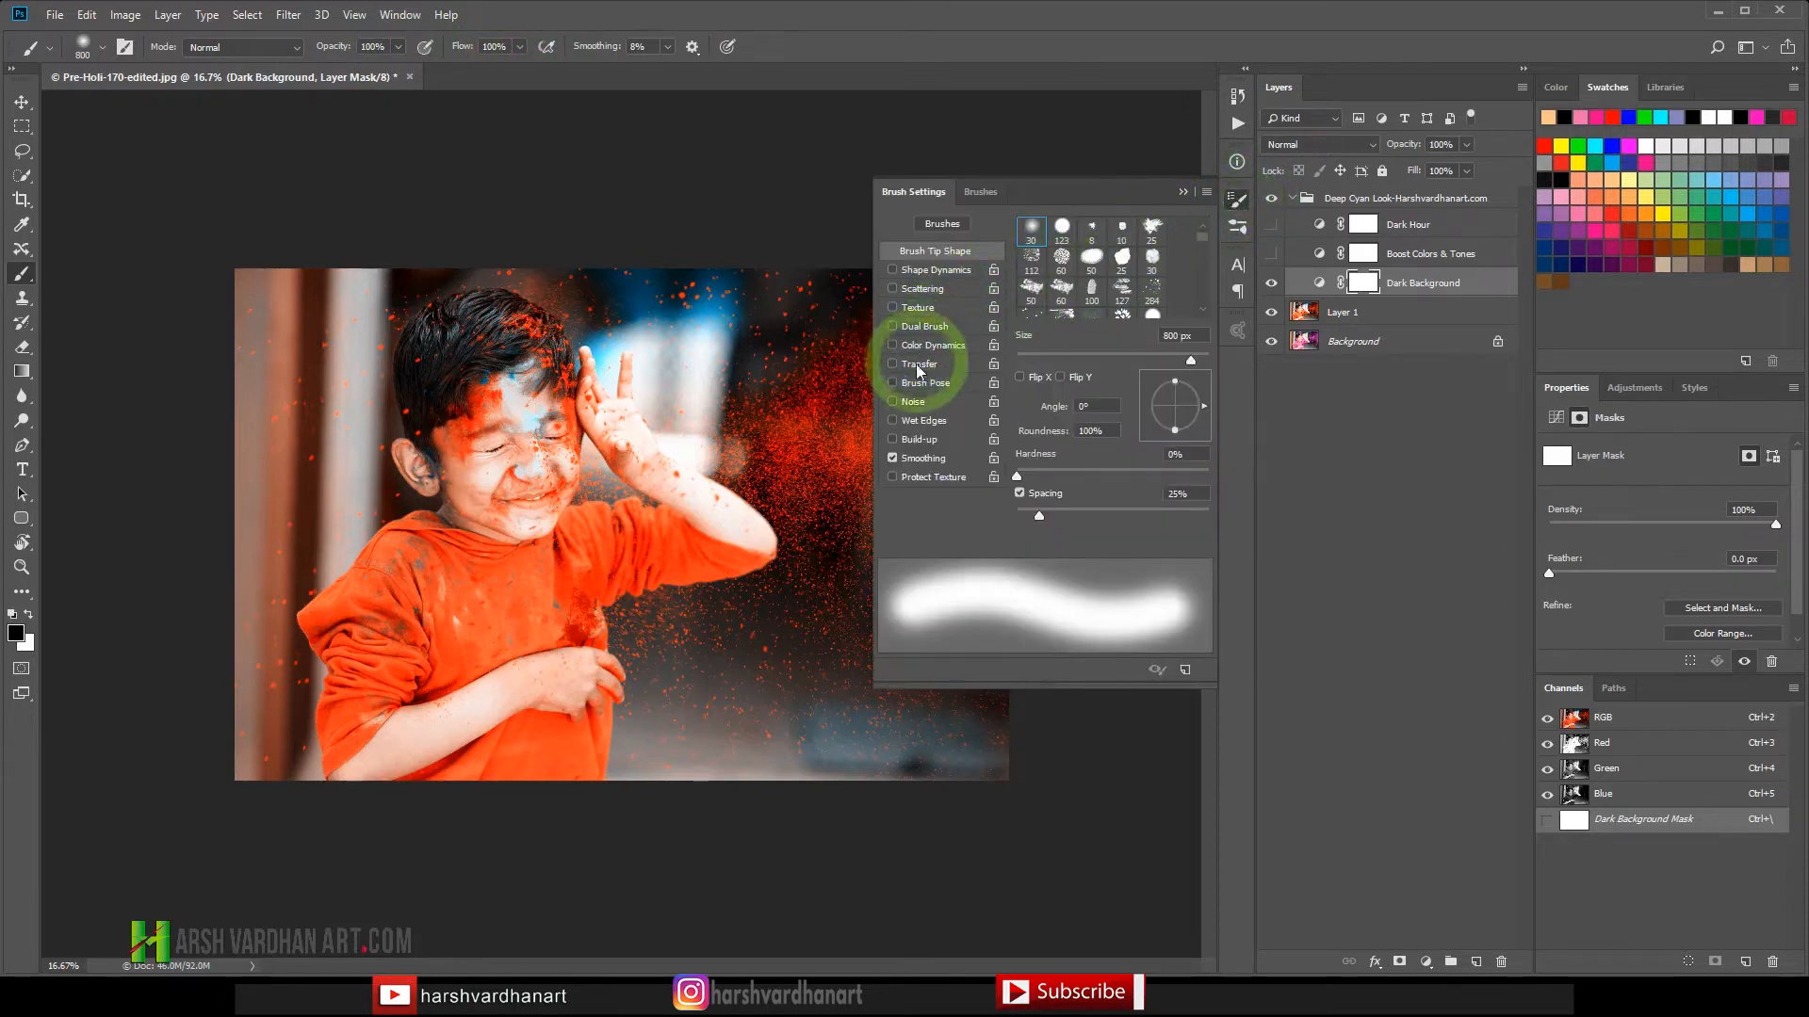
pyautogui.click(919, 363)
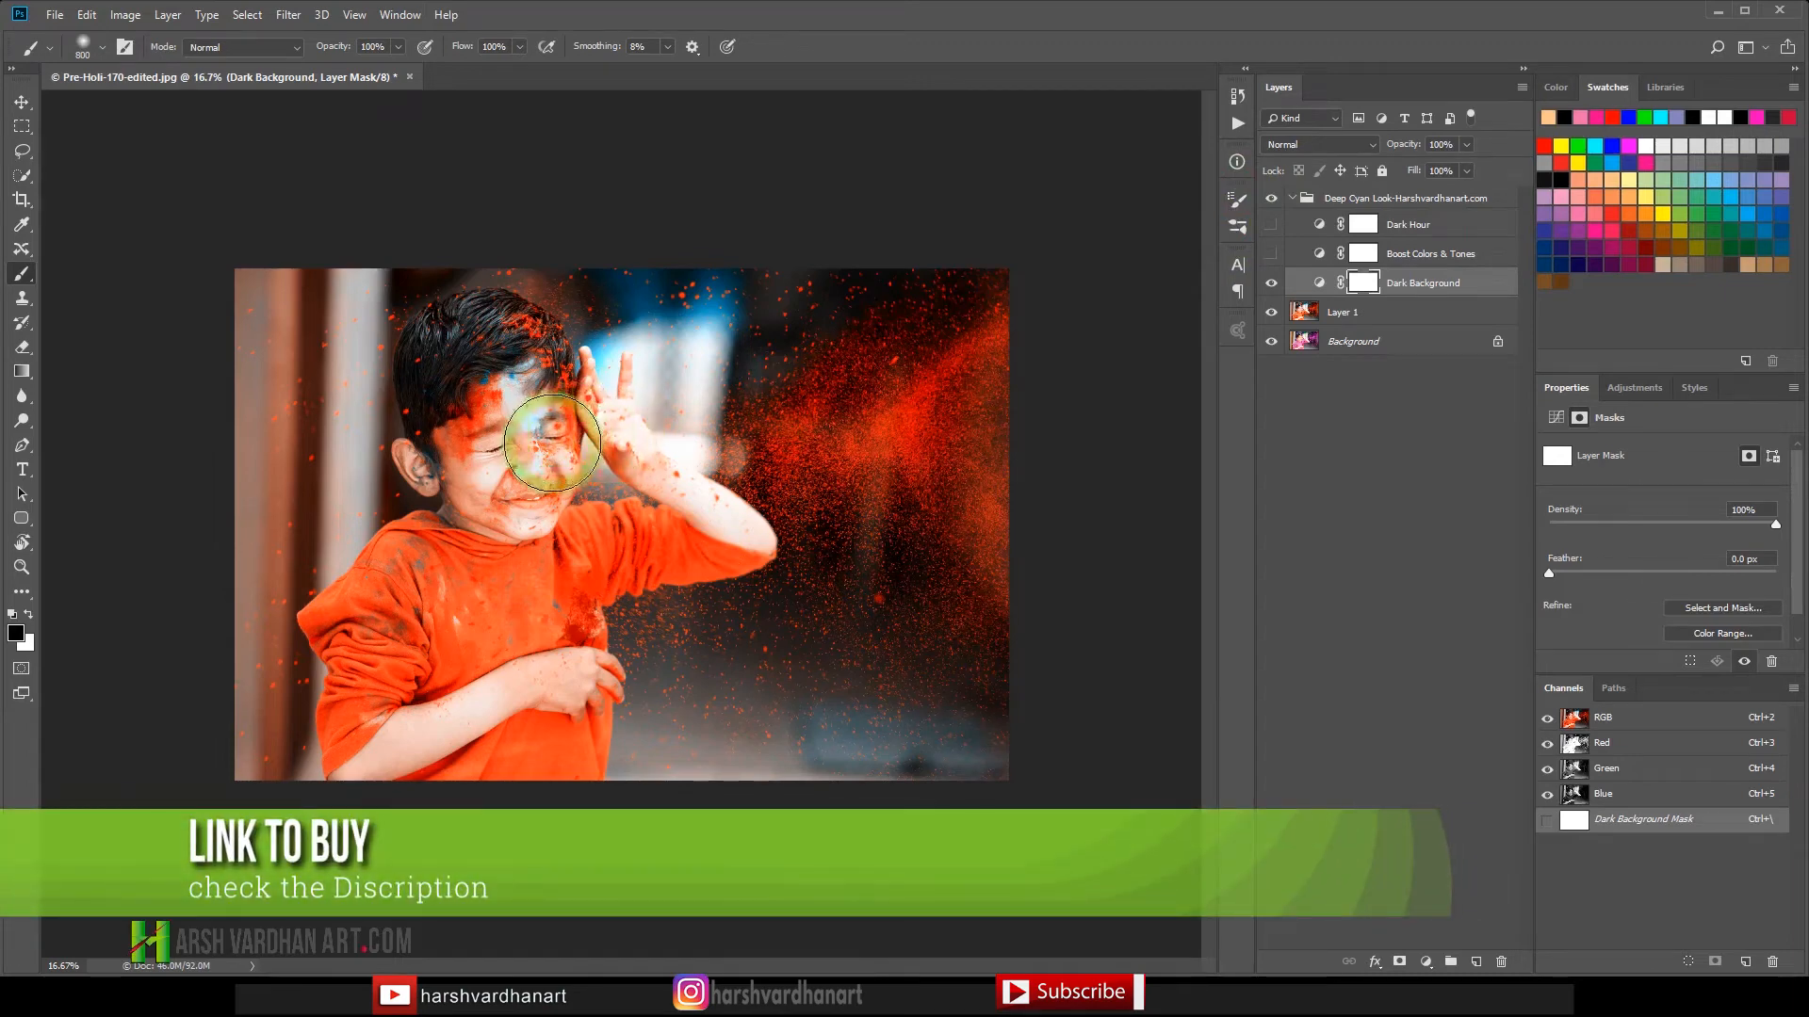
# Paint black on the Dark Background mask over the boy's cheek, eyes, fingers, forehead and hair.
pyautogui.moveTo(554, 445); pyautogui.dragTo(526, 468)
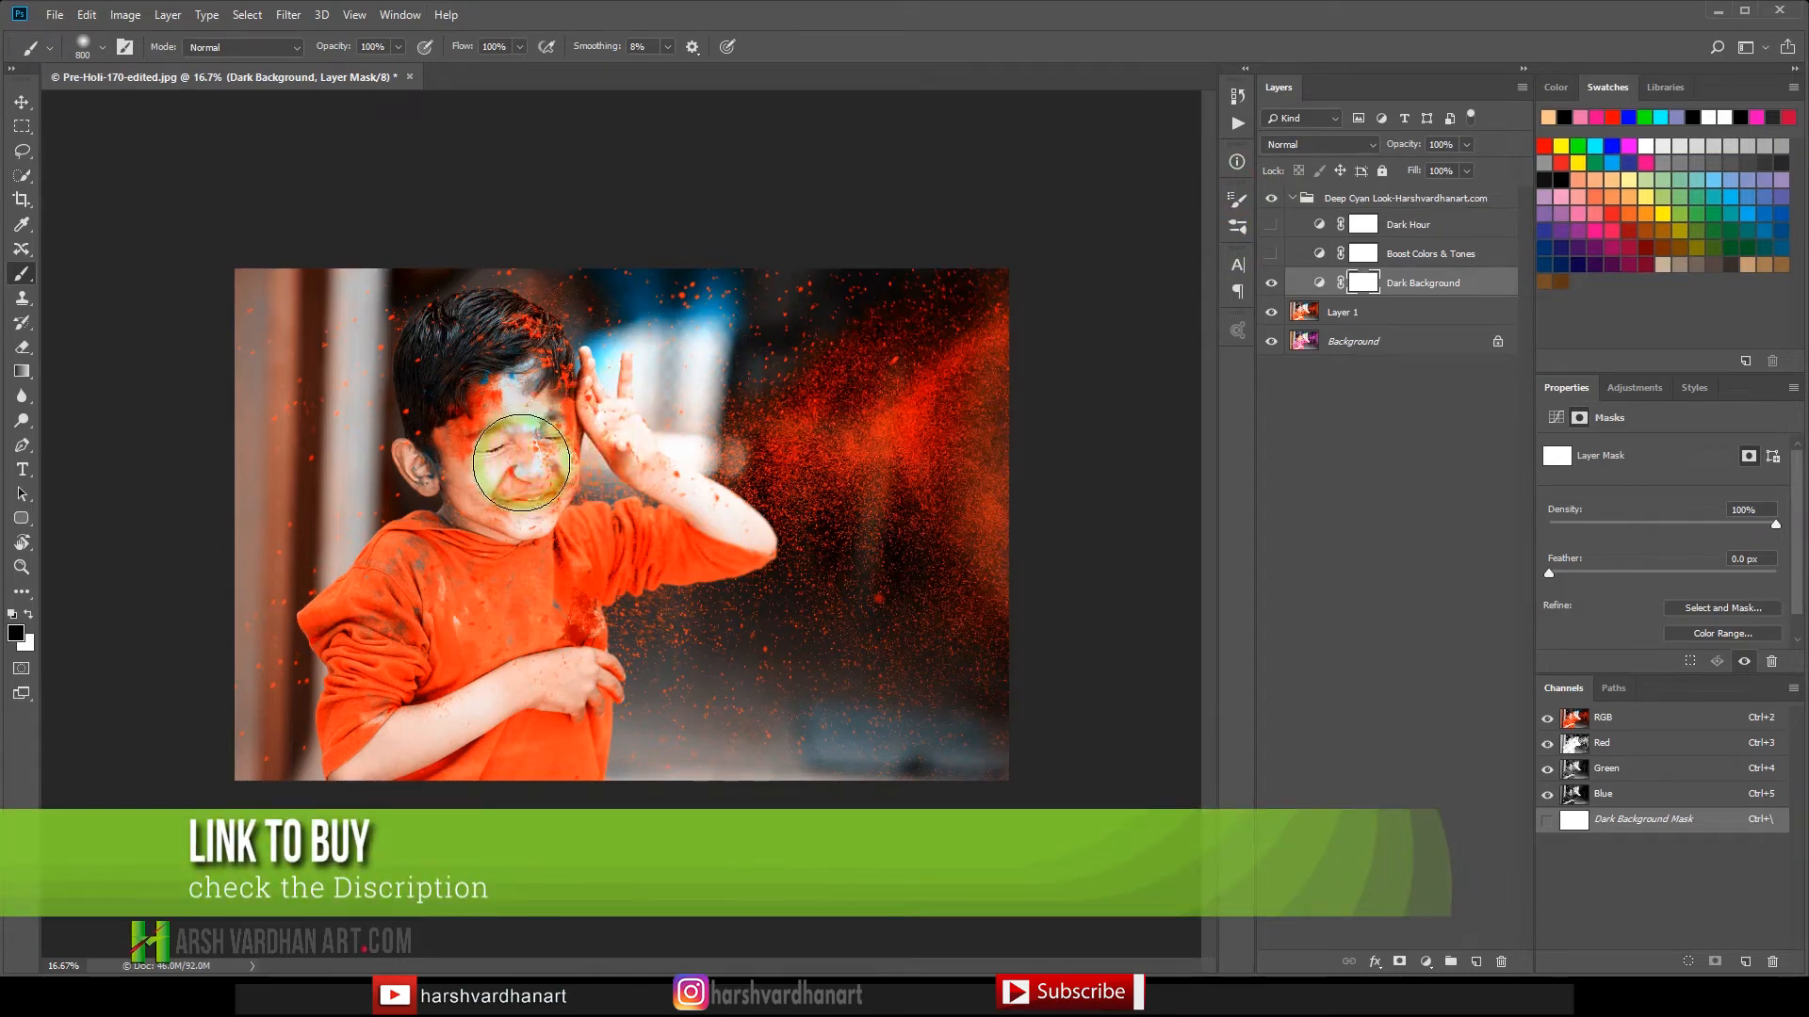
pyautogui.moveTo(520, 462); pyautogui.dragTo(501, 479)
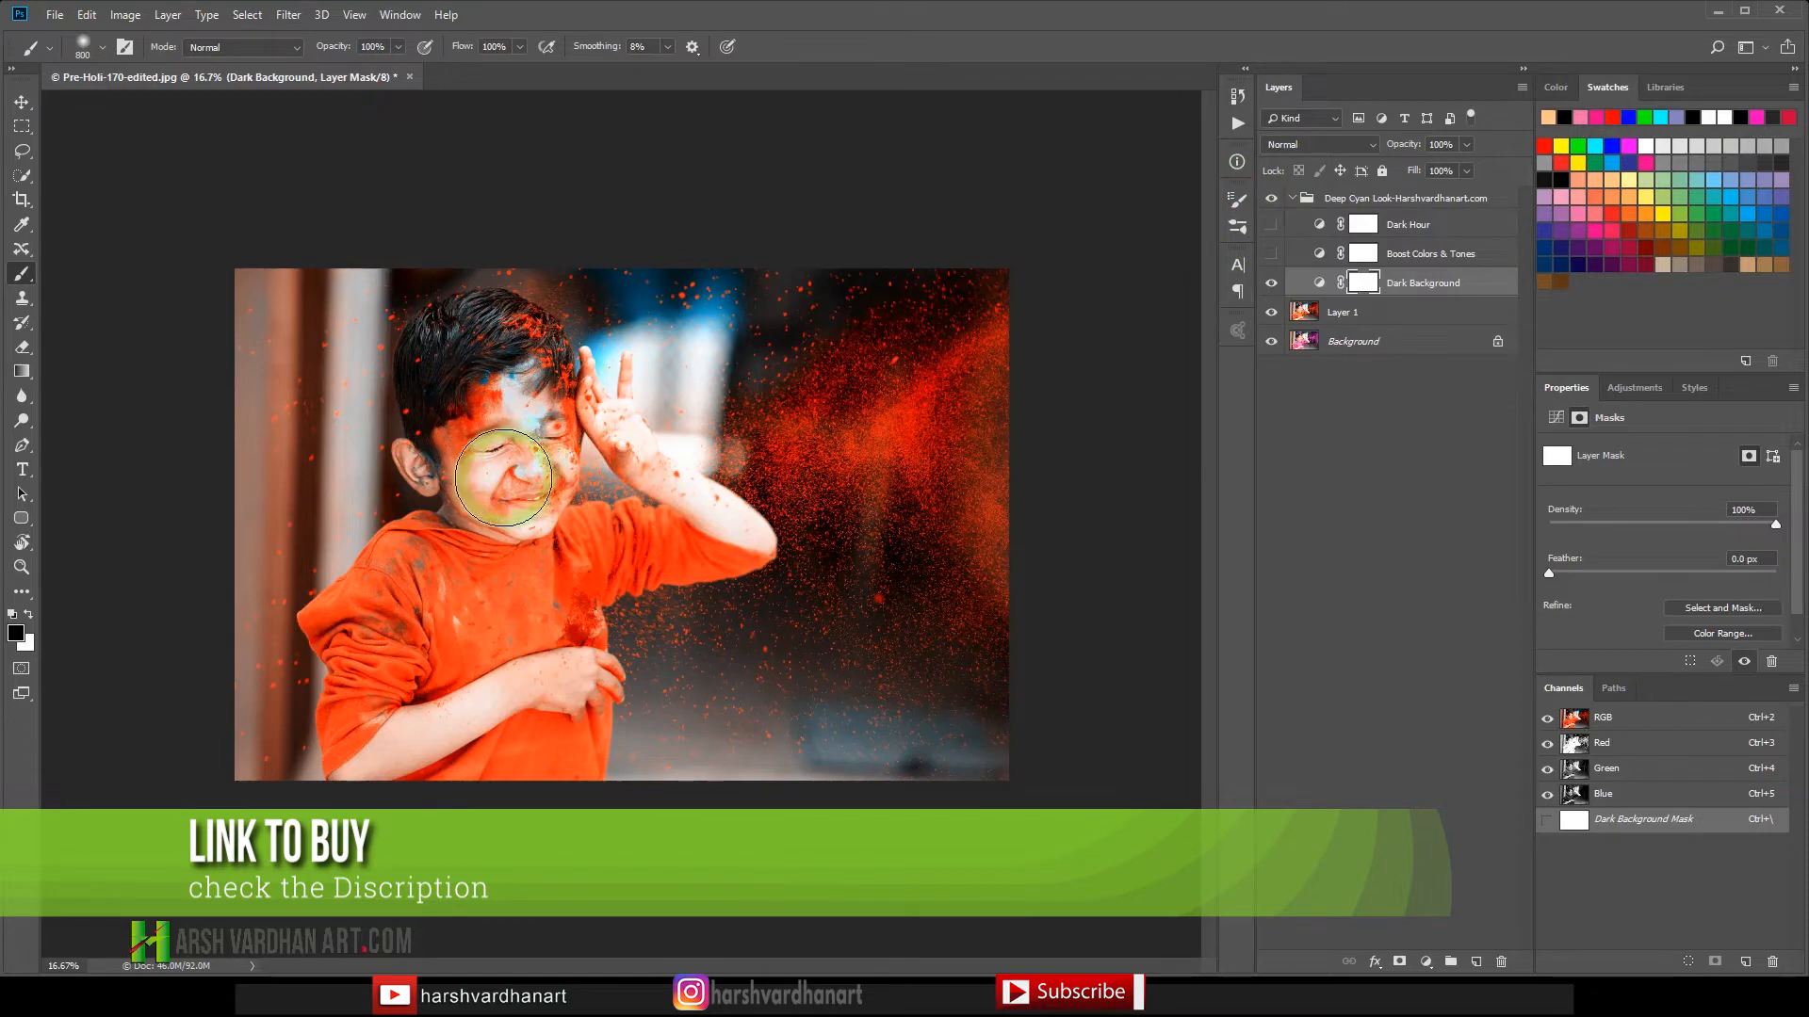
pyautogui.moveTo(505, 478); pyautogui.dragTo(520, 450)
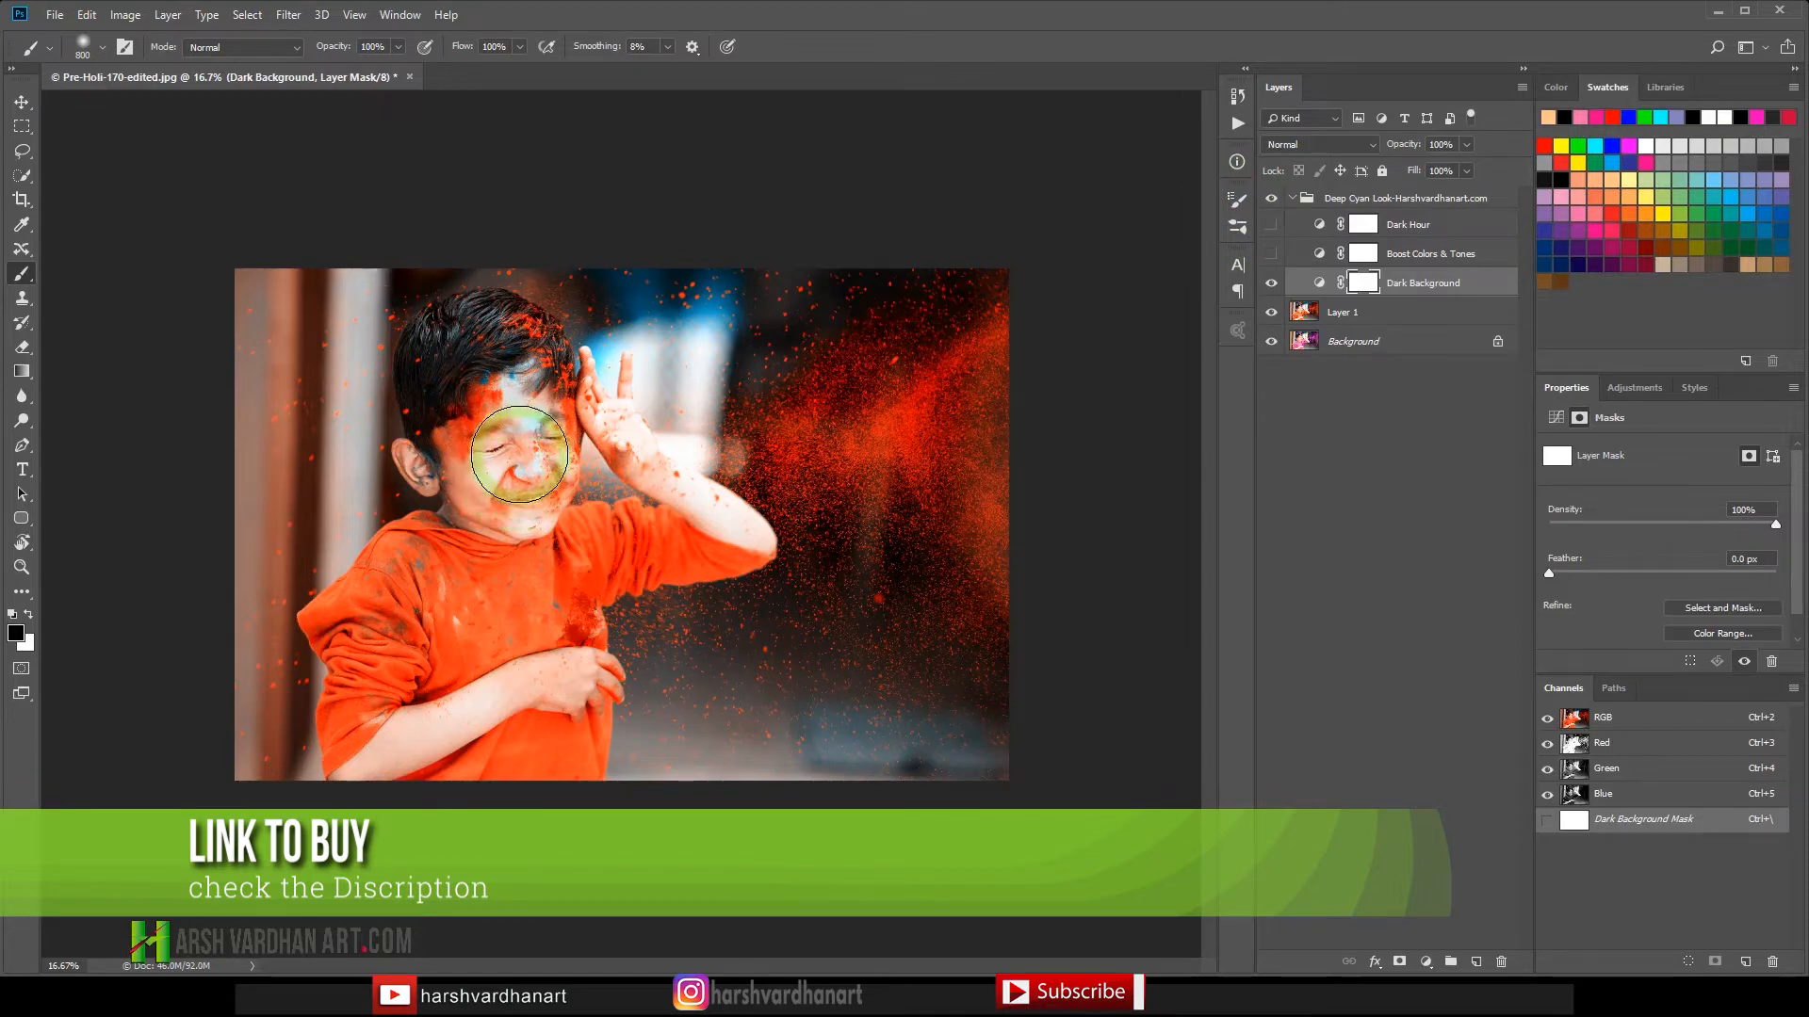
pyautogui.moveTo(520, 455); pyautogui.dragTo(533, 454)
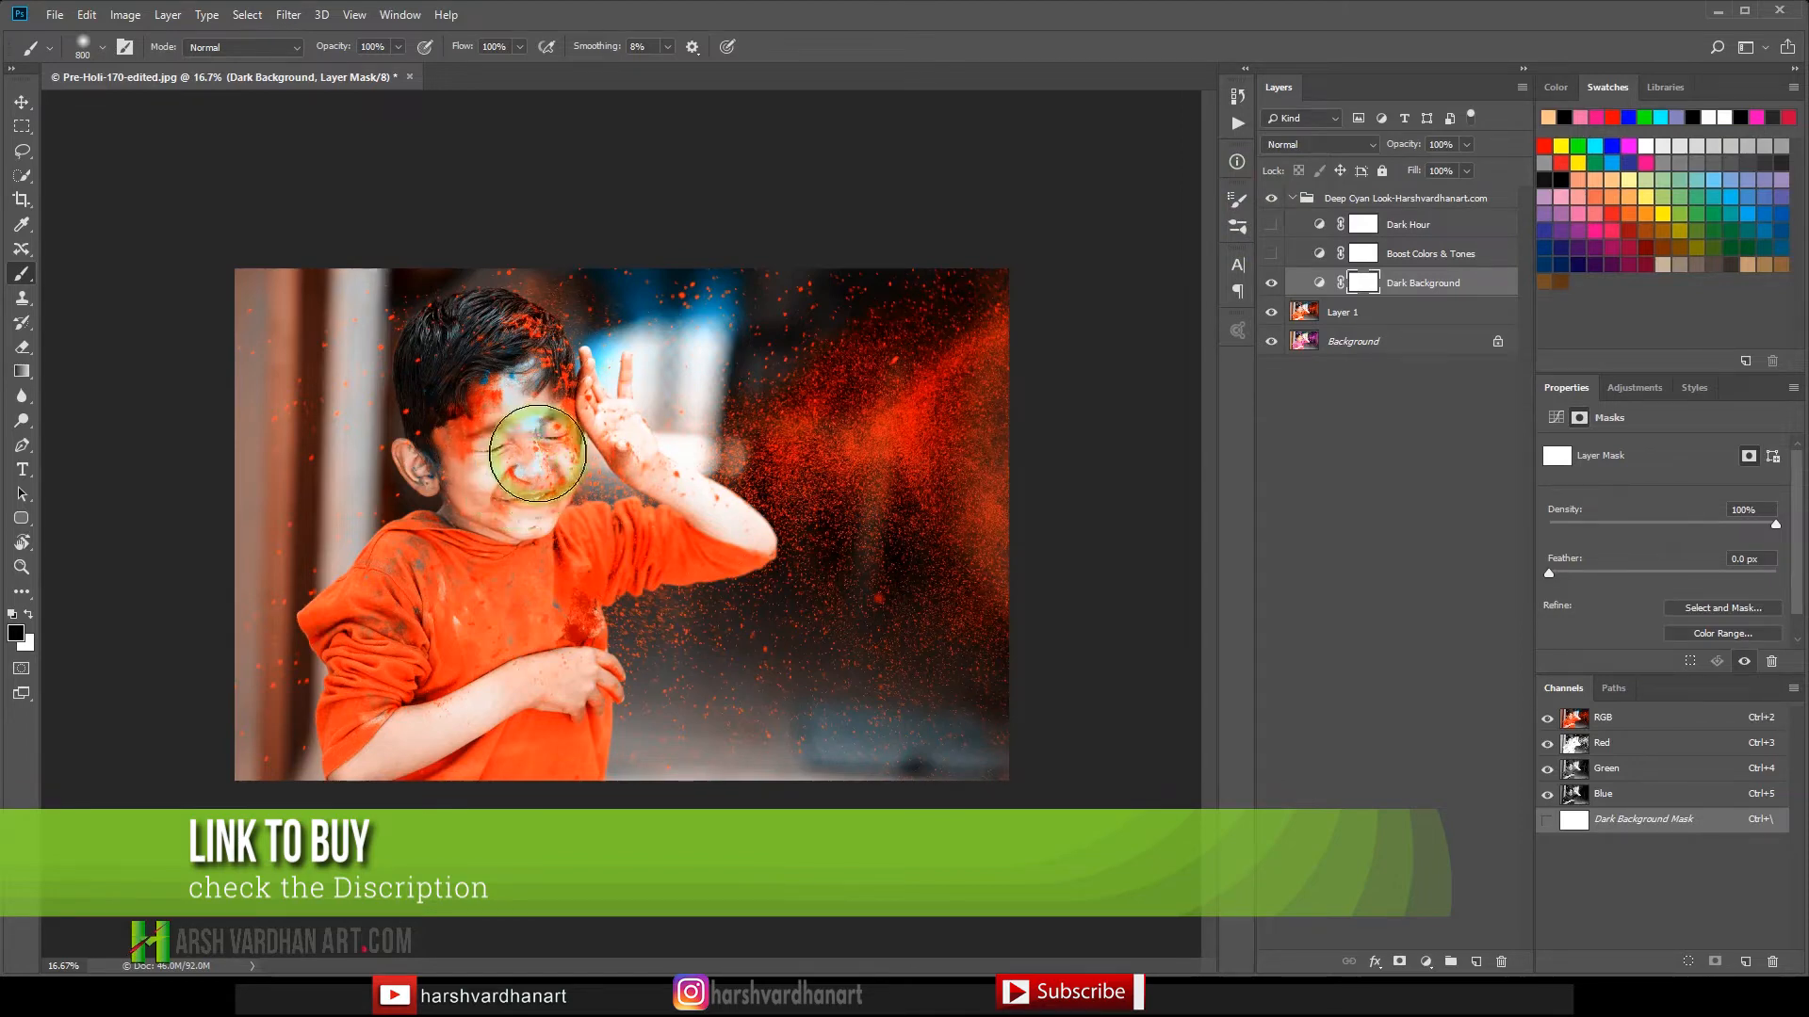
pyautogui.moveTo(533, 450); pyautogui.dragTo(598, 398)
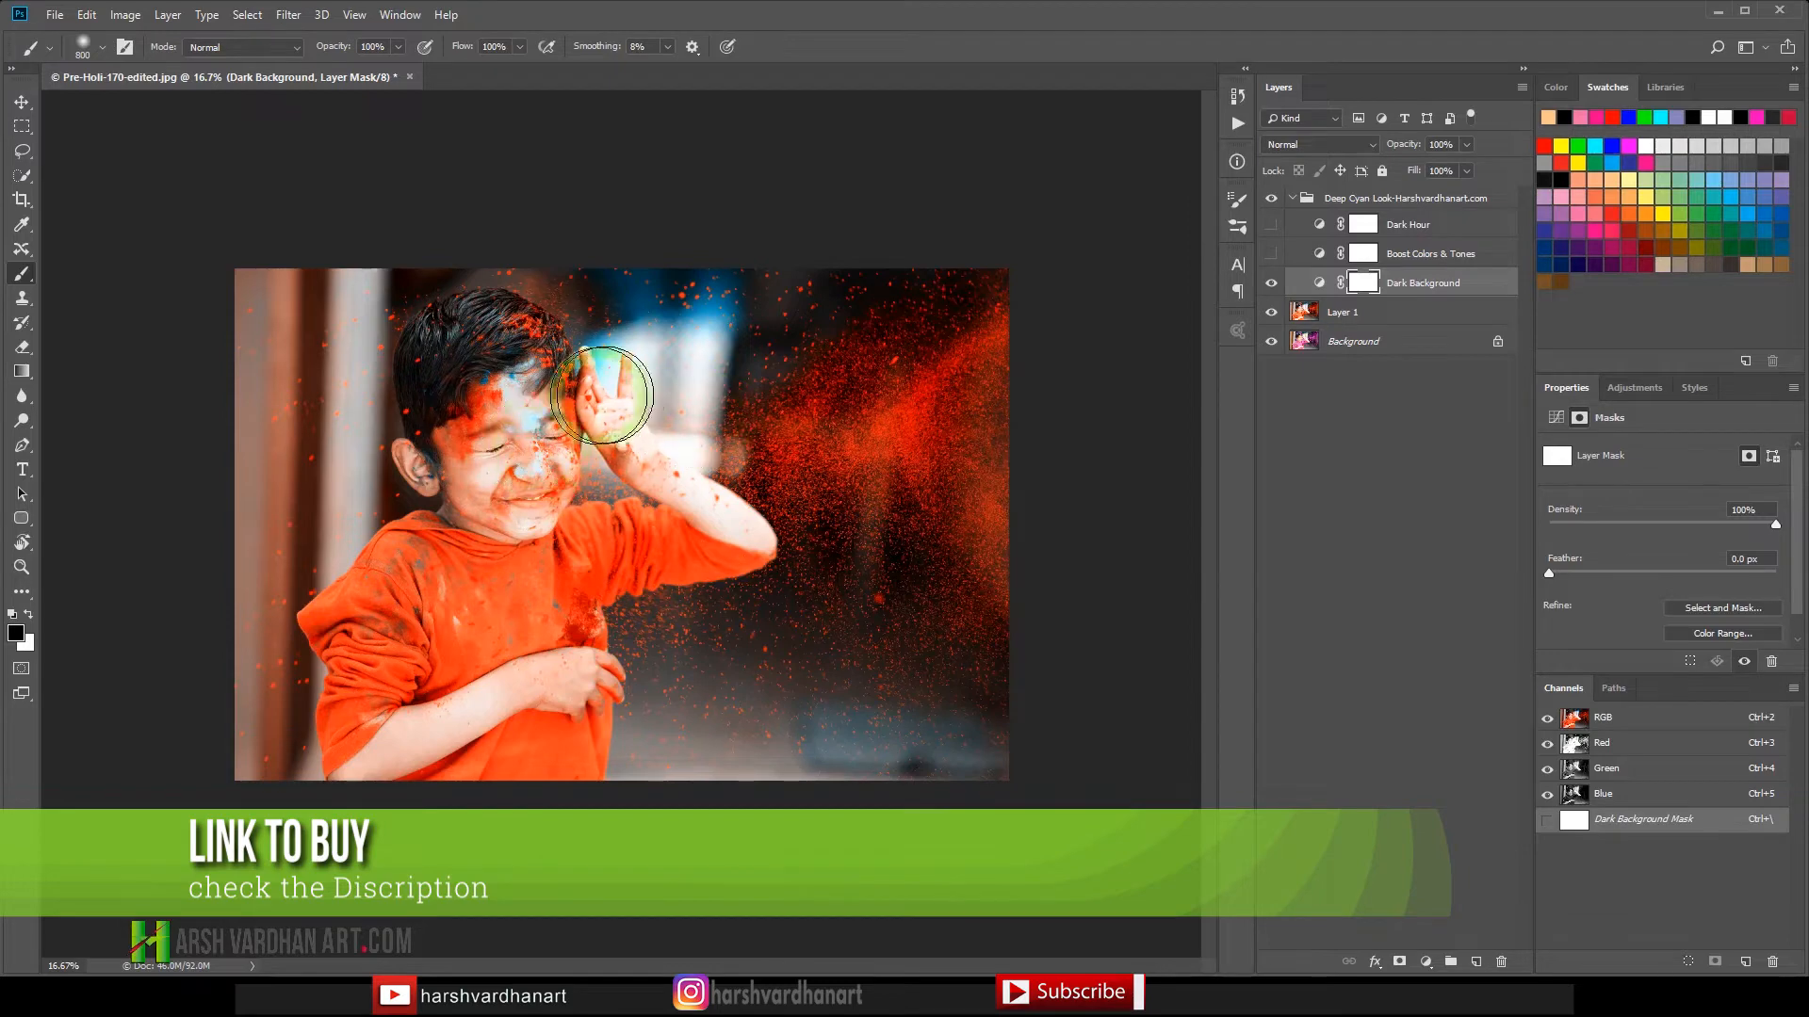
pyautogui.moveTo(599, 392); pyautogui.dragTo(520, 409)
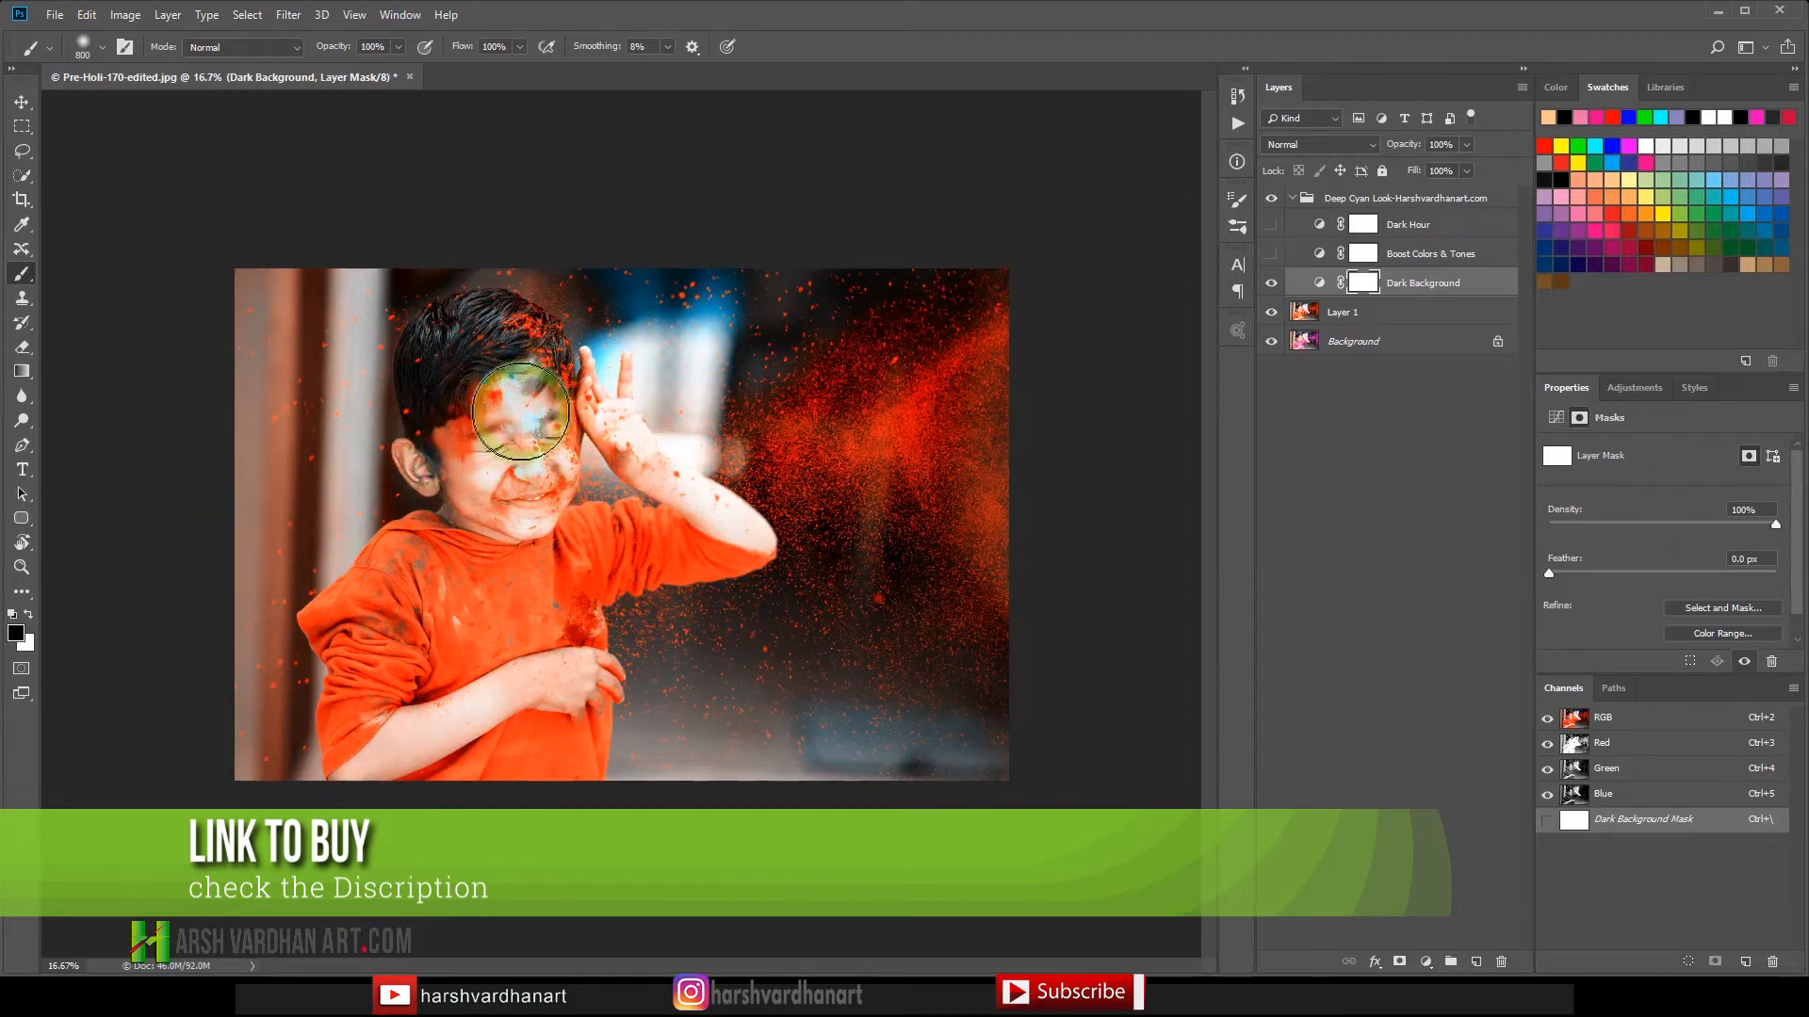
pyautogui.moveTo(522, 413); pyautogui.dragTo(674, 517)
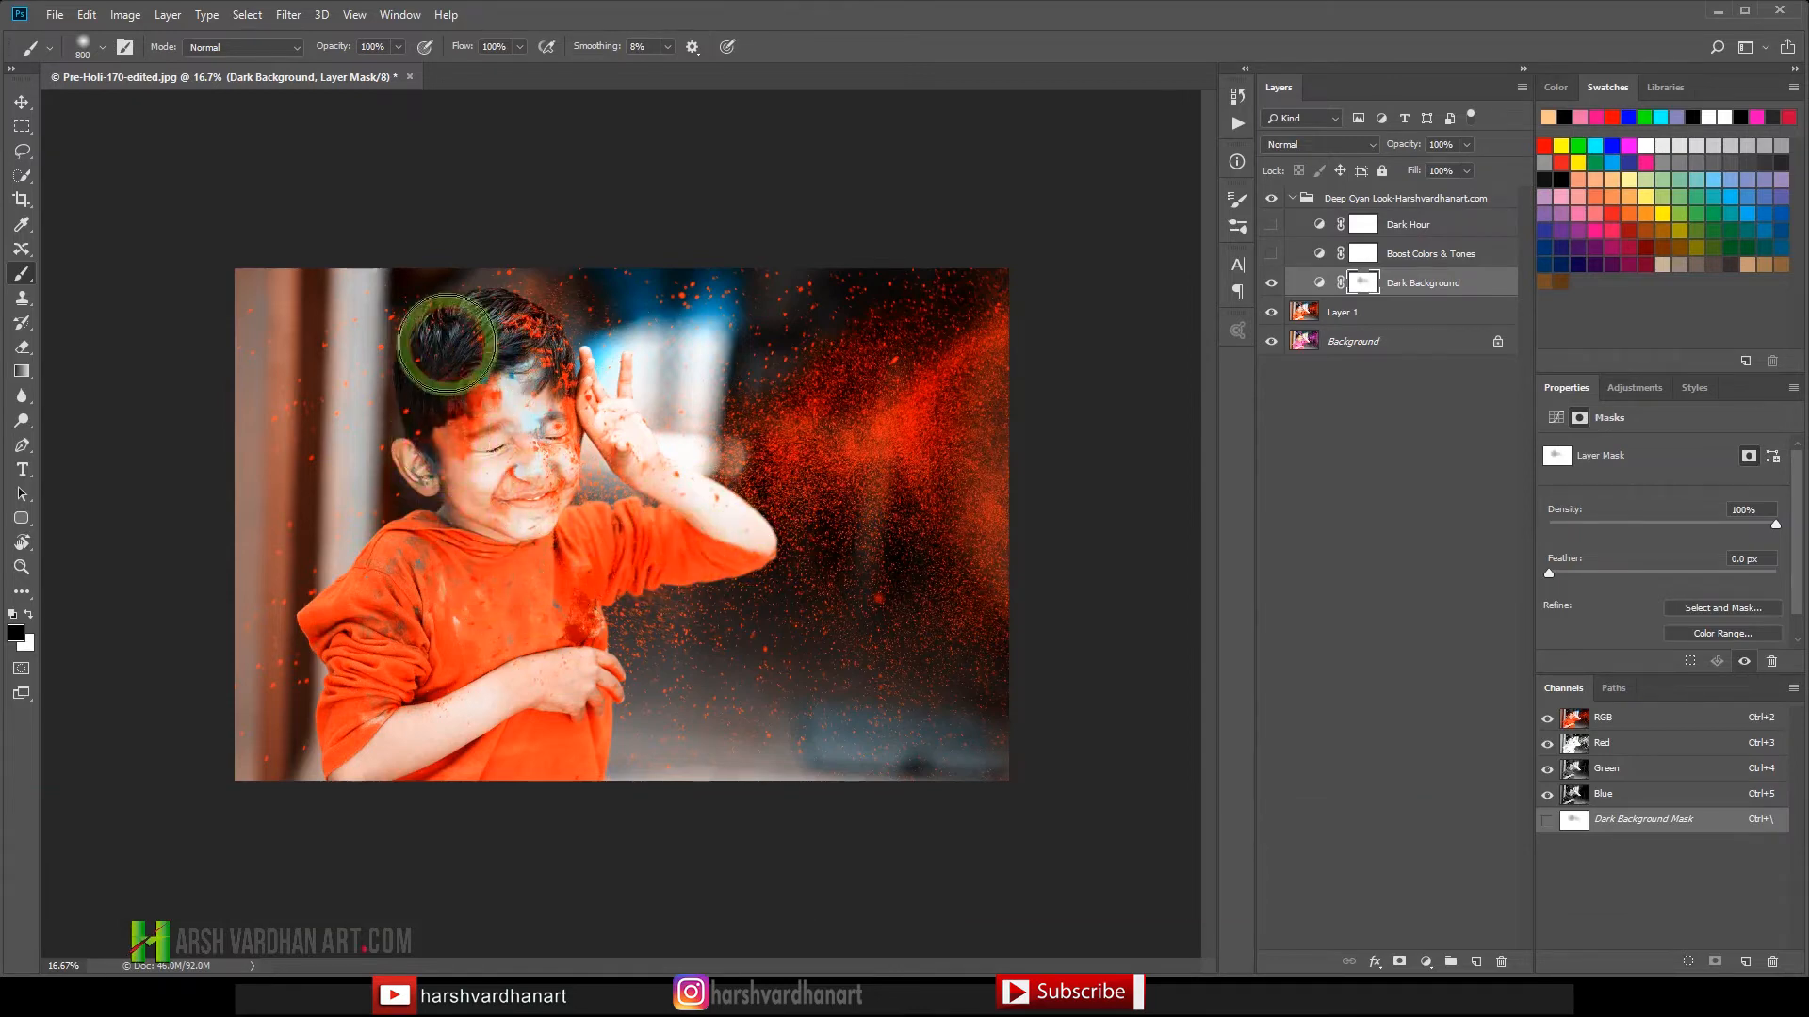
# Extend the mask over the top background, chin, raised arm and whole face.
pyautogui.moveTo(450, 341); pyautogui.dragTo(837, 289)
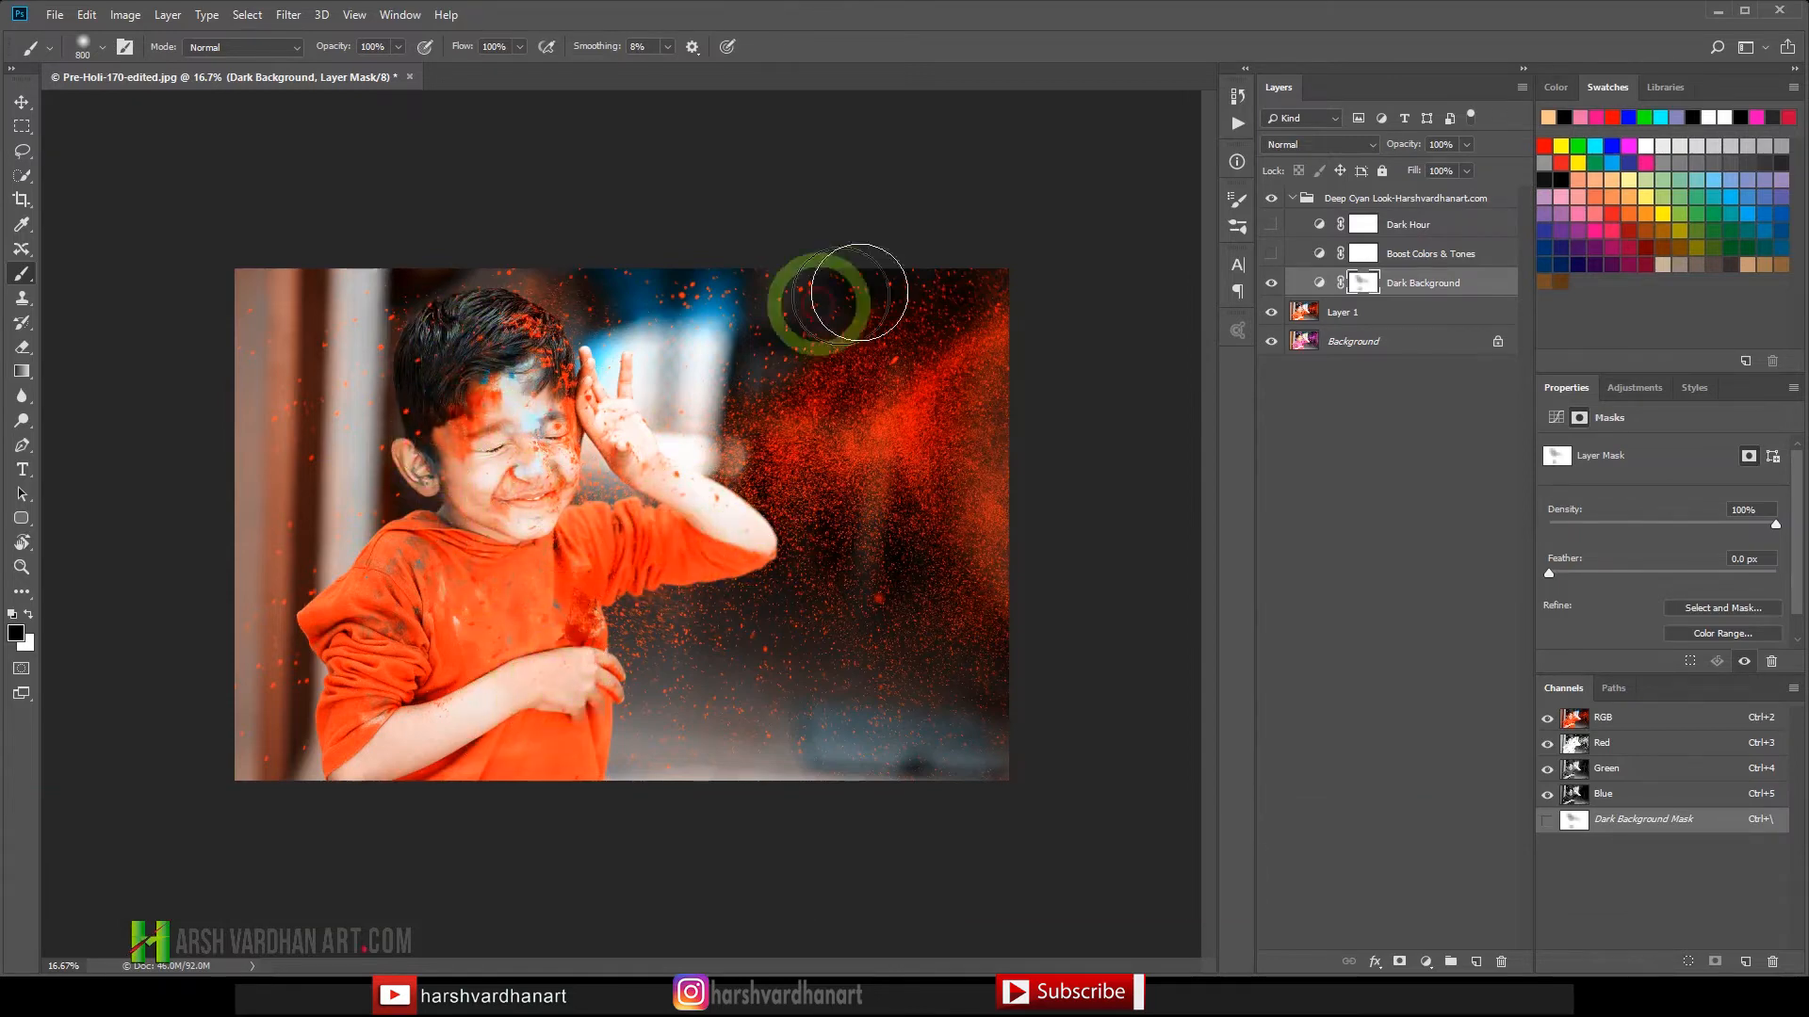
pyautogui.moveTo(831, 294); pyautogui.dragTo(542, 495)
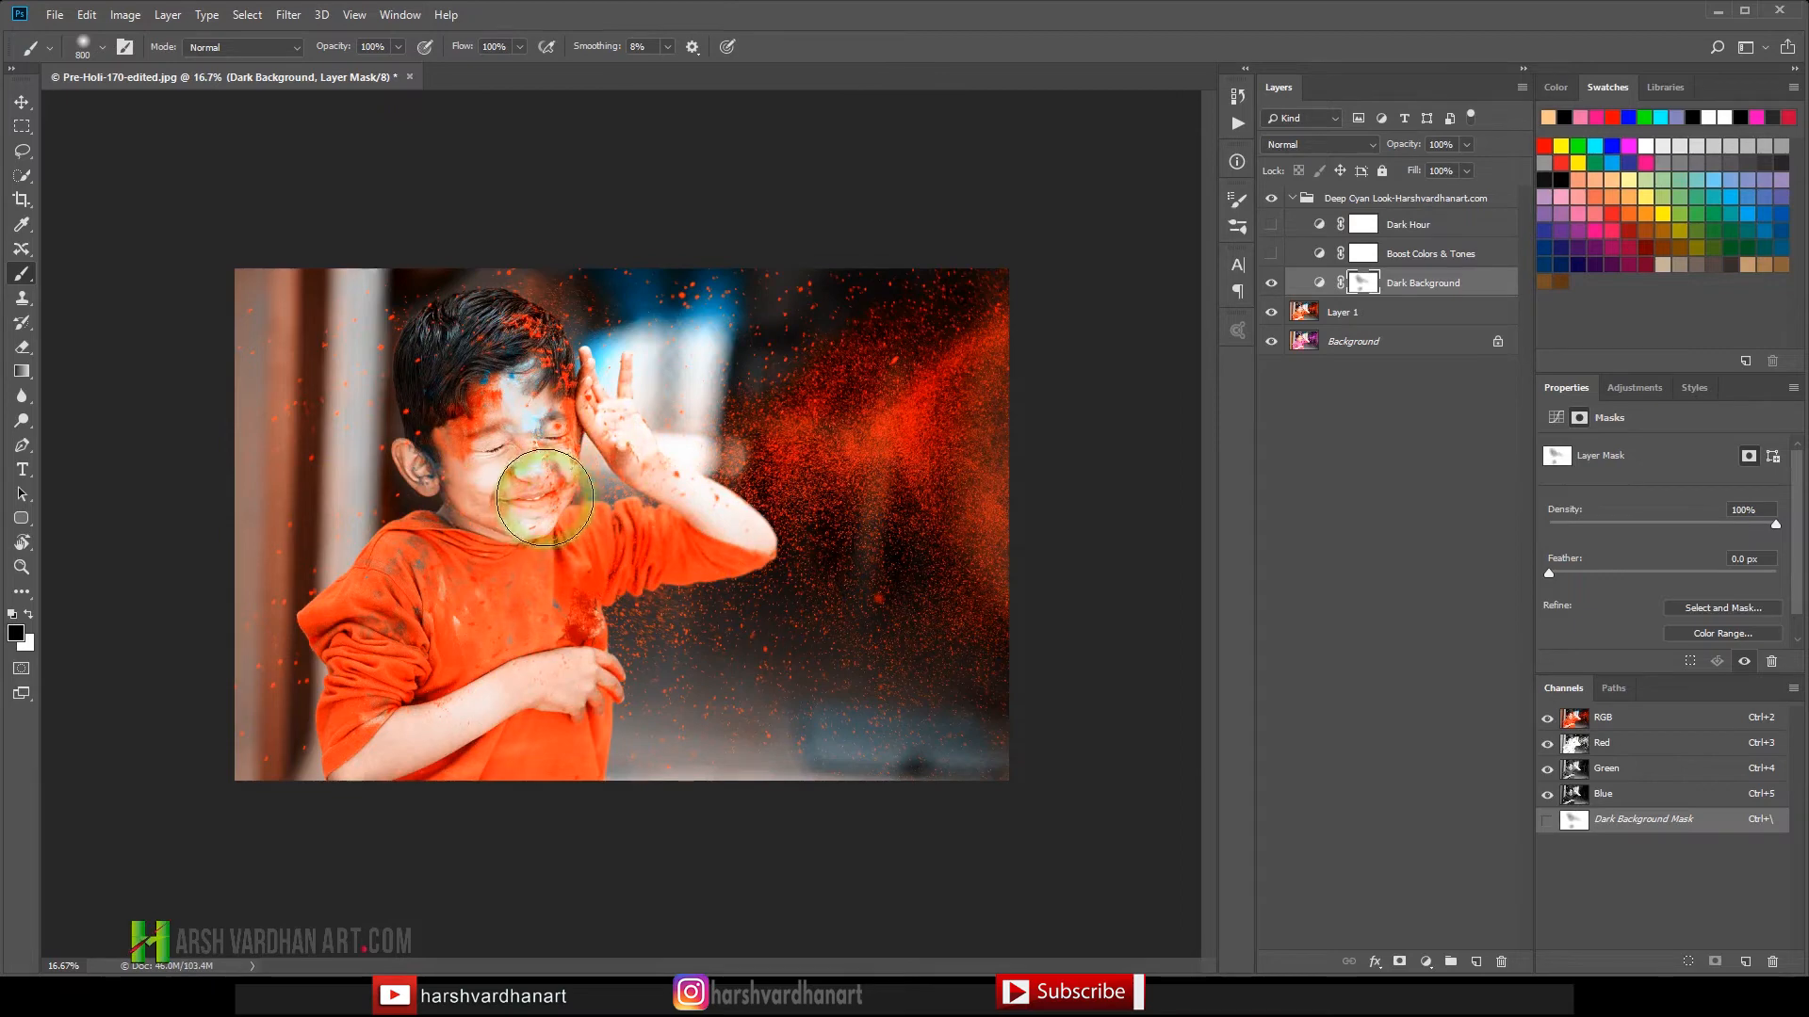
pyautogui.moveTo(544, 497); pyautogui.dragTo(516, 450)
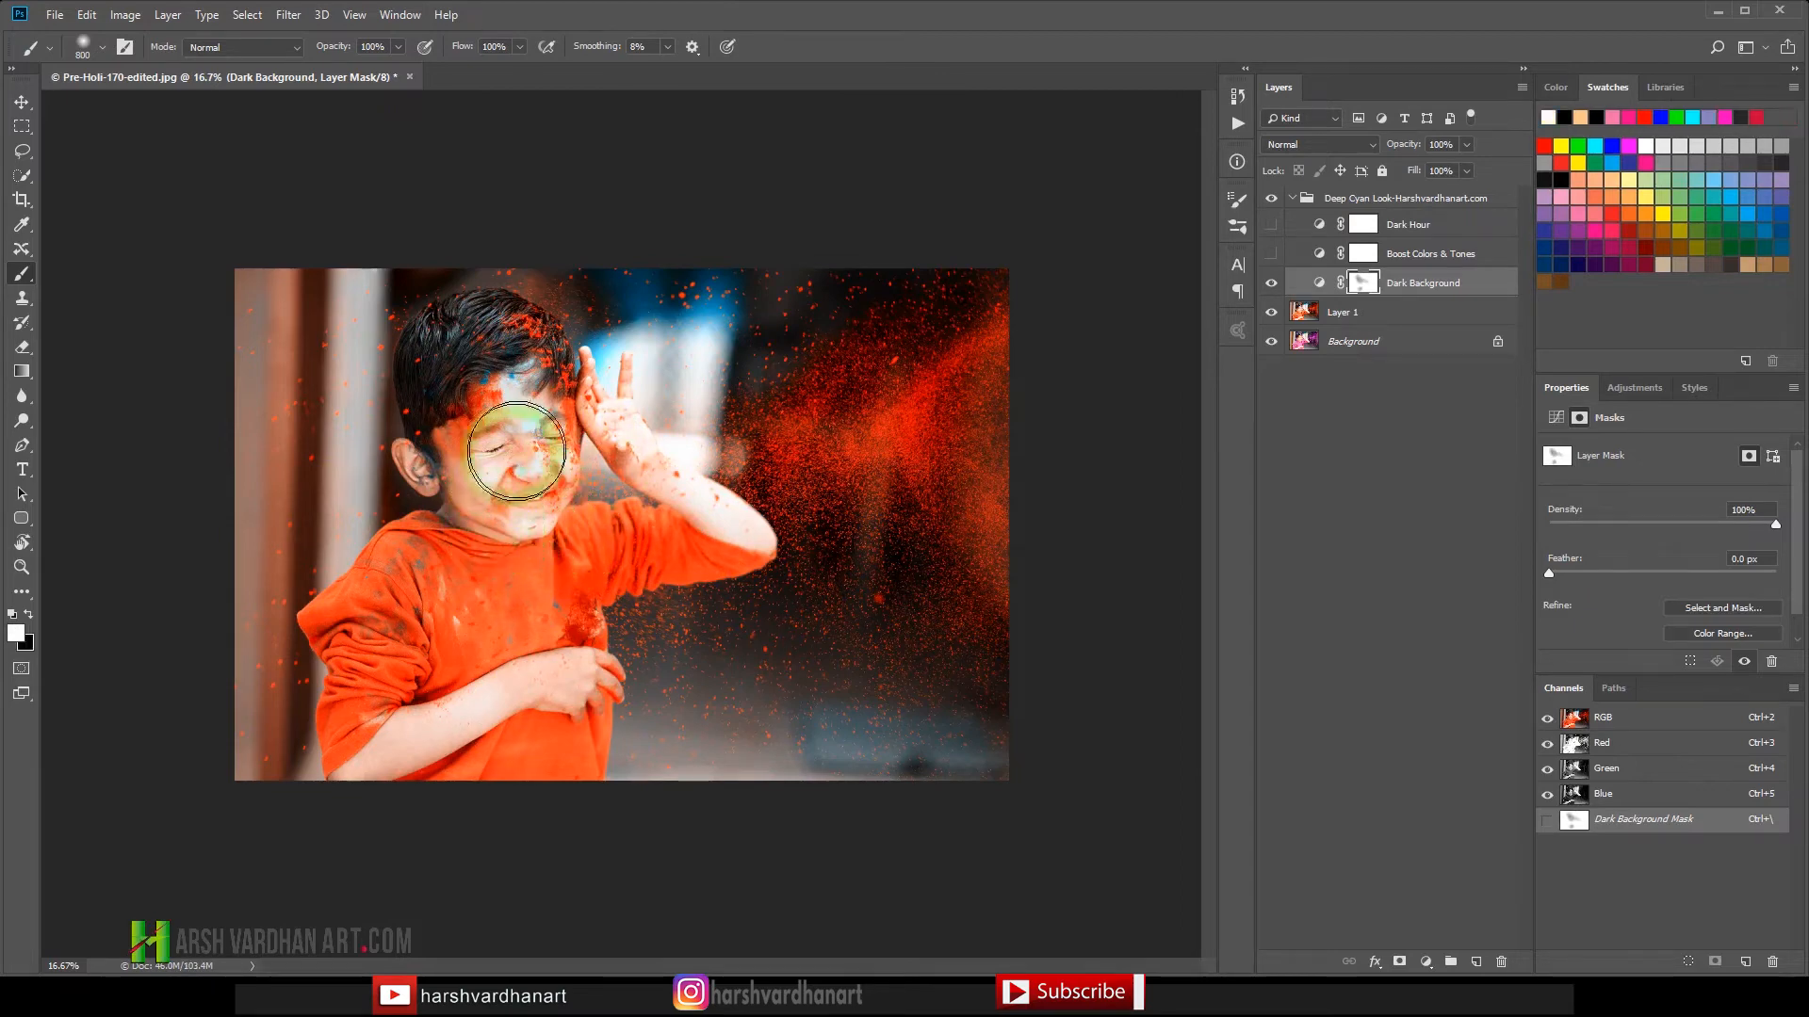
pyautogui.moveTo(512, 445); pyautogui.dragTo(738, 531)
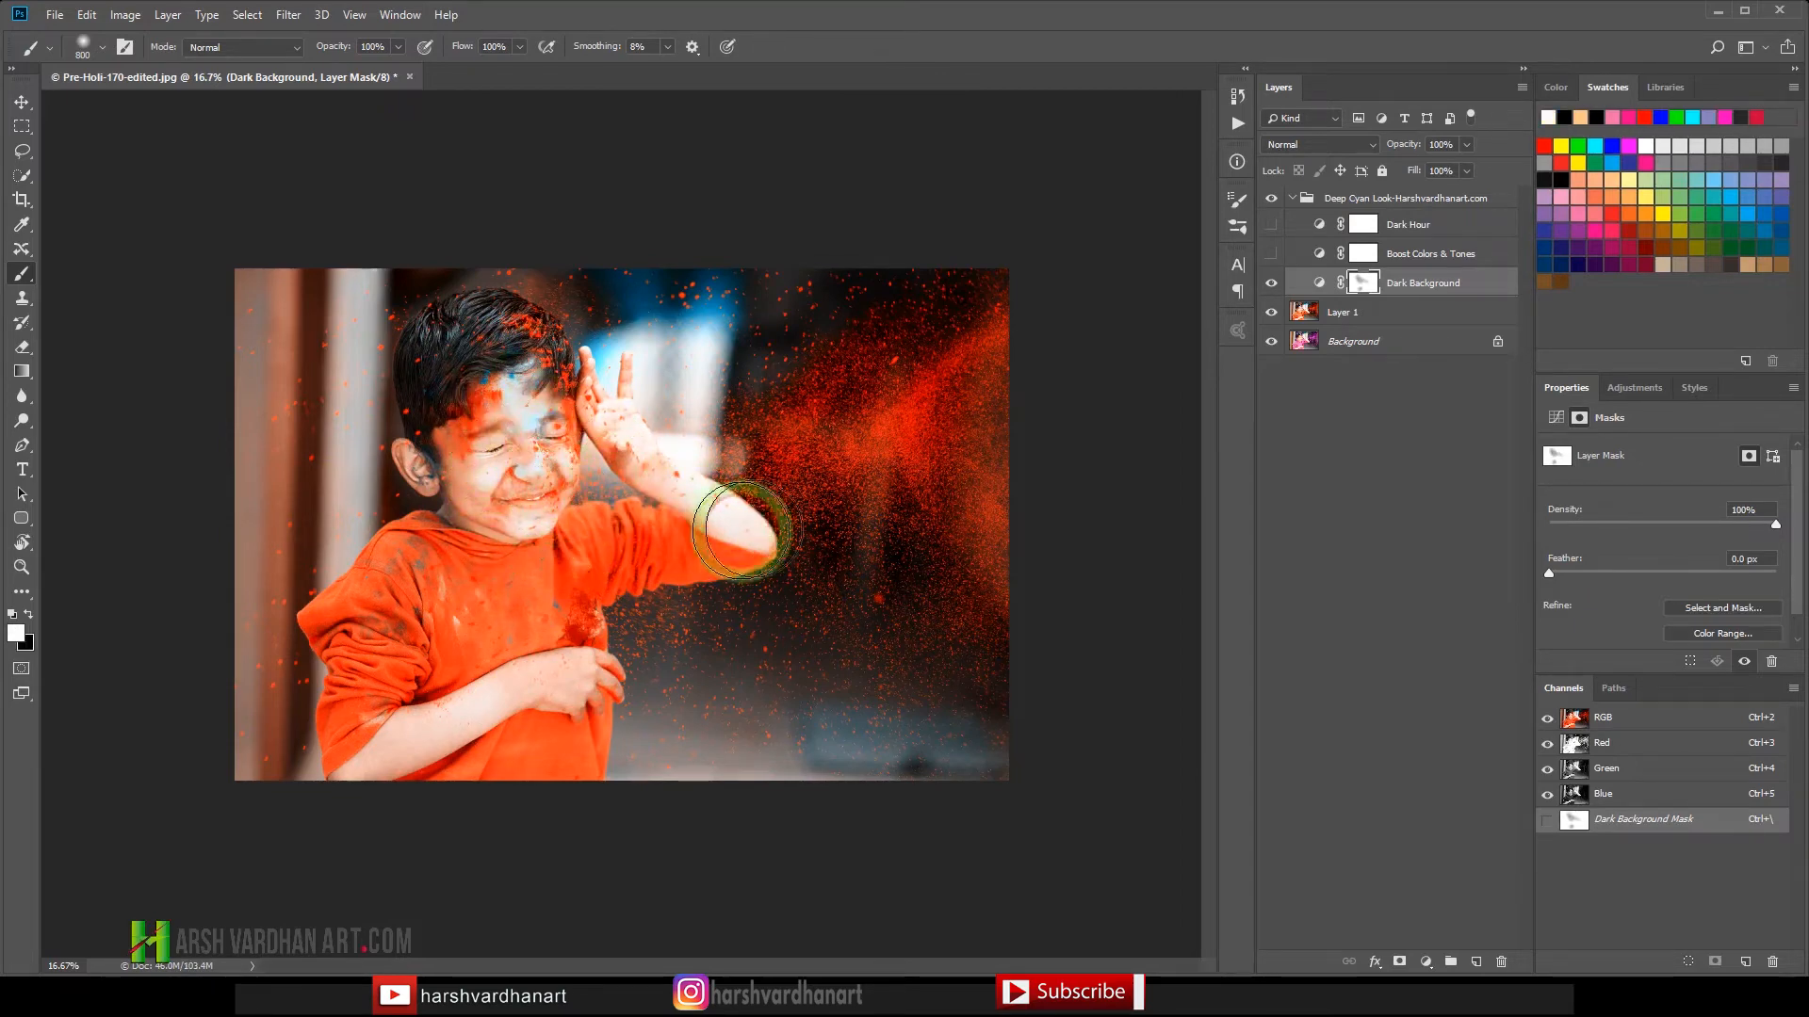
pyautogui.moveTo(739, 531); pyautogui.dragTo(484, 409)
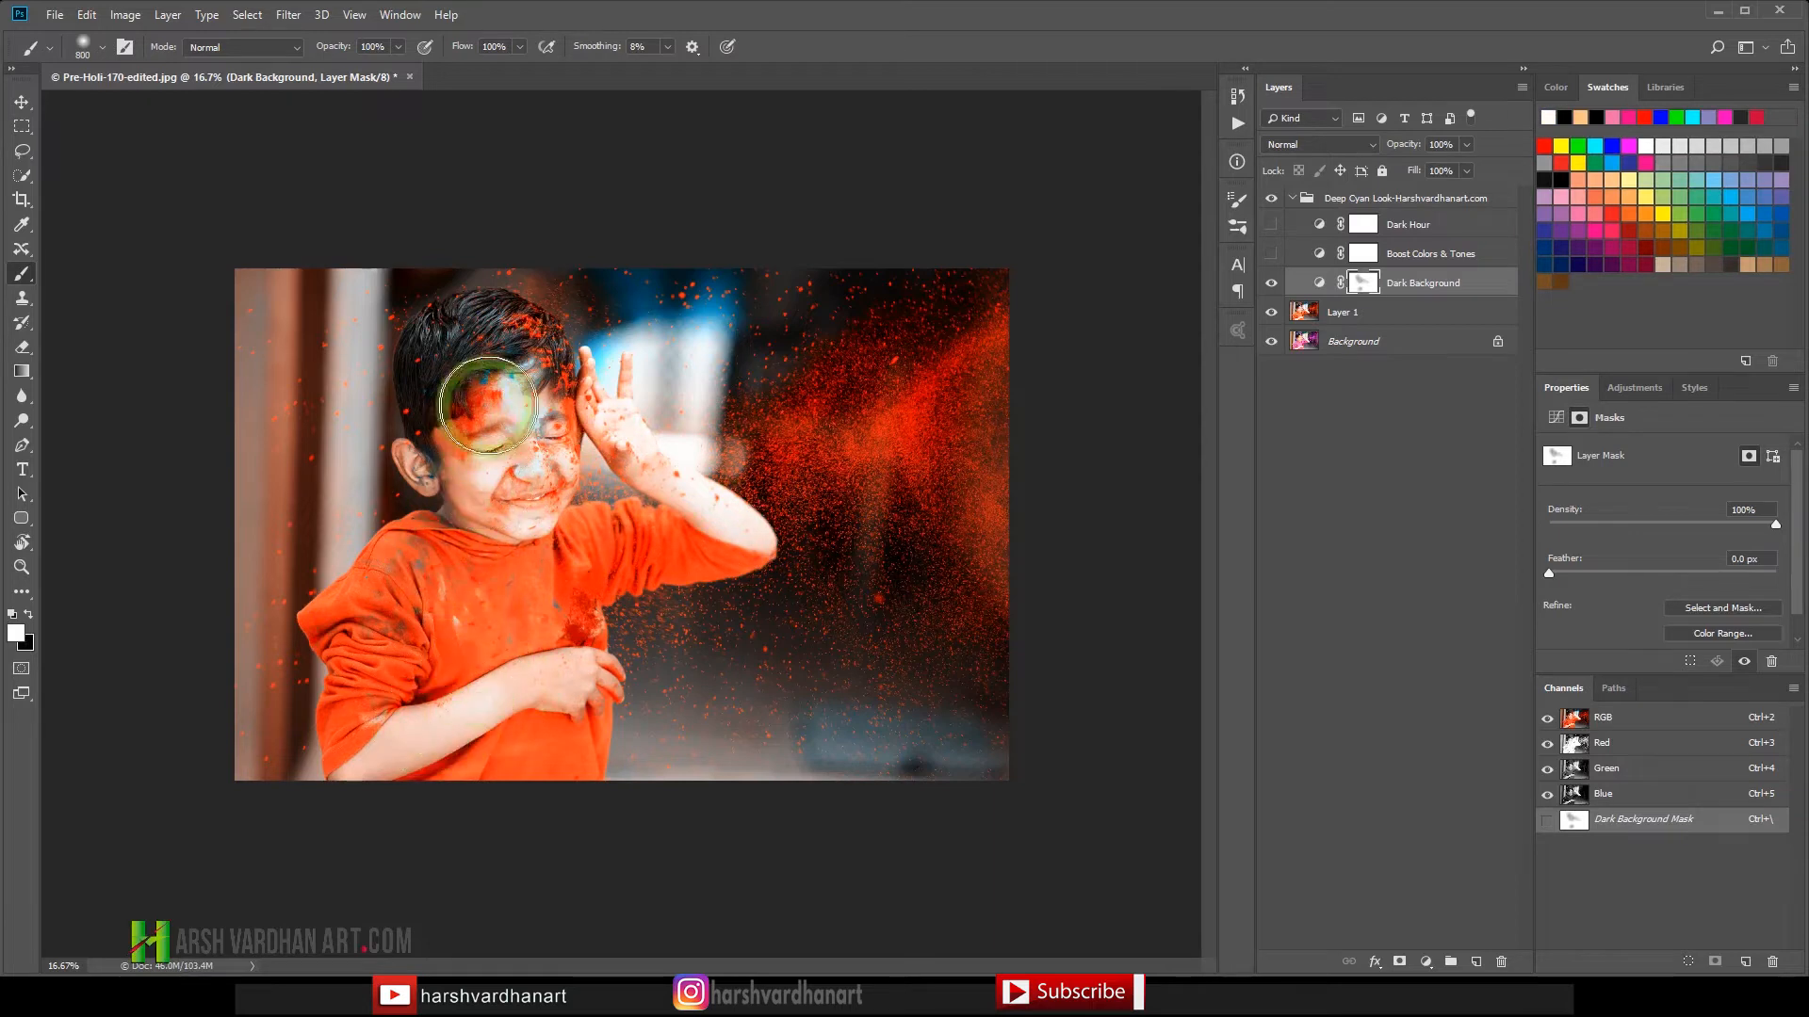
pyautogui.moveTo(1259, 262)
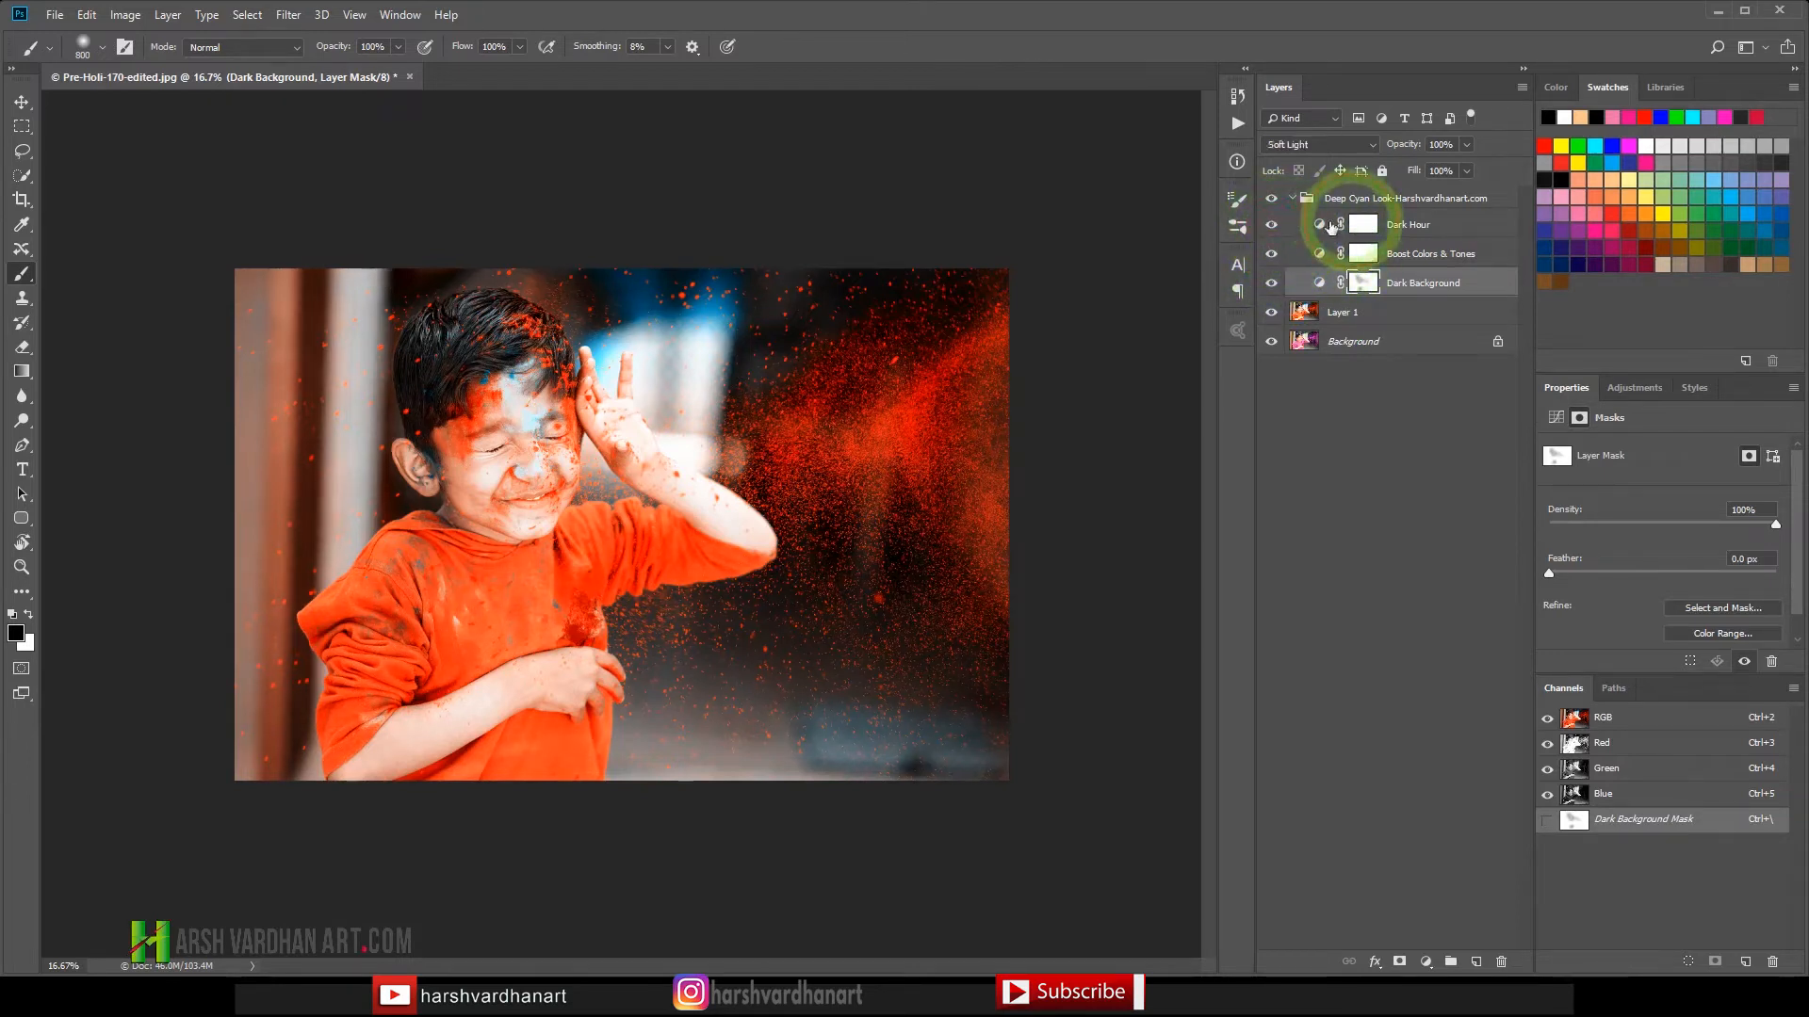
# Make the Dark Hour and Boost Colors & Tones layers visible again.
pyautogui.click(1409, 224)
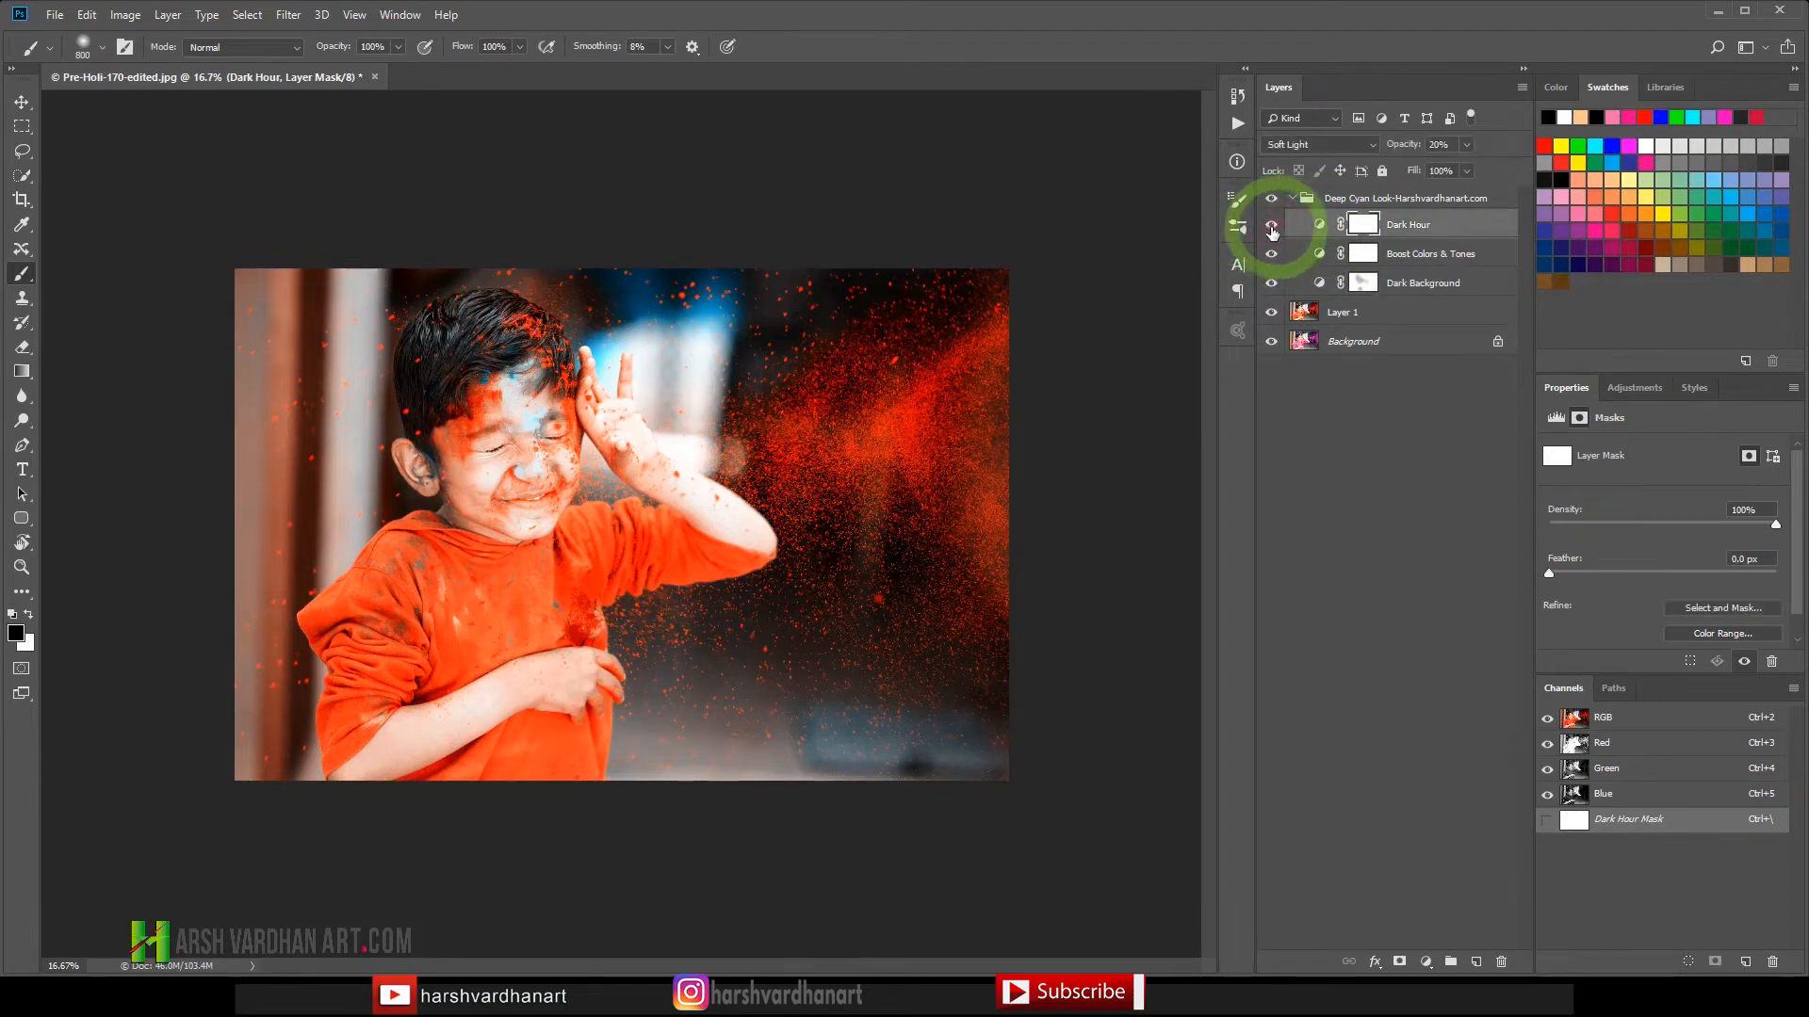
pyautogui.click(1270, 224)
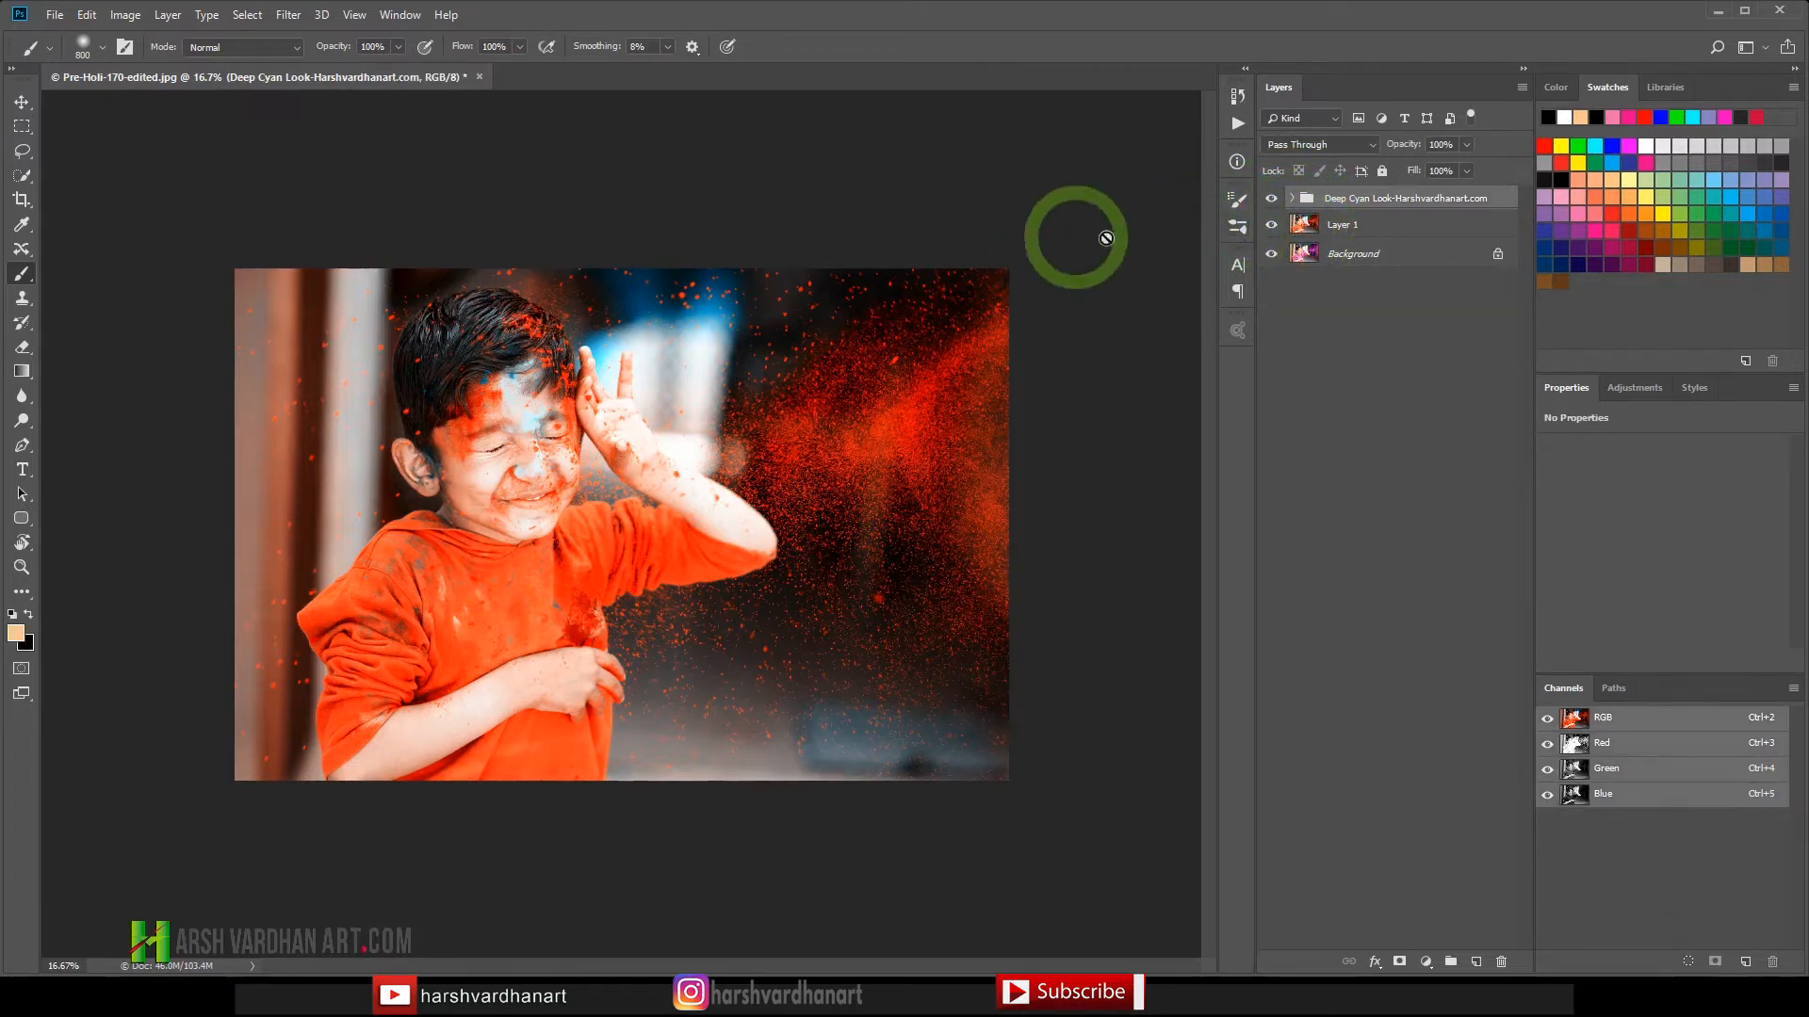
pyautogui.moveTo(1066, 279)
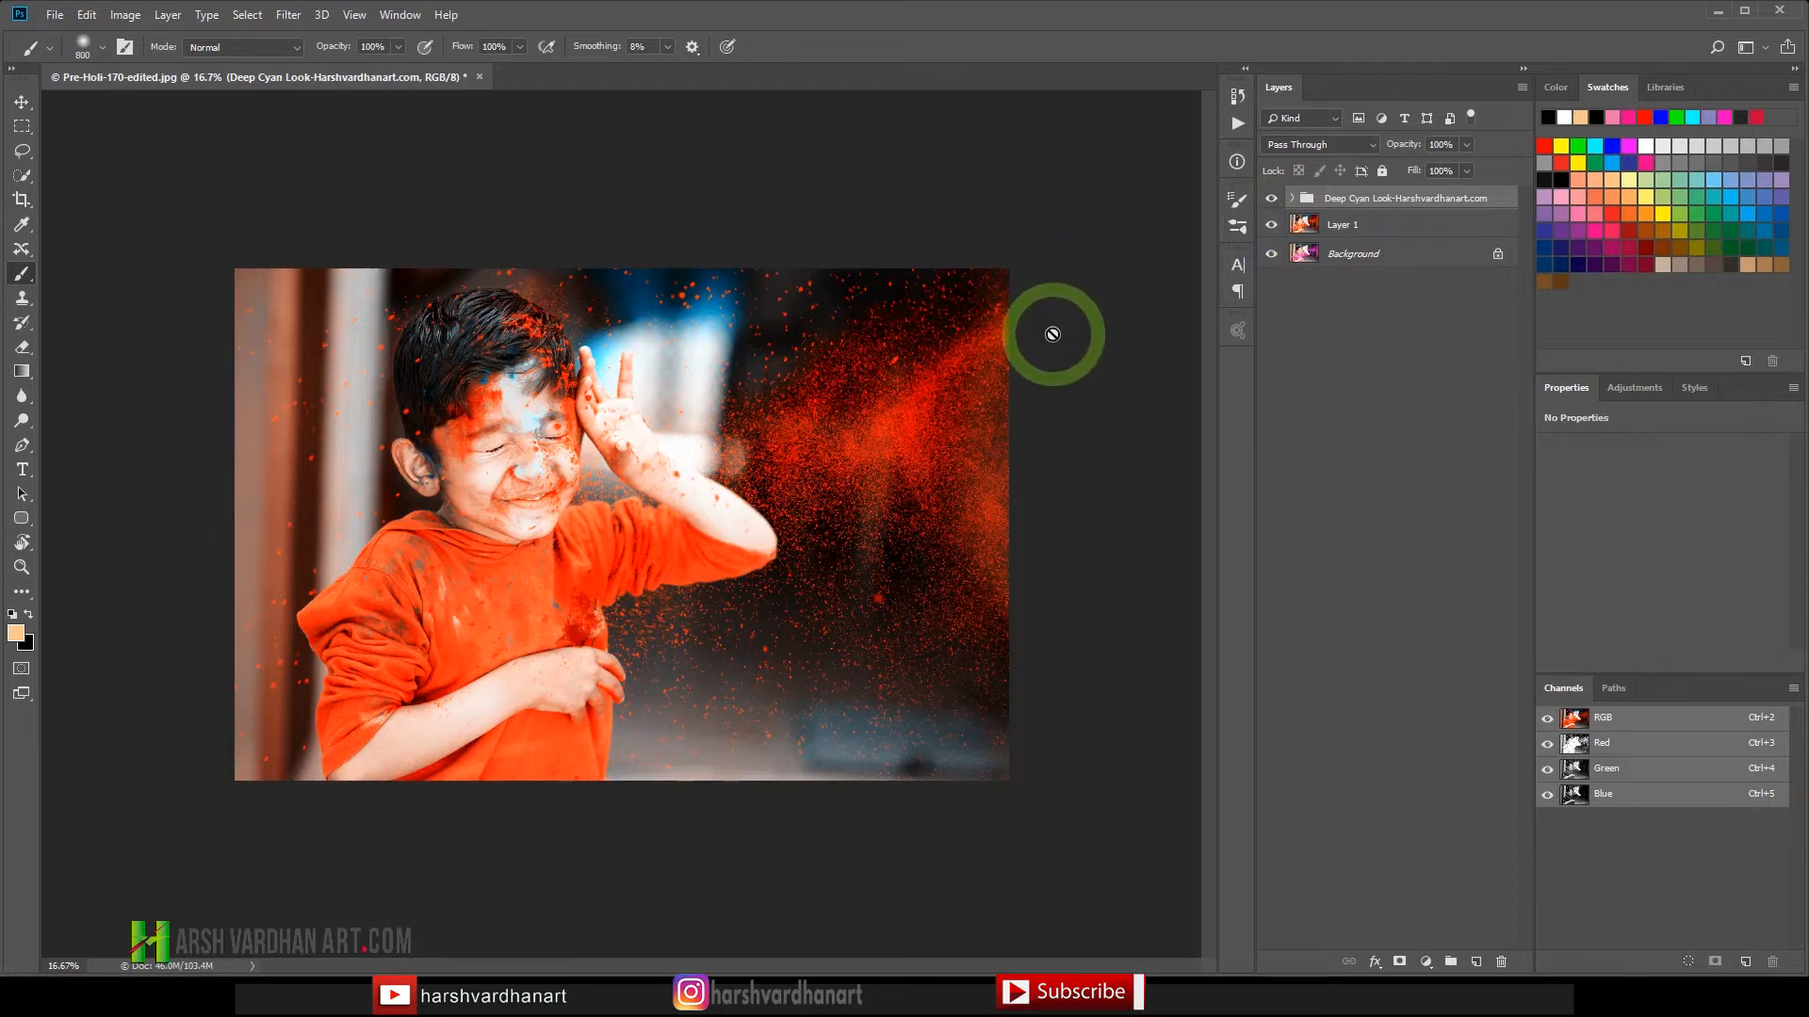
pyautogui.moveTo(999, 370)
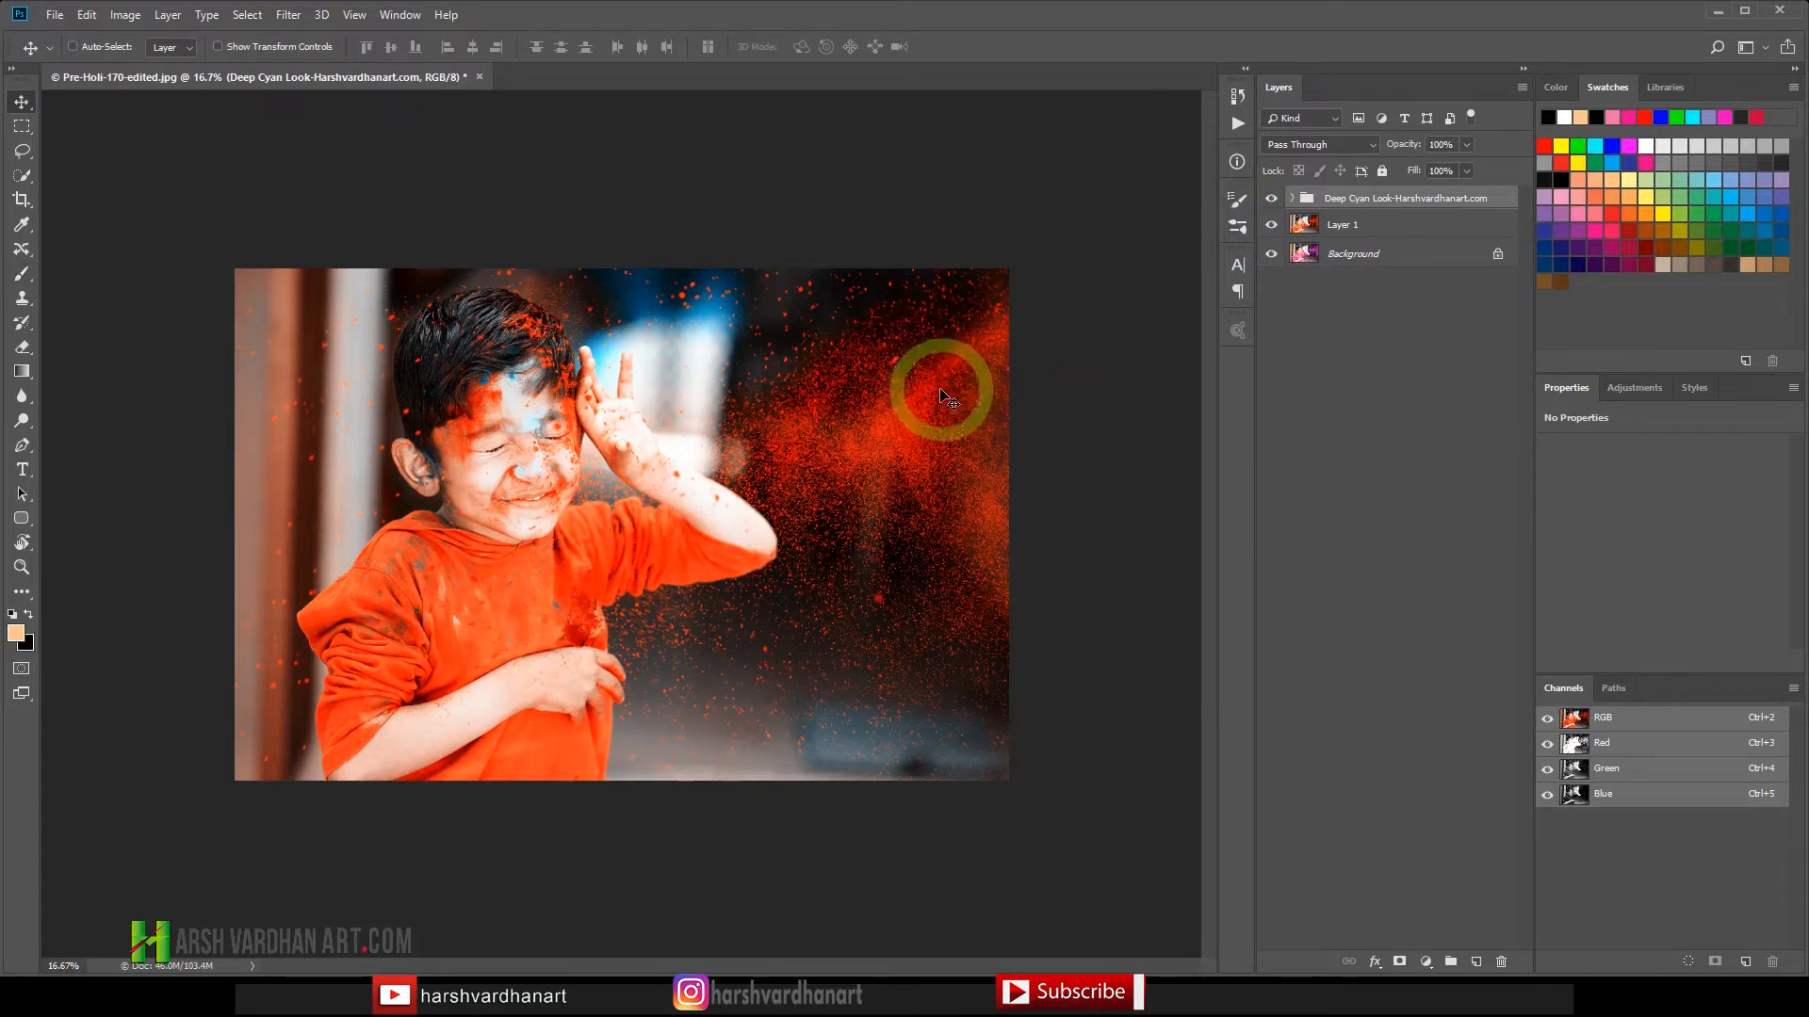
# Place Snow-overlay-harshvardhanart.png from Bridge into the portrait and commit its transform.
pyautogui.press('alt+tab')
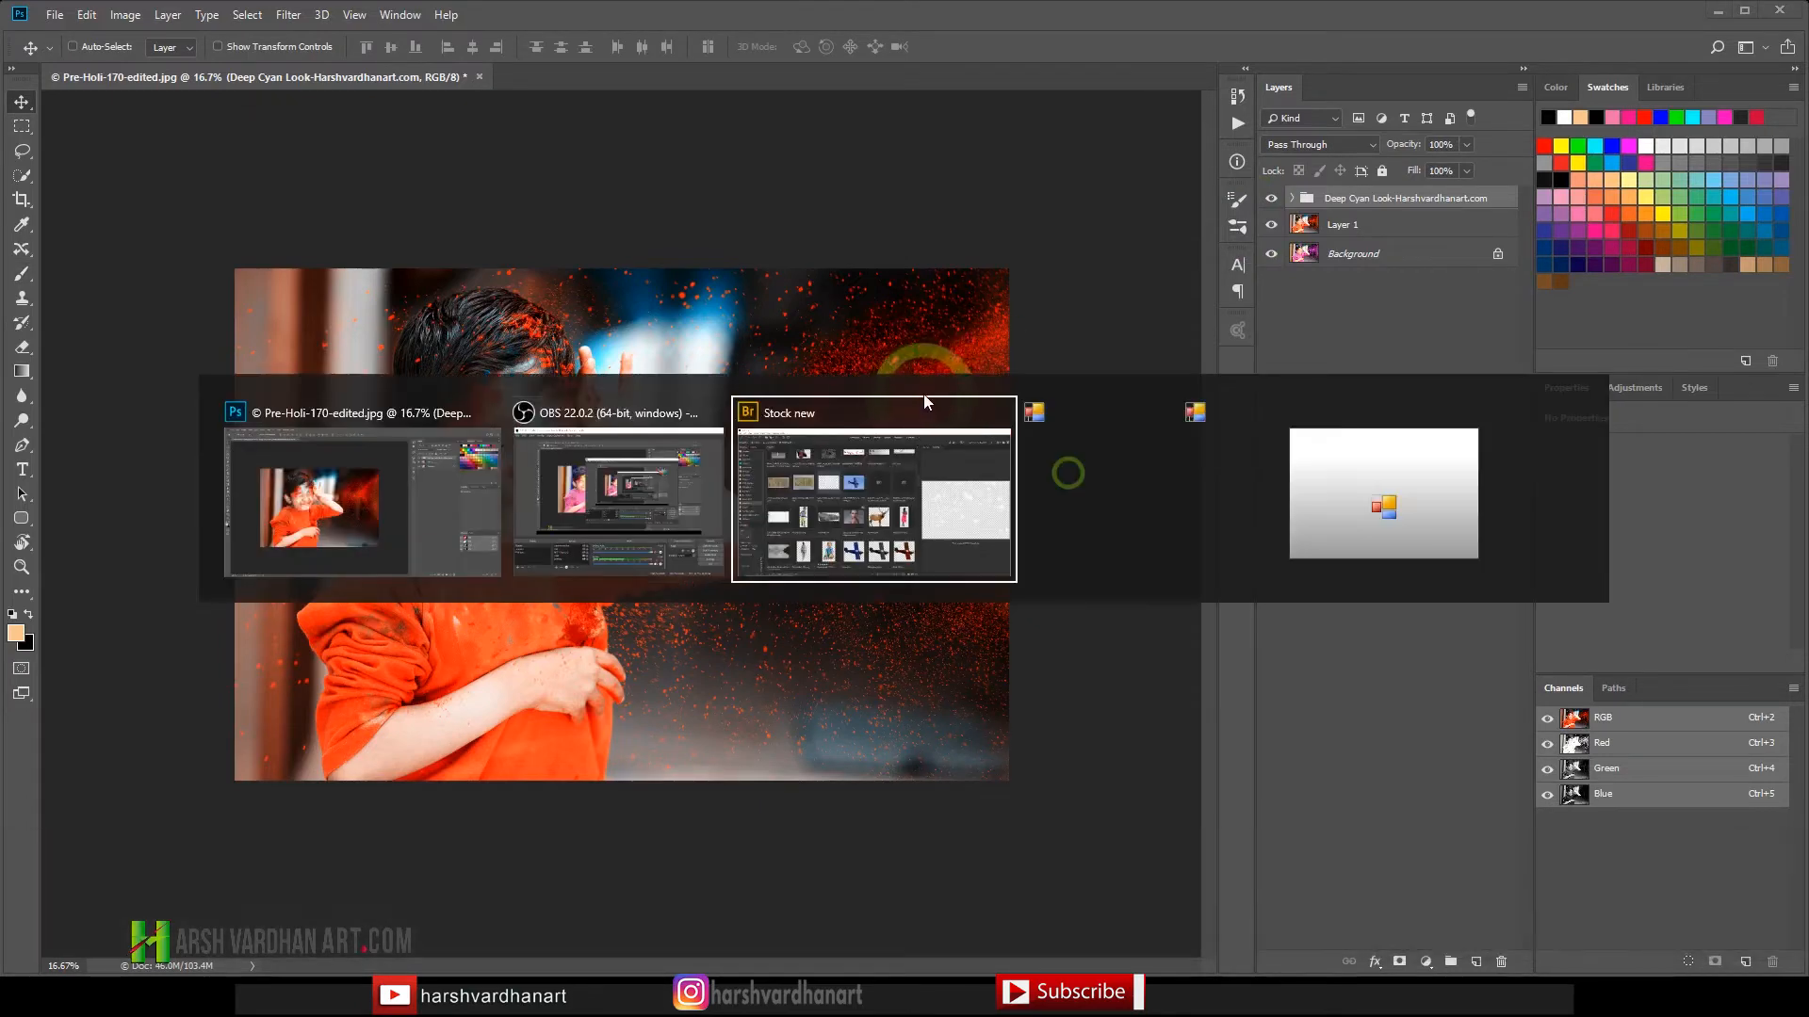
pyautogui.click(875, 413)
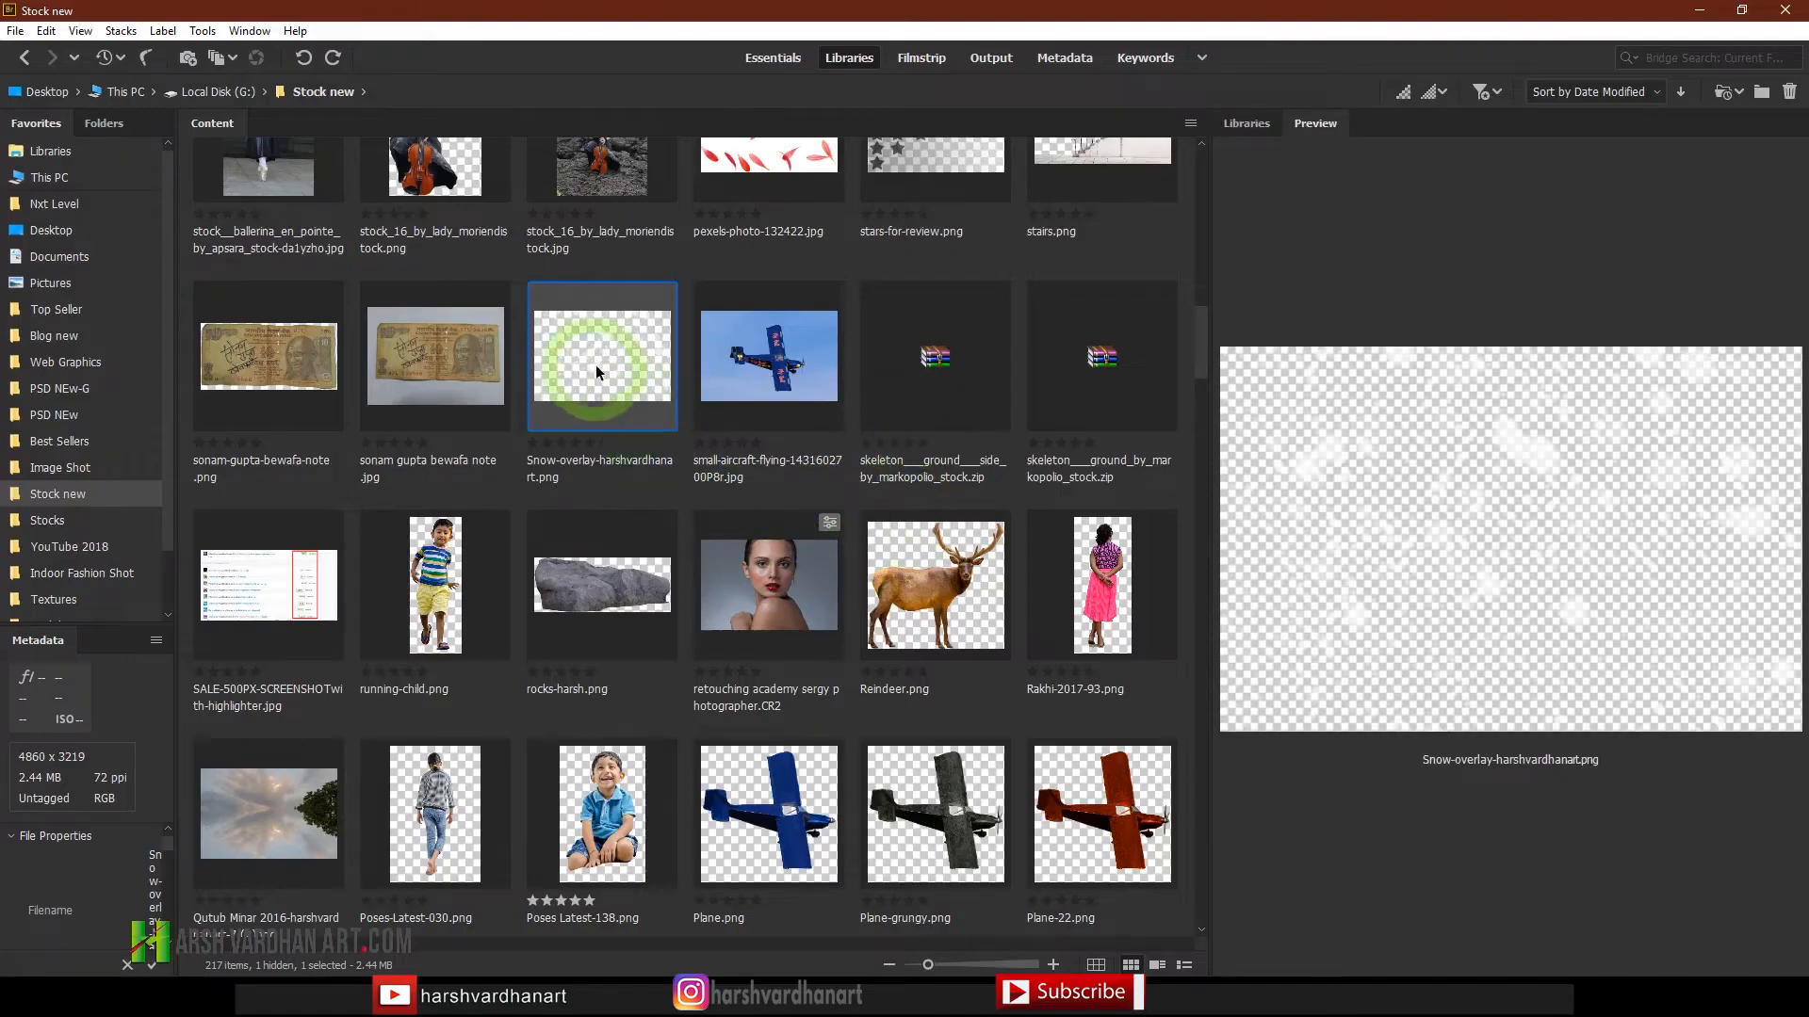
pyautogui.press('Alt+Tab')
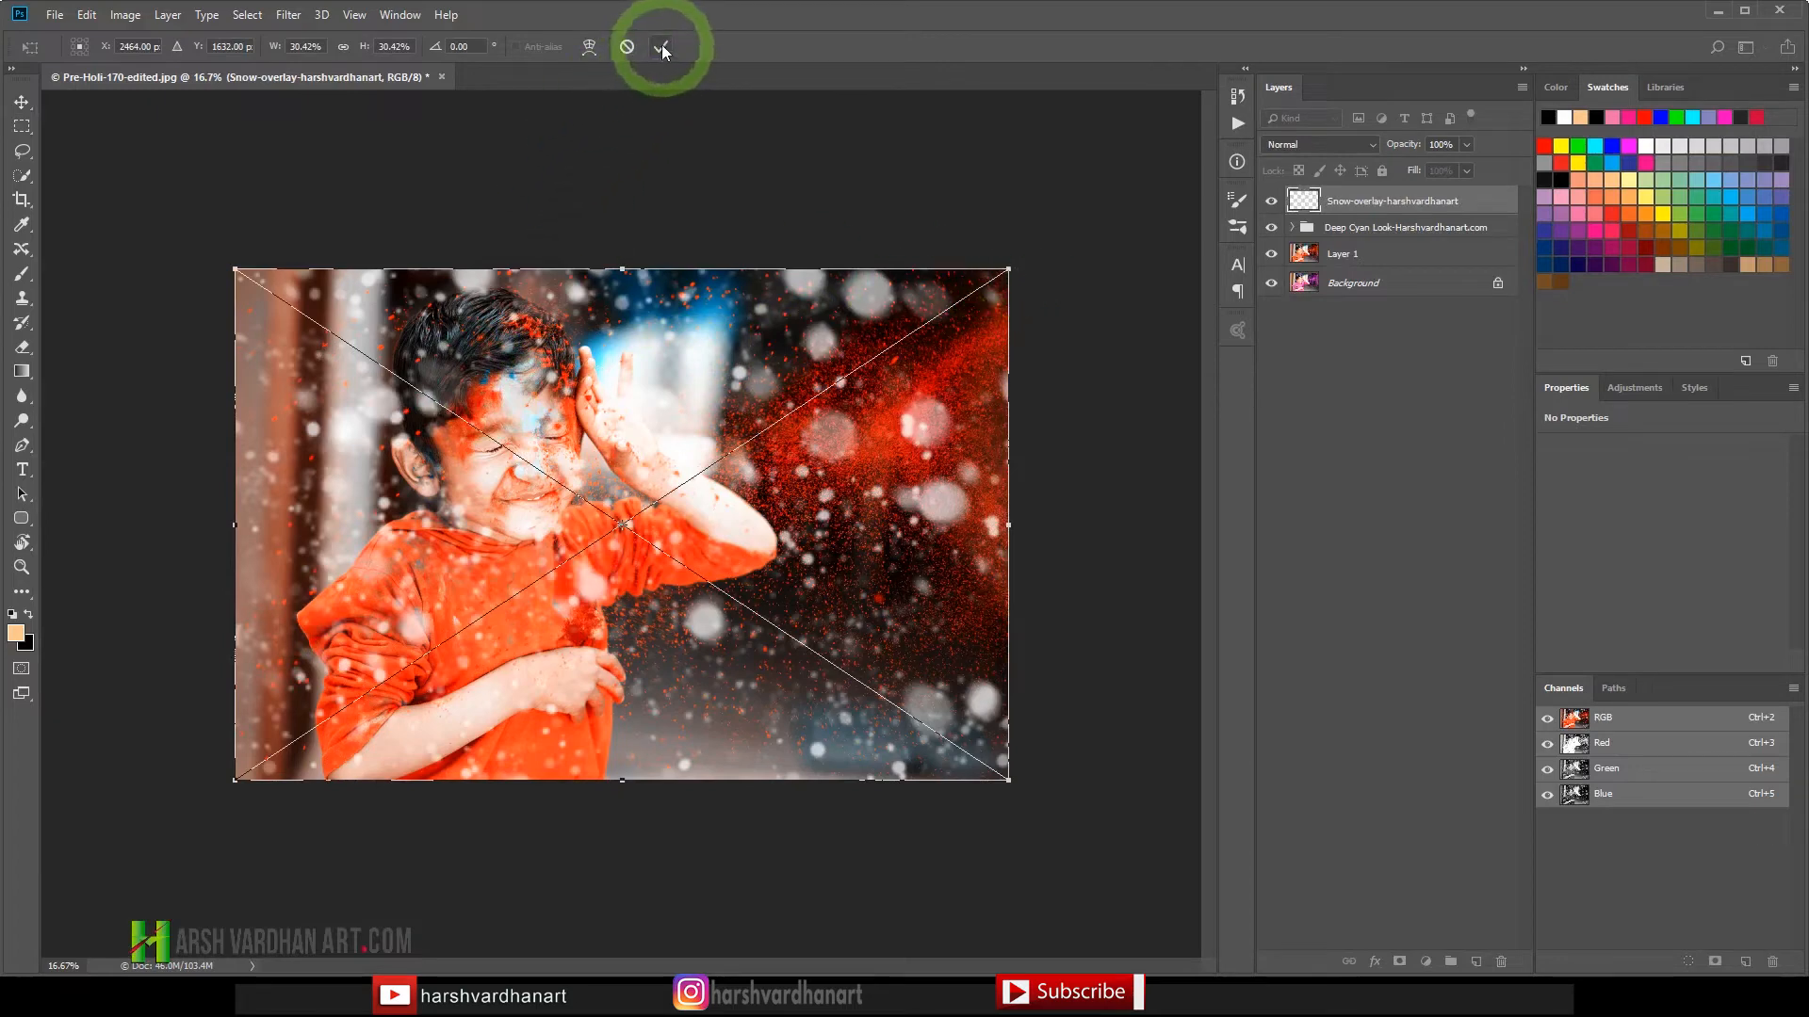
pyautogui.click(666, 45)
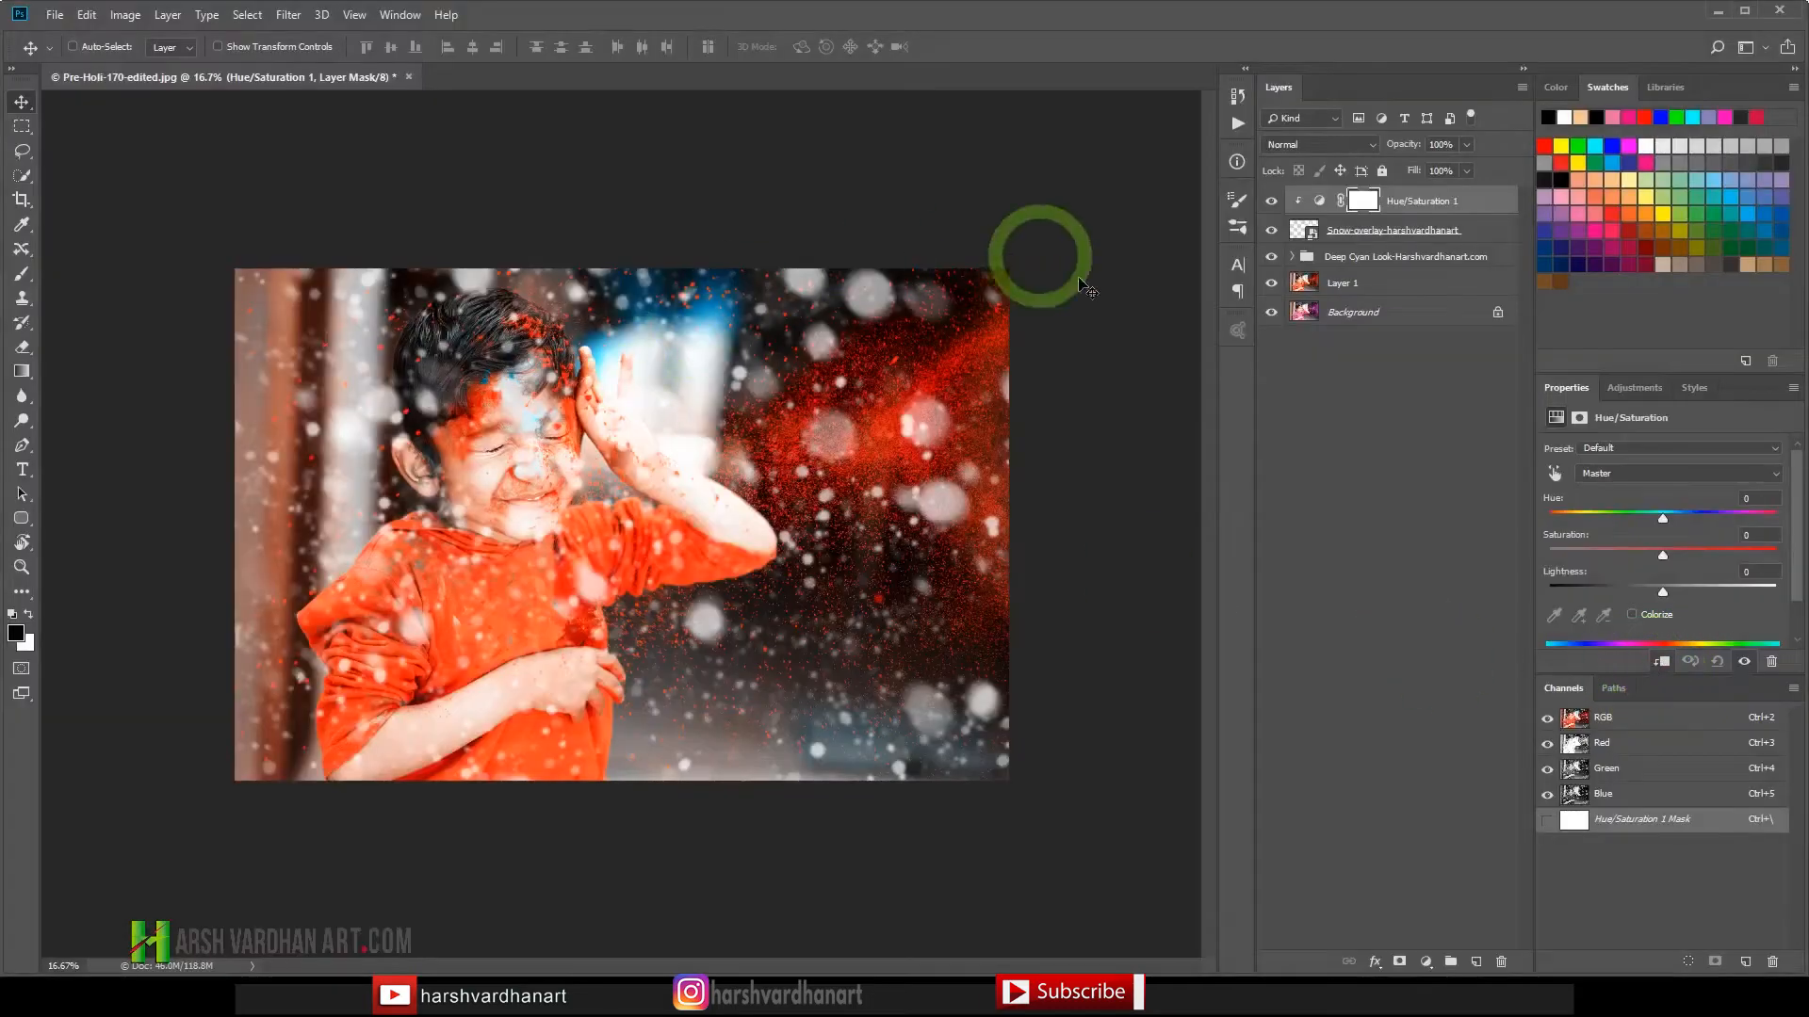
pyautogui.moveTo(564, 579)
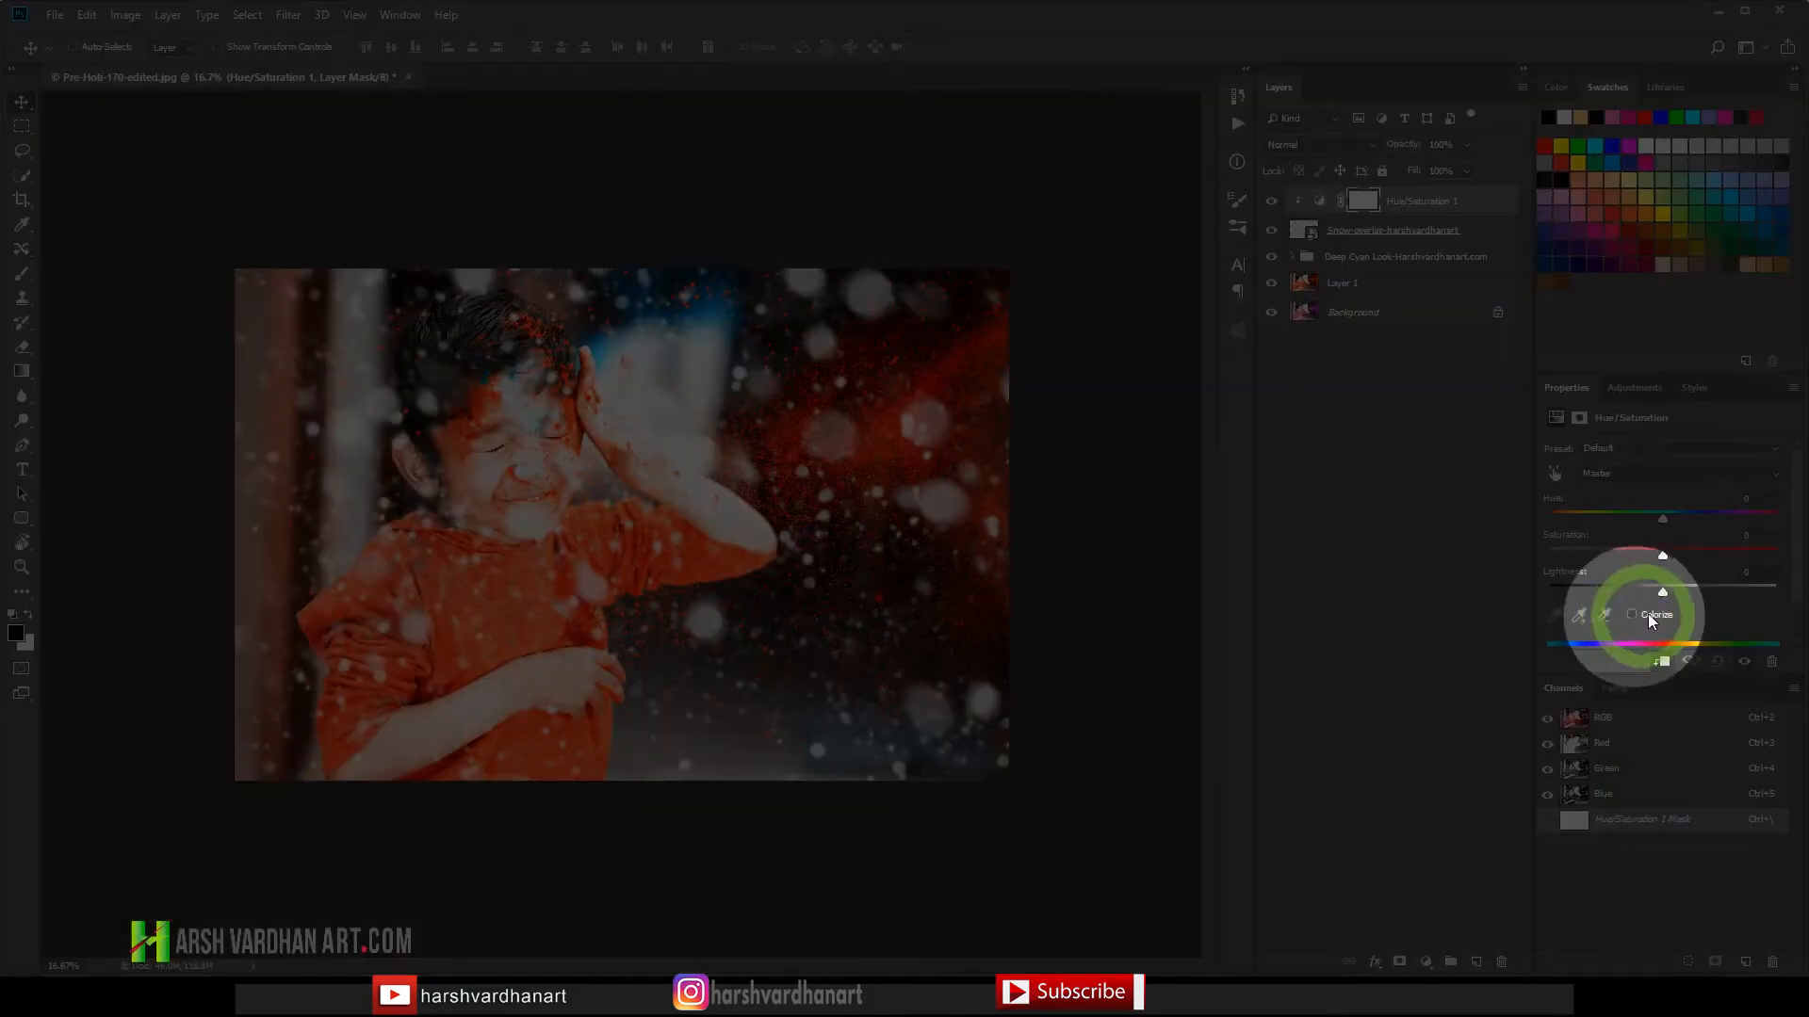
# Enable Colorize and try purple tints and darker lightness on the snow overlay.
pyautogui.click(1631, 614)
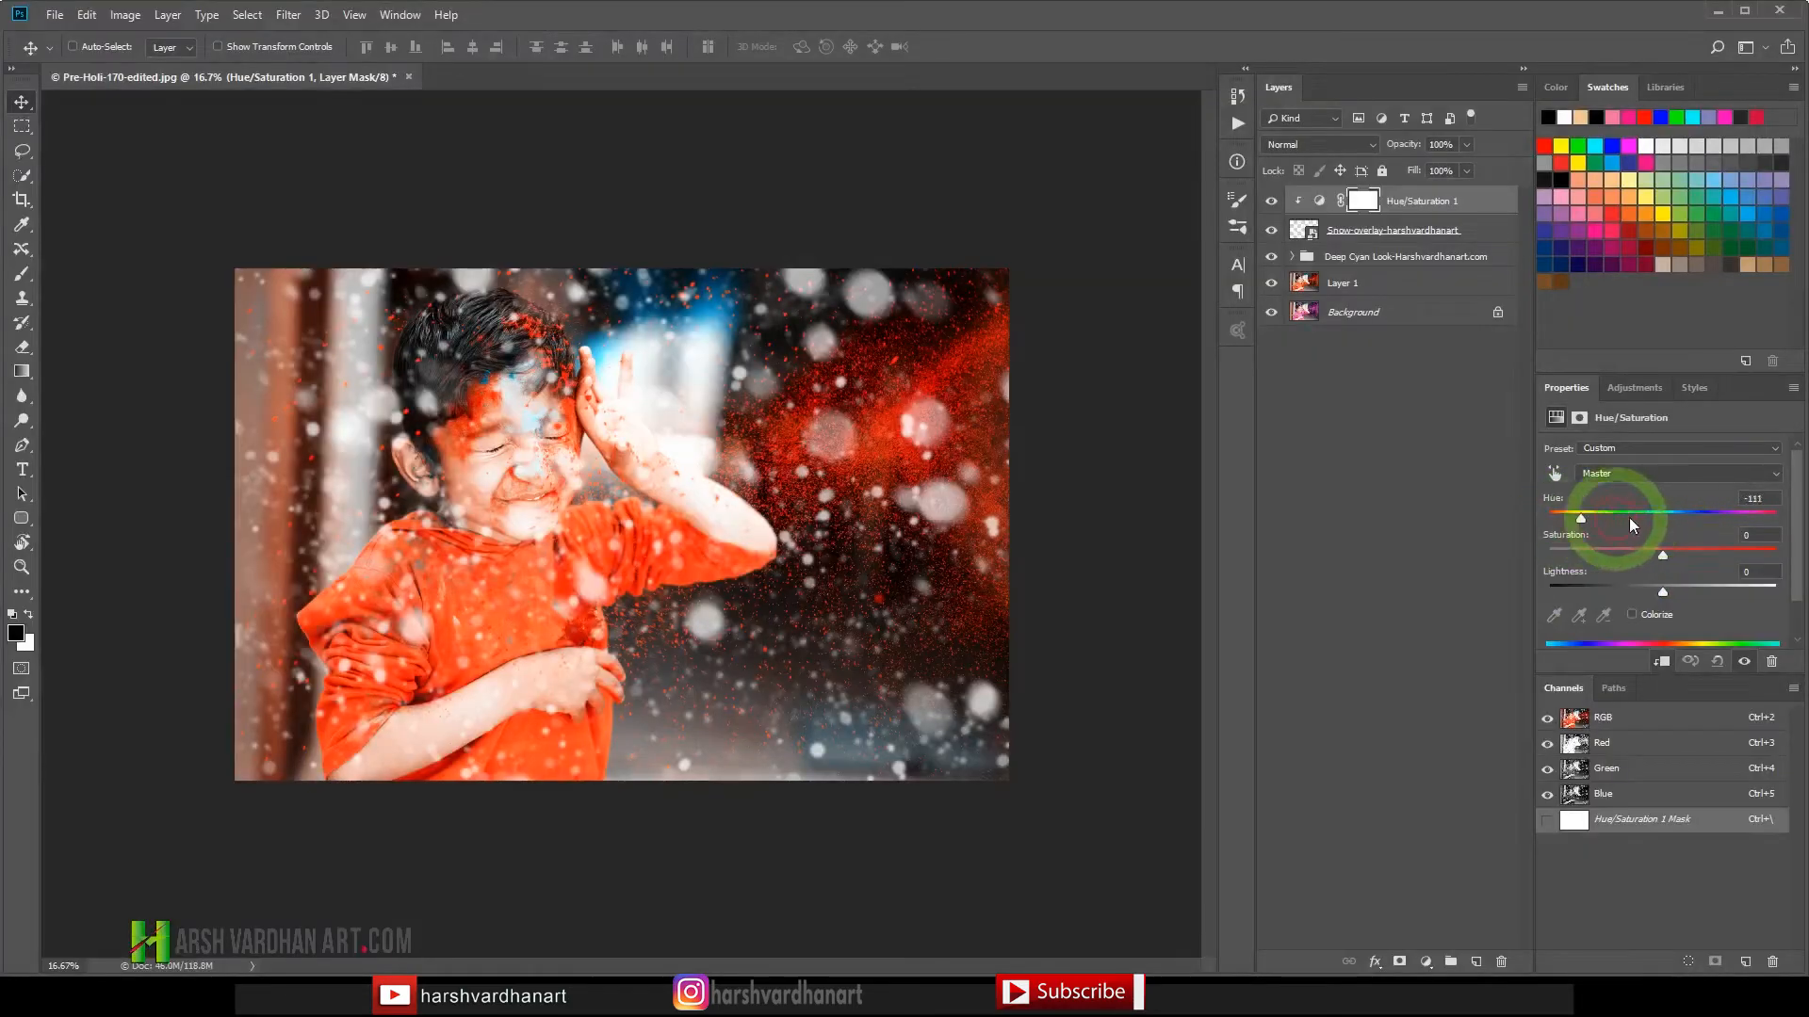
pyautogui.moveTo(1580, 518); pyautogui.dragTo(1726, 518)
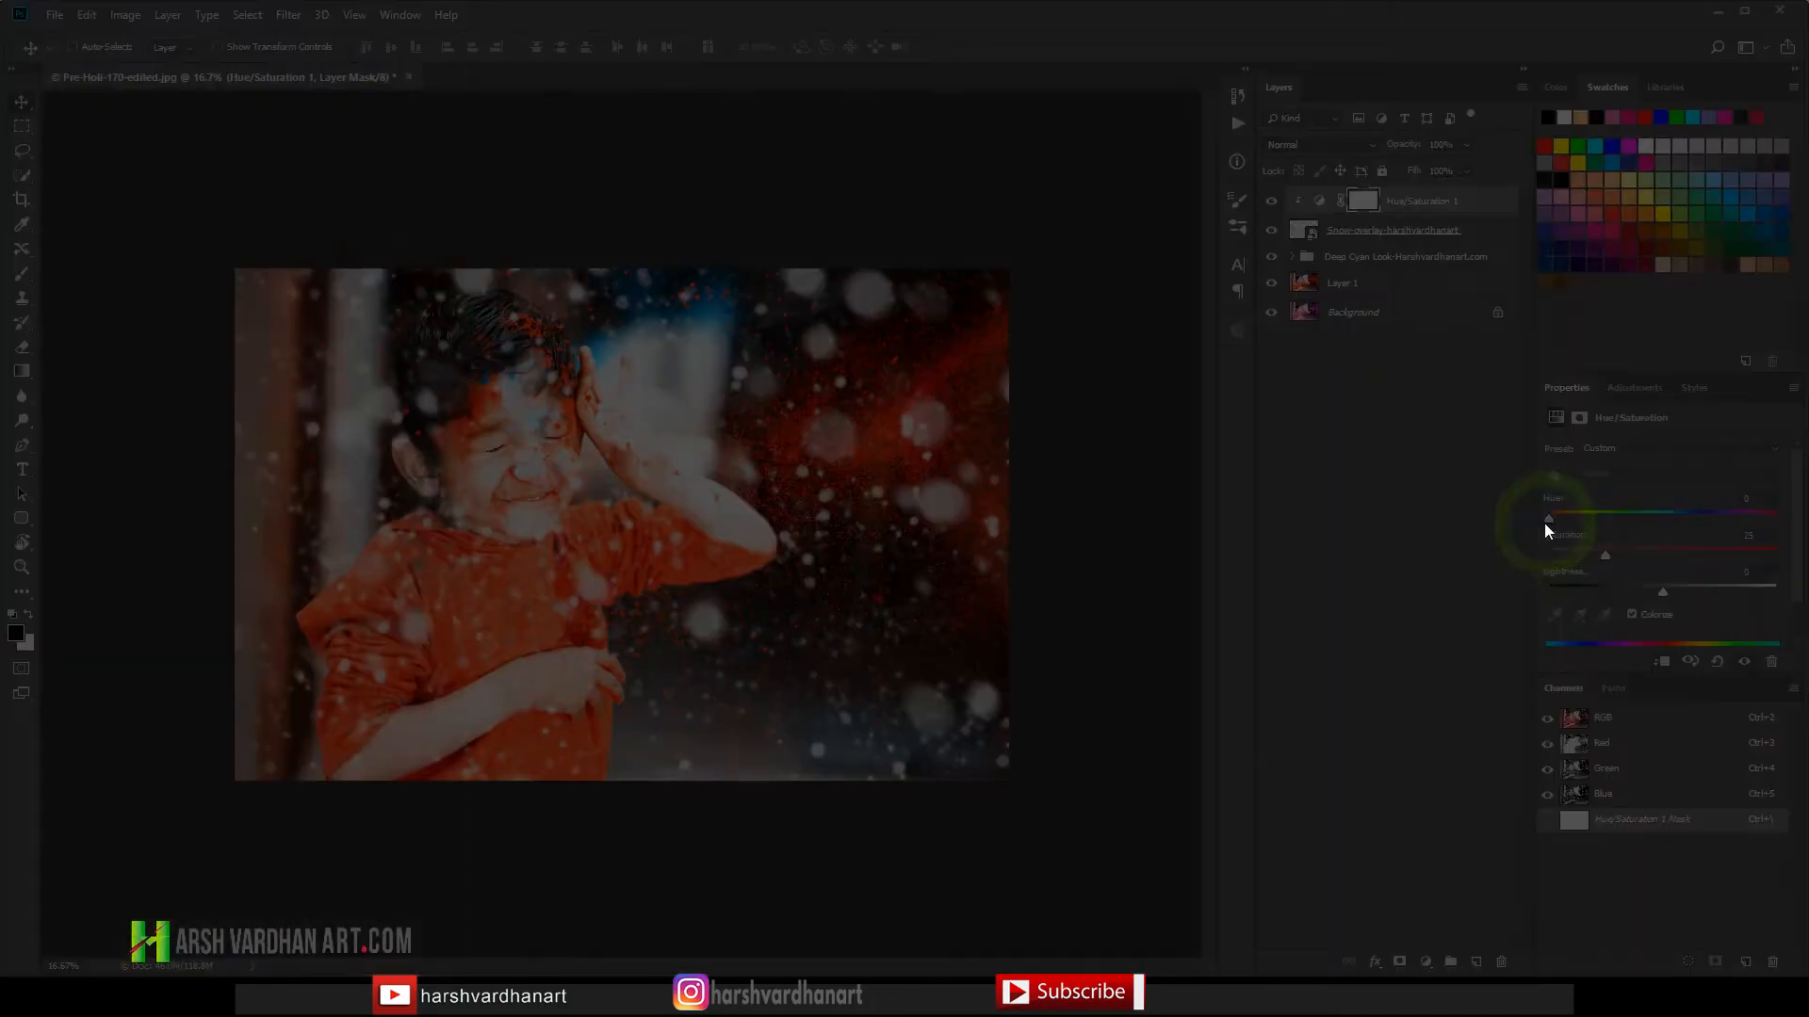
pyautogui.moveTo(1545, 516); pyautogui.dragTo(1730, 516)
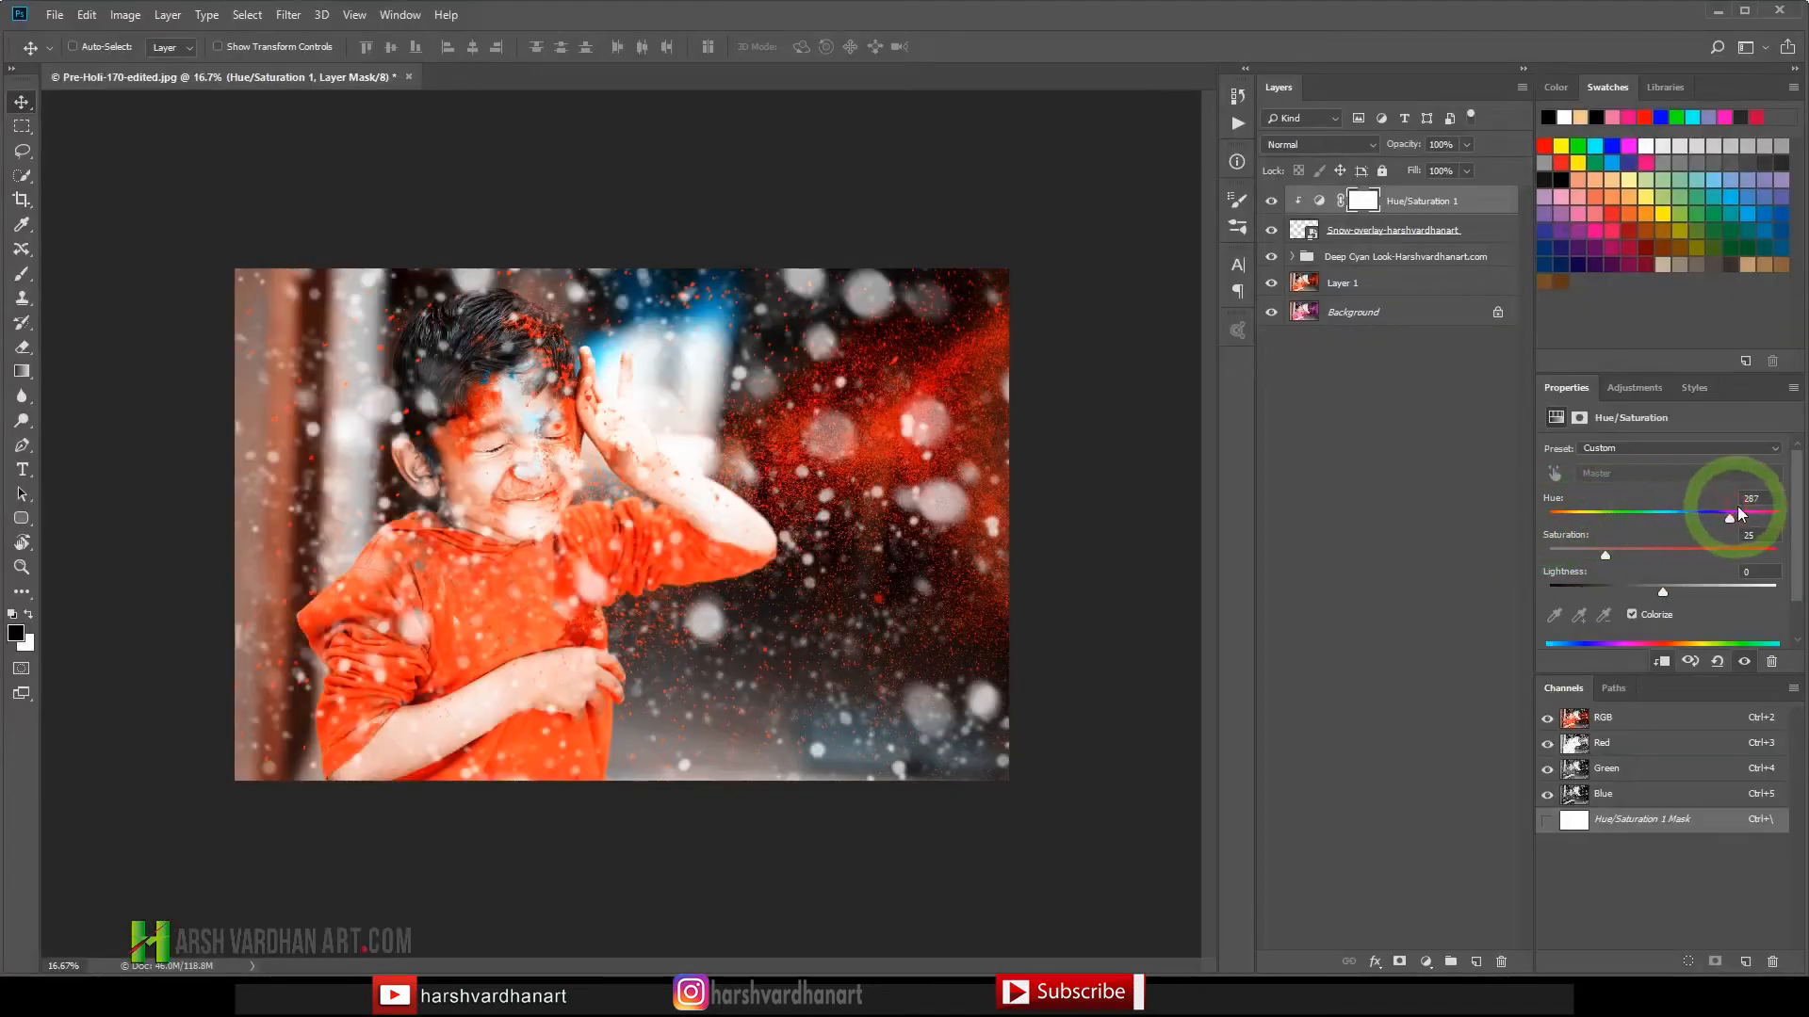
pyautogui.moveTo(1741, 517); pyautogui.dragTo(1655, 516)
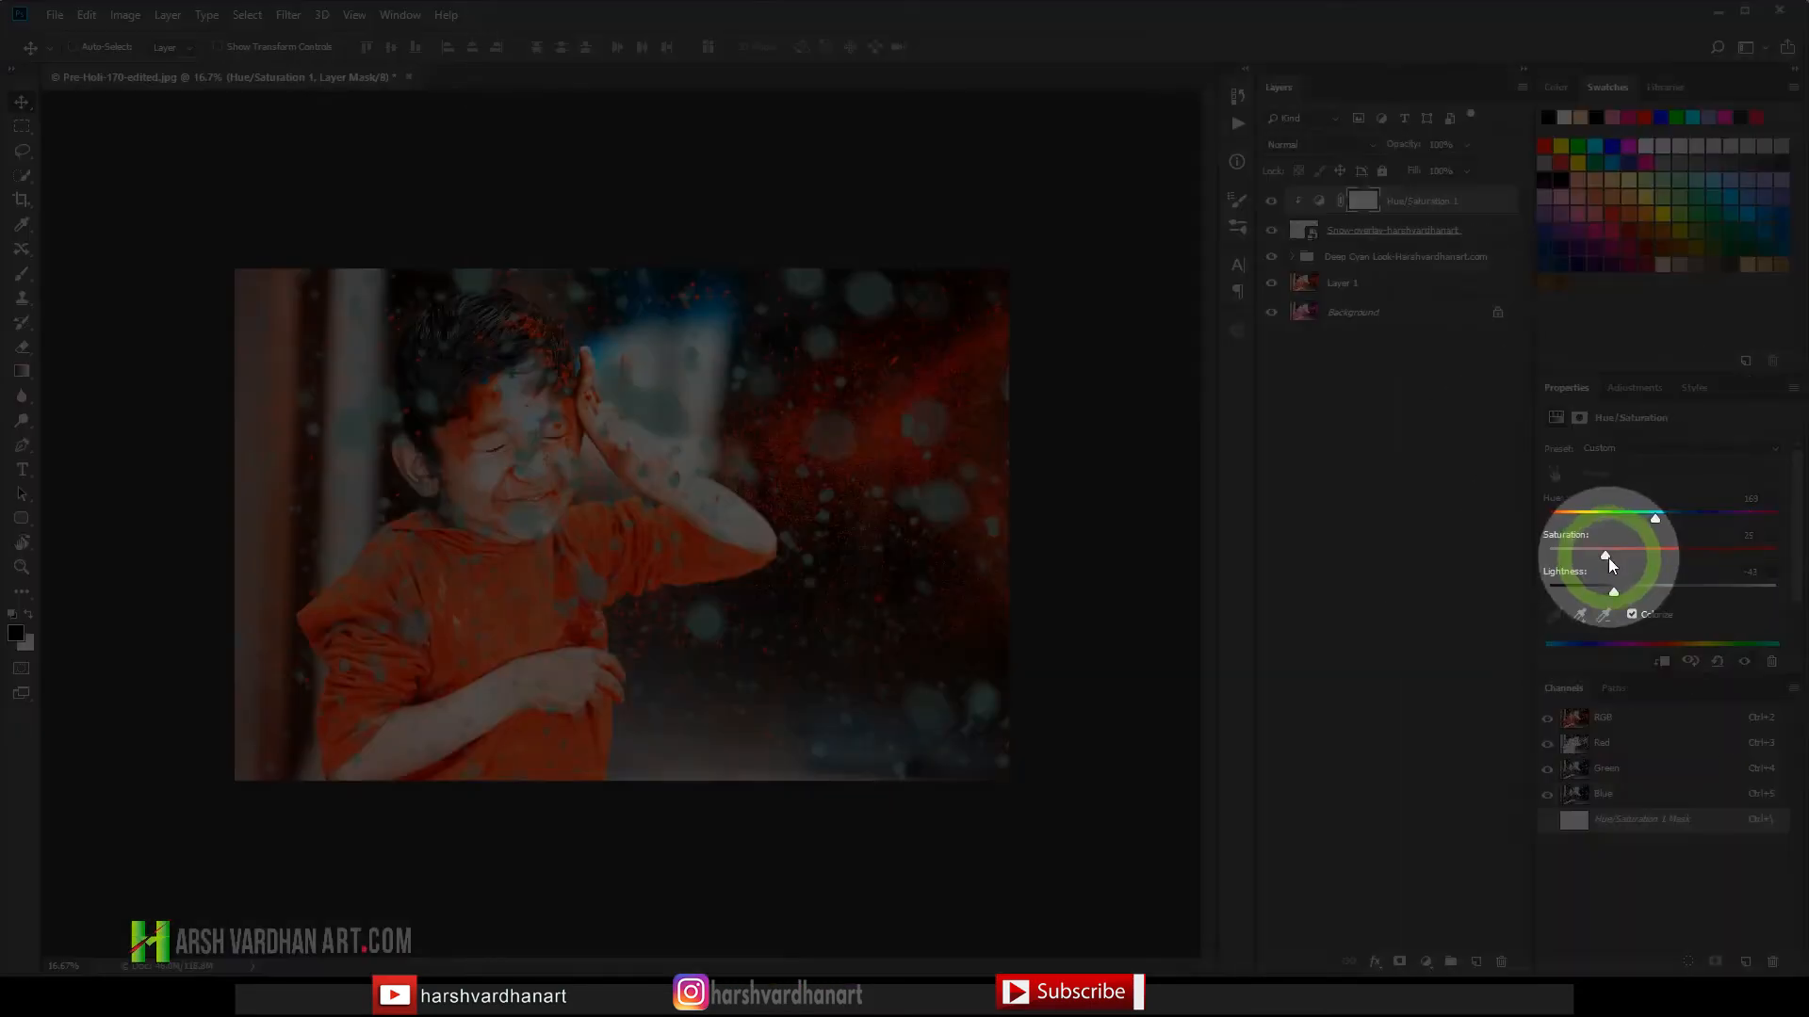
pyautogui.moveTo(1604, 548); pyautogui.dragTo(1656, 548)
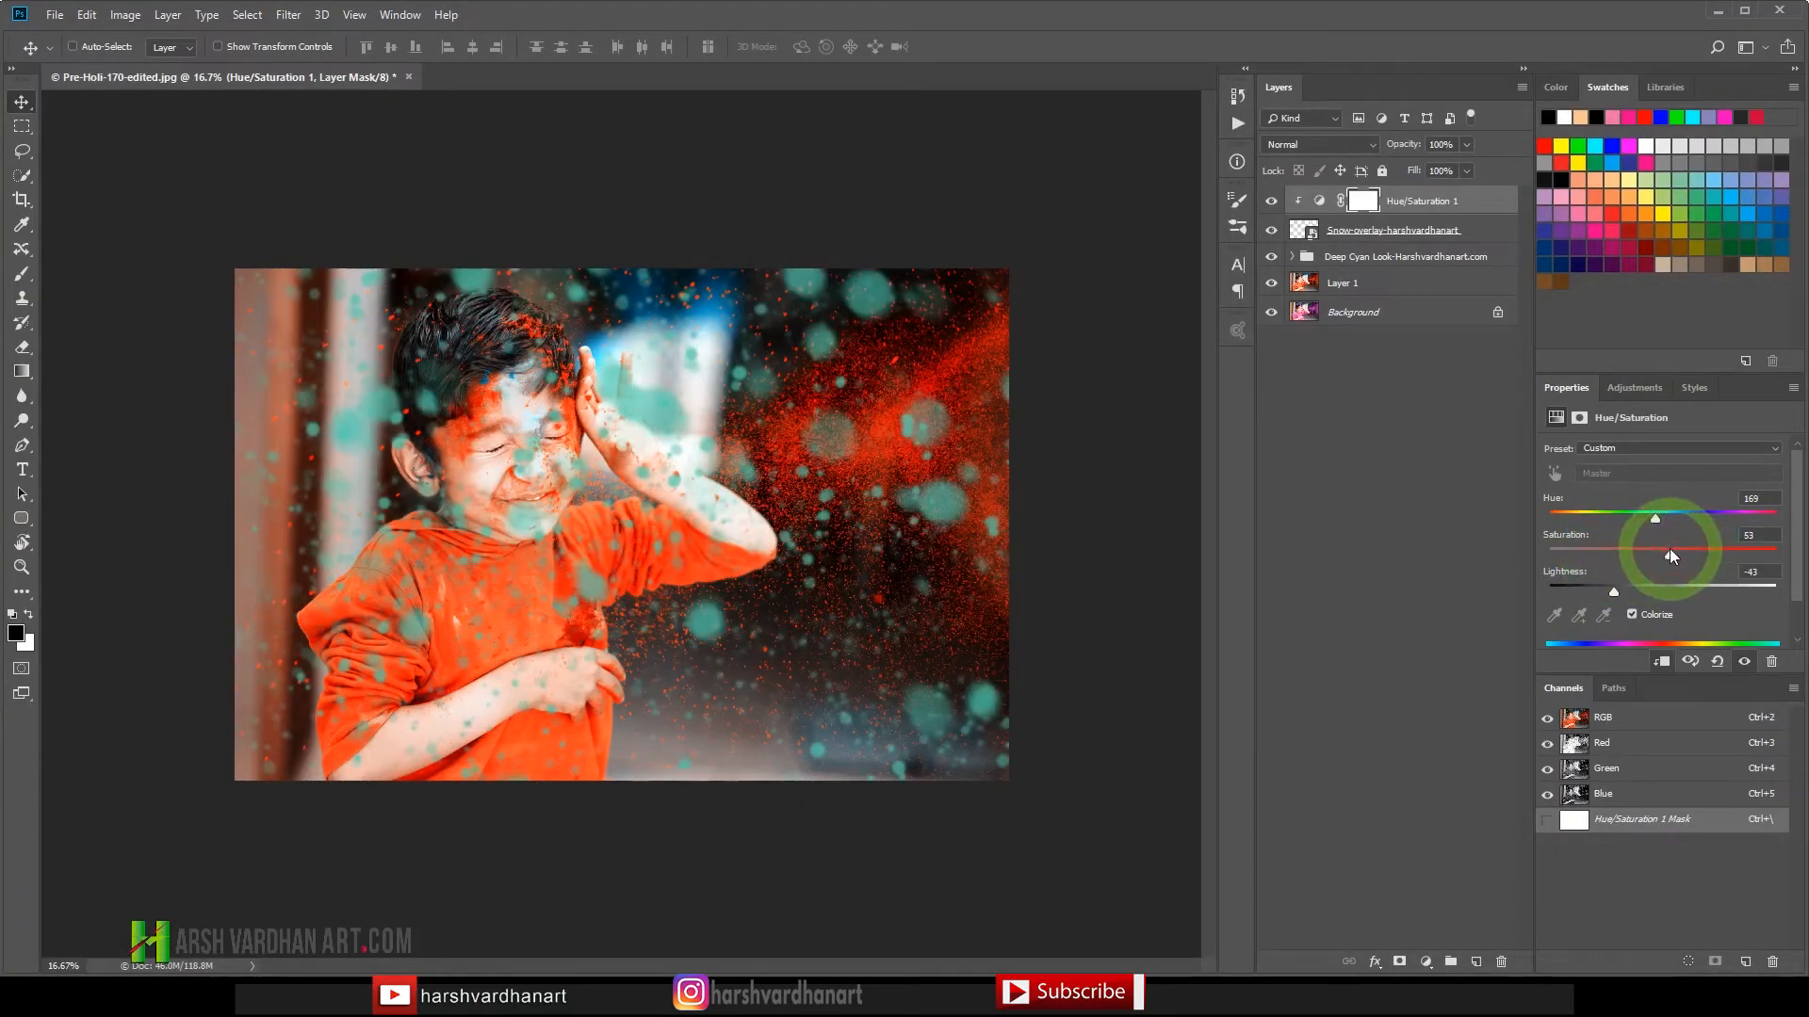
pyautogui.moveTo(1654, 552); pyautogui.dragTo(1651, 554)
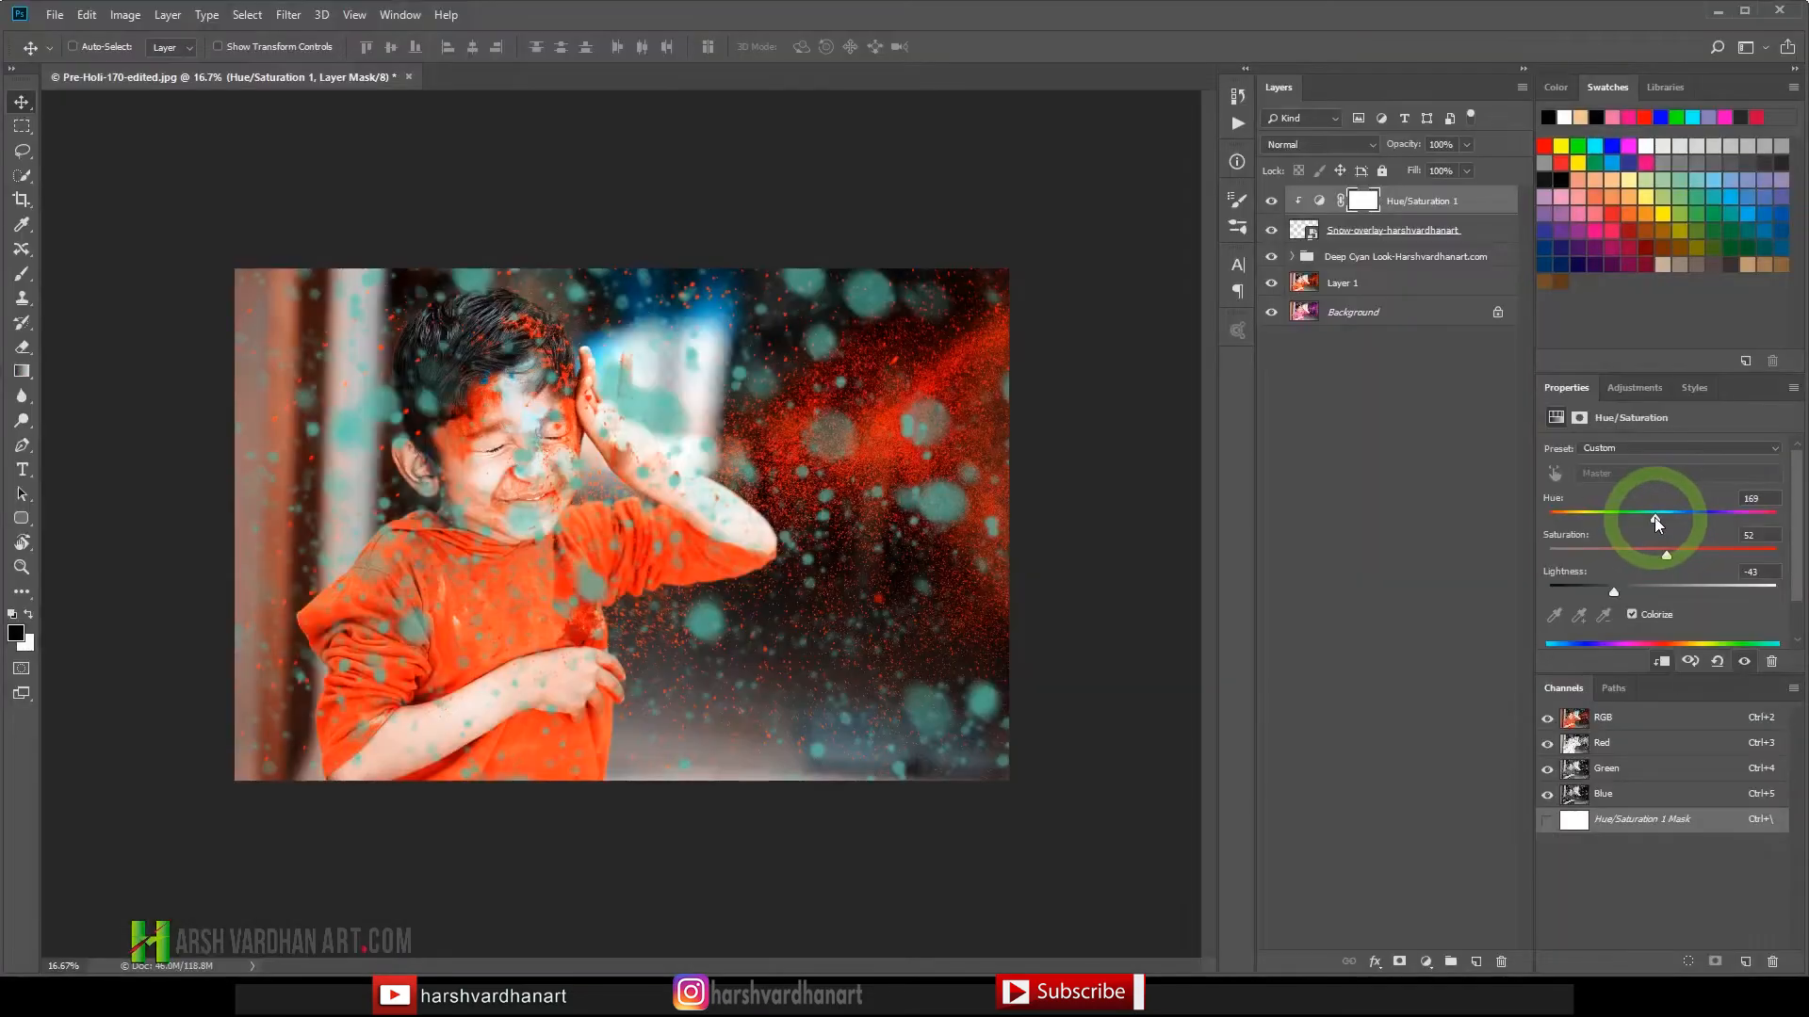
# Settle on a deep red tint: hue 0, saturation 98, lightness -43.
pyautogui.moveTo(1656, 514); pyautogui.dragTo(1565, 514)
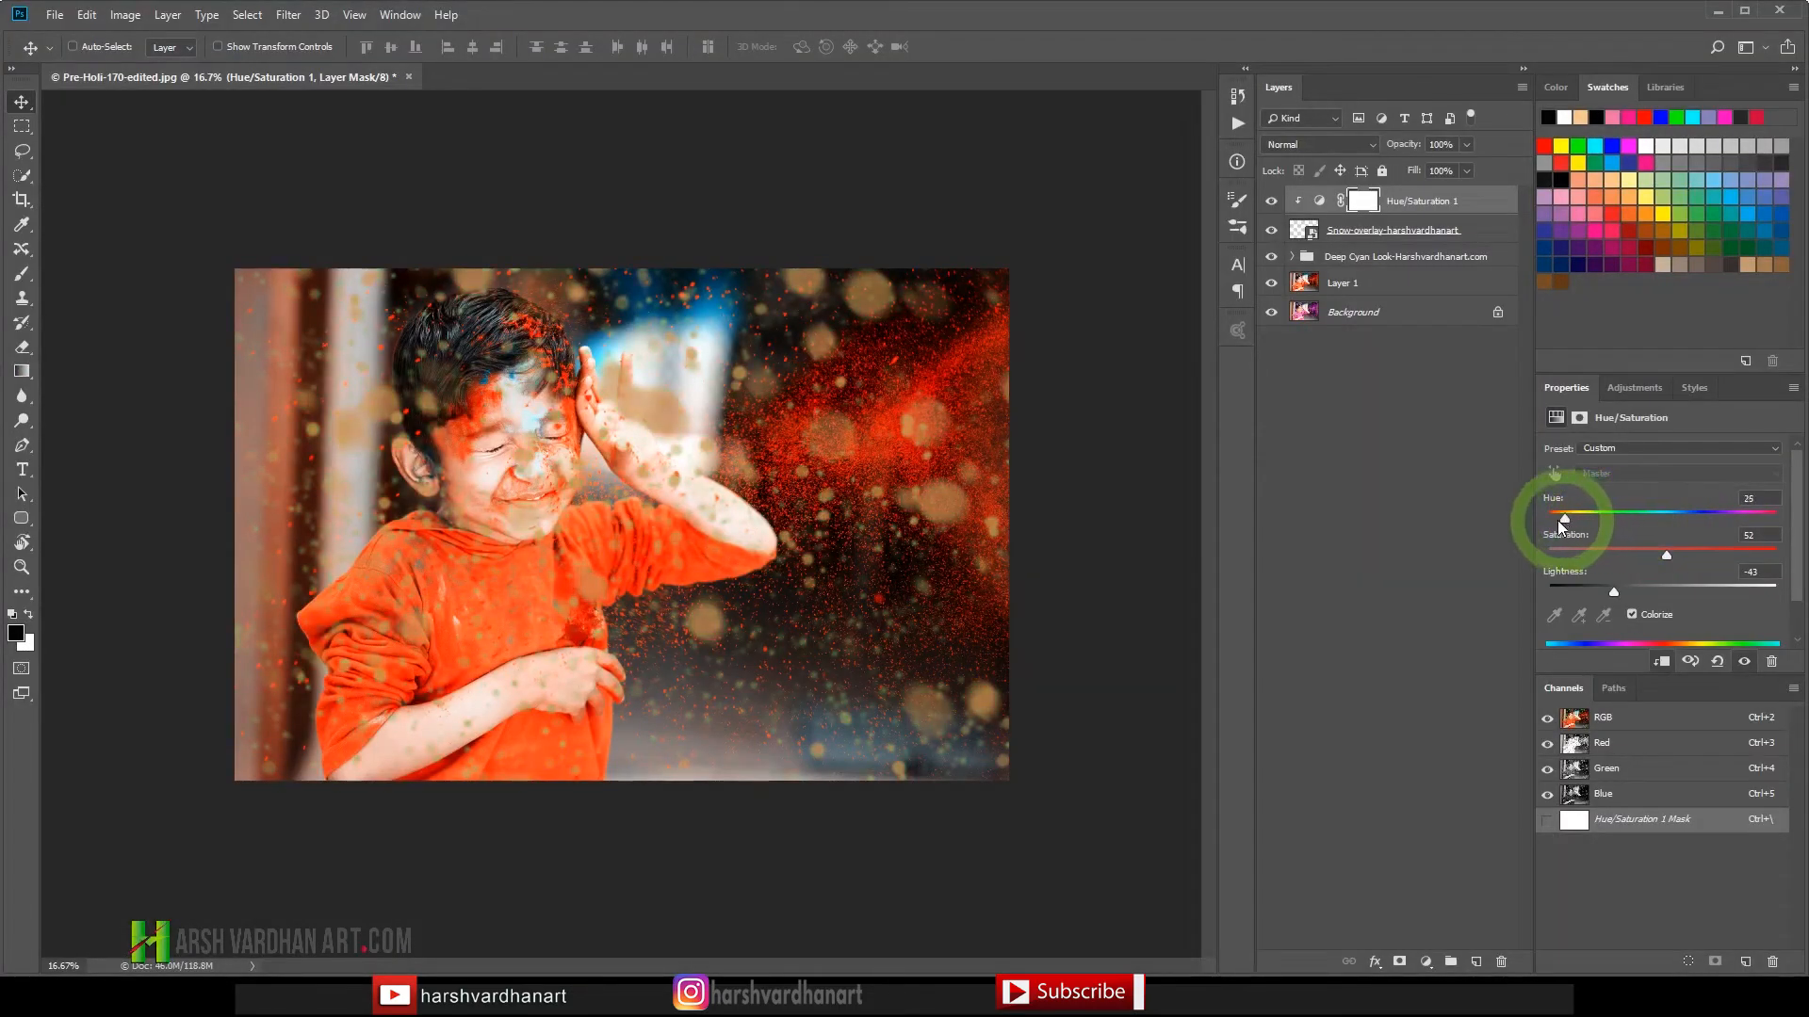
pyautogui.moveTo(1563, 520); pyautogui.dragTo(1697, 520)
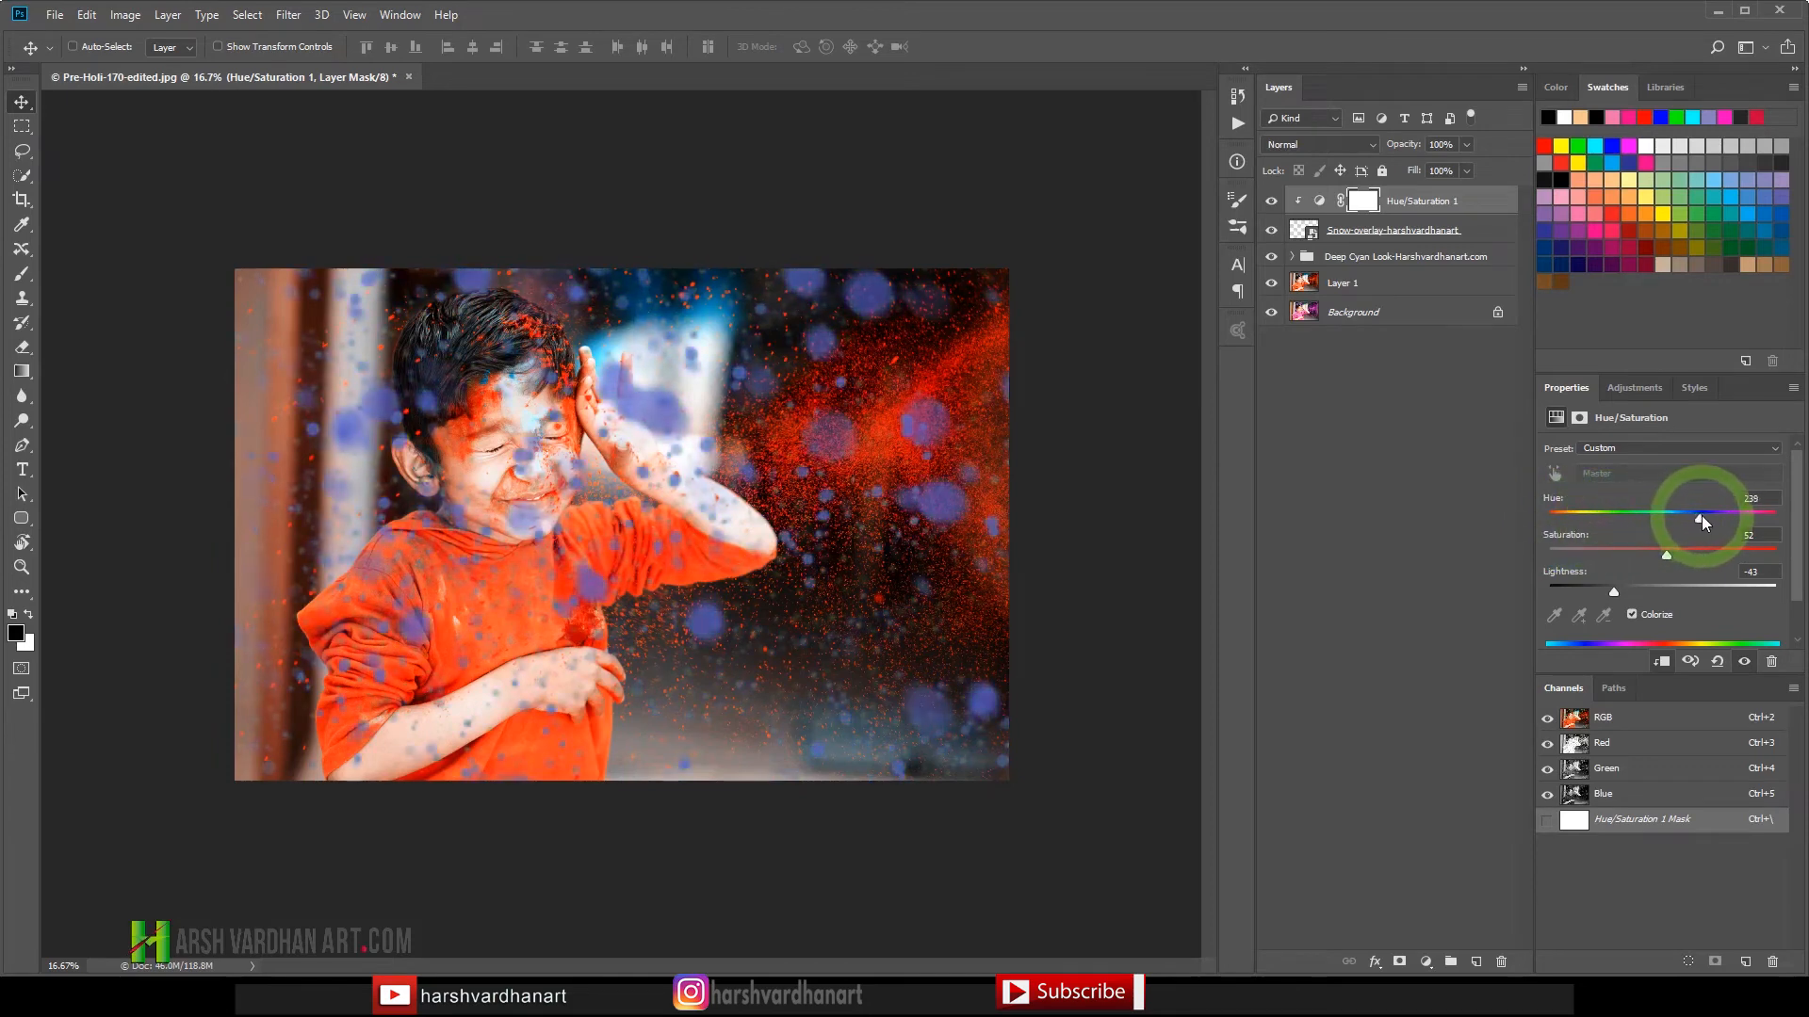
pyautogui.moveTo(1700, 520); pyautogui.dragTo(1777, 520)
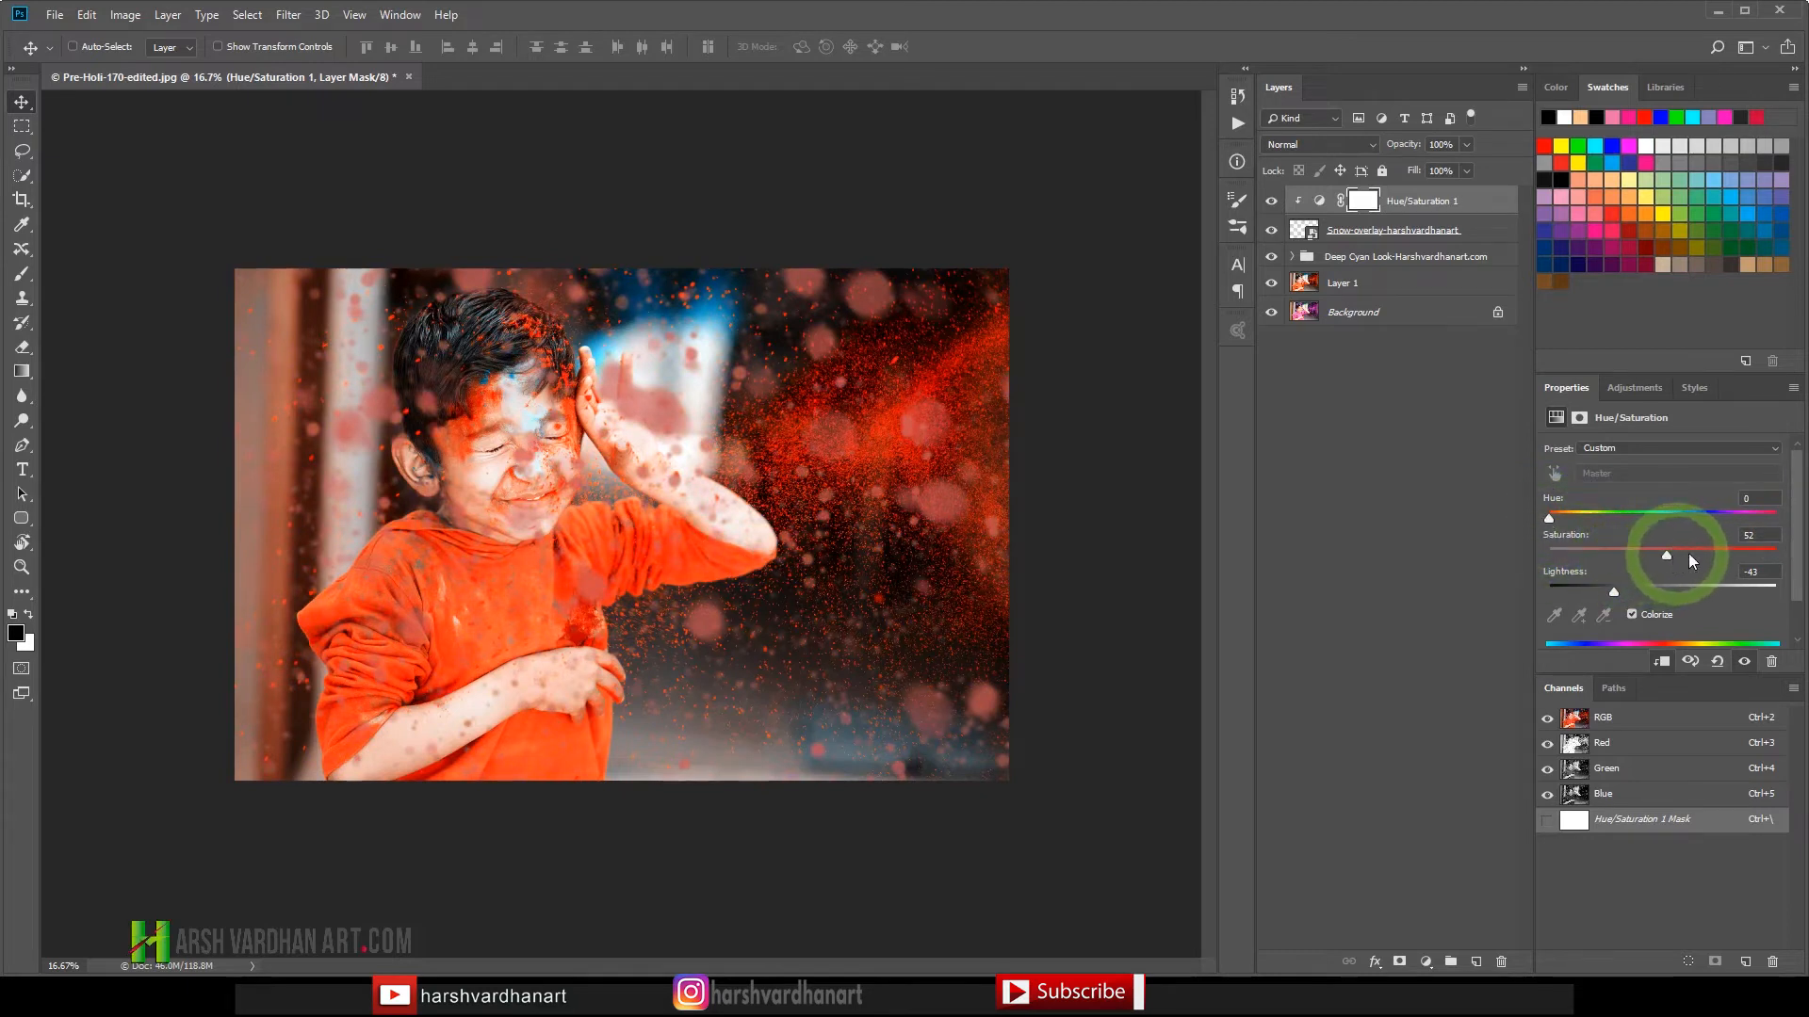
pyautogui.moveTo(1664, 554); pyautogui.dragTo(1724, 554)
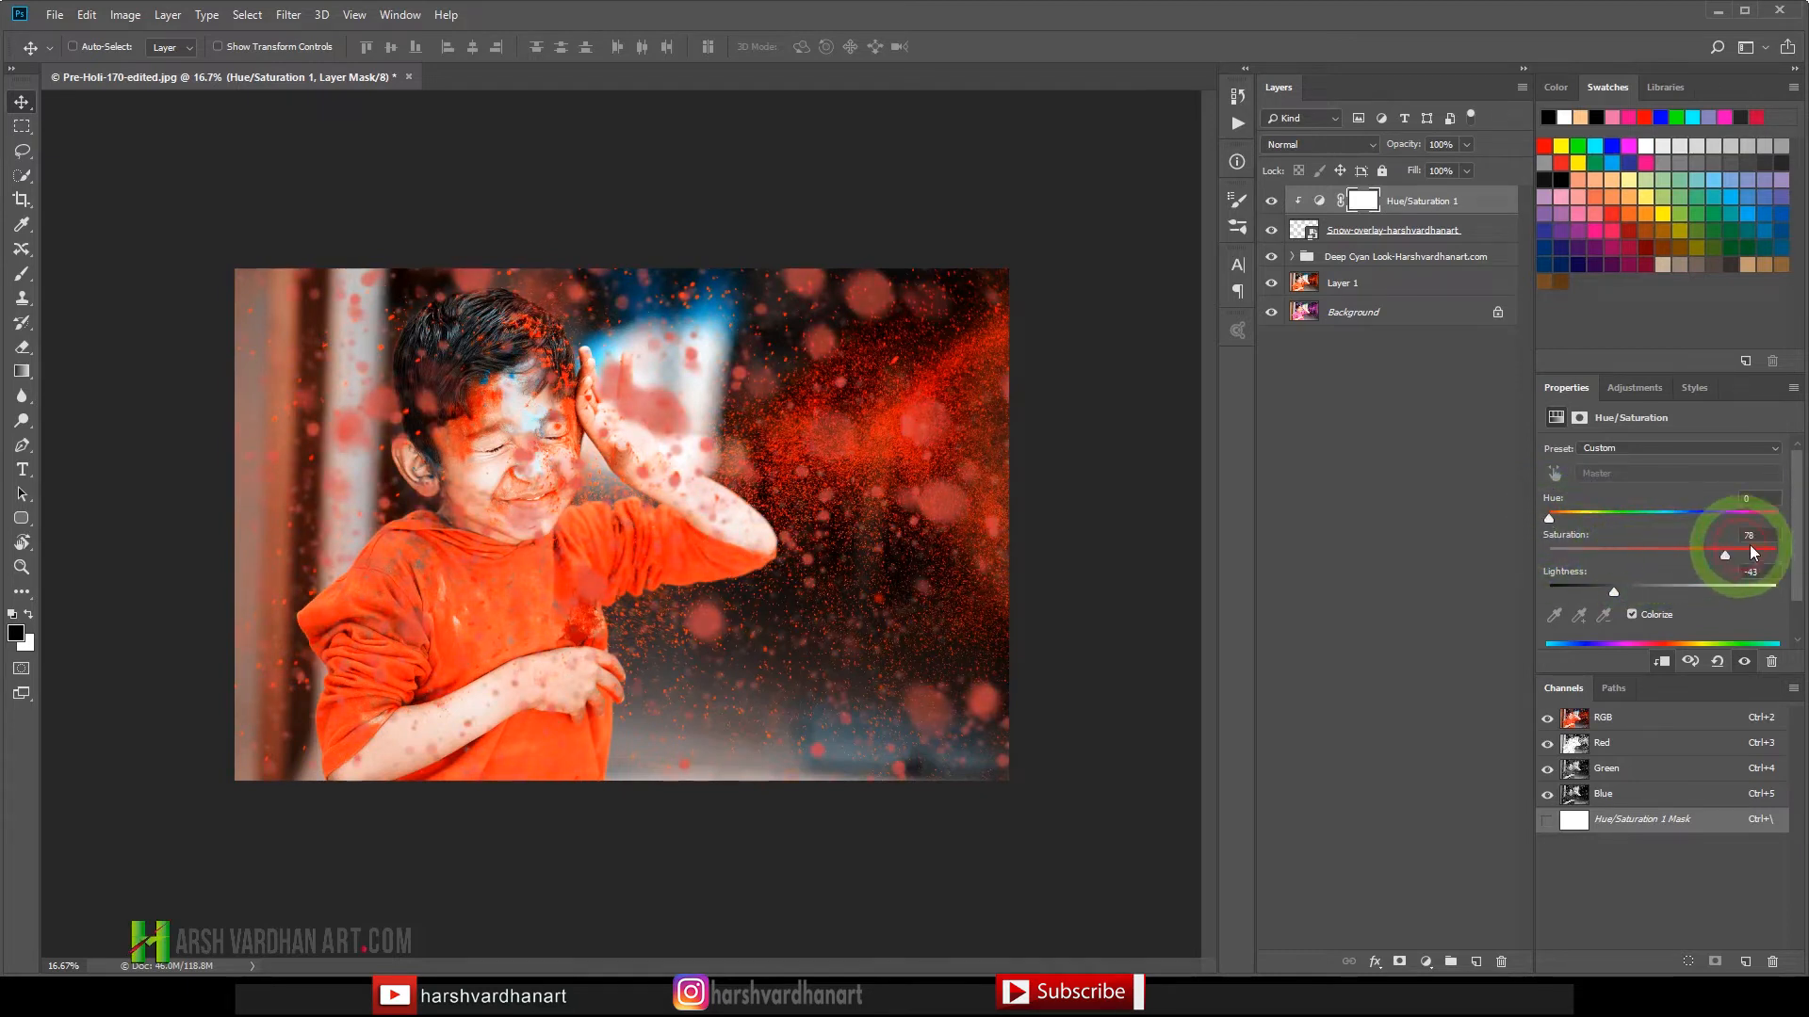
pyautogui.moveTo(1724, 554); pyautogui.dragTo(1771, 554)
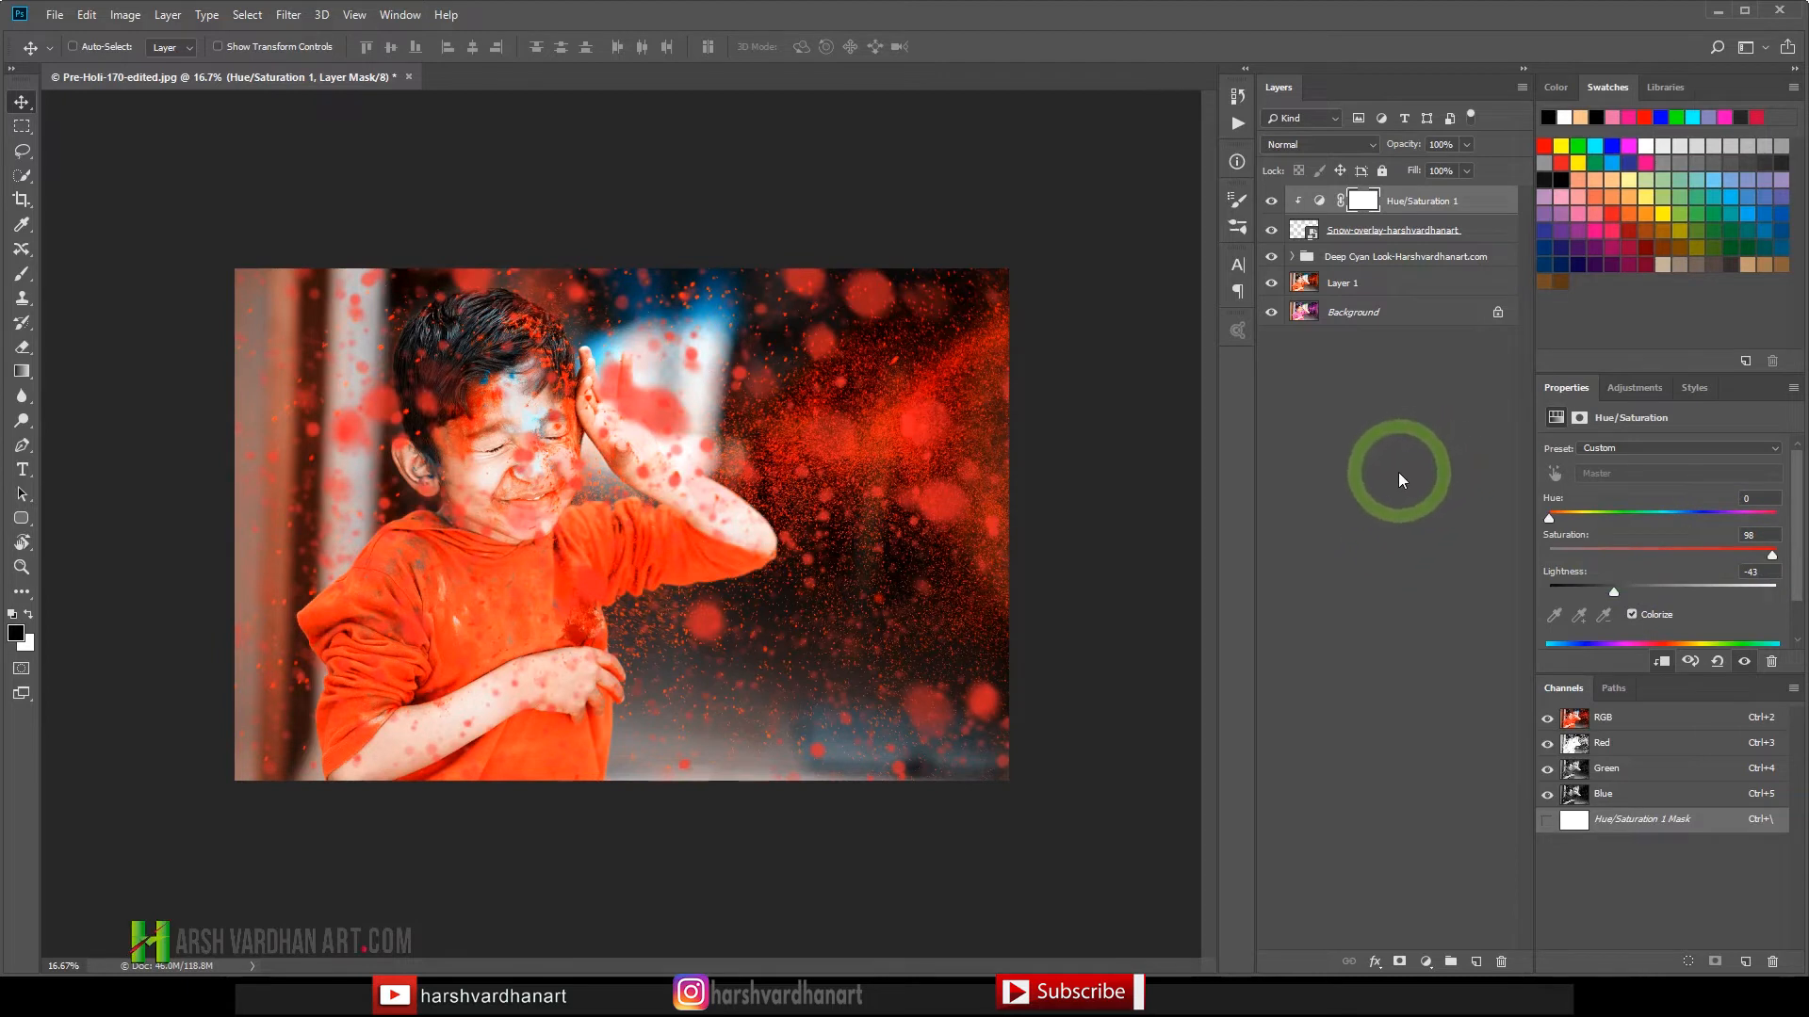
pyautogui.moveTo(1388, 473)
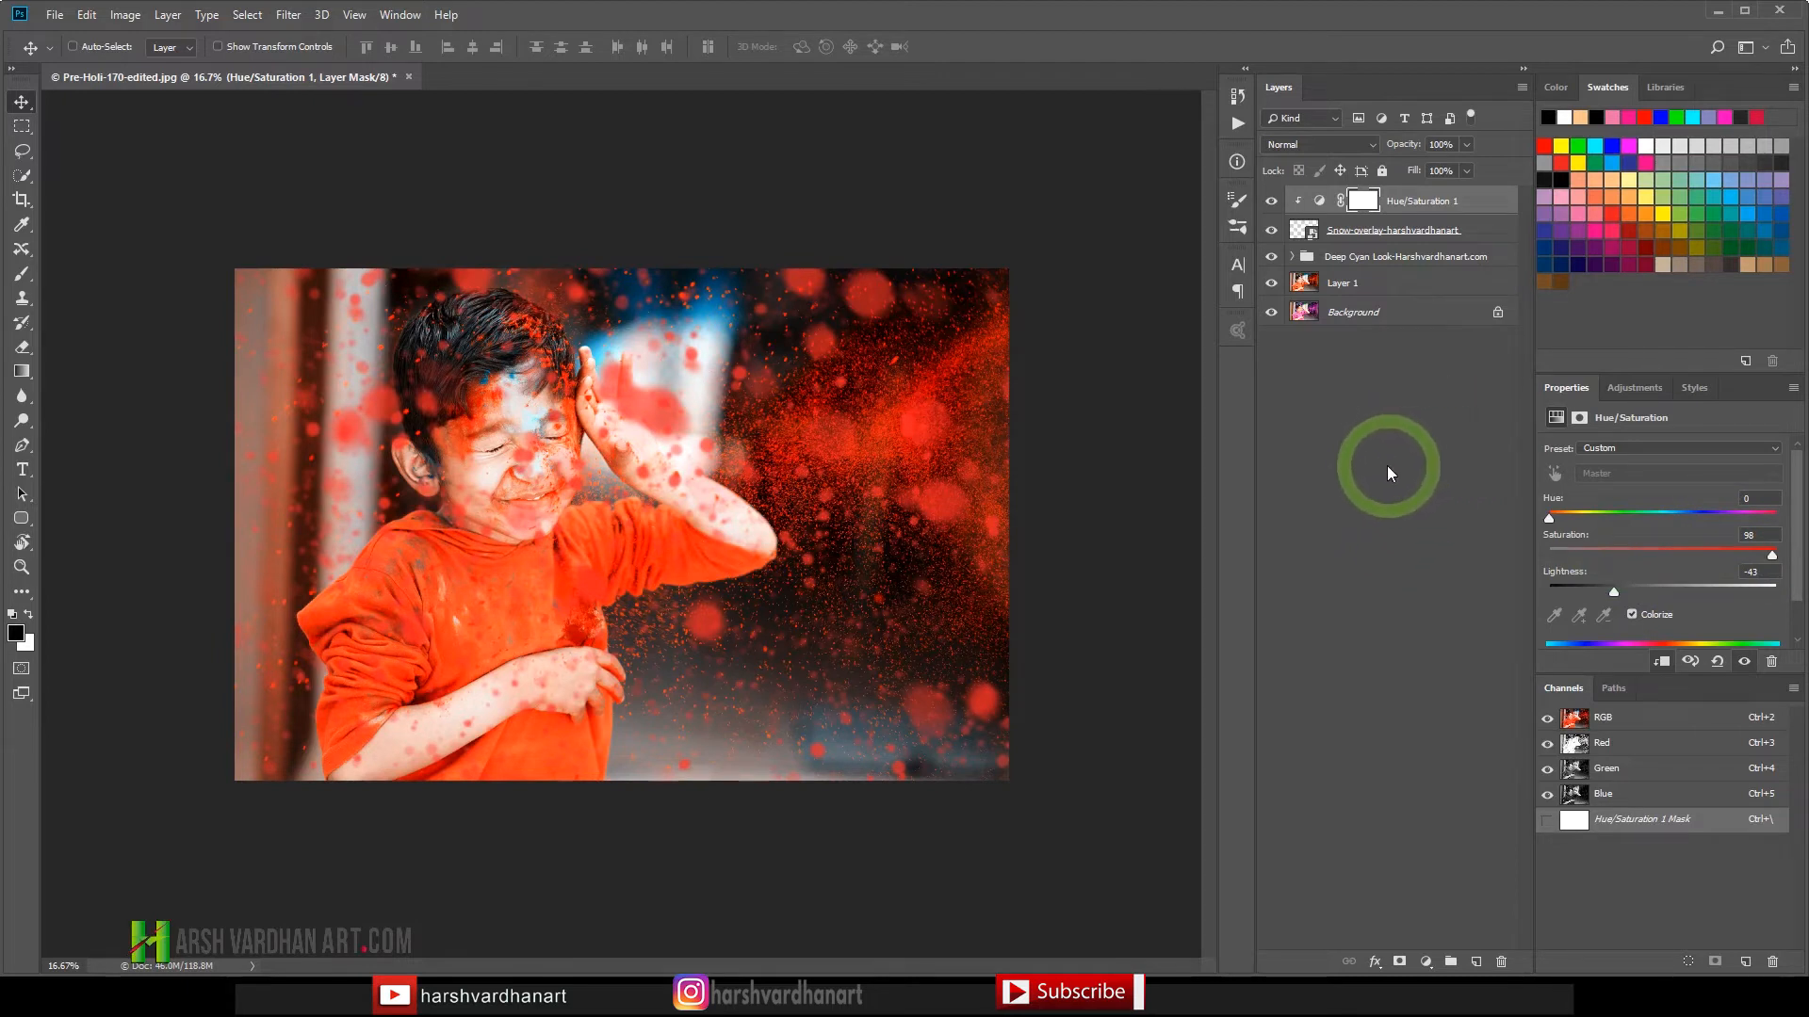
# Group the snow overlay with its Hue/Saturation layer into masked Group 1.
pyautogui.click(1363, 200)
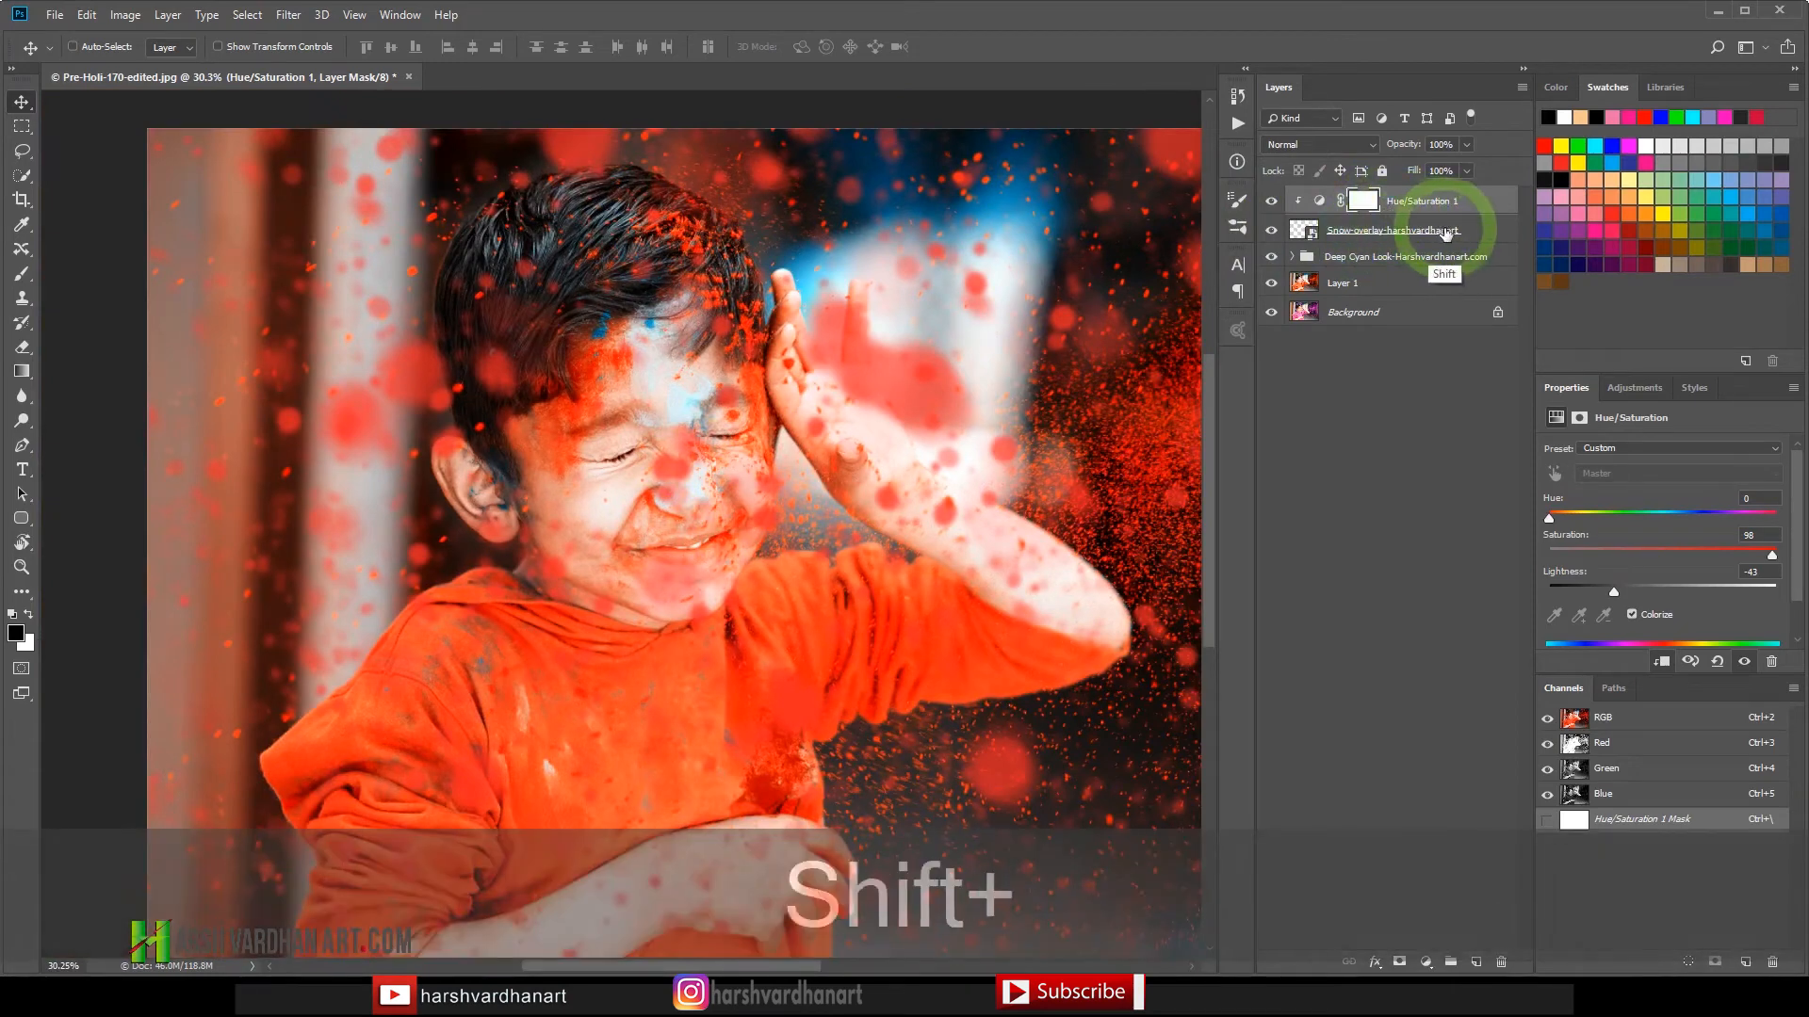
pyautogui.press('ctrl')
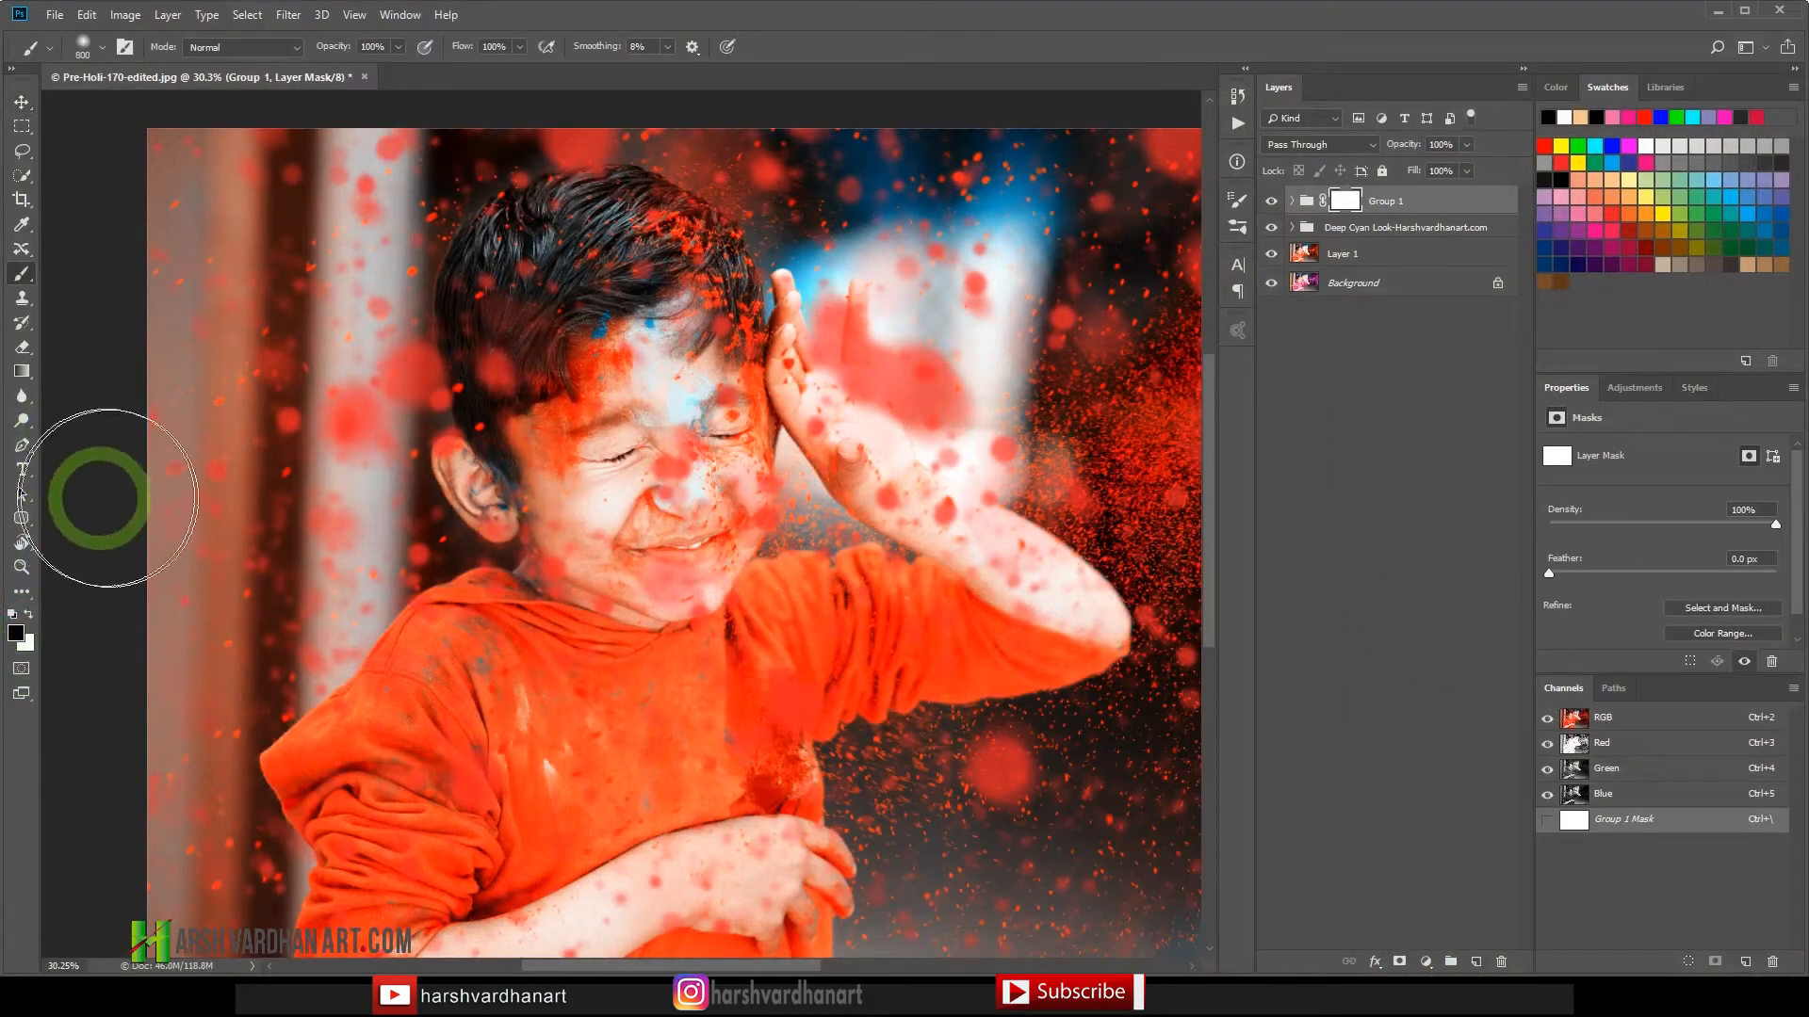
pyautogui.press('ctrl+space')
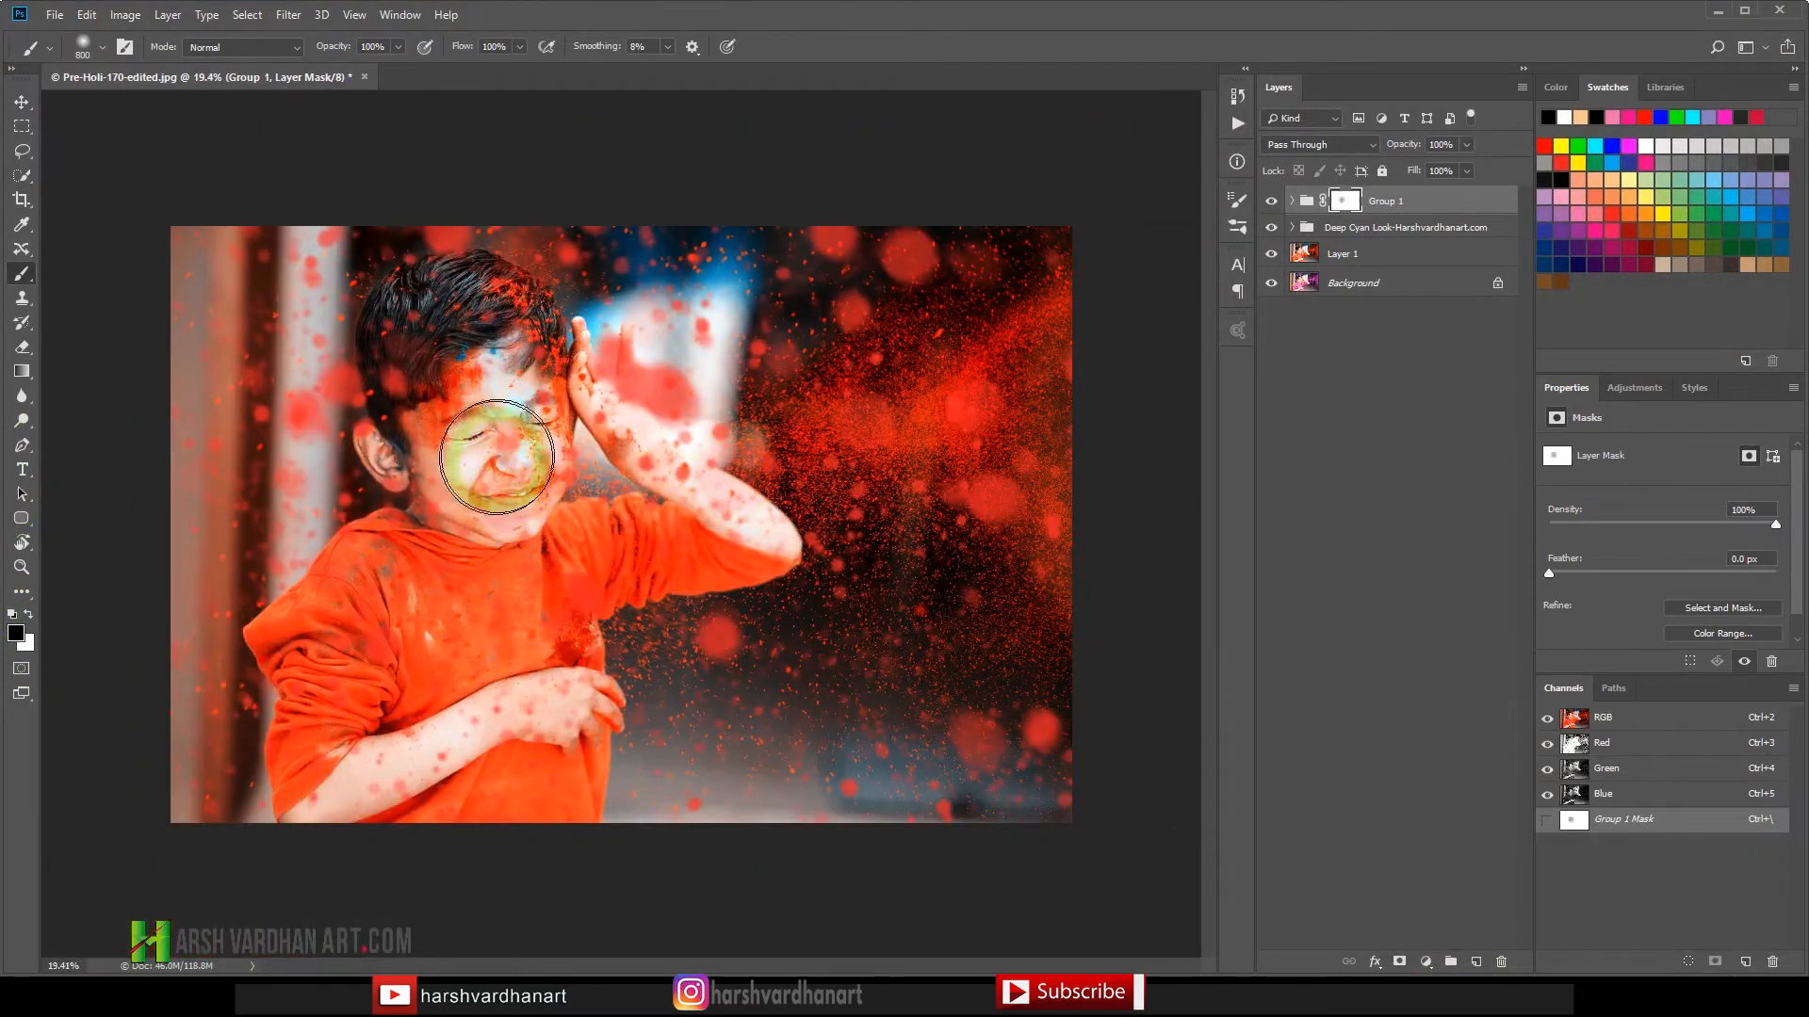
# Paint the red powder off the boy's face, hair, raised hand, shoulder and arm.
pyautogui.moveTo(497, 456); pyautogui.dragTo(497, 311)
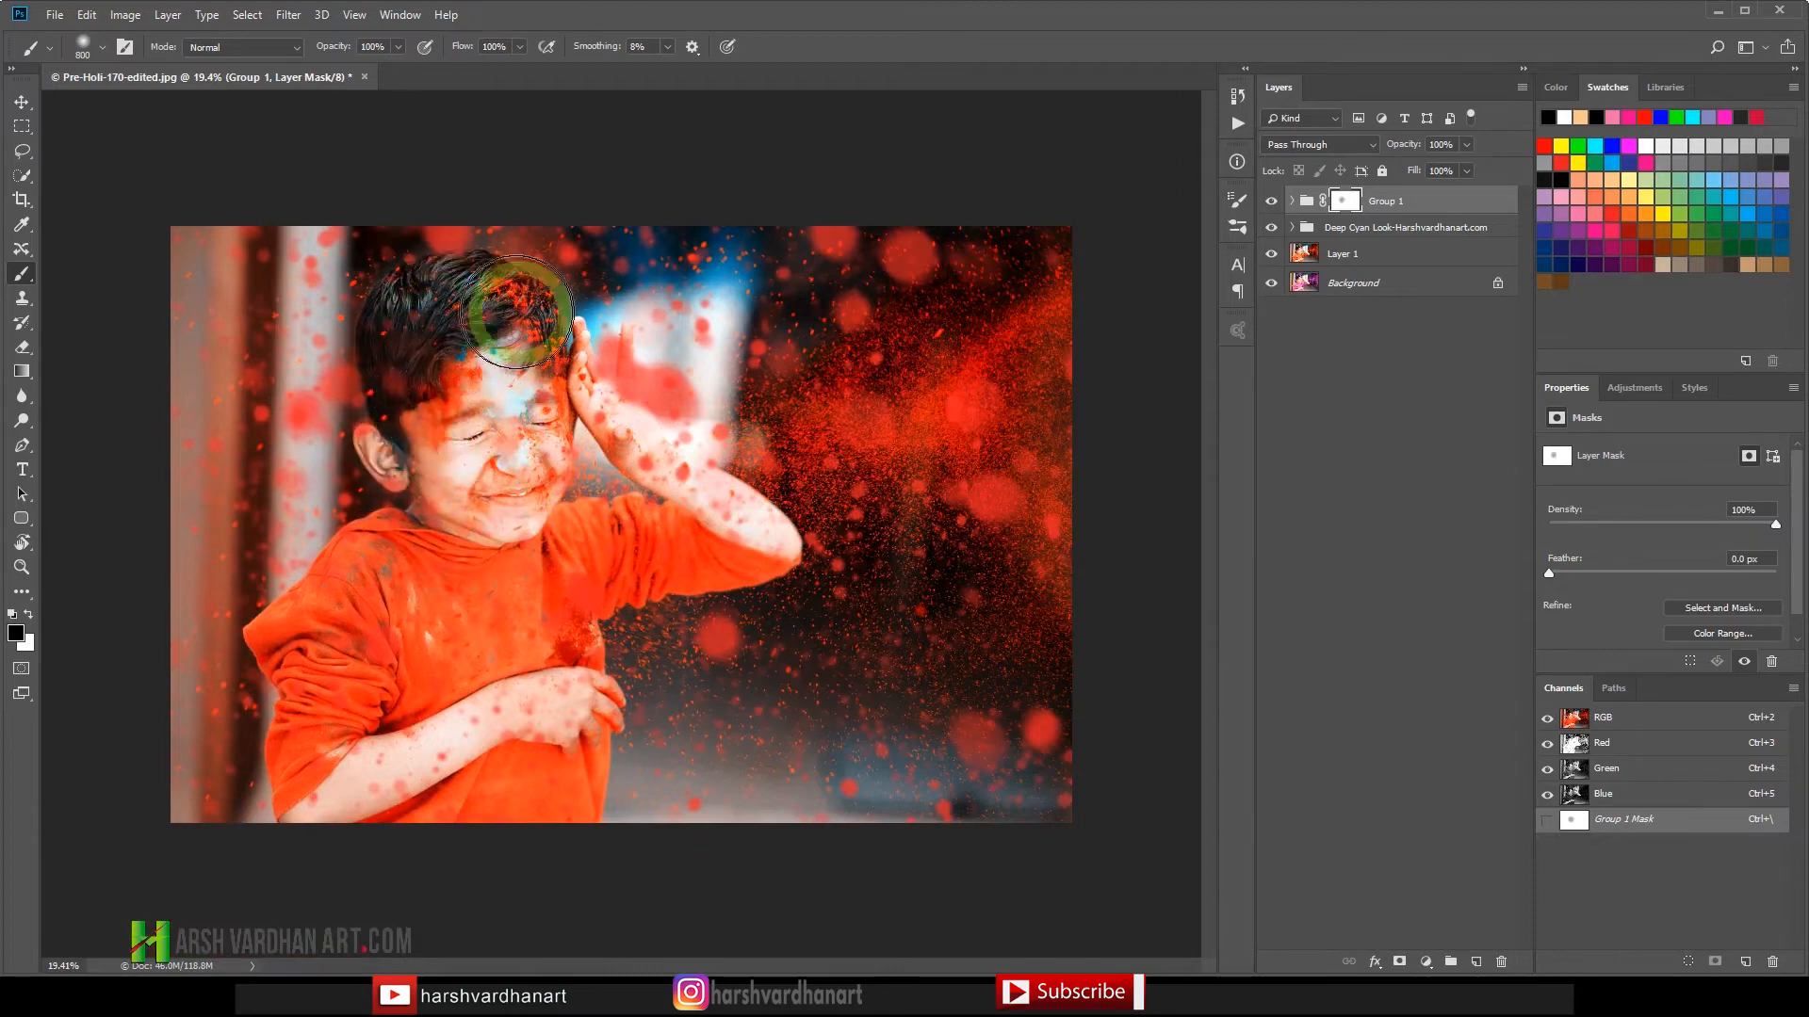
pyautogui.moveTo(525, 311); pyautogui.dragTo(597, 413)
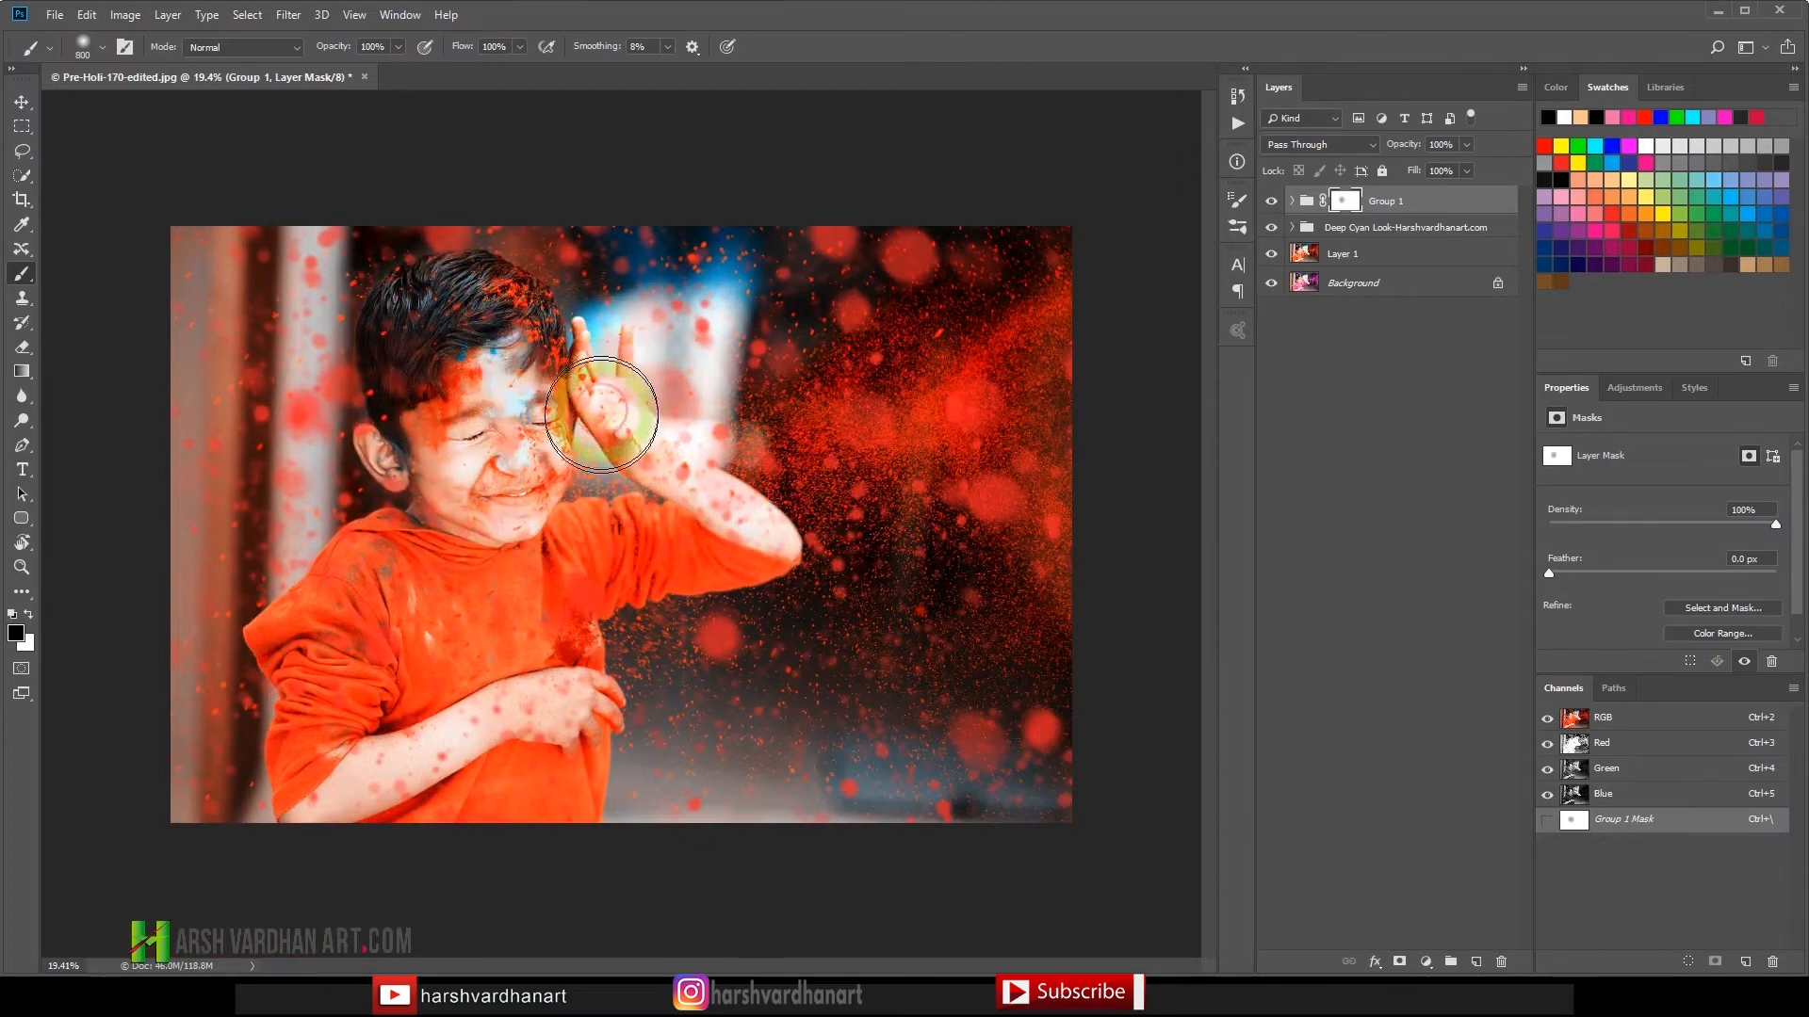
pyautogui.moveTo(598, 414); pyautogui.dragTo(675, 473)
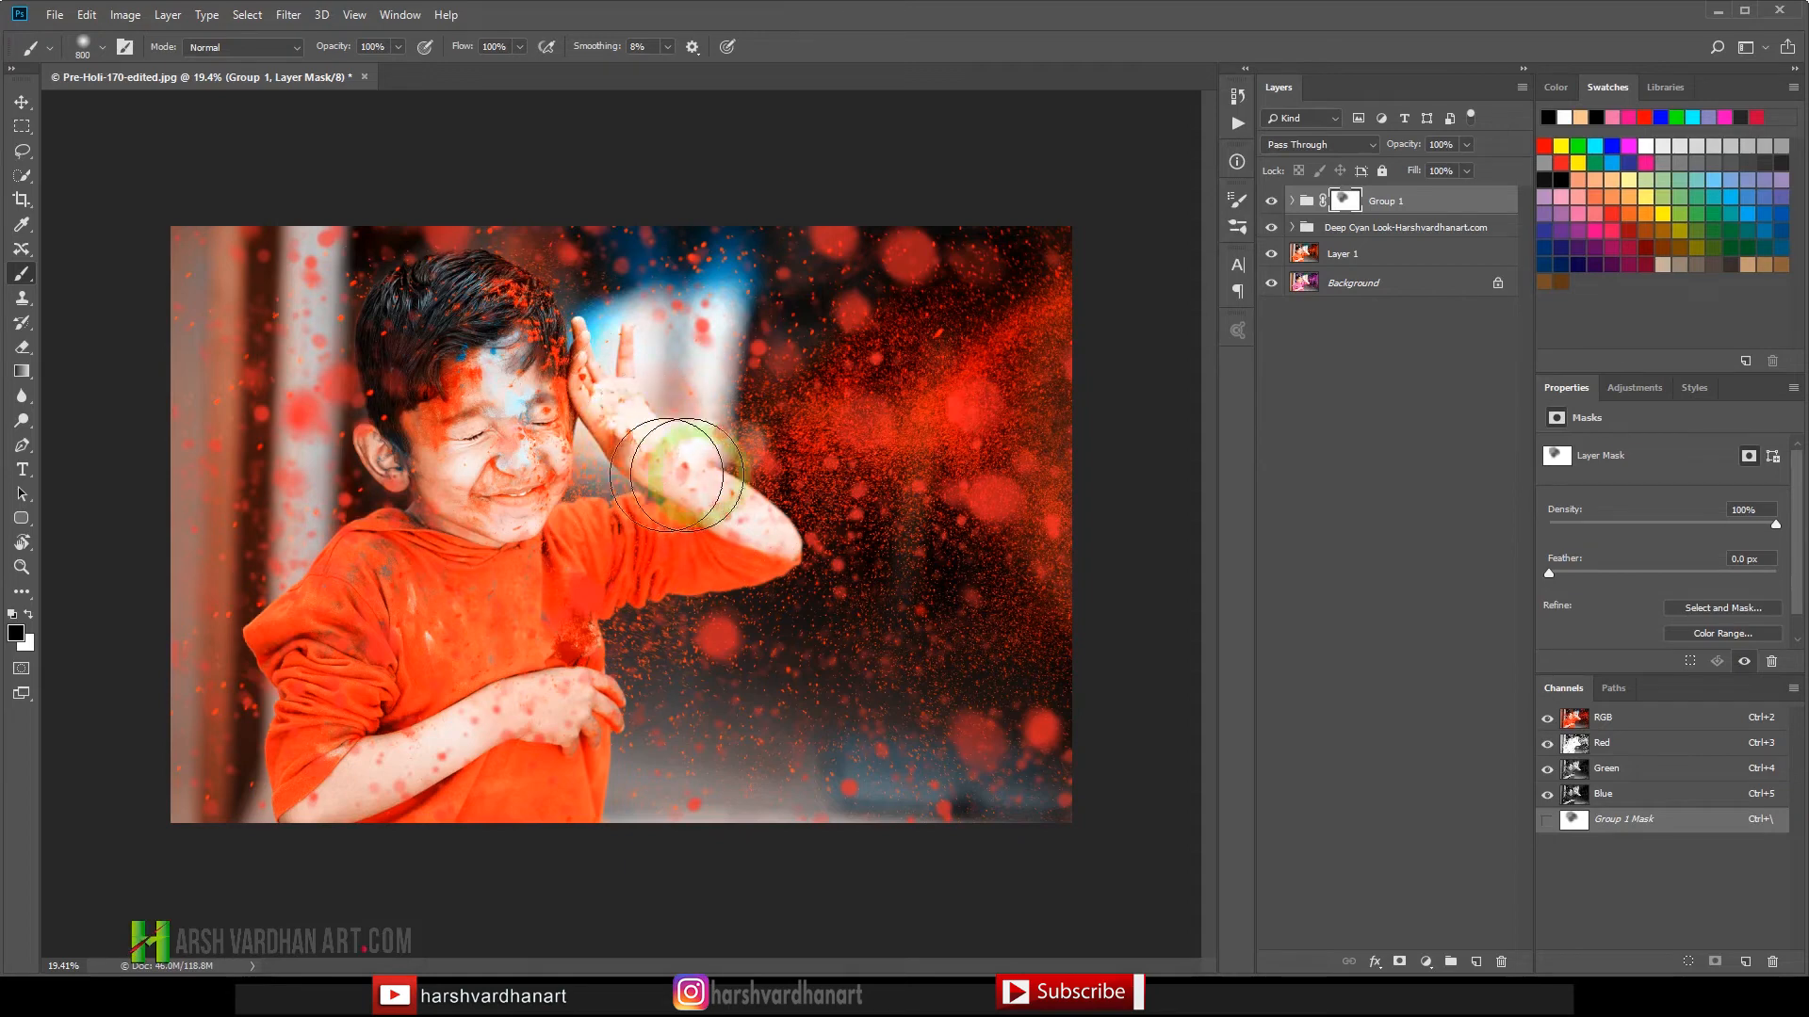
pyautogui.moveTo(674, 473); pyautogui.dragTo(428, 582)
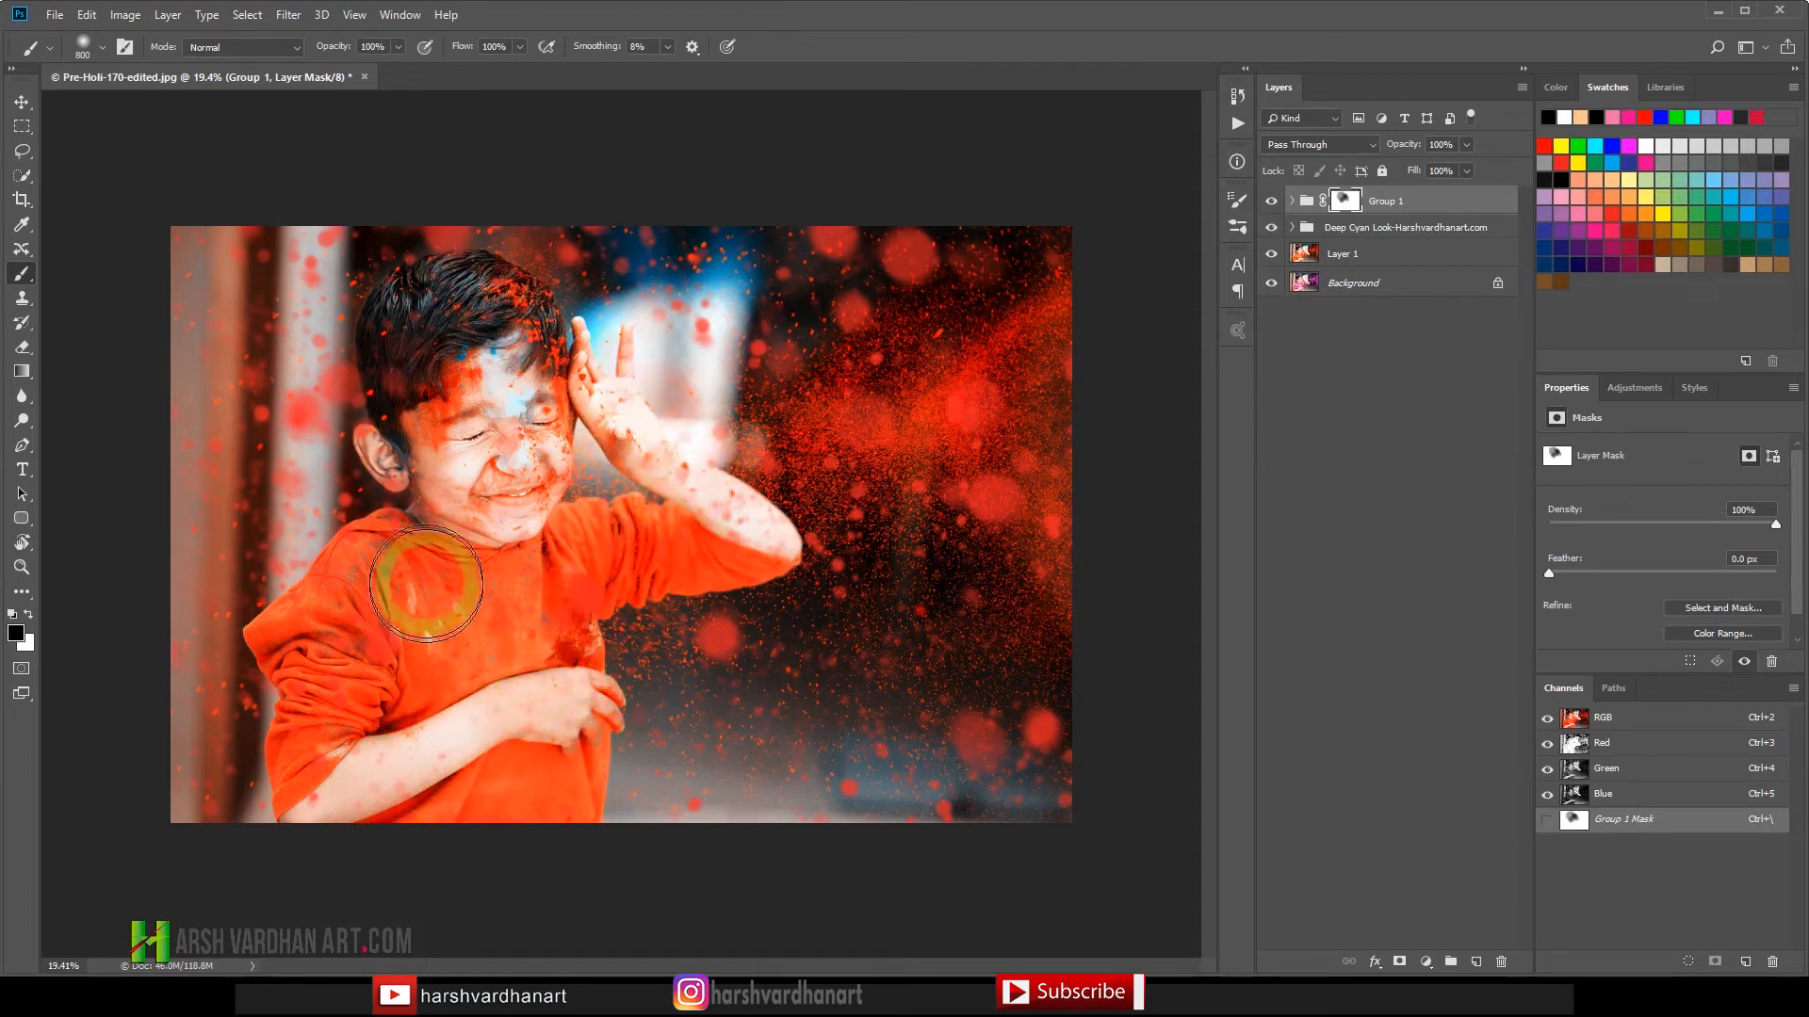
pyautogui.moveTo(424, 582); pyautogui.dragTo(537, 473)
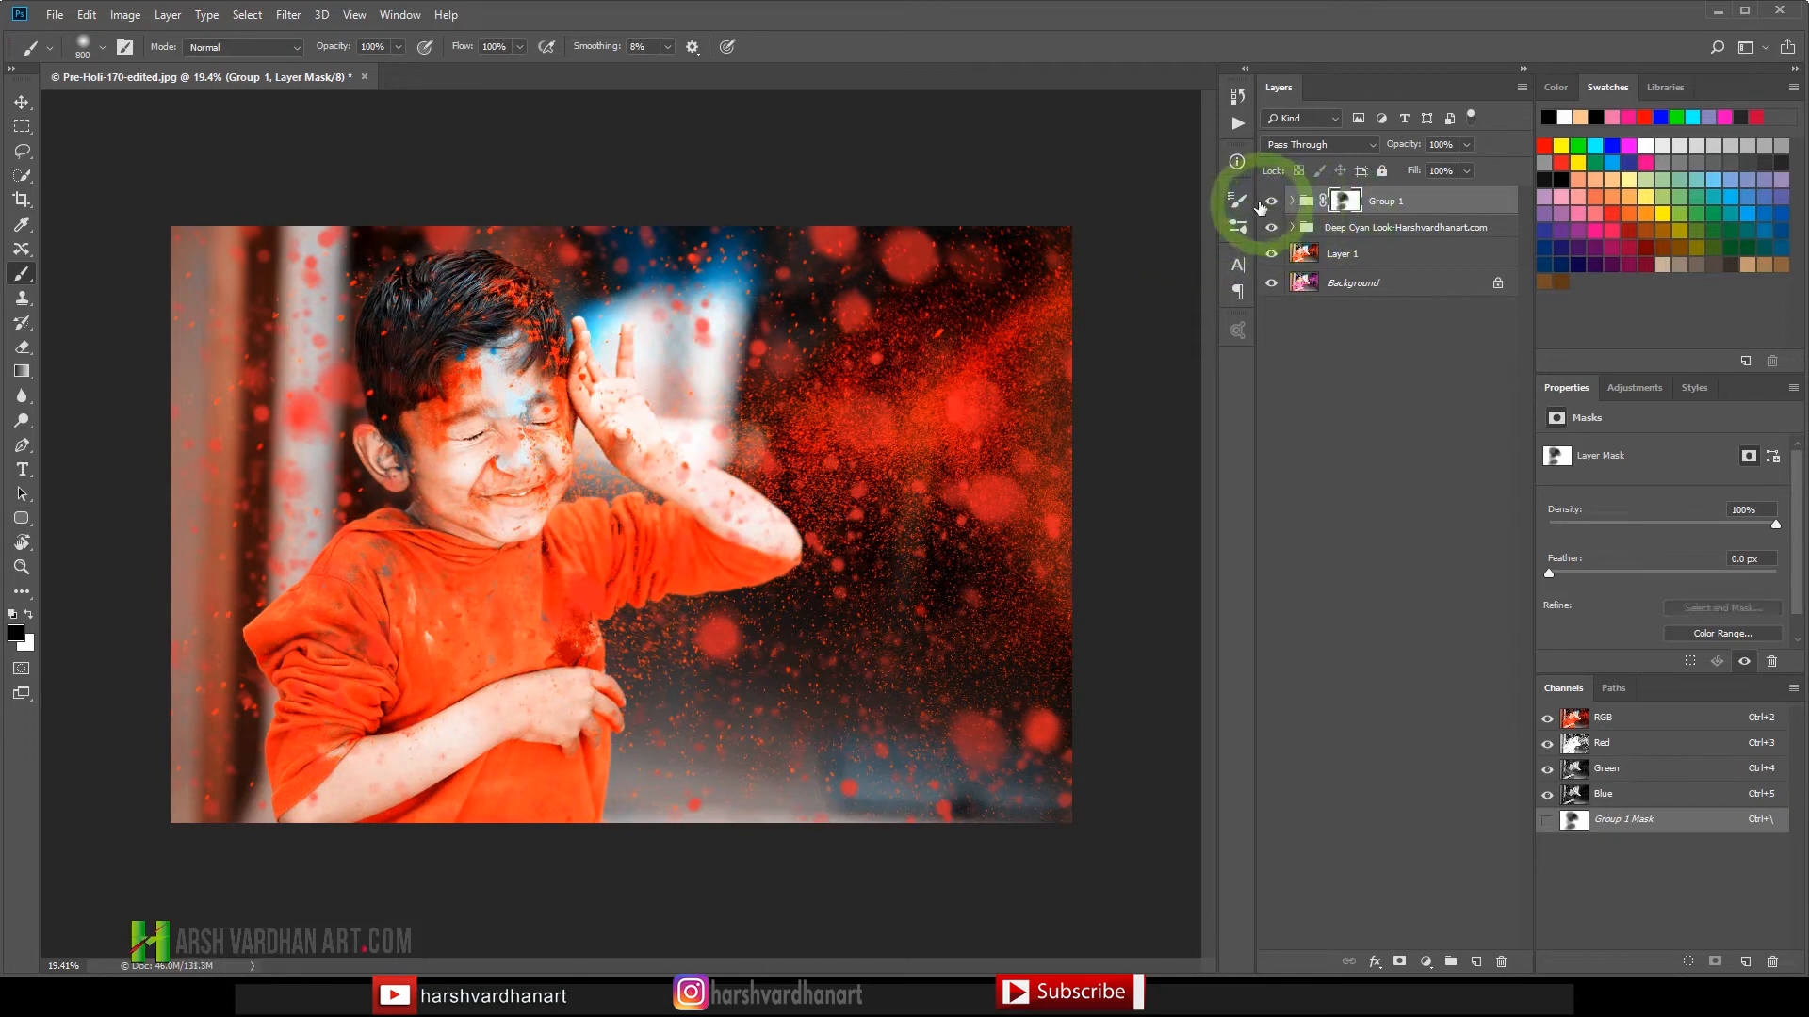
# Save the layered document as Pre-Holi-170-edited.psd.
pyautogui.press('Ctrl+S')
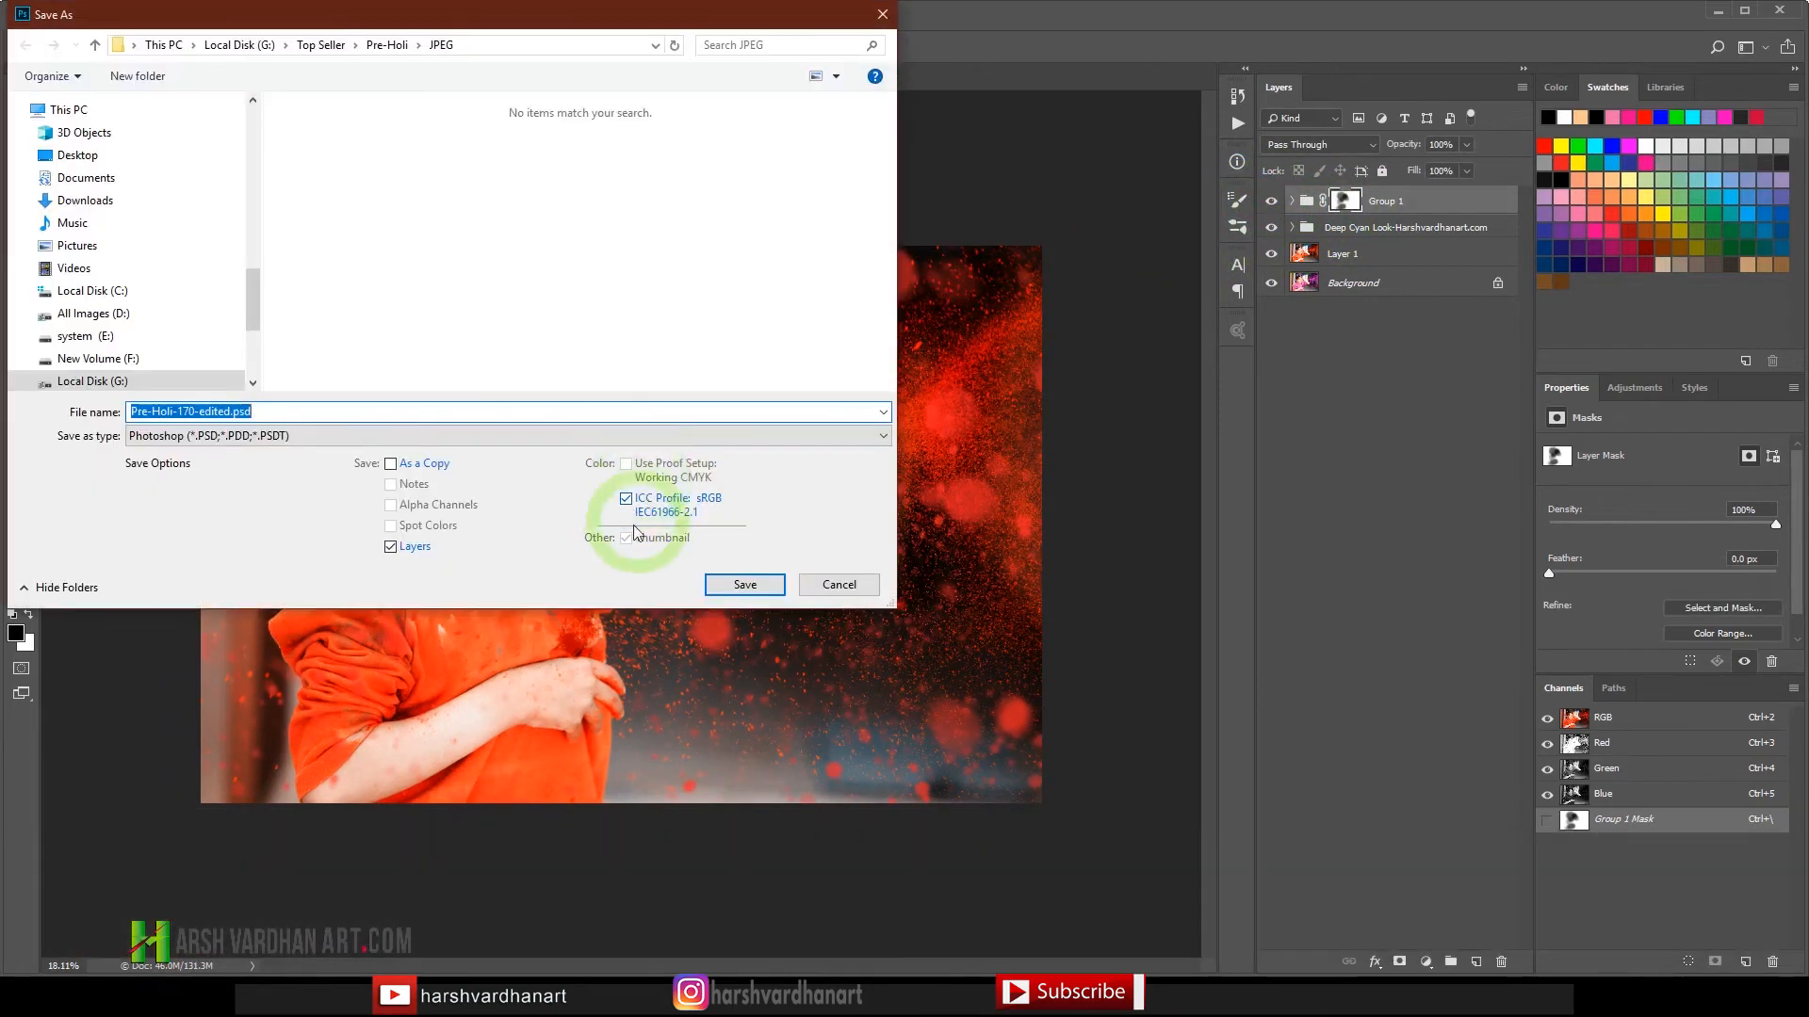
pyautogui.click(841, 584)
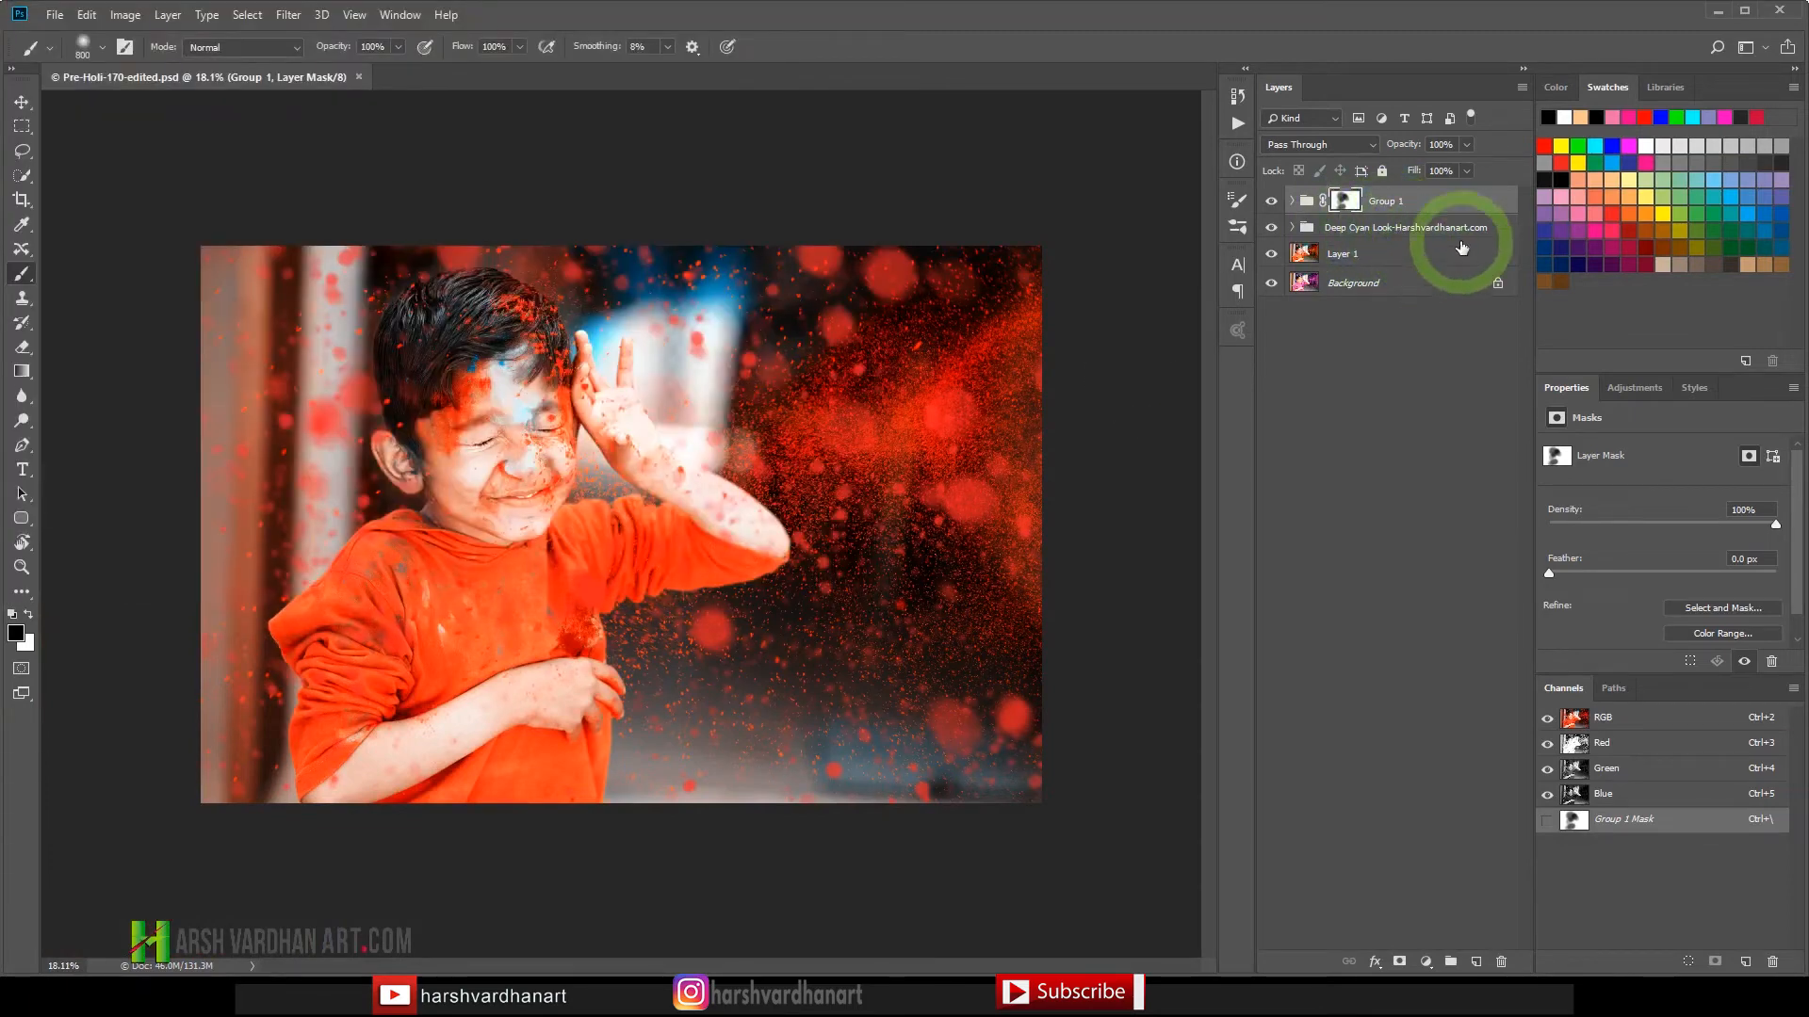
# Merge visible layers into a new top layer blended in Linear Light.
pyautogui.press('Alt+Ctrl')
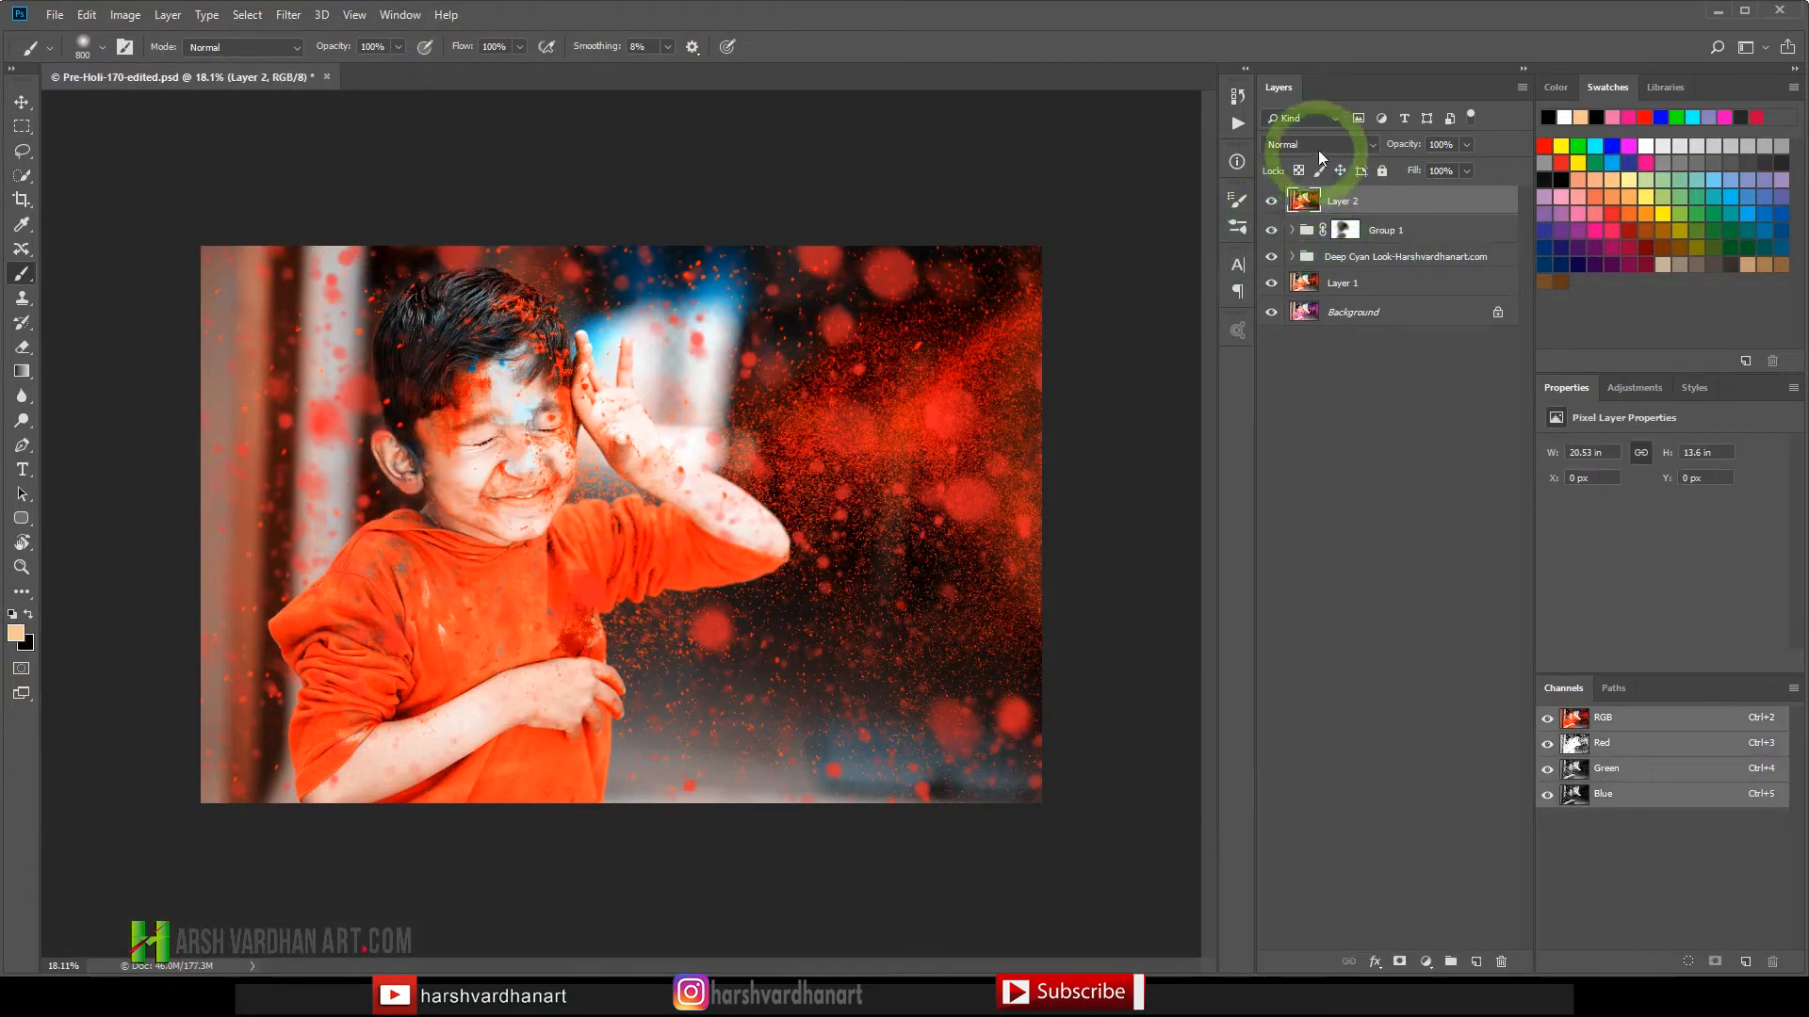
pyautogui.click(1319, 143)
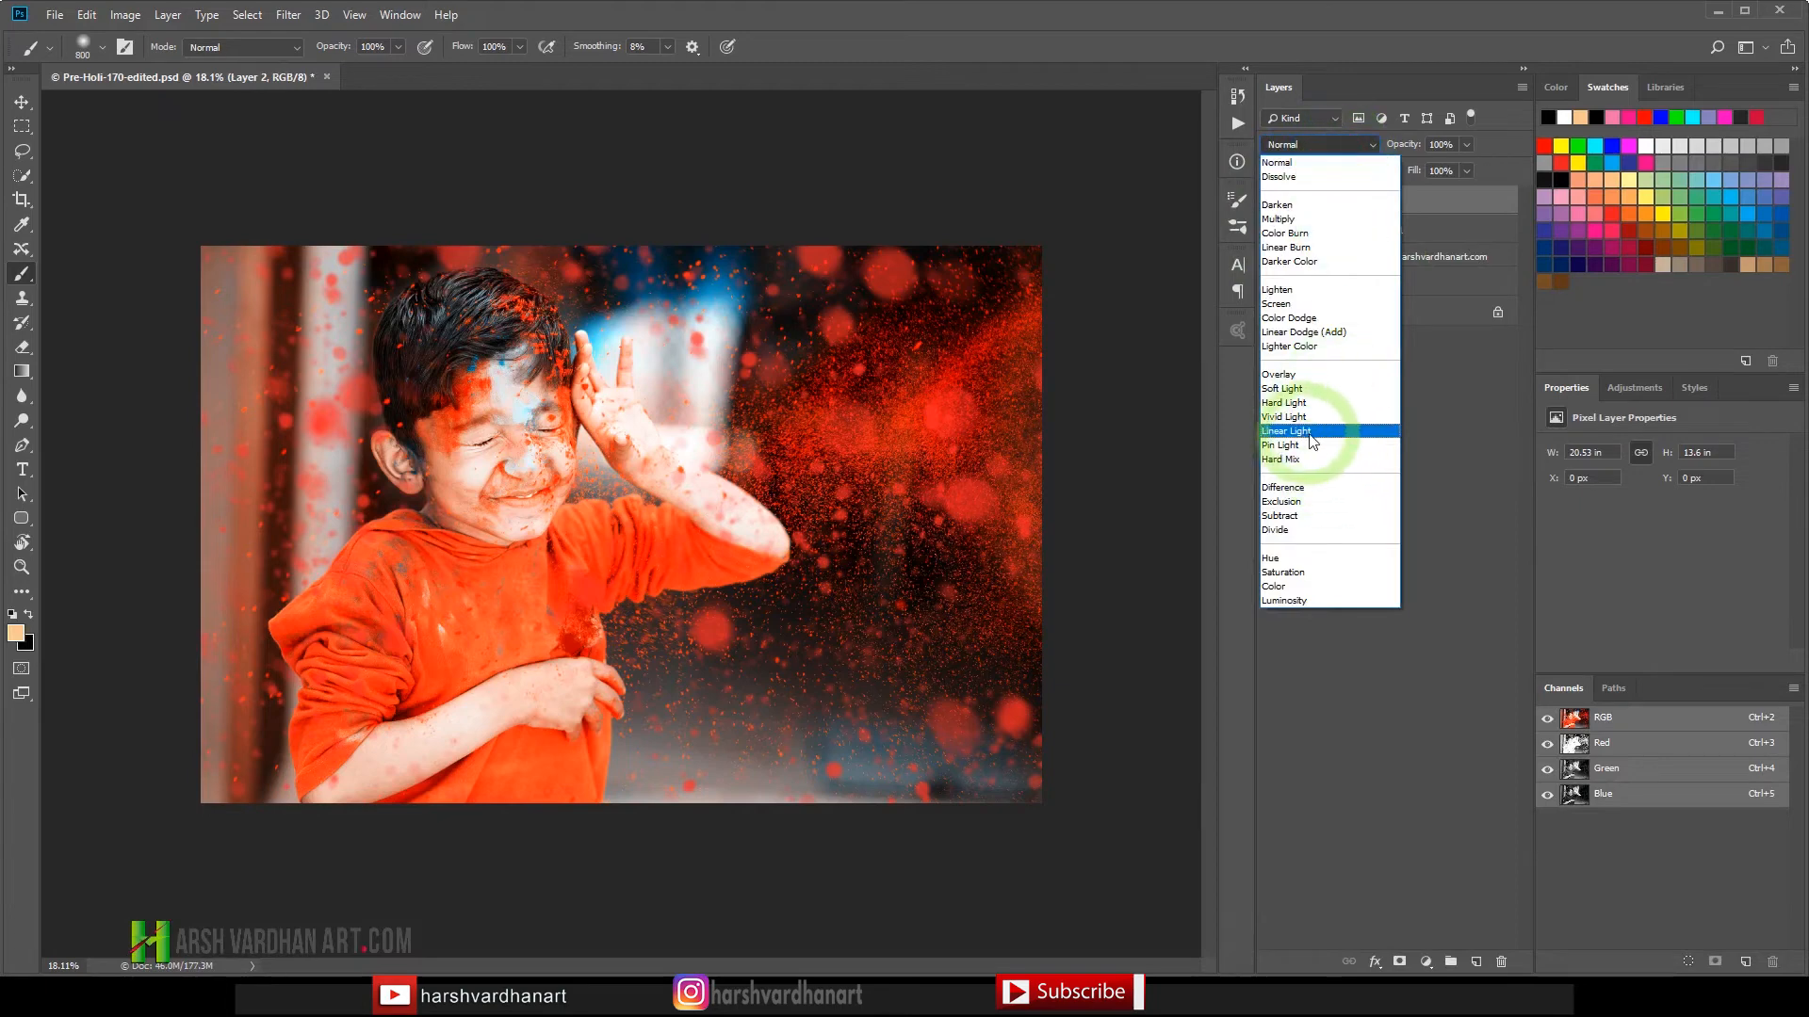
pyautogui.click(1285, 430)
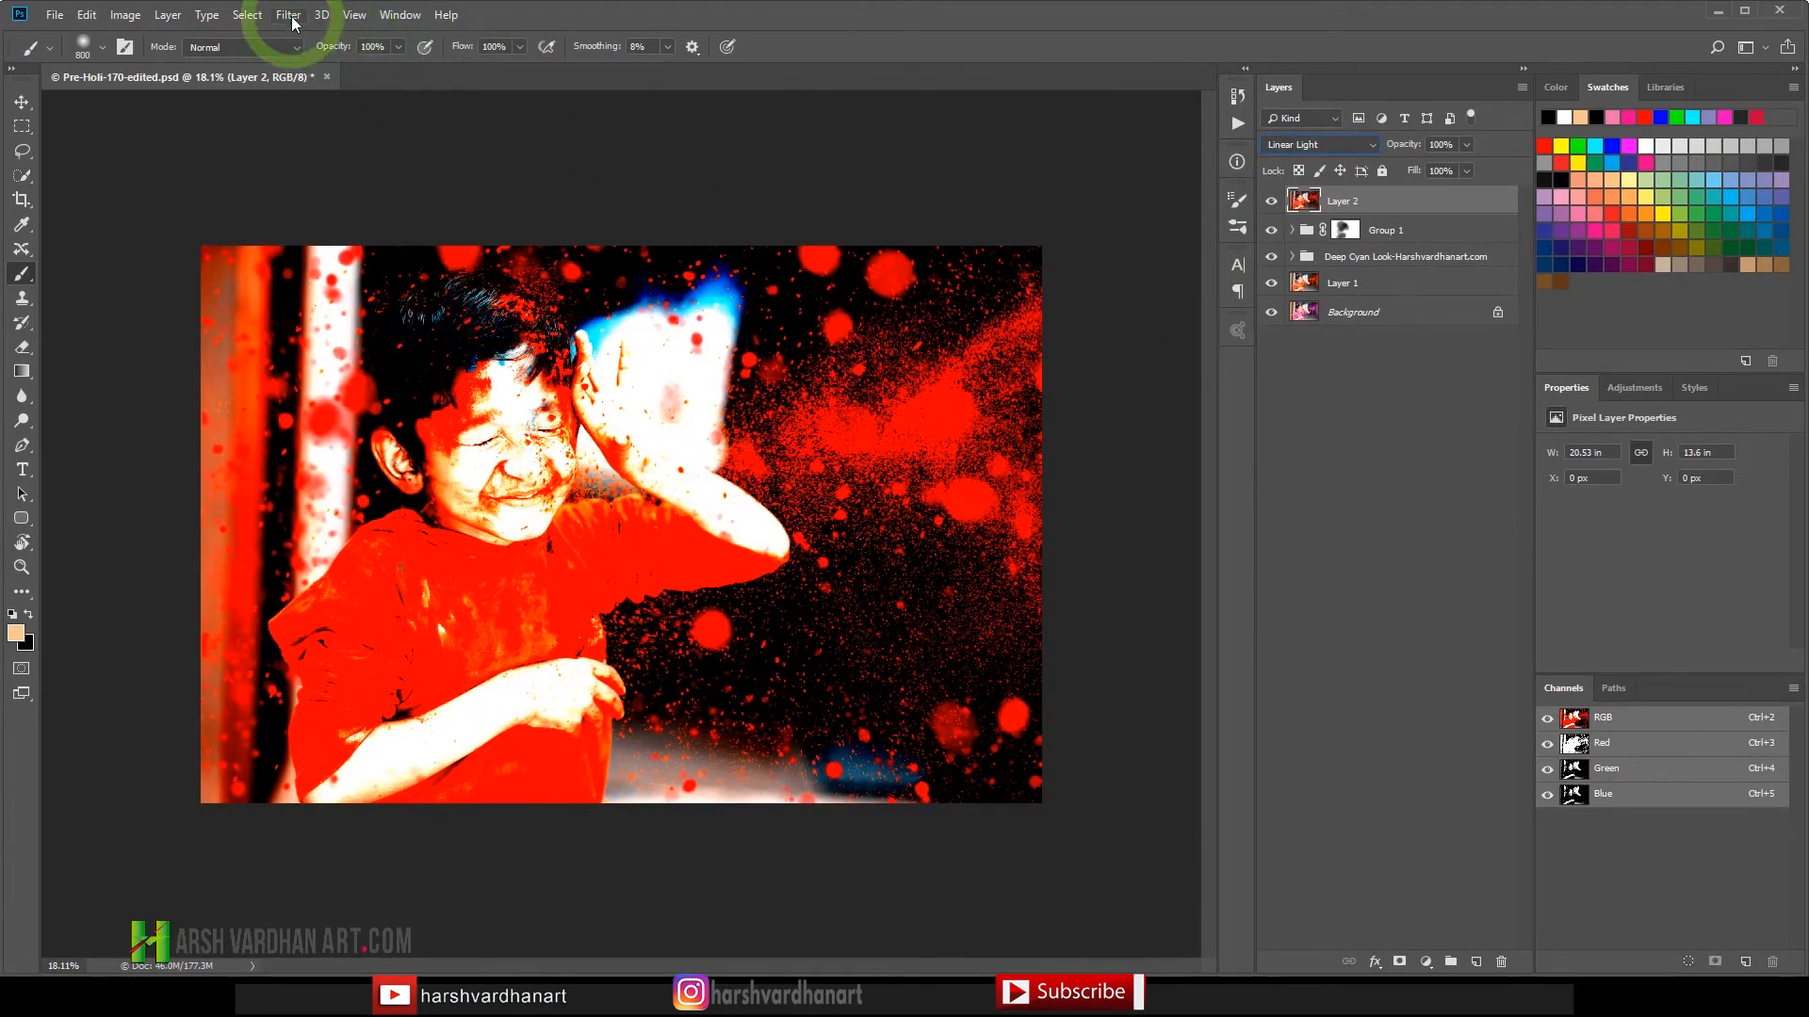
# Apply a High Pass filter with a 1.2-pixel radius to the merged layer.
pyautogui.click(288, 15)
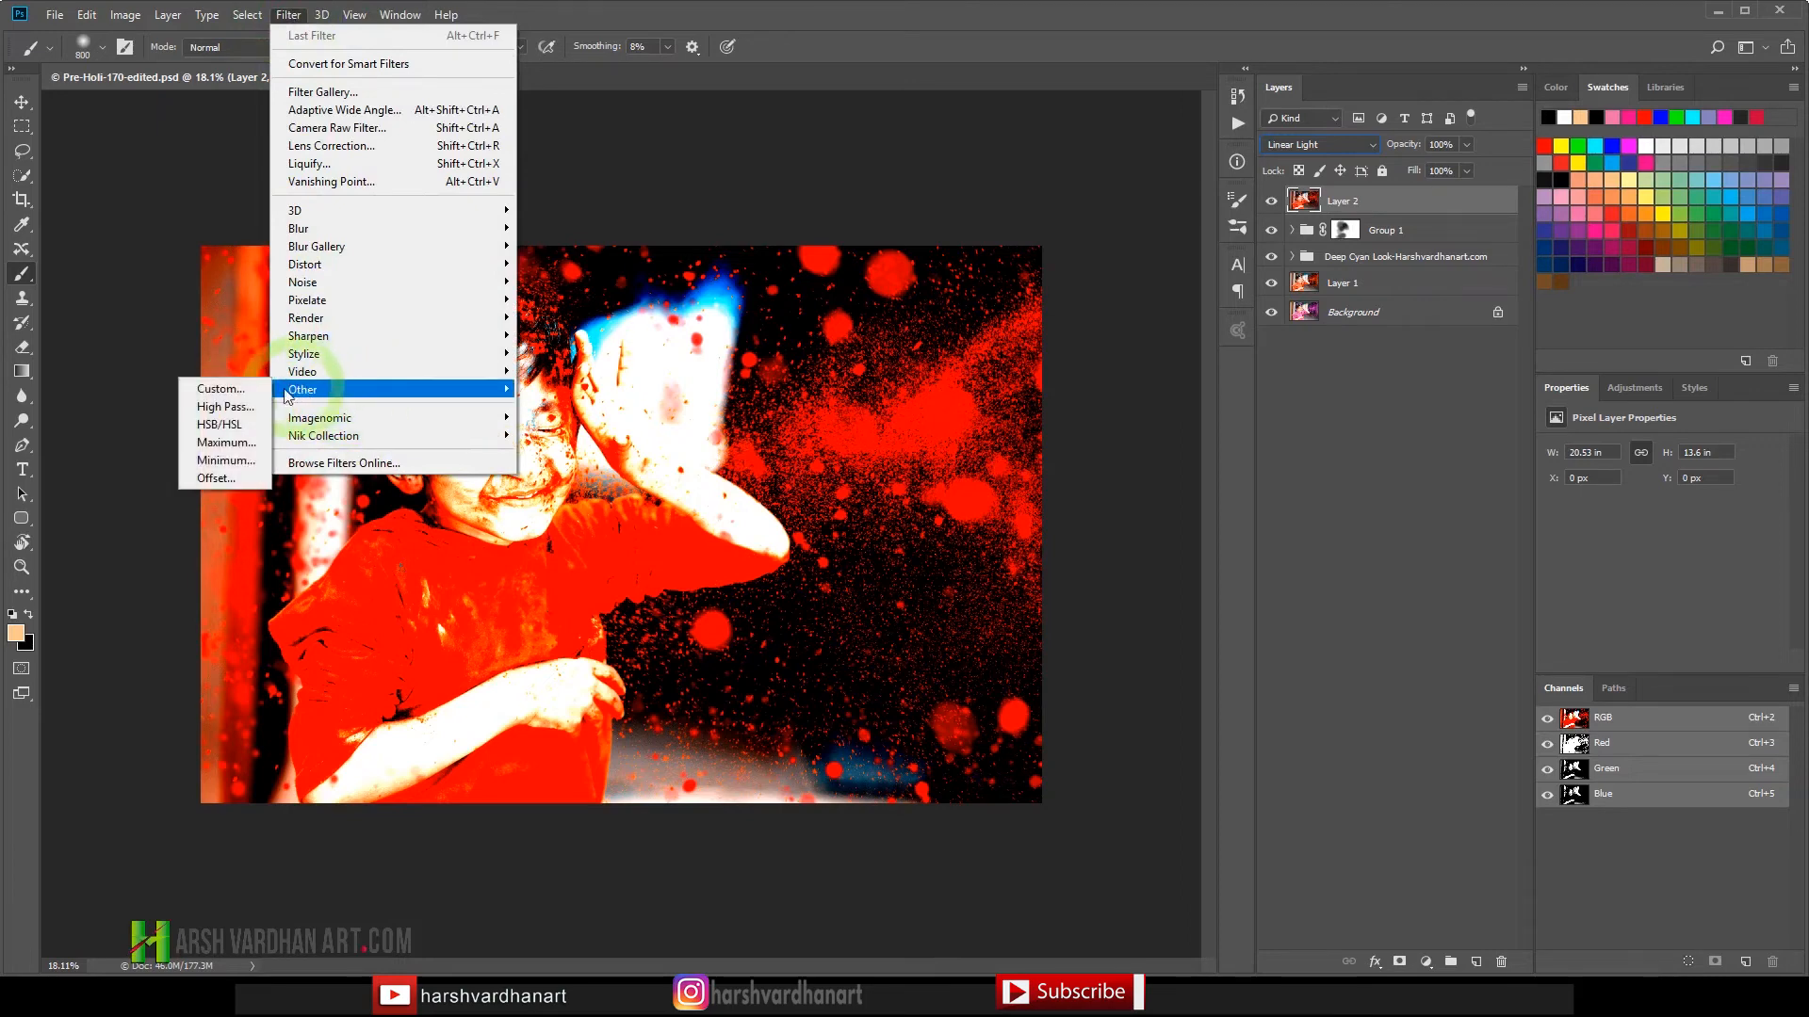
pyautogui.moveTo(226, 407)
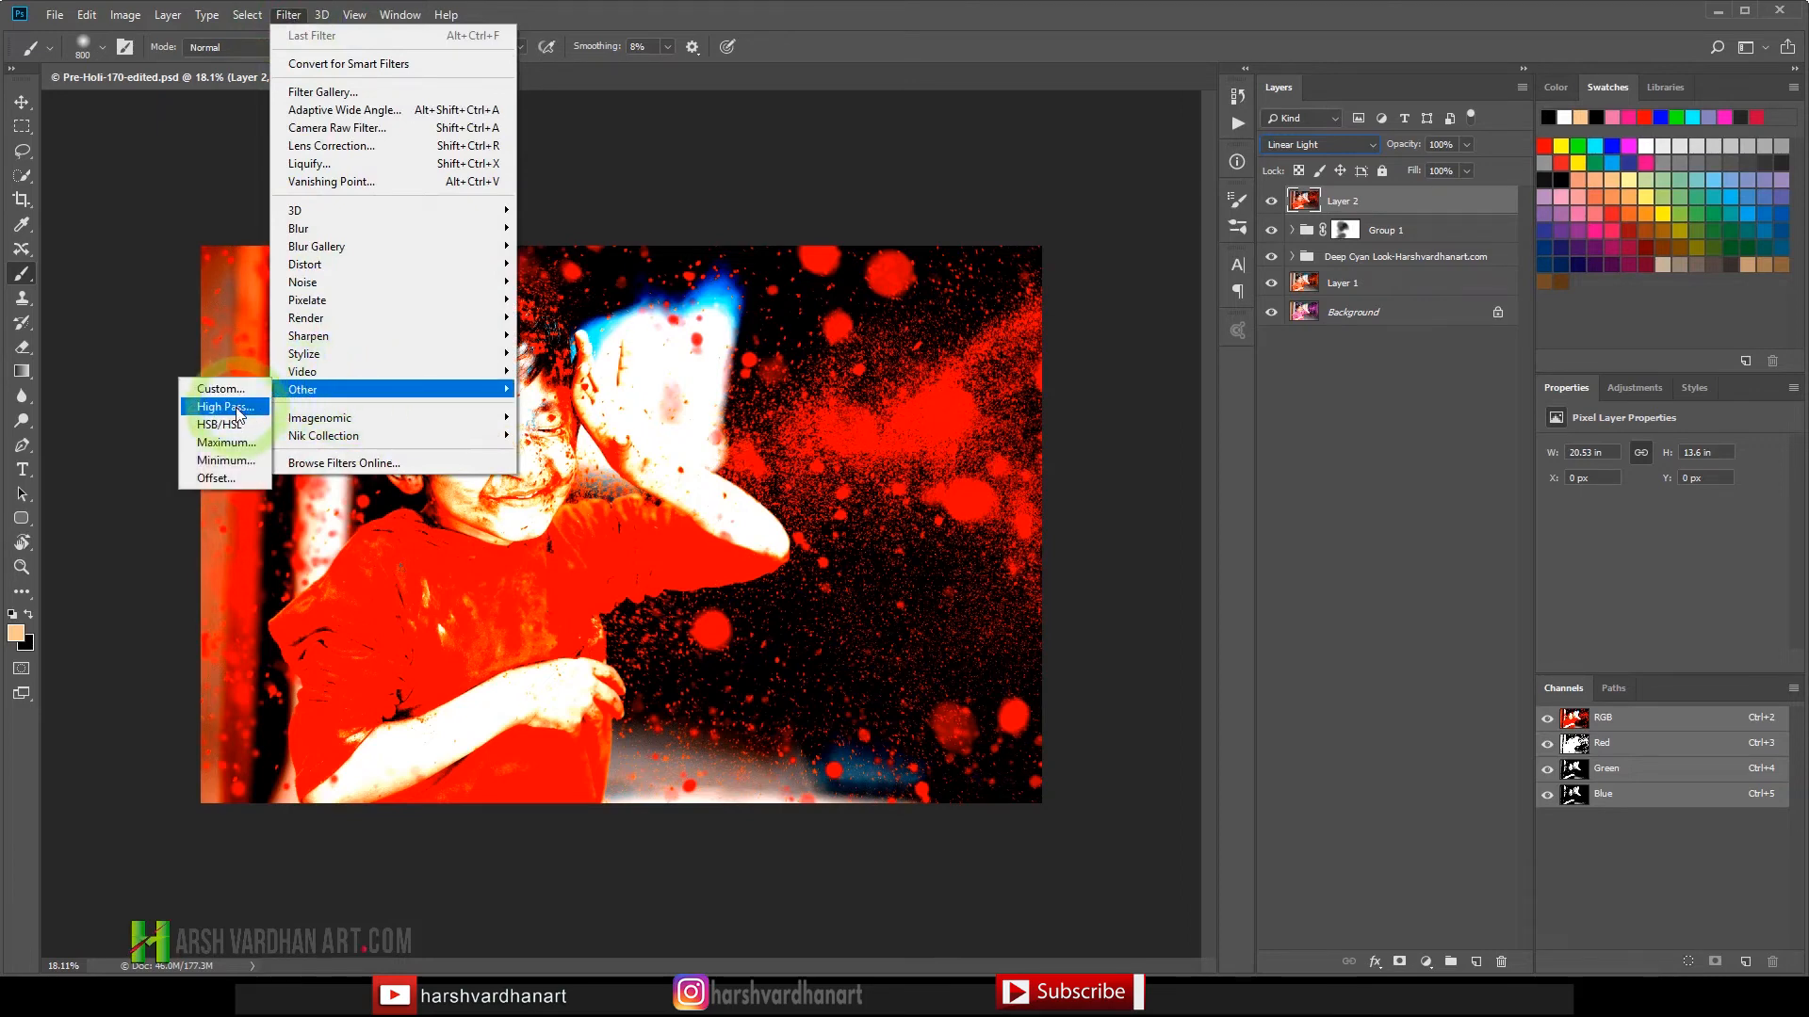
pyautogui.click(224, 407)
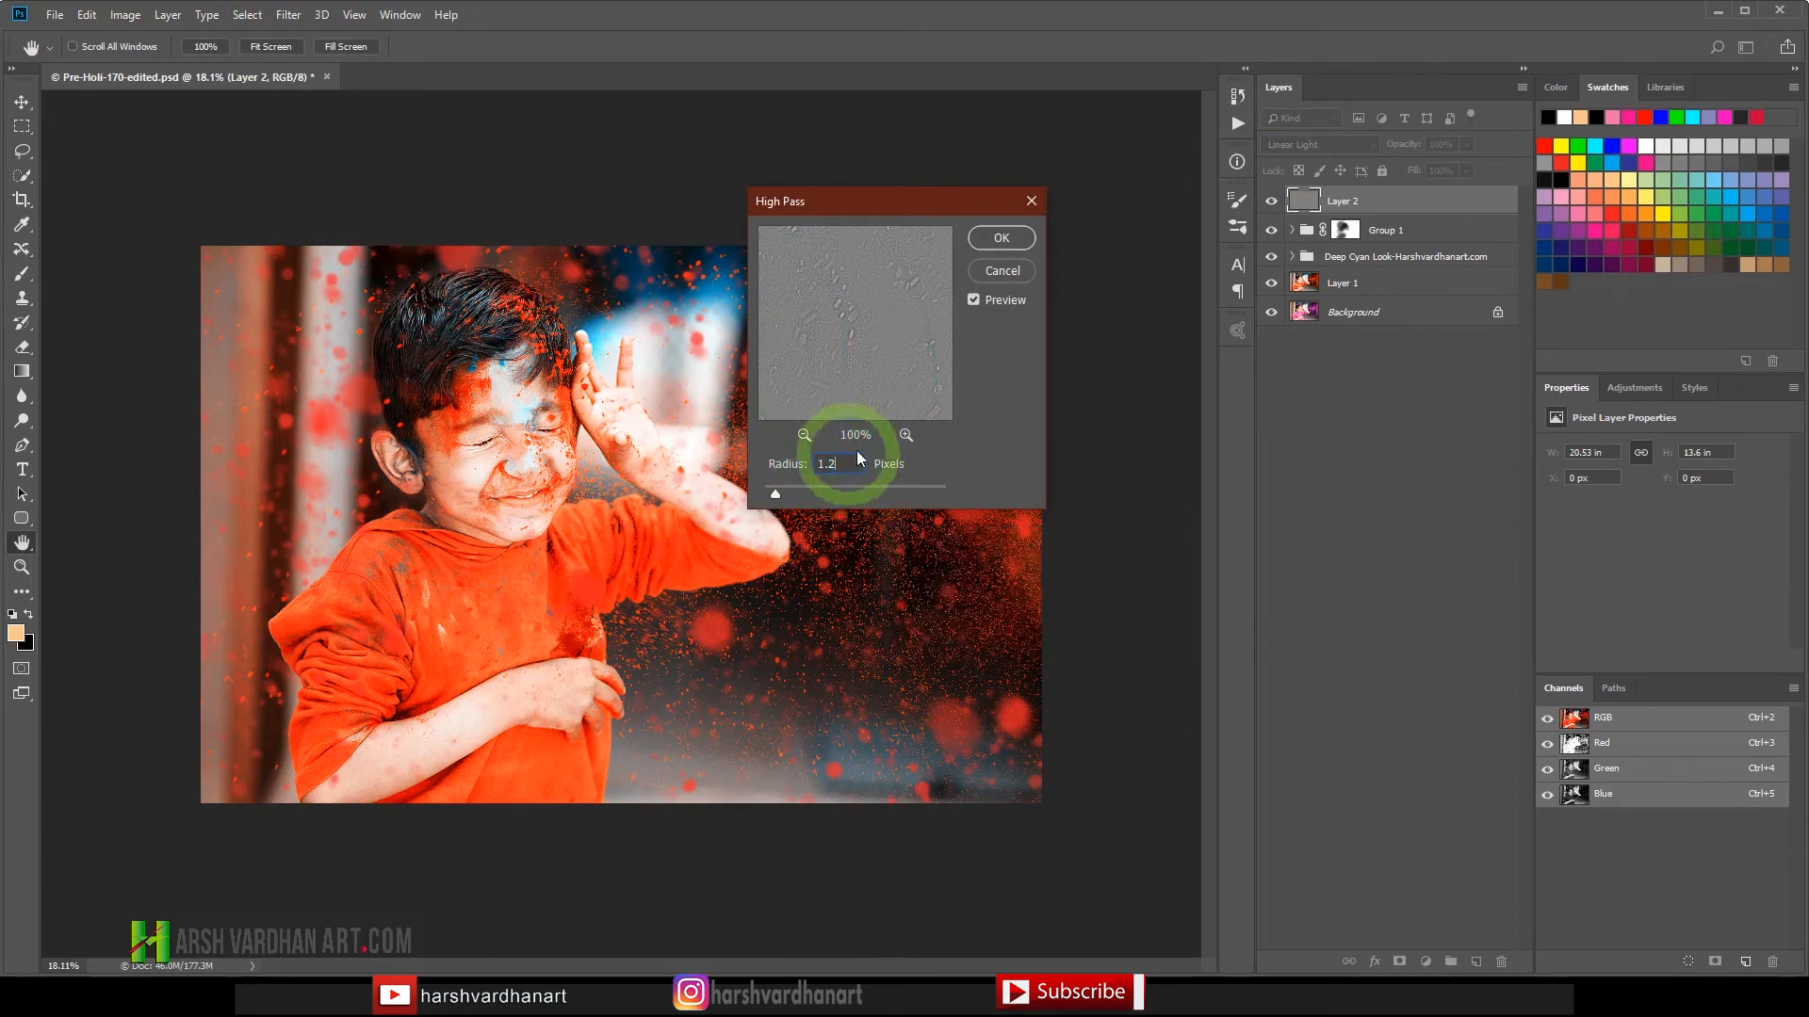
pyautogui.click(1001, 237)
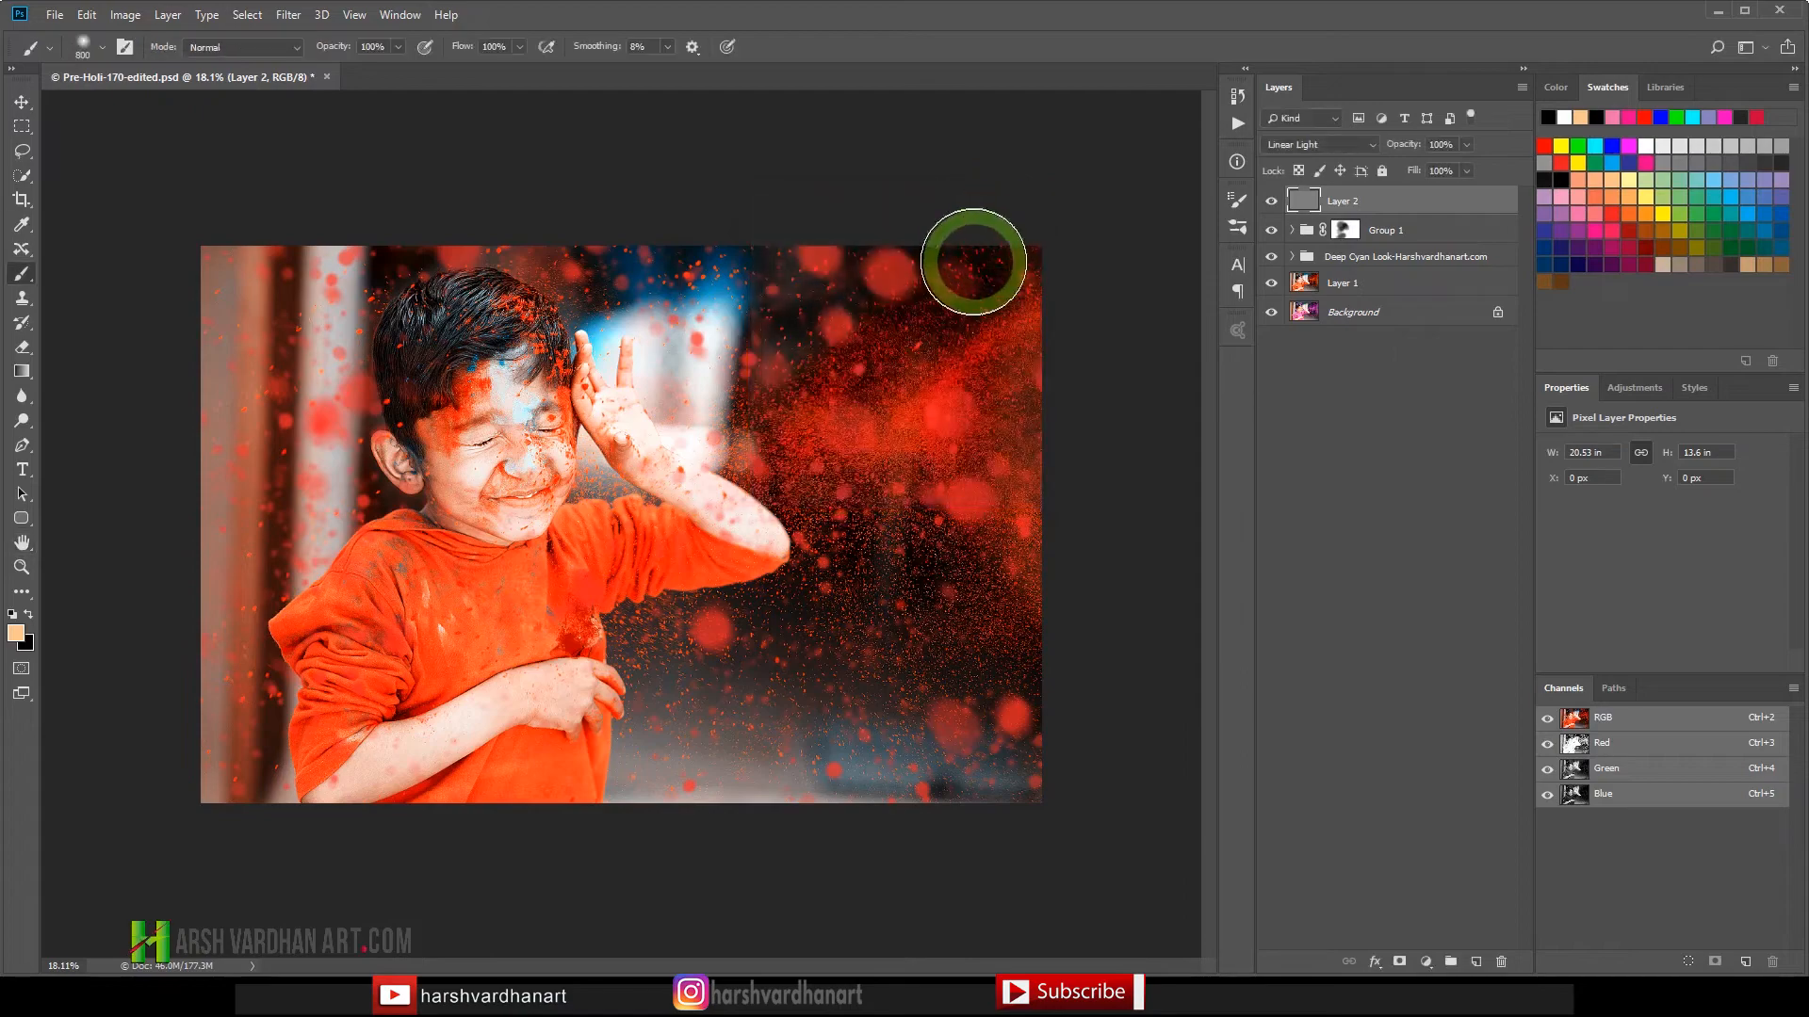
# Add a black layer mask hiding the sharpening layer entirely.
pyautogui.press('Ctrl+Space')
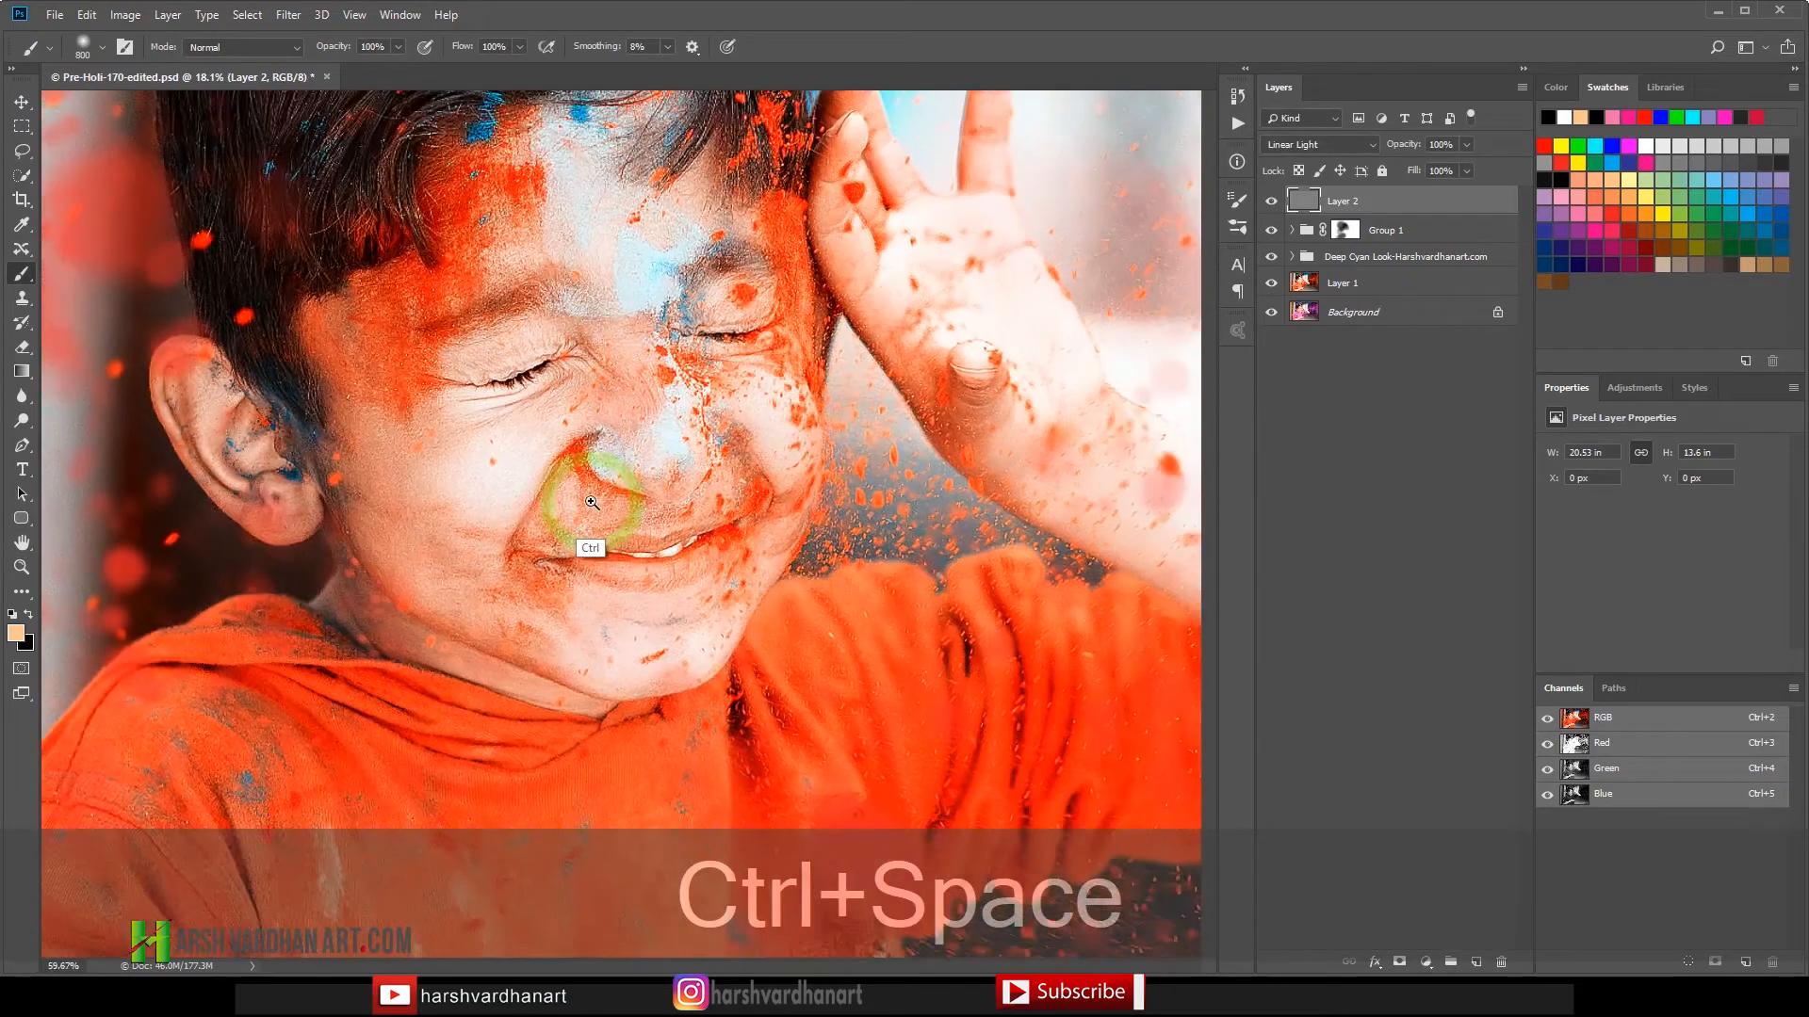
pyautogui.press('Ctrl+Space')
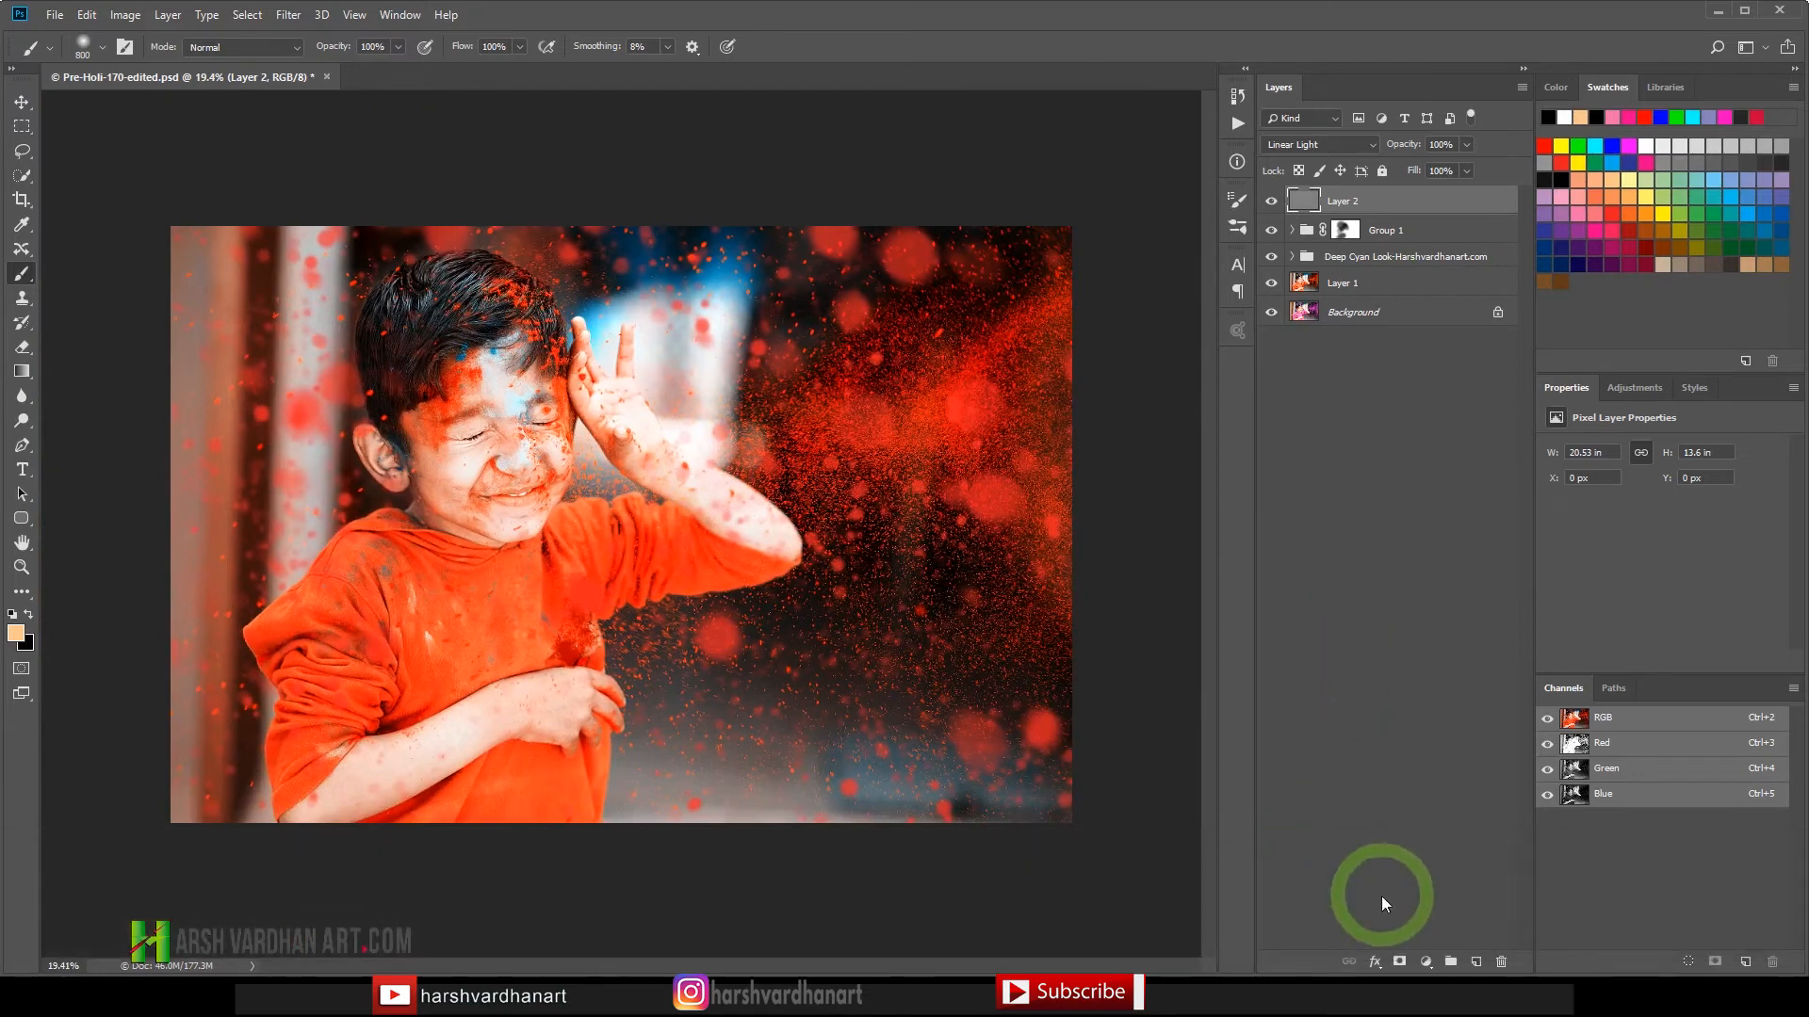
pyautogui.moveTo(1411, 953)
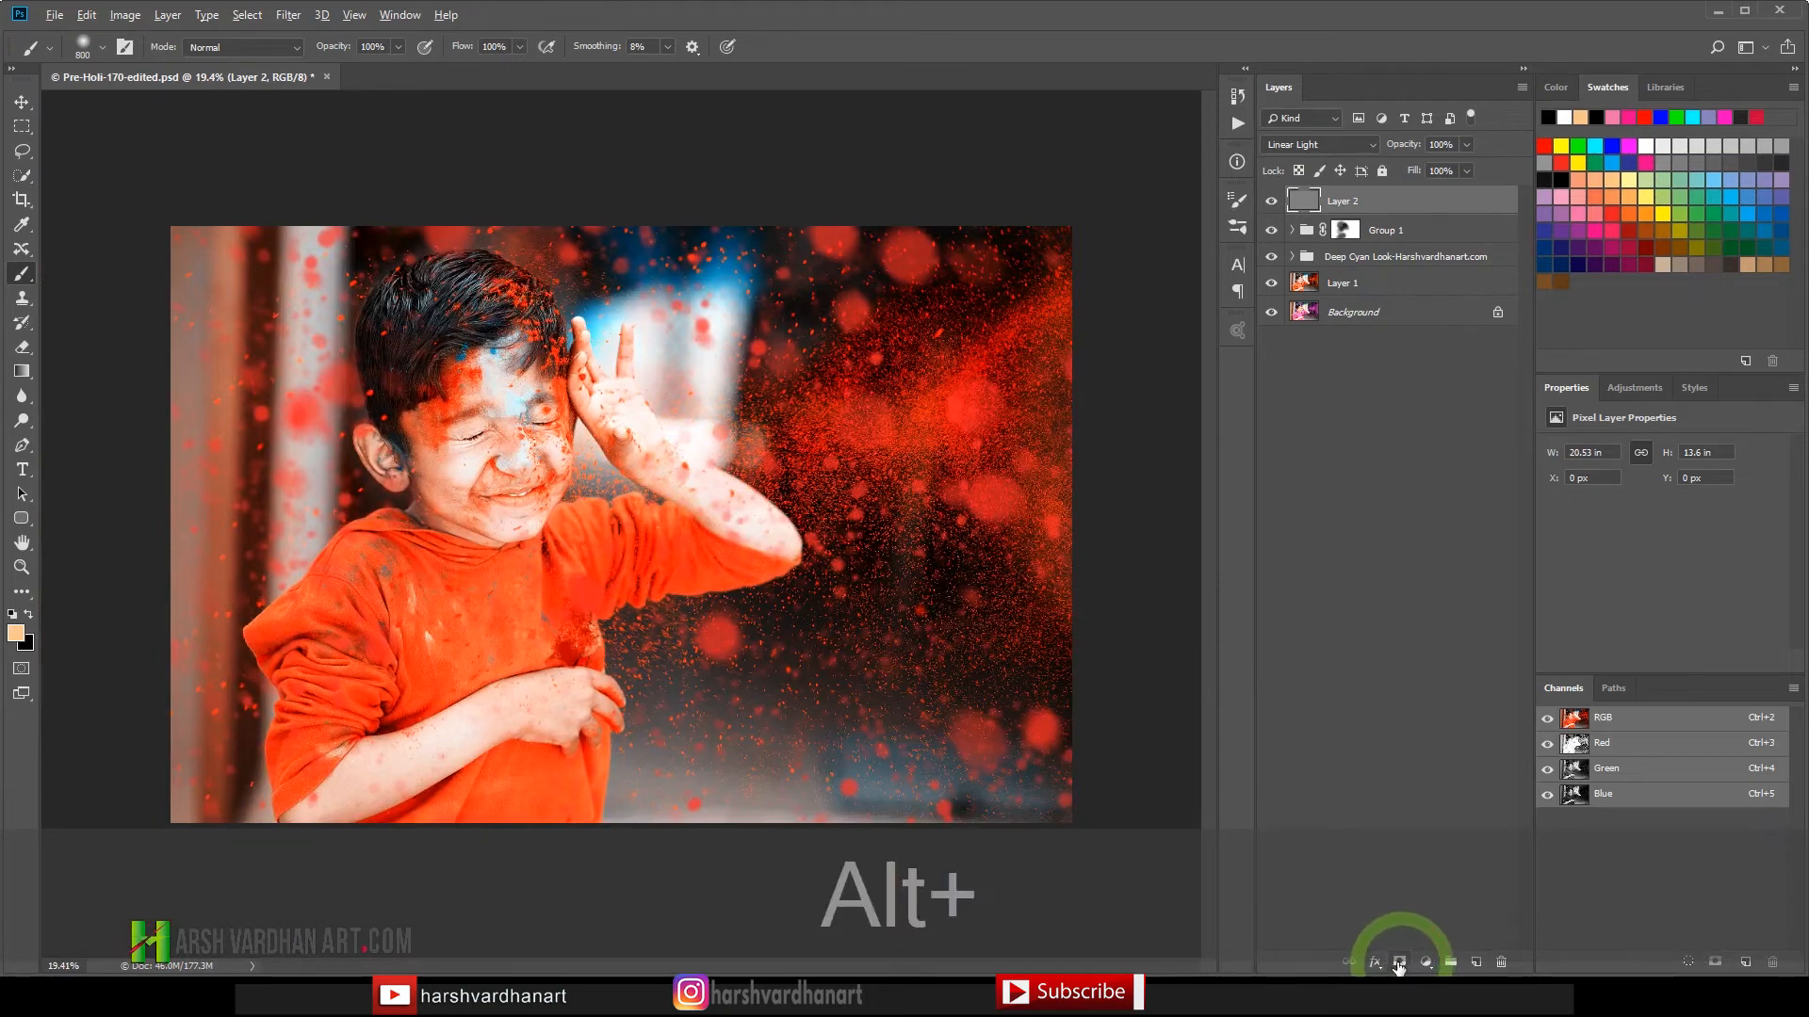
pyautogui.click(1398, 961)
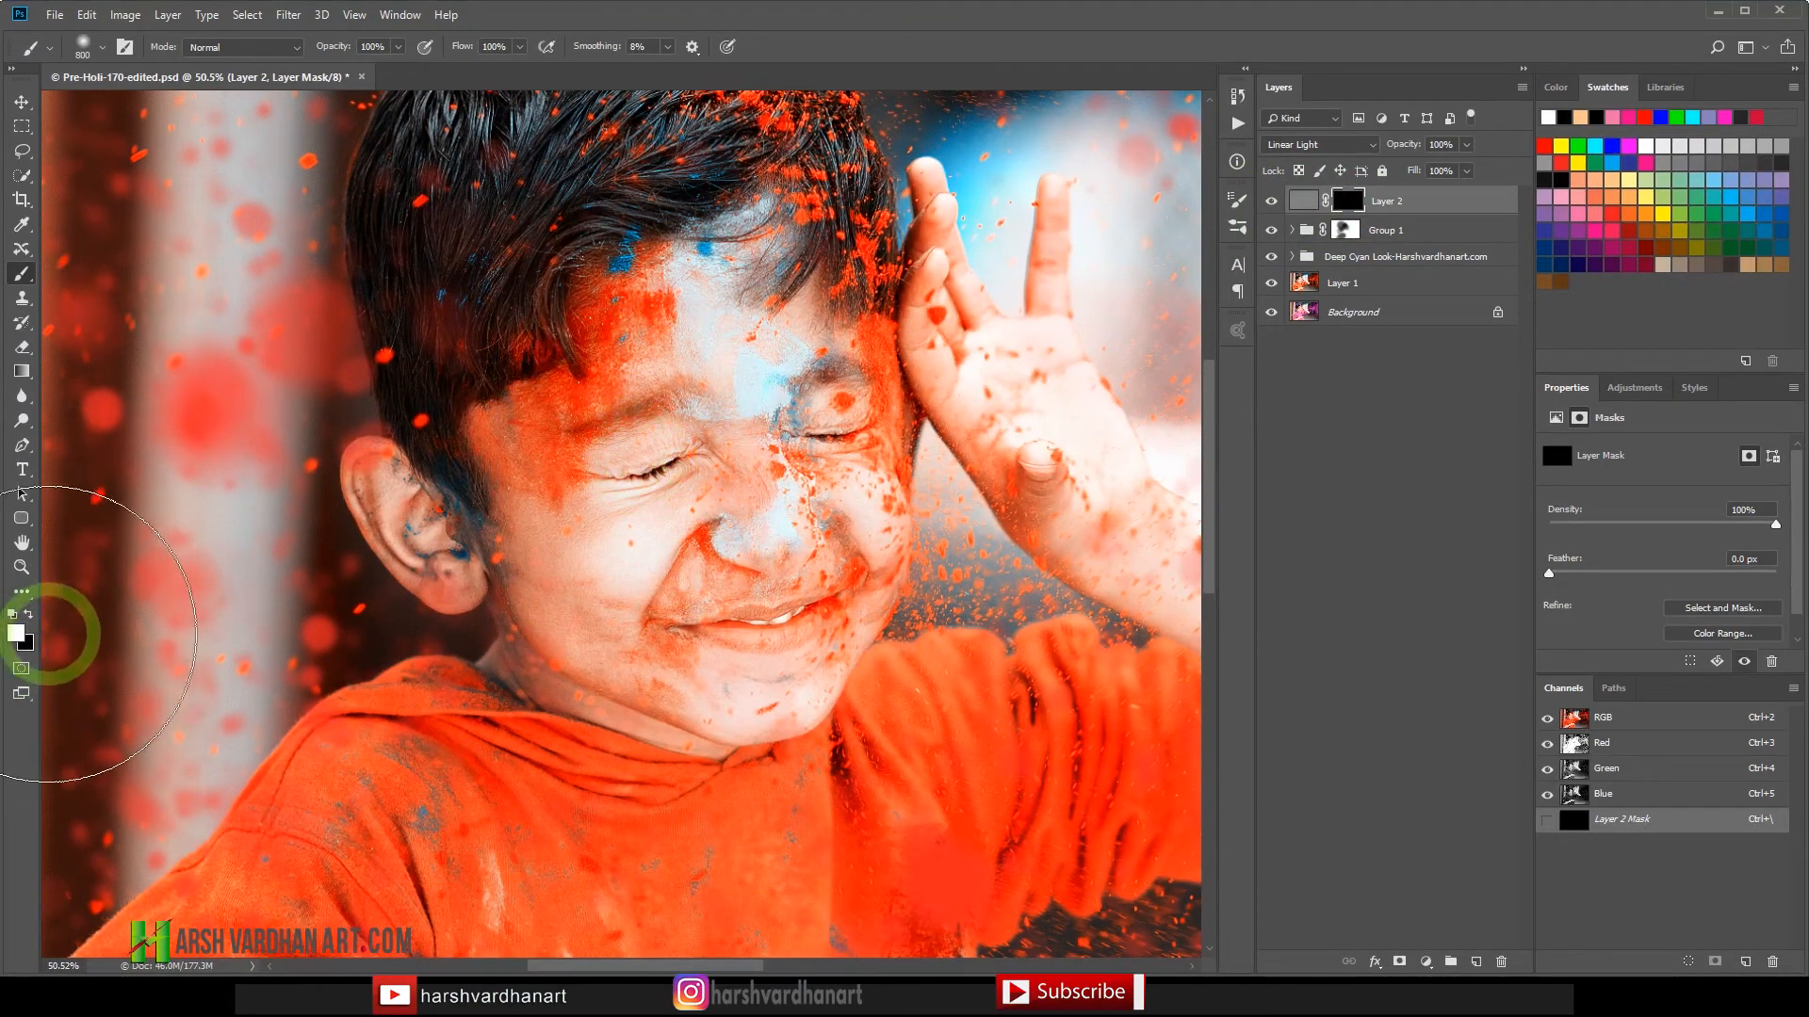
pyautogui.moveTo(220, 558)
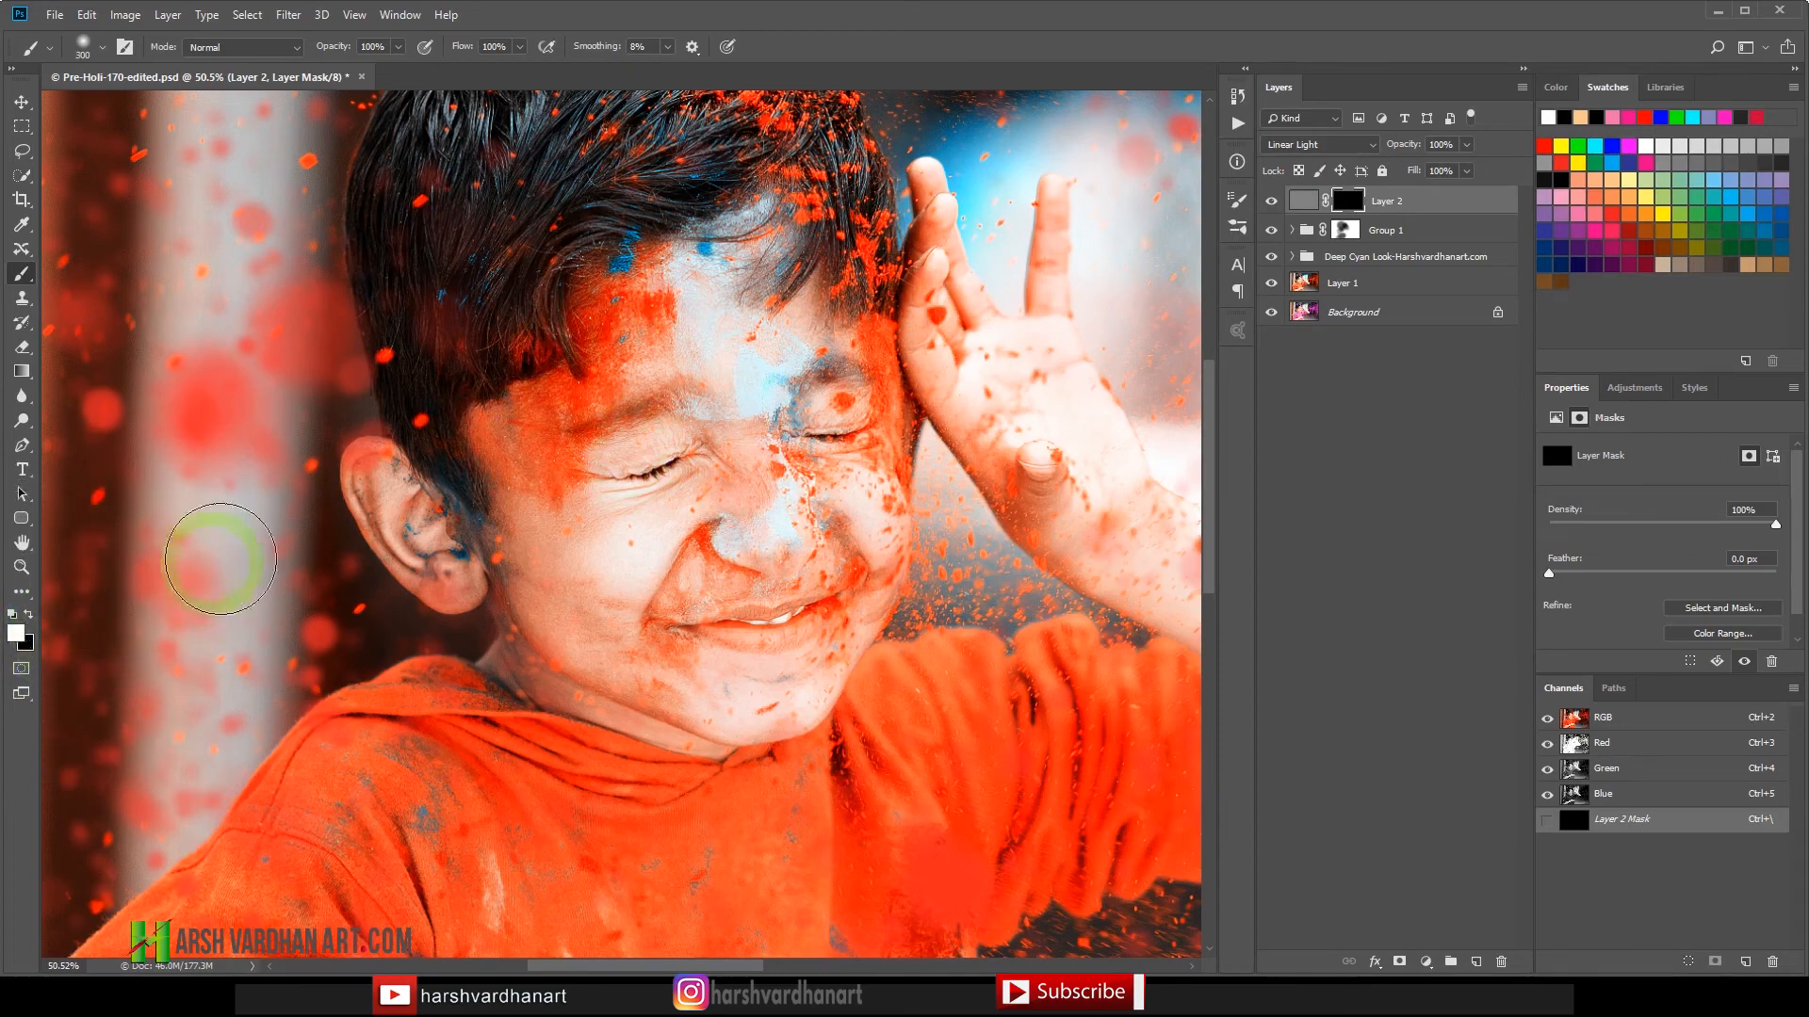
# Paint white on the mask to reveal sharpening over the boy's ear, eyes, hair and lashes.
pyautogui.moveTo(218, 560); pyautogui.dragTo(641, 473)
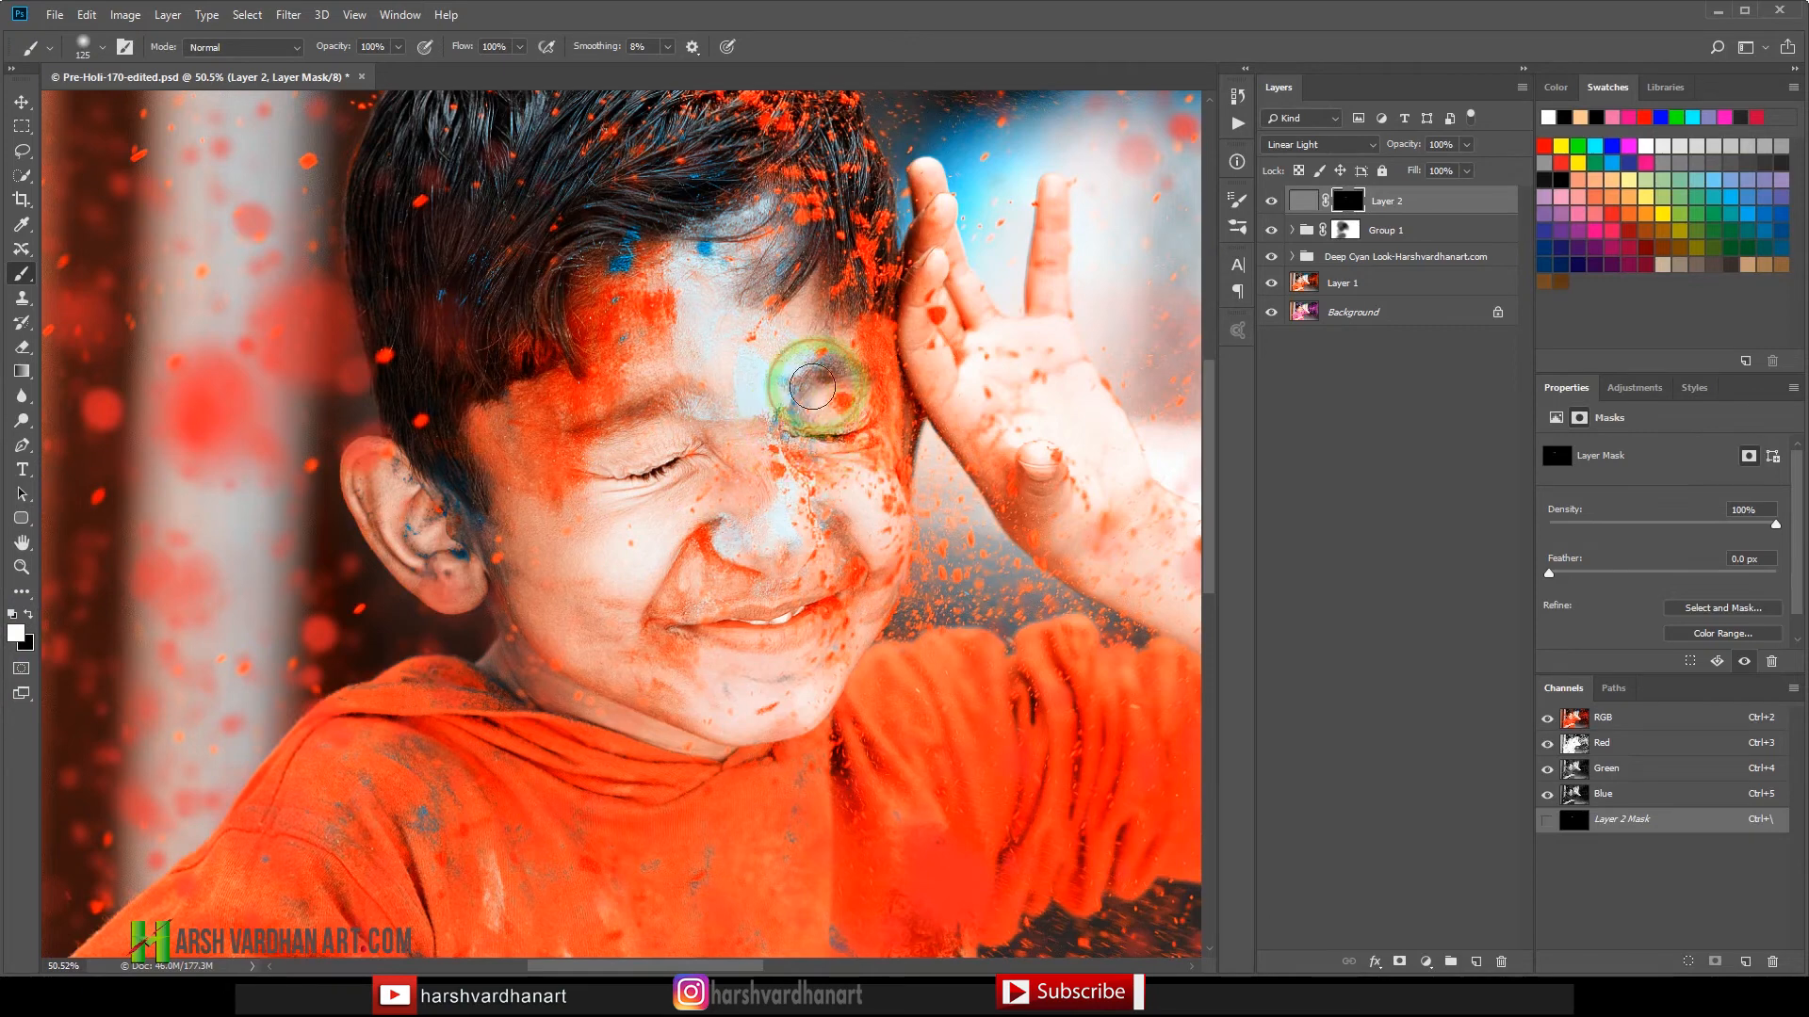
pyautogui.moveTo(809, 392); pyautogui.dragTo(756, 624)
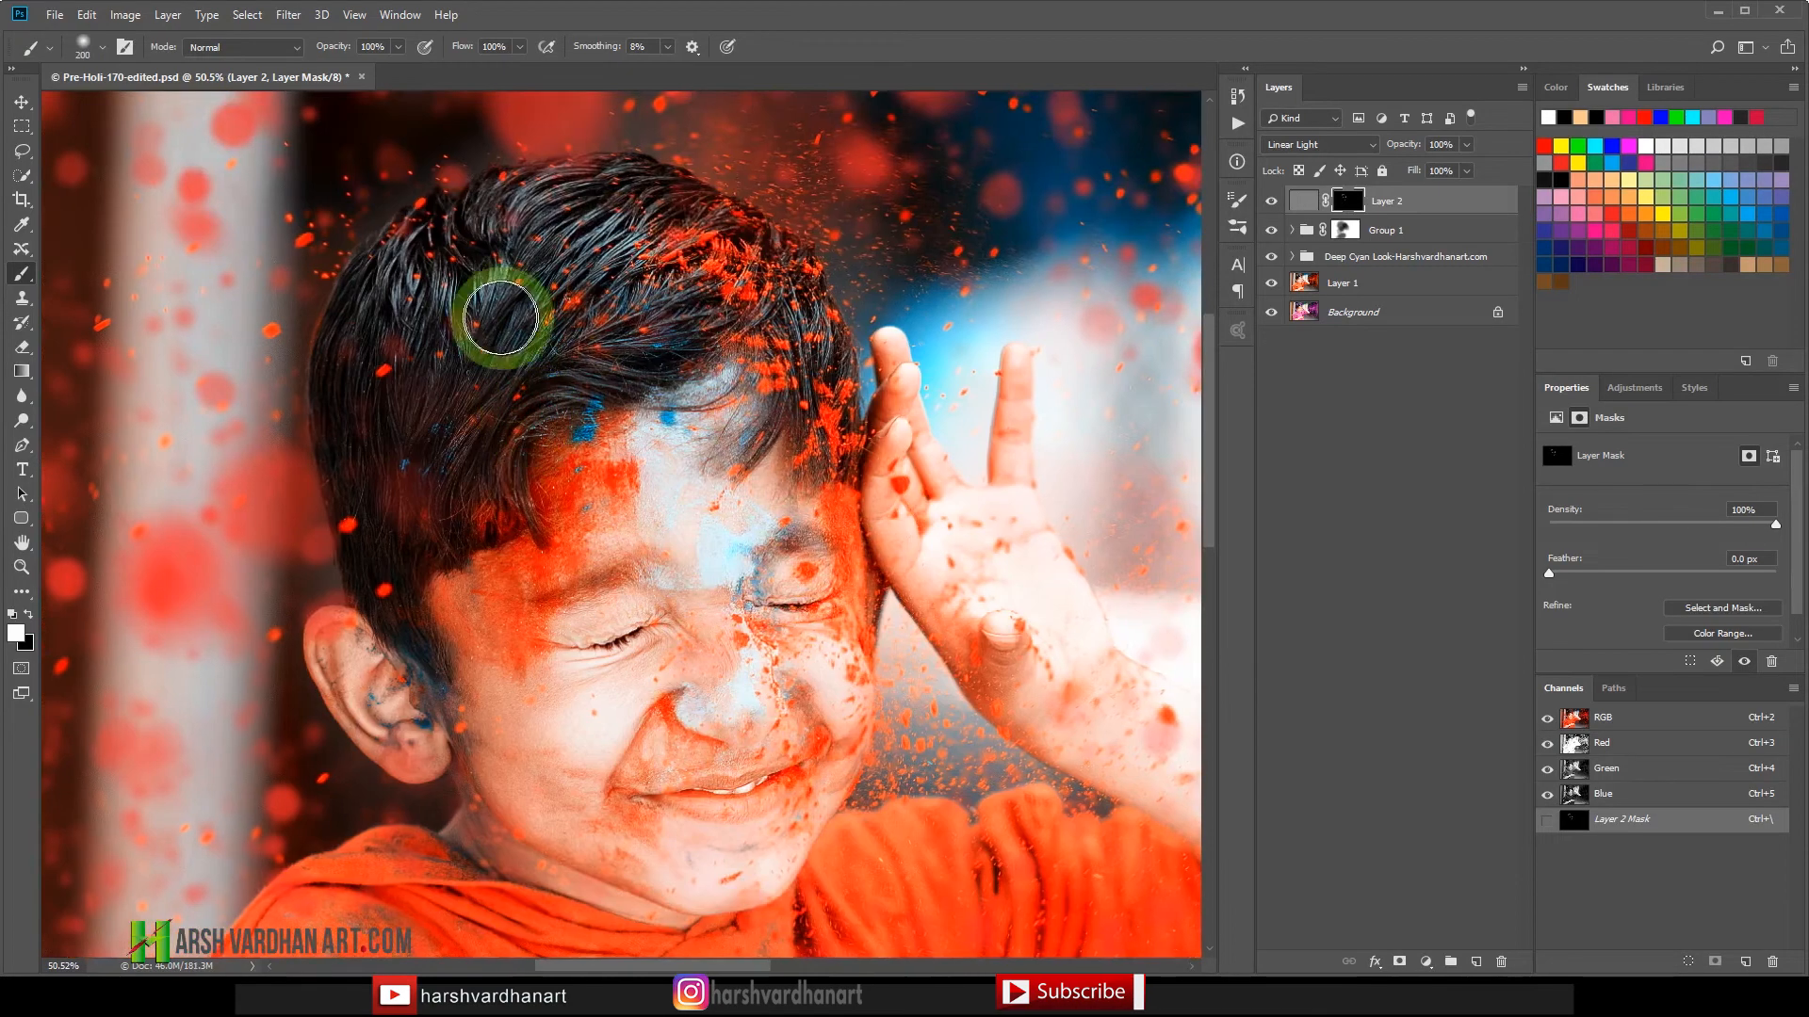
pyautogui.moveTo(495, 316); pyautogui.dragTo(451, 450)
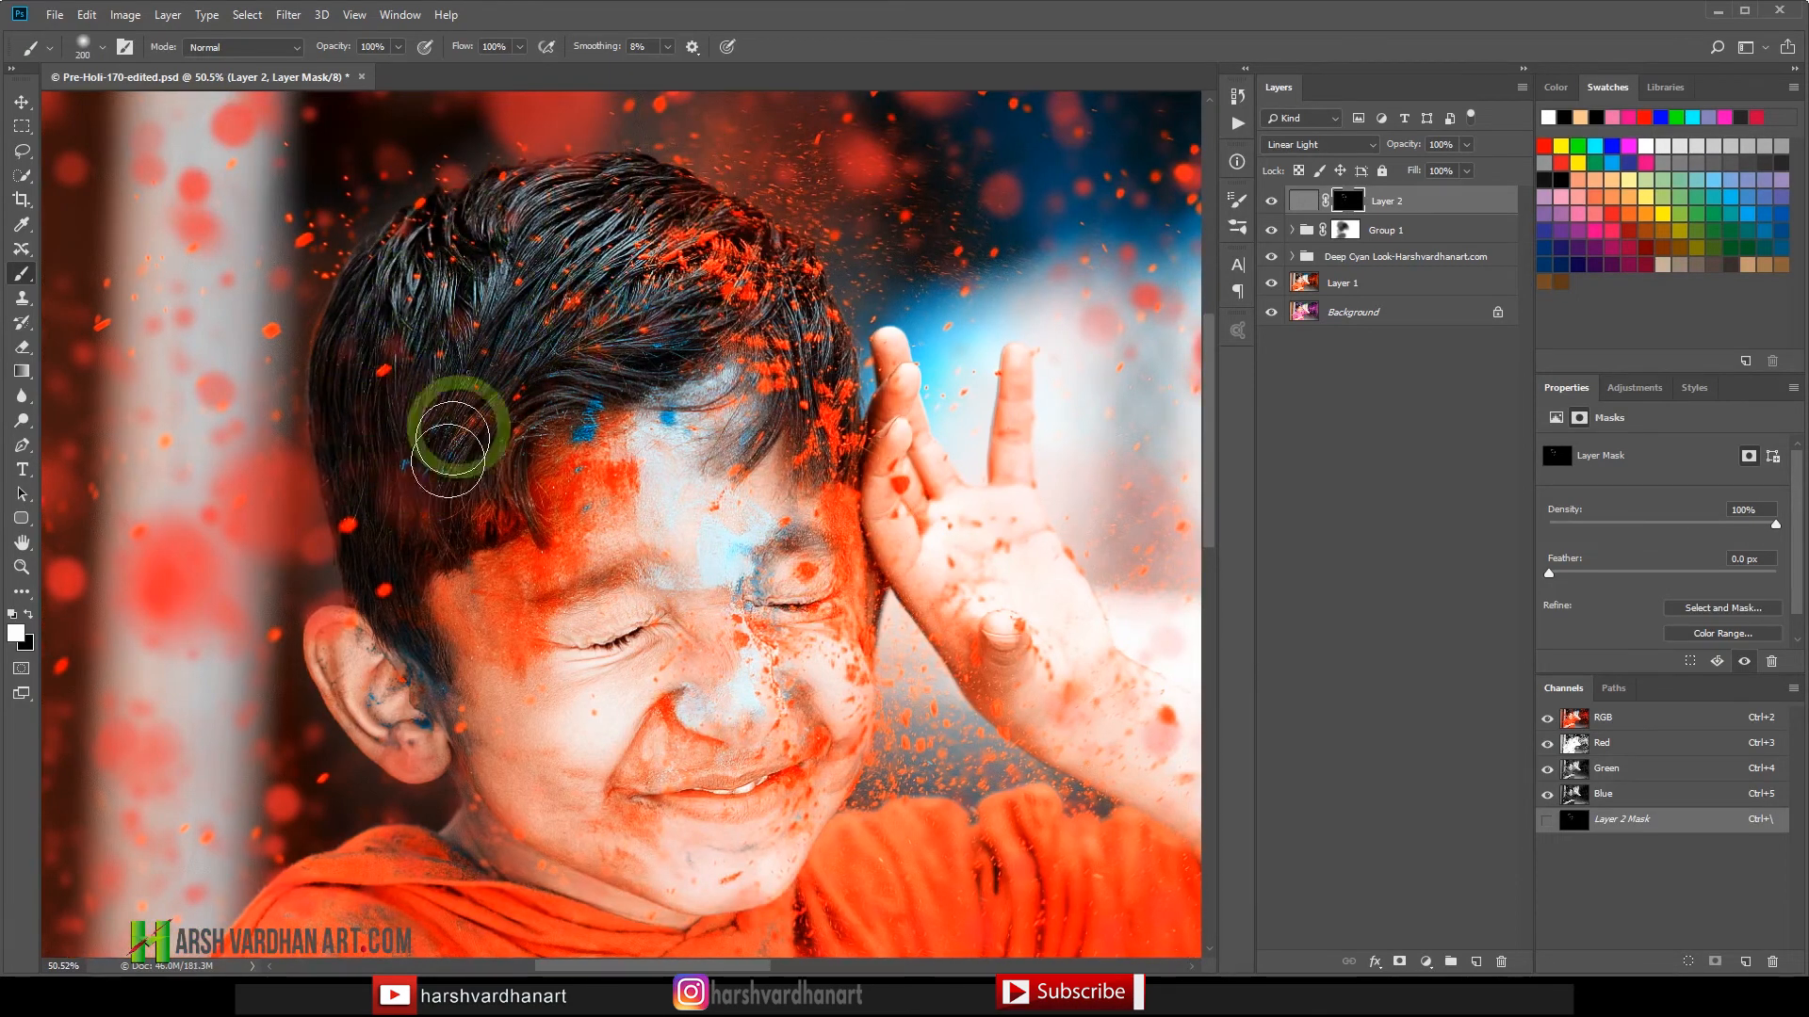
pyautogui.moveTo(451, 439); pyautogui.dragTo(842, 409)
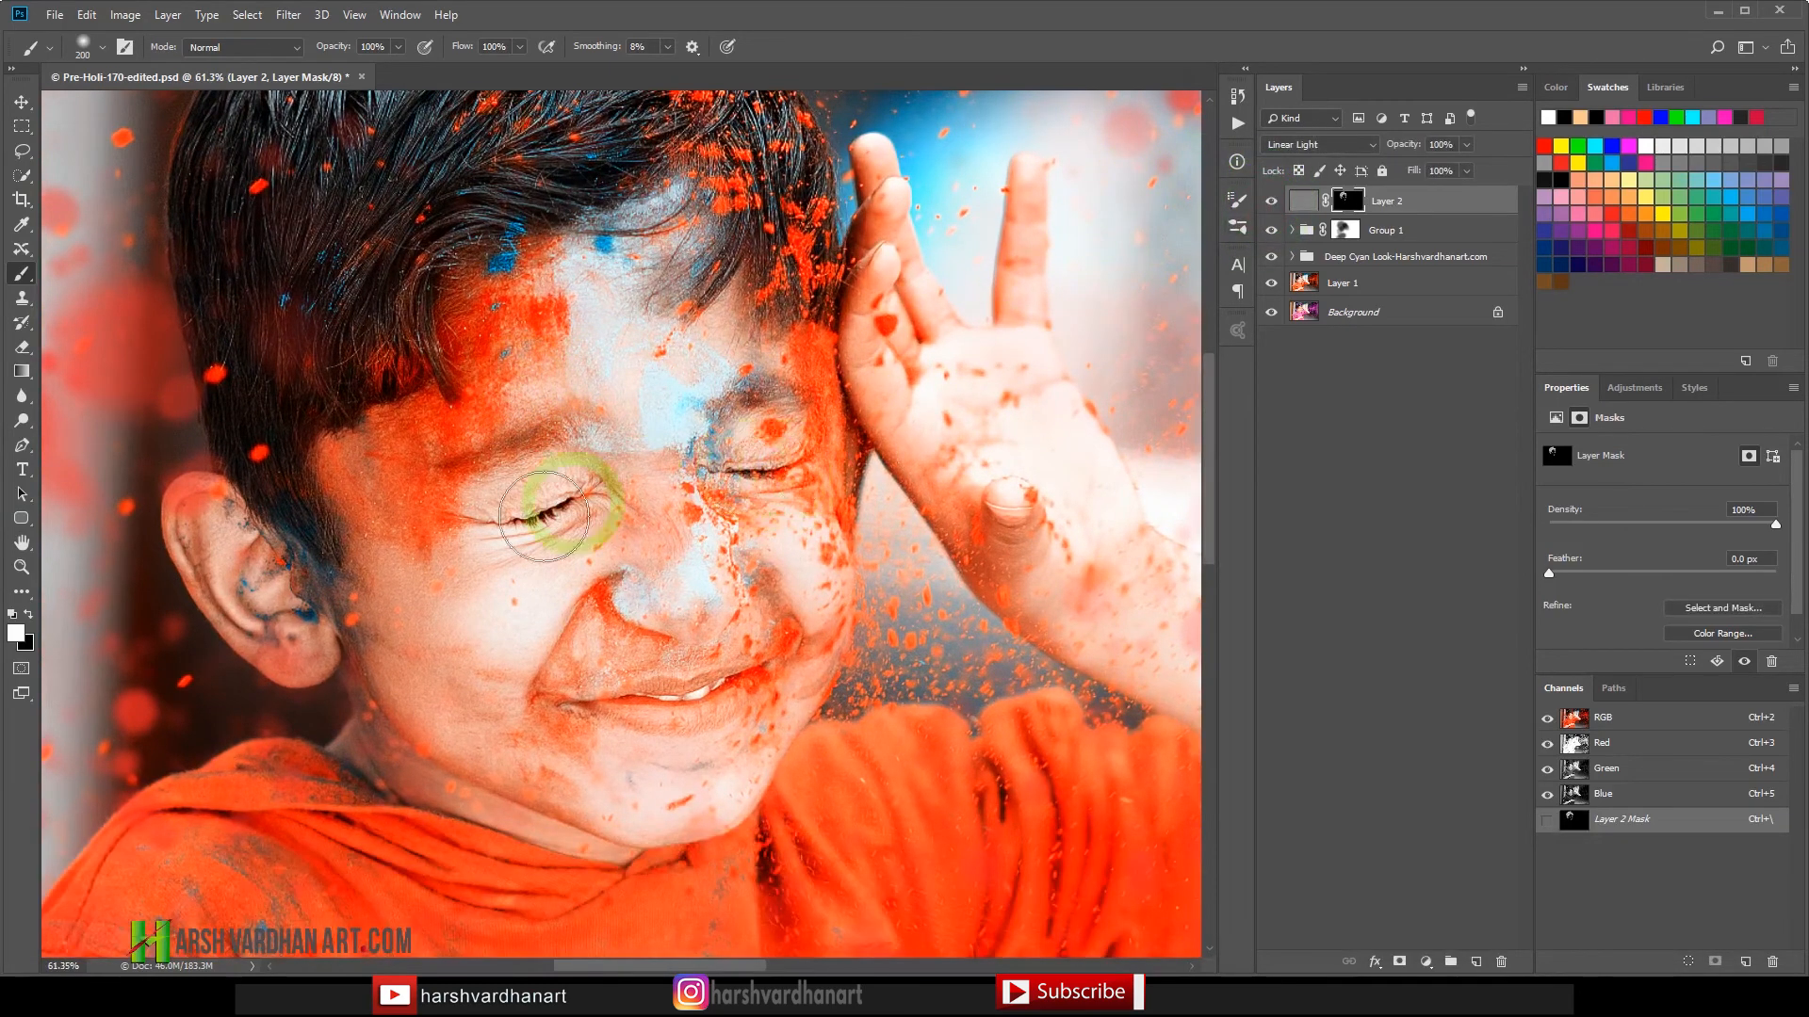
pyautogui.moveTo(548, 520); pyautogui.dragTo(756, 473)
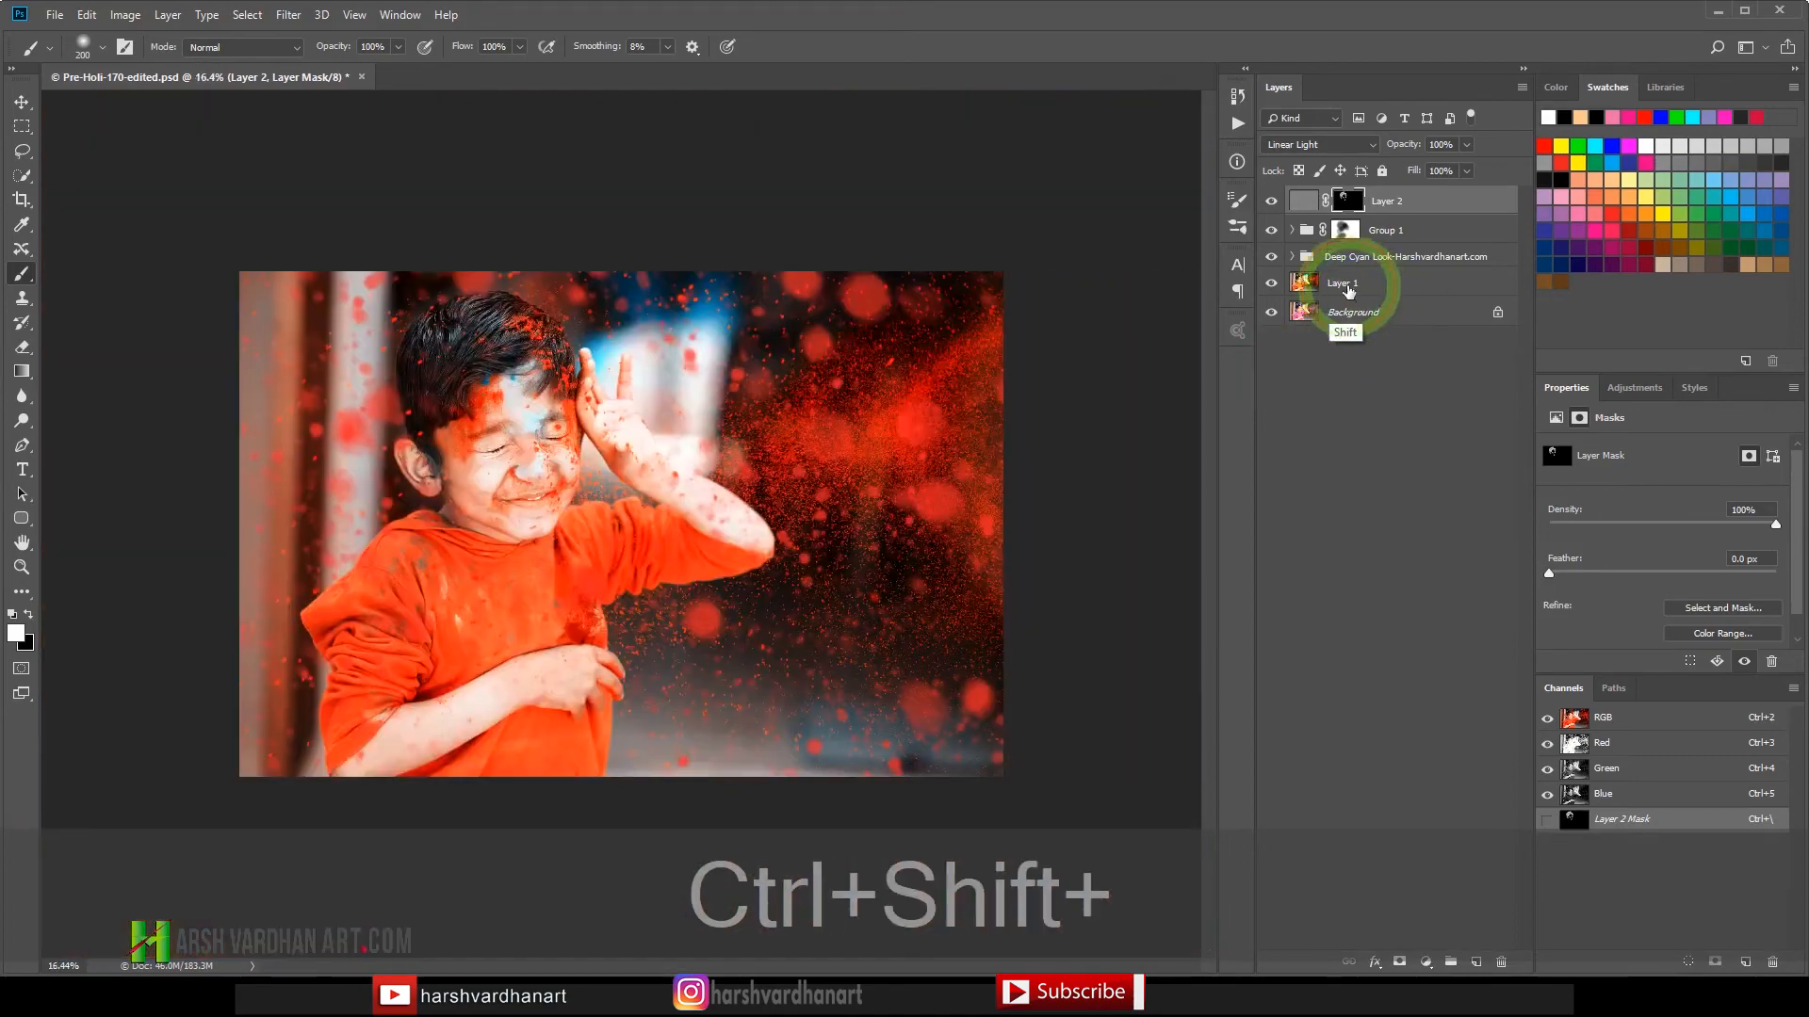
# Group the edit layers above the background and toggle the group to compare before and after.
pyautogui.click(1304, 283)
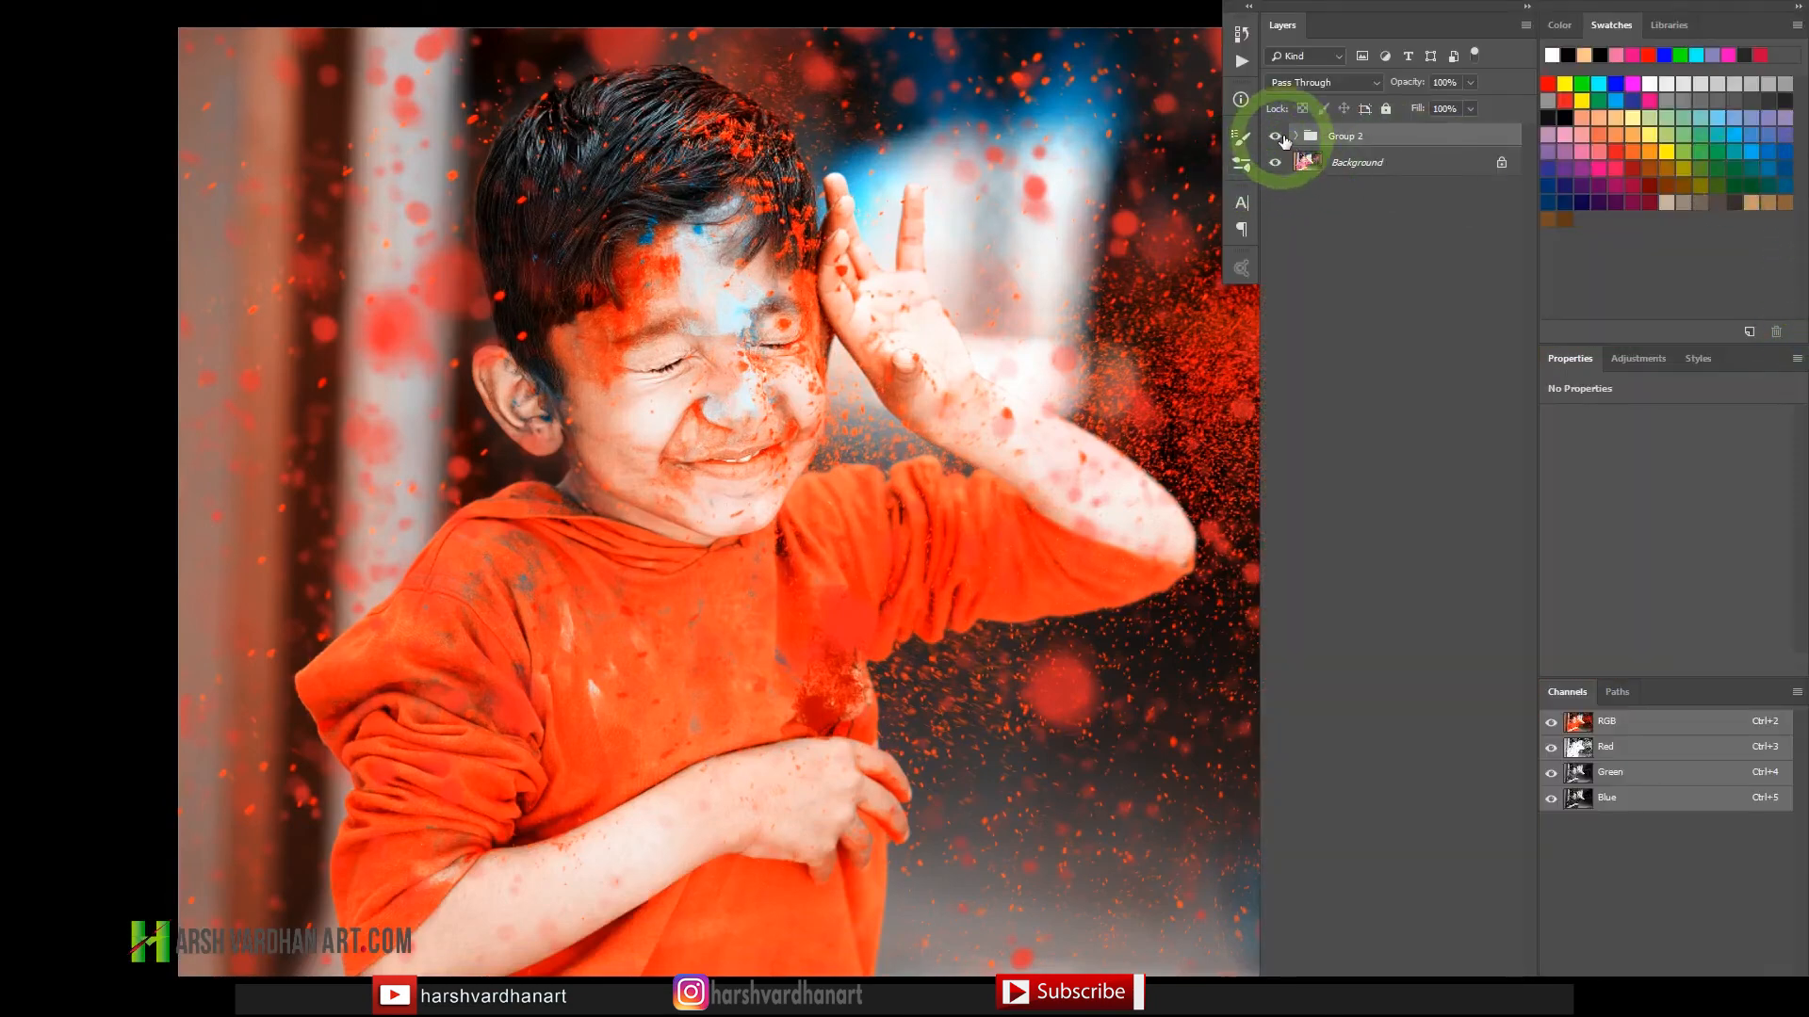
pyautogui.click(1273, 135)
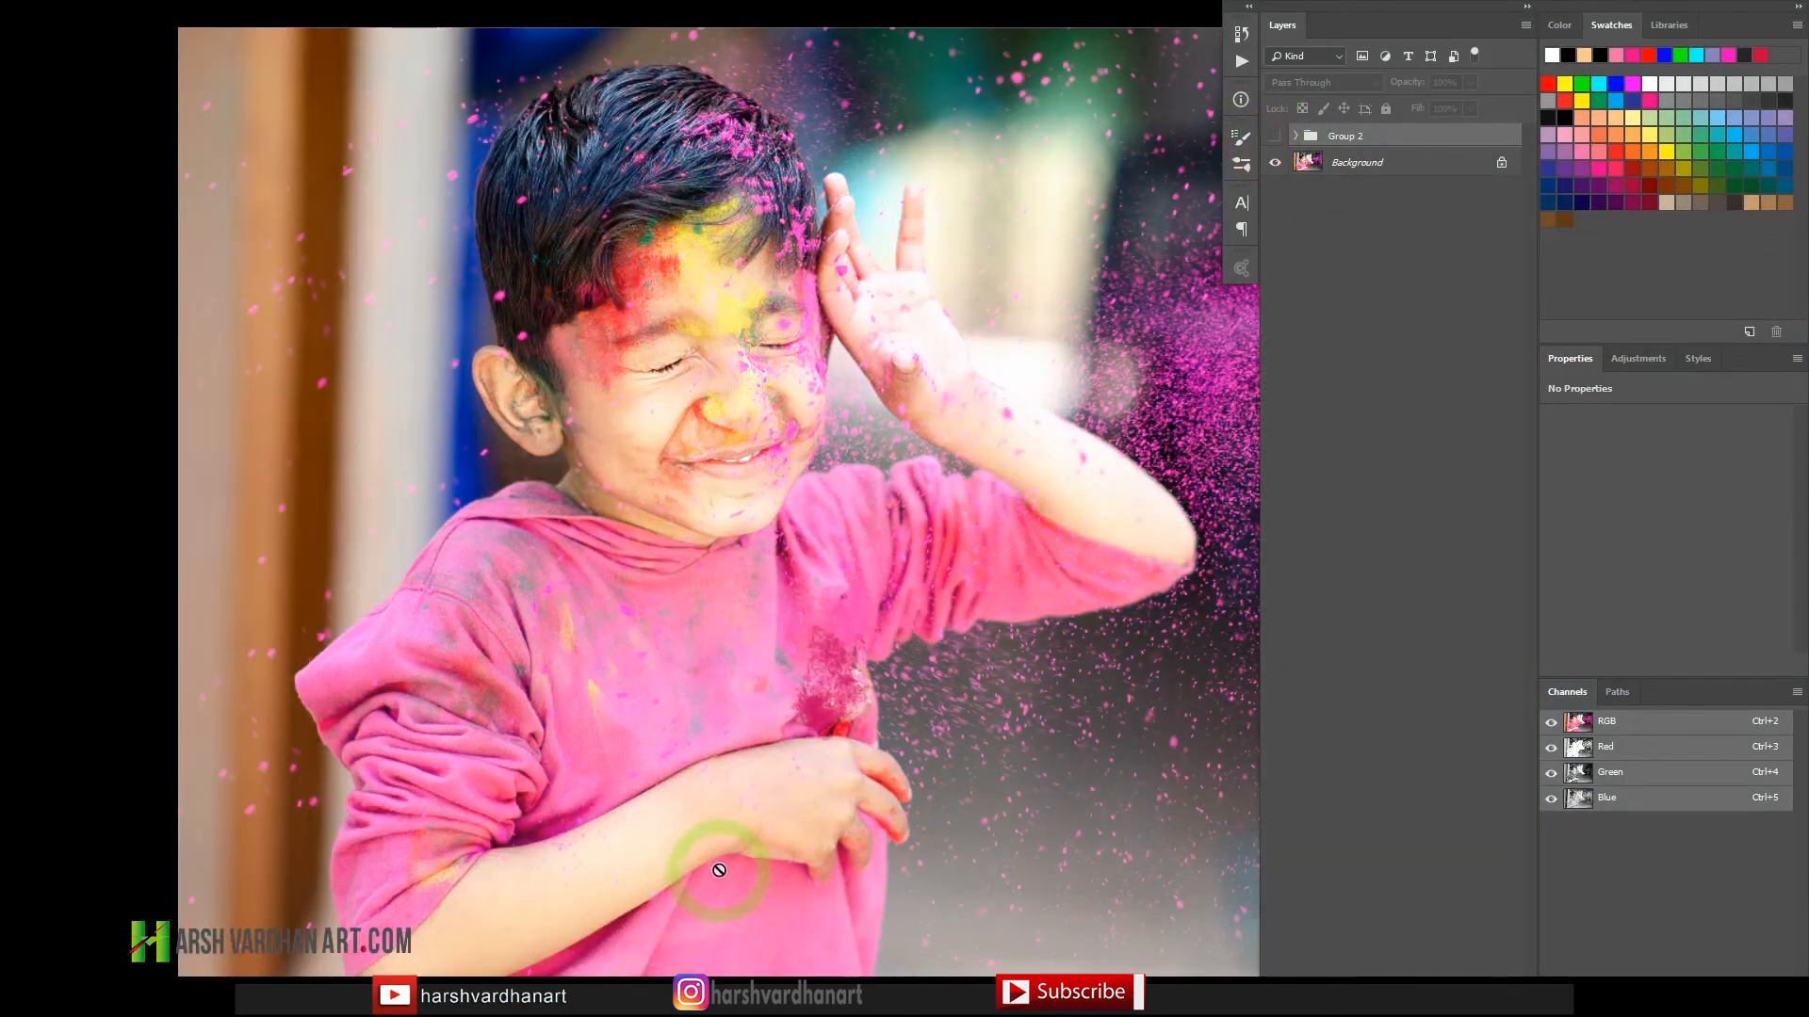
pyautogui.click(1274, 162)
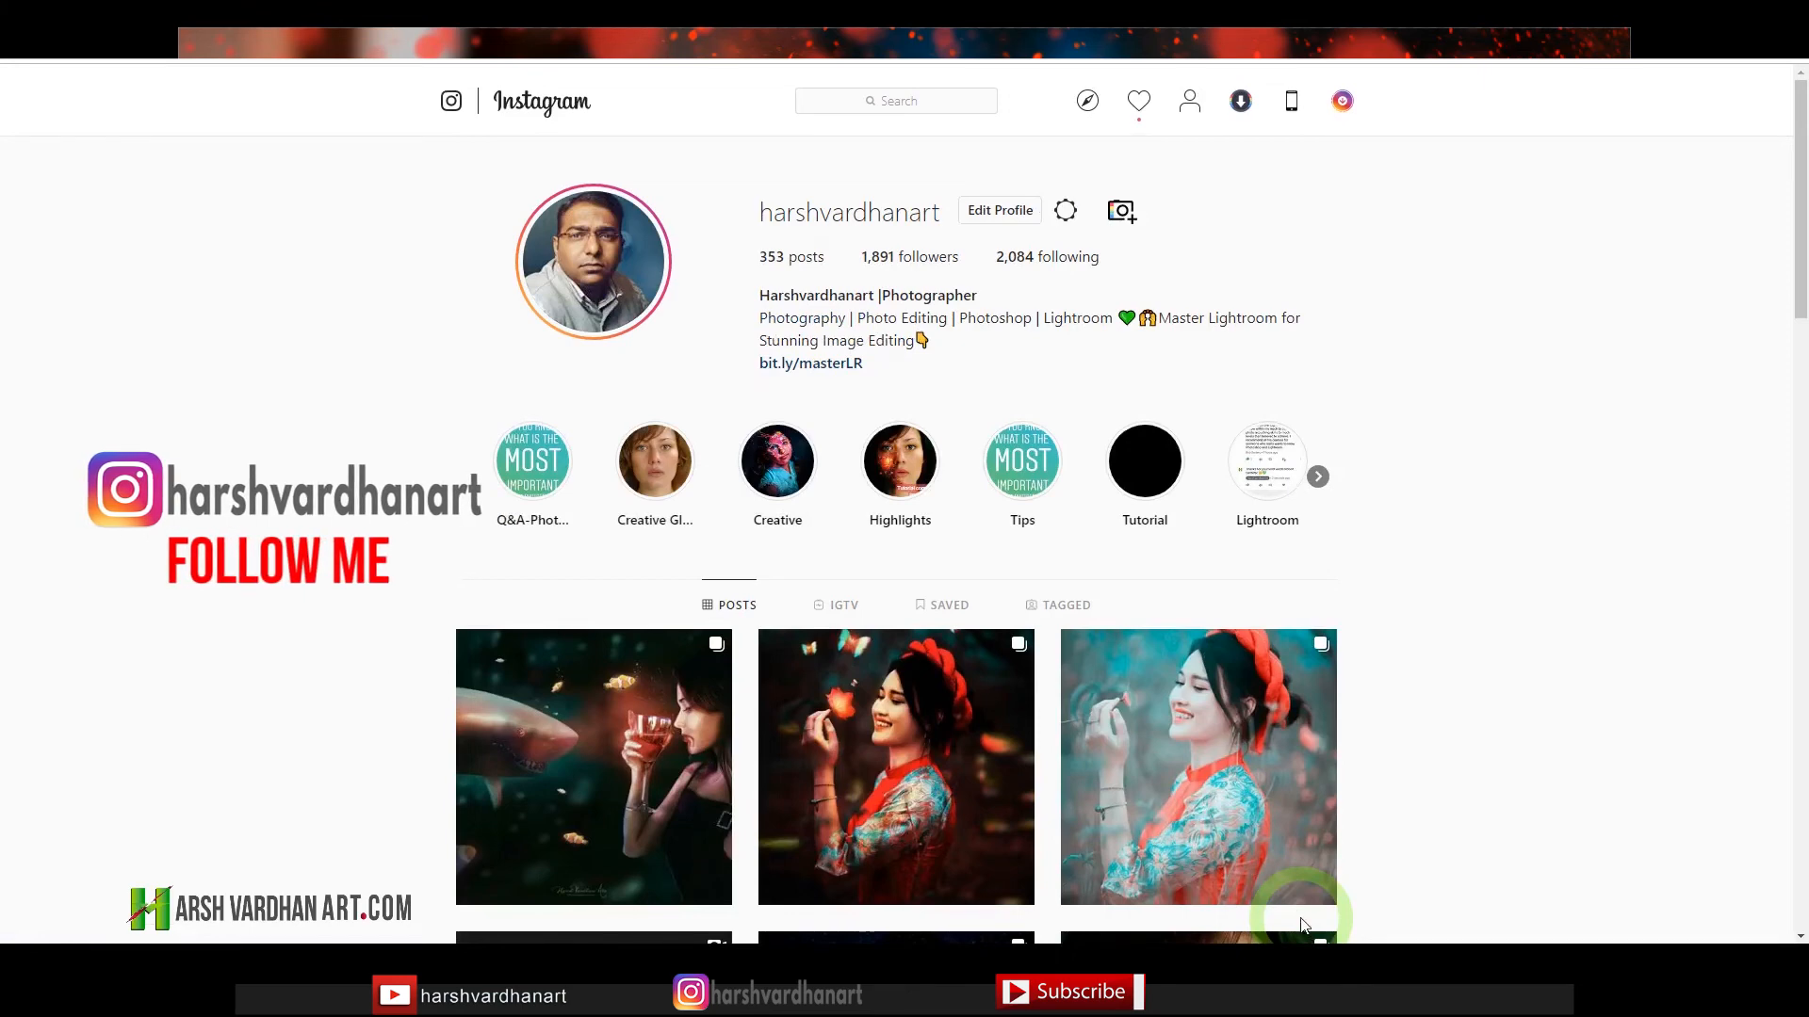
pyautogui.scroll(-3)
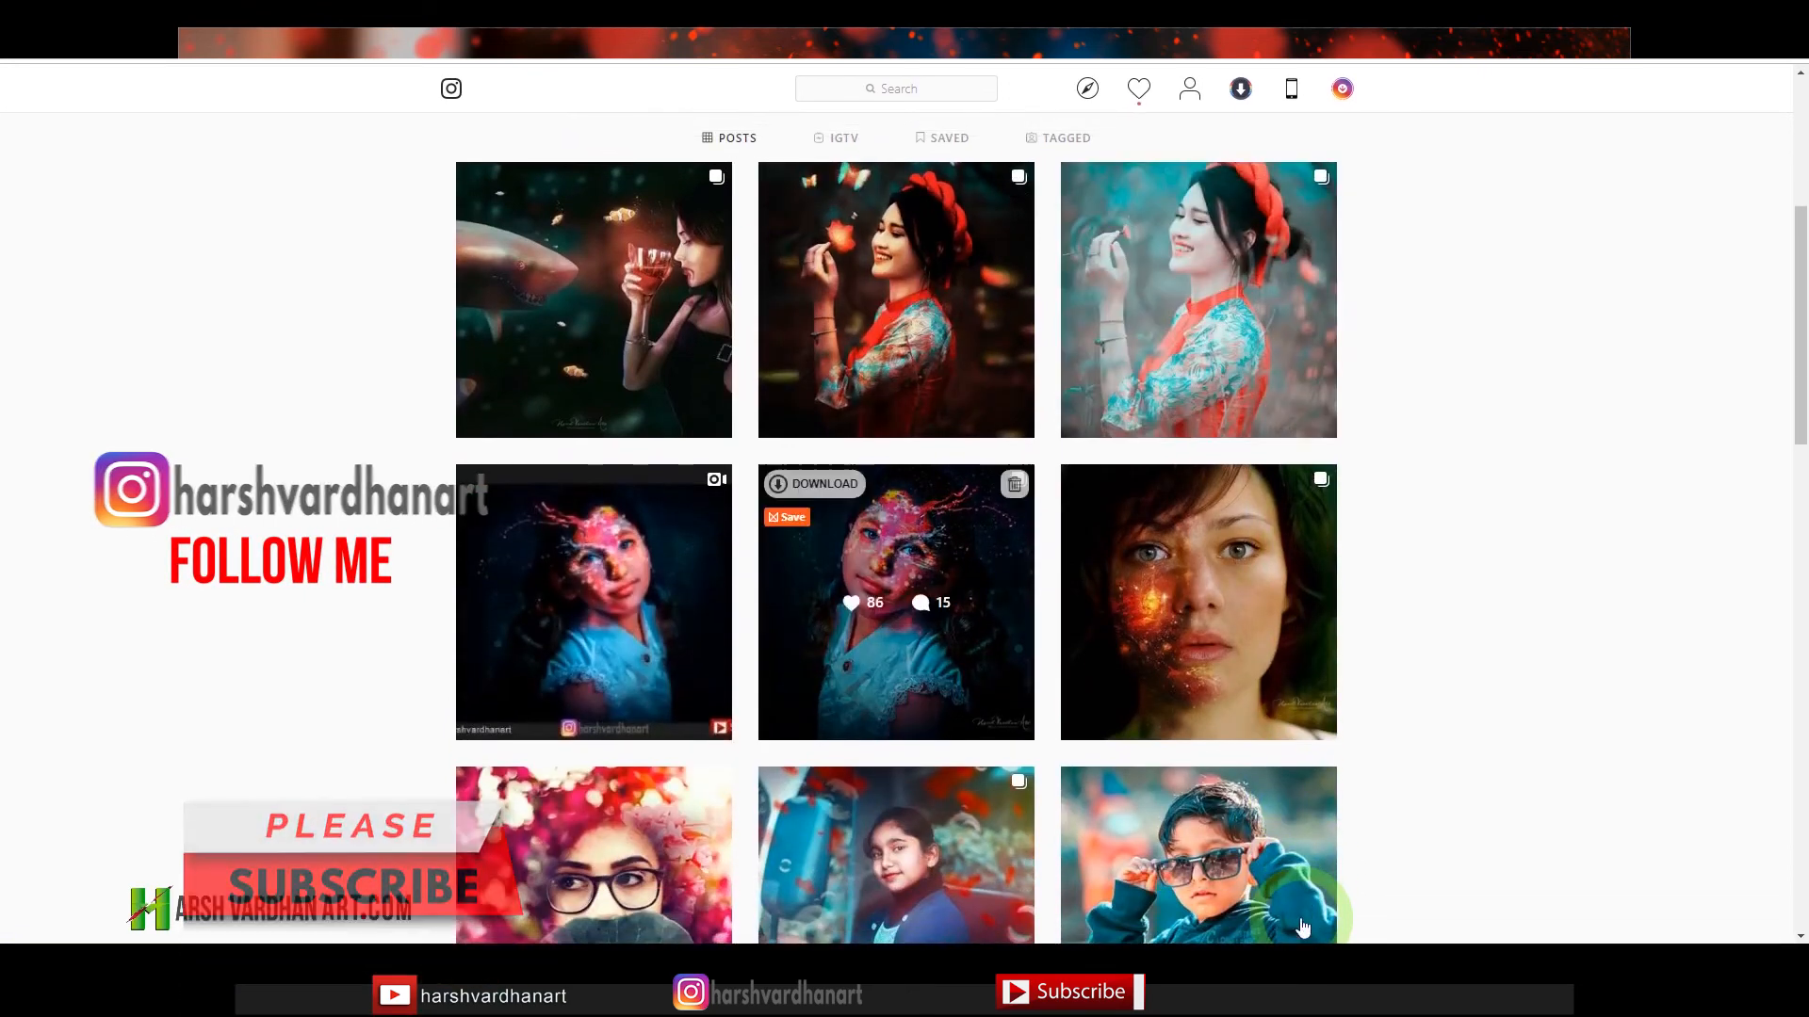
pyautogui.click(1199, 872)
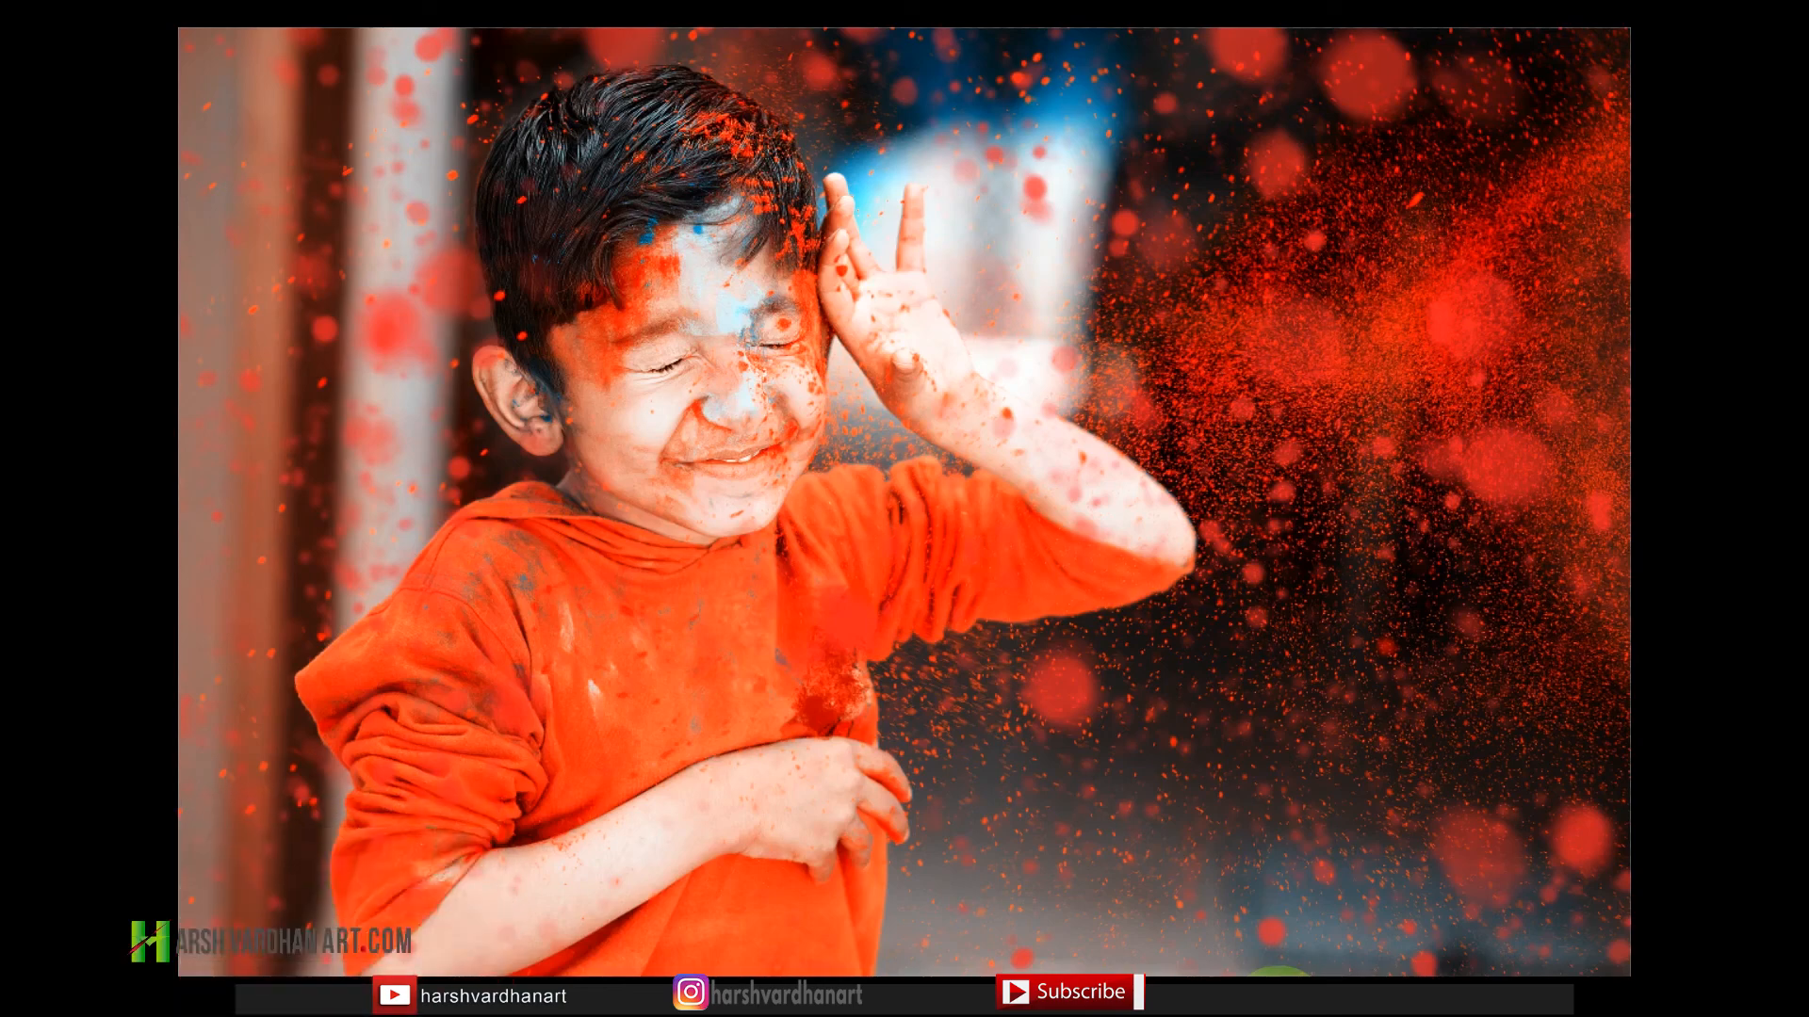